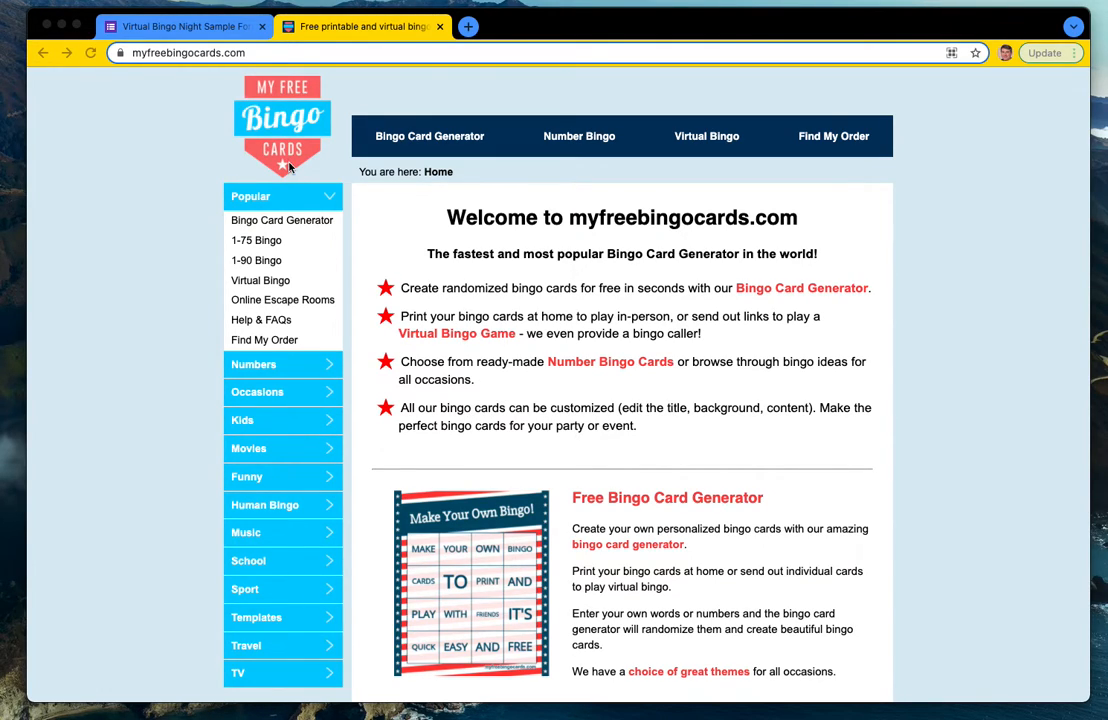
# Step: Open the 1-75 number bingo card maker on MyFreeBingoCards
pyautogui.click(185, 26)
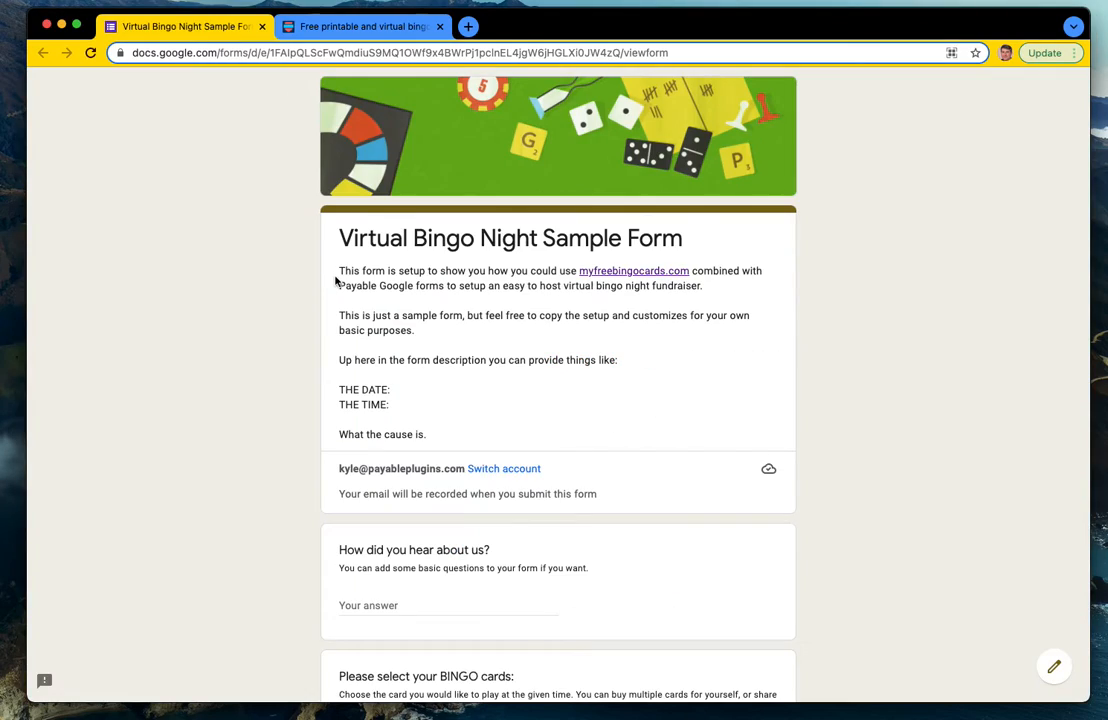
pyautogui.moveTo(418, 329)
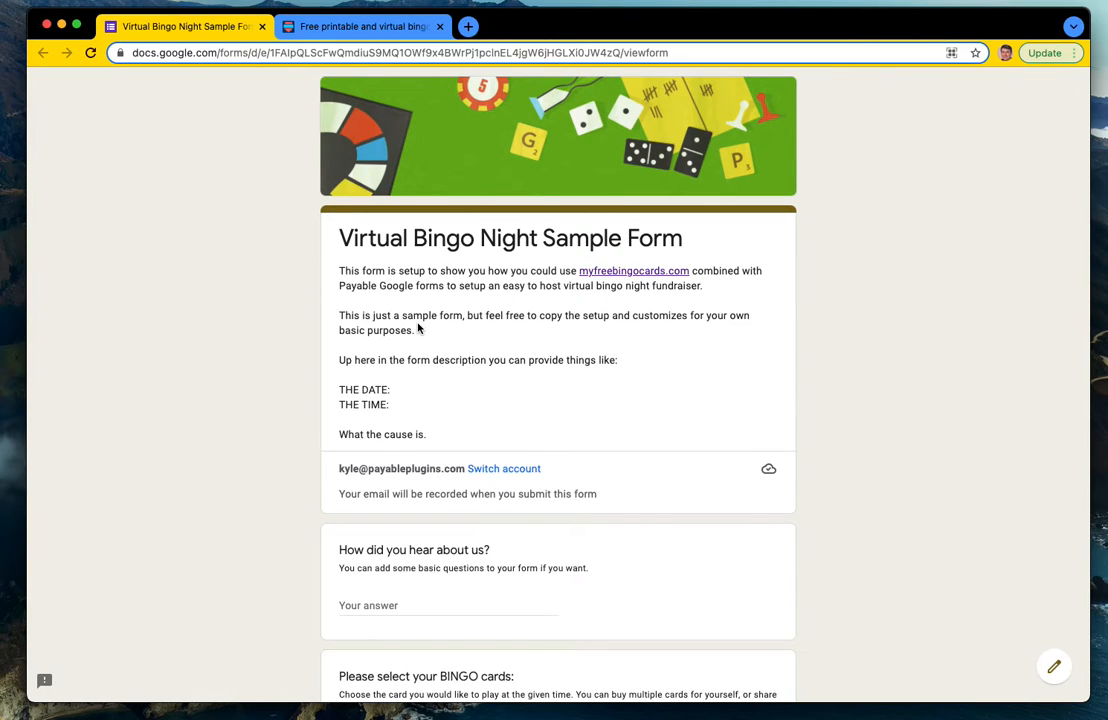
pyautogui.click(364, 26)
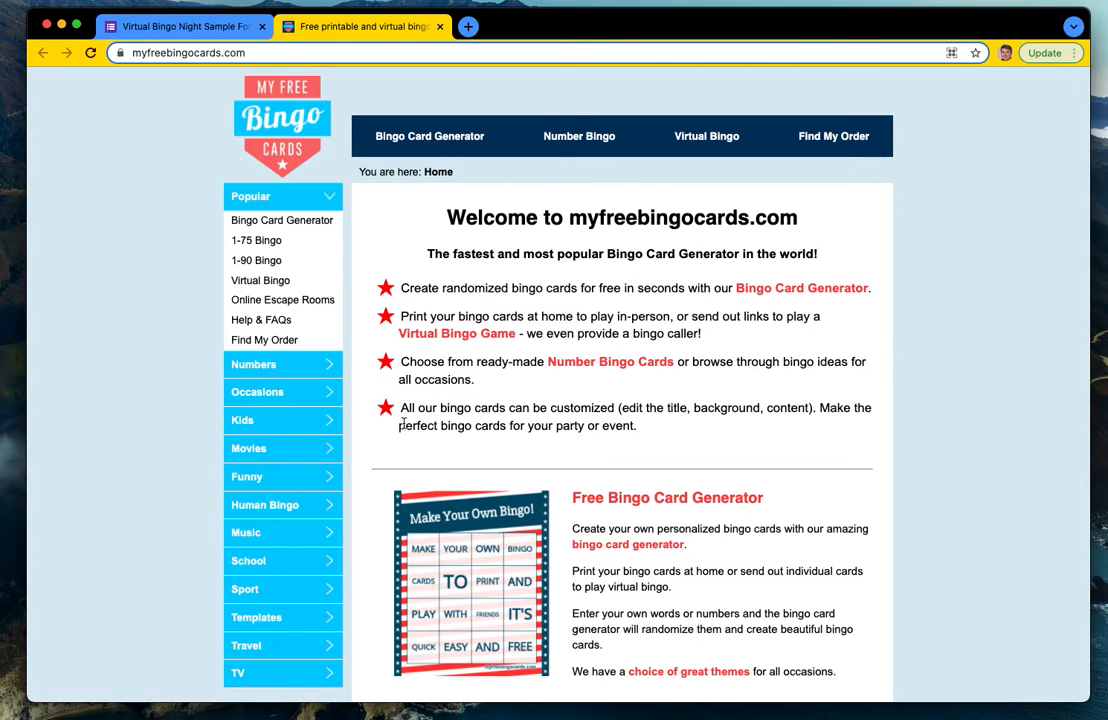
pyautogui.moveTo(300, 162)
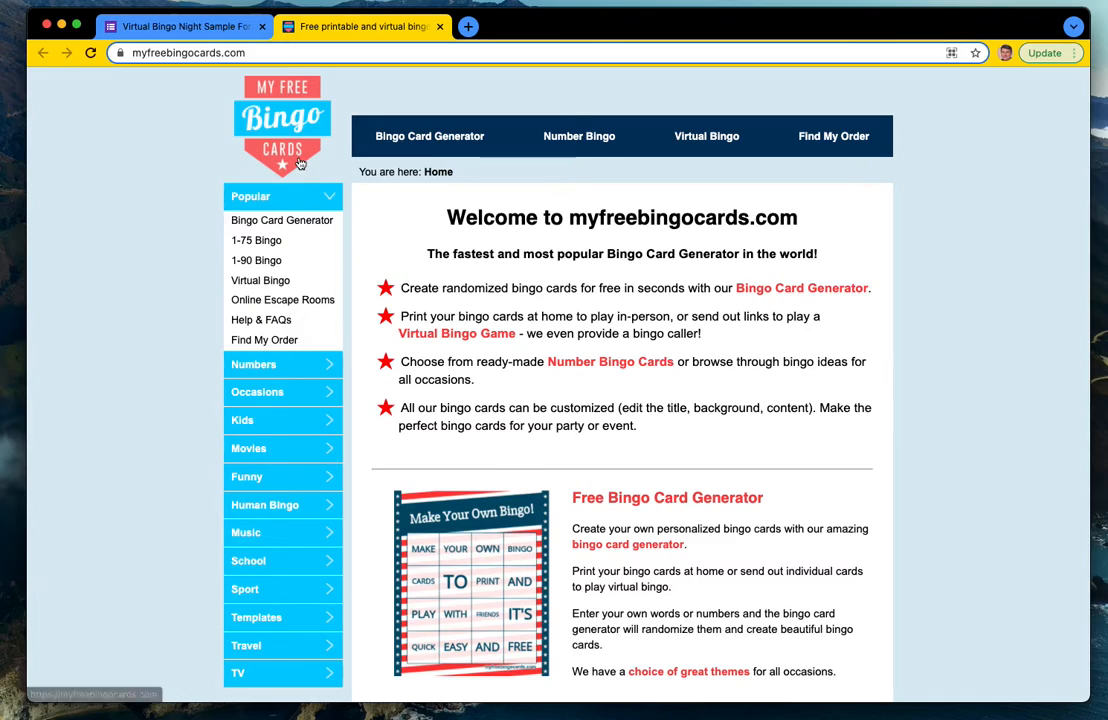
pyautogui.moveTo(90, 172)
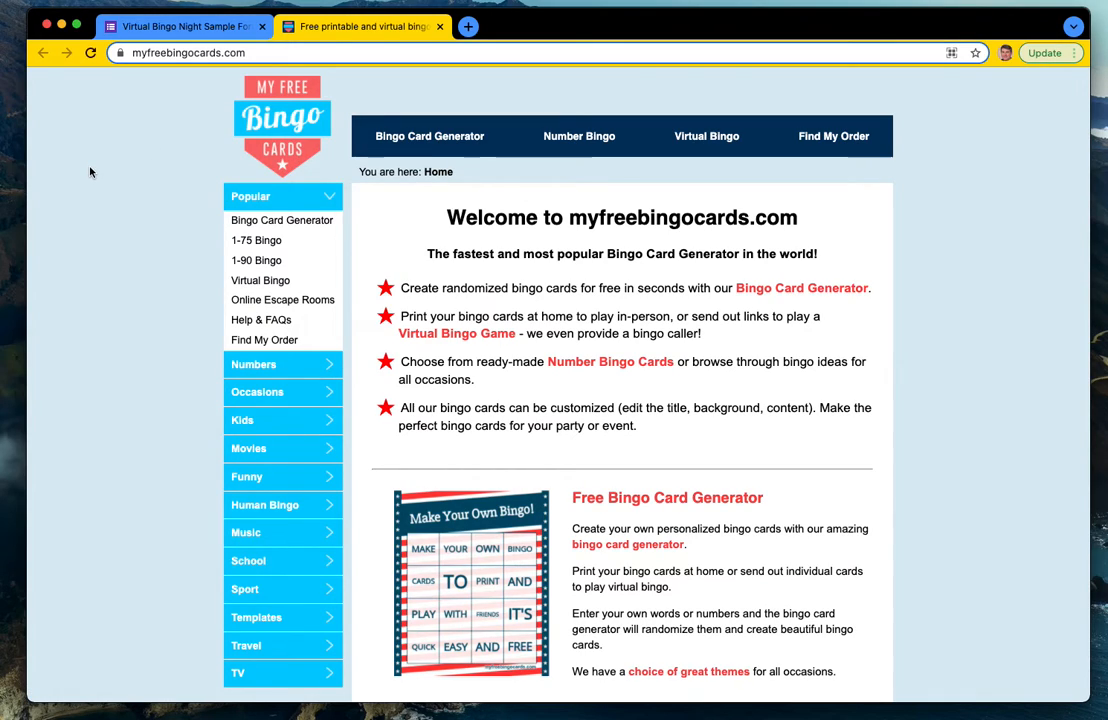
pyautogui.moveTo(112, 406)
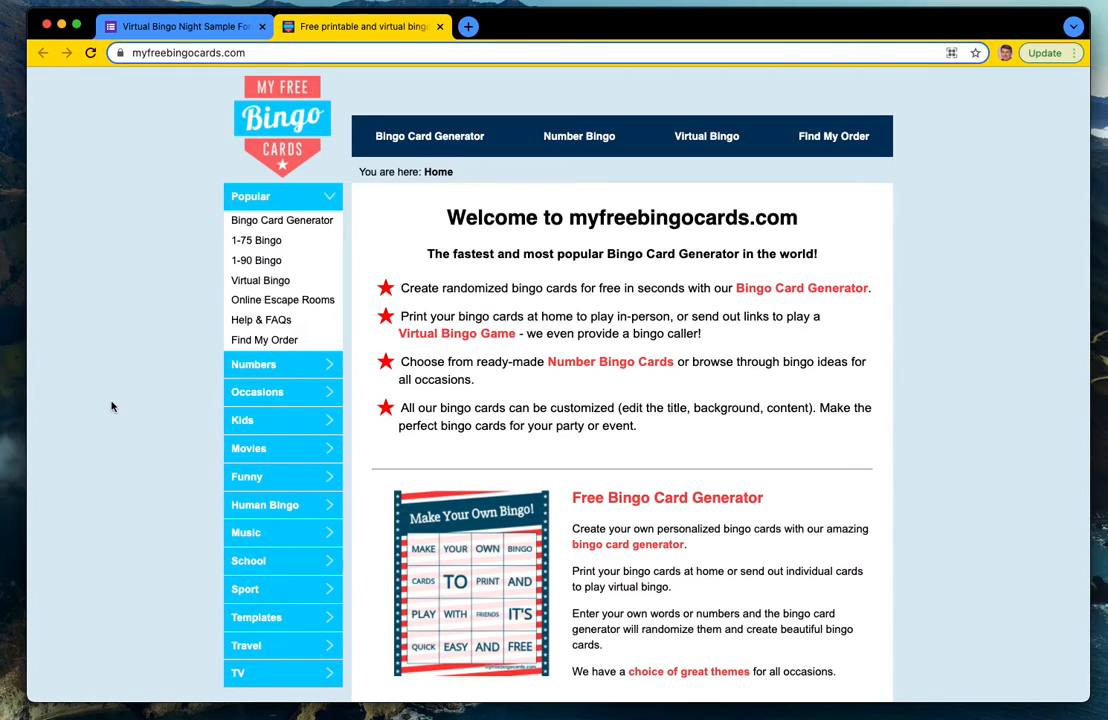
pyautogui.moveTo(128, 260)
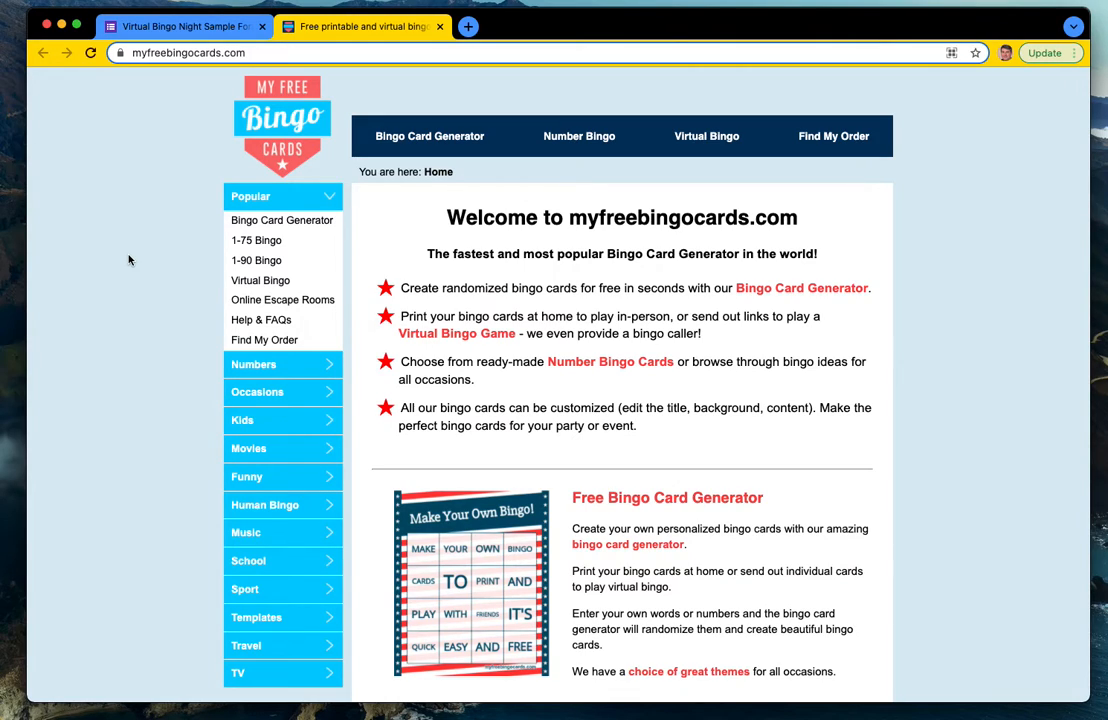
pyautogui.moveTo(108, 497)
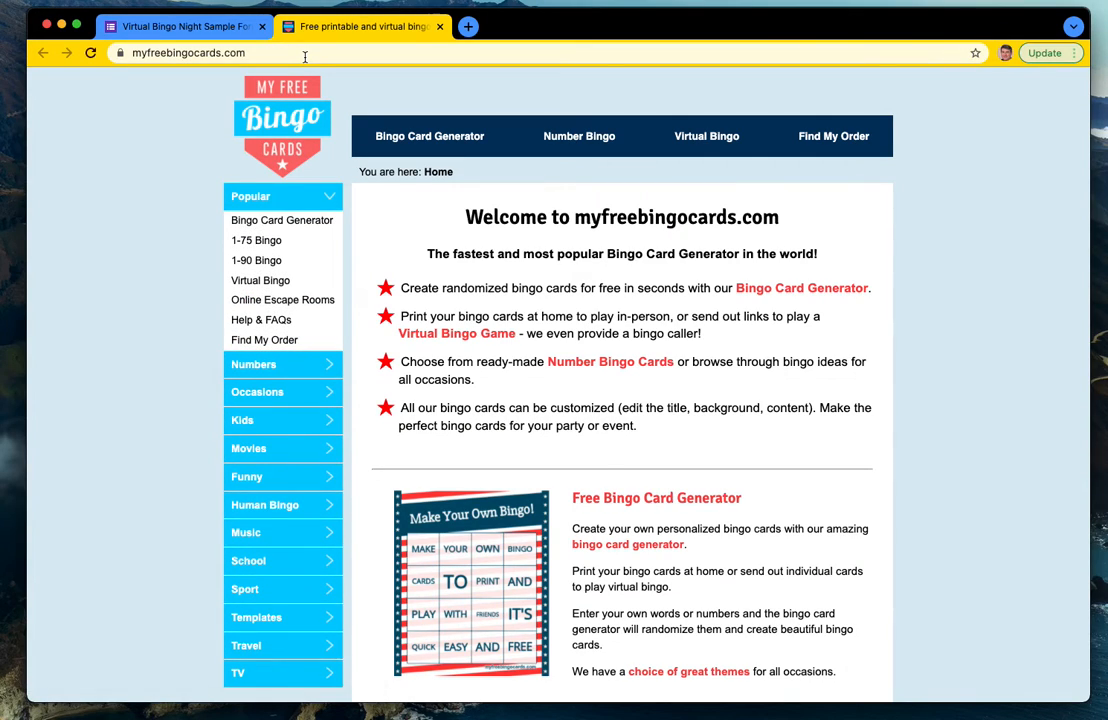
pyautogui.moveTo(392, 450)
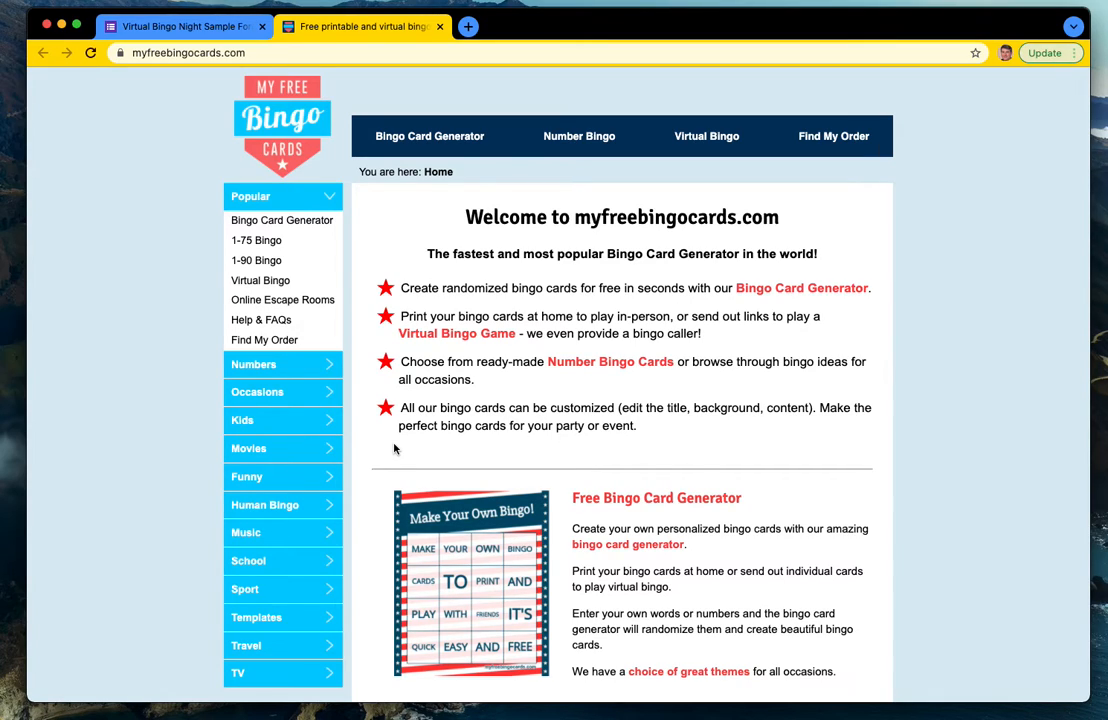
pyautogui.moveTo(260, 280)
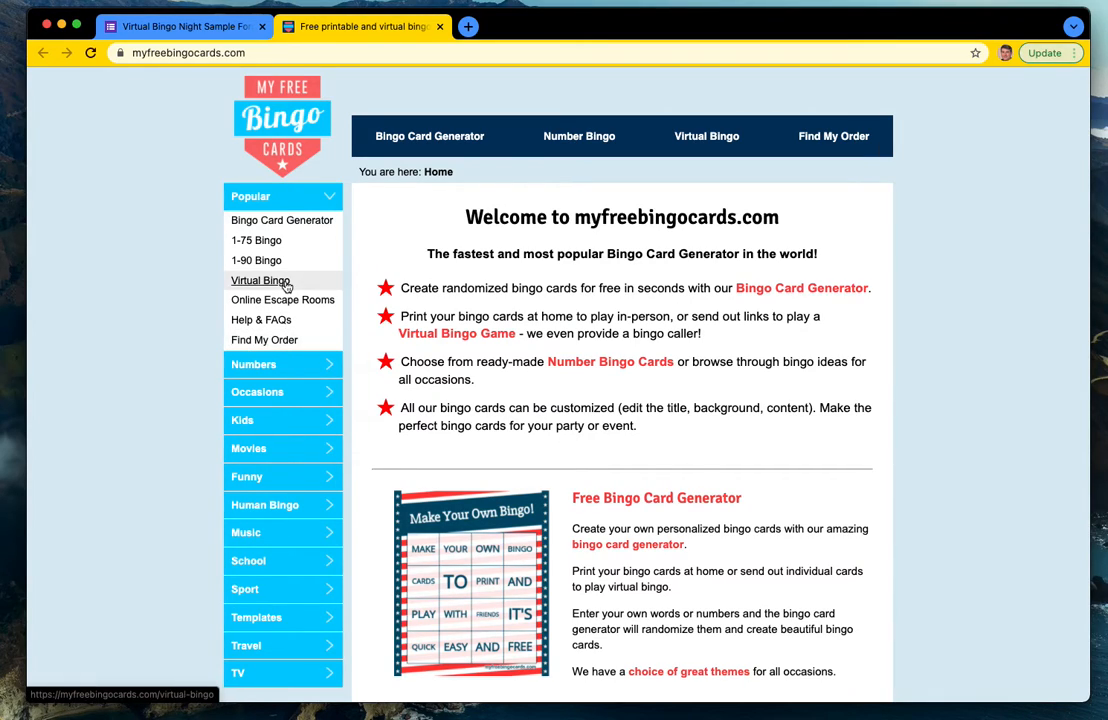
pyautogui.click(241, 248)
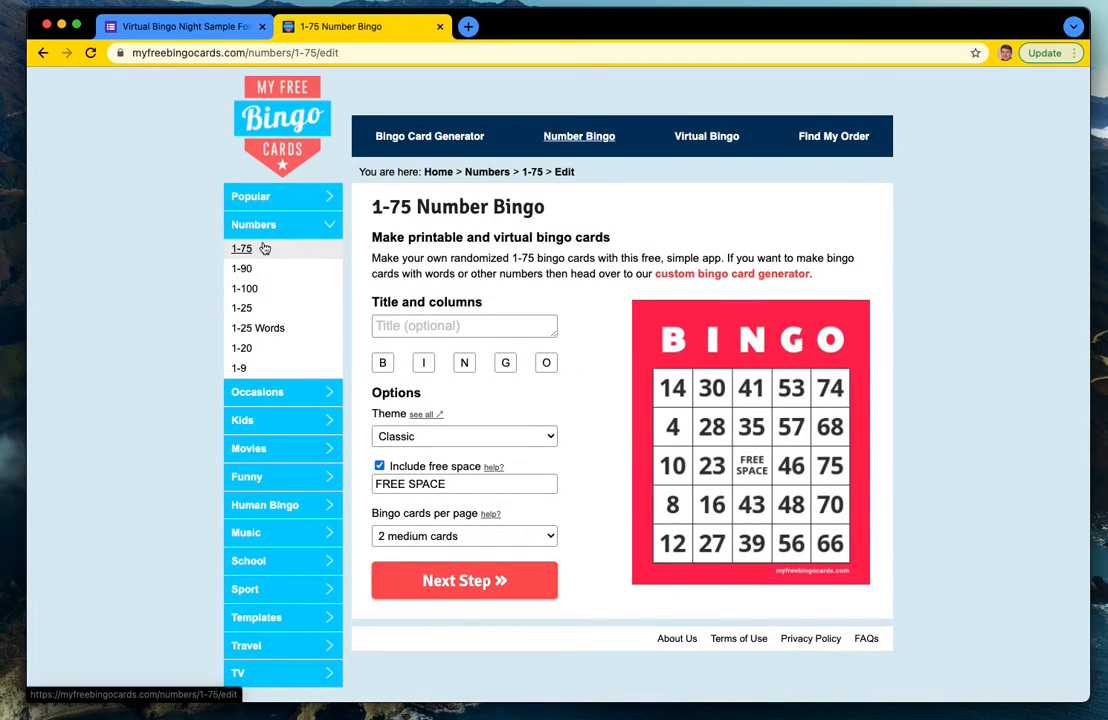
pyautogui.click(251, 196)
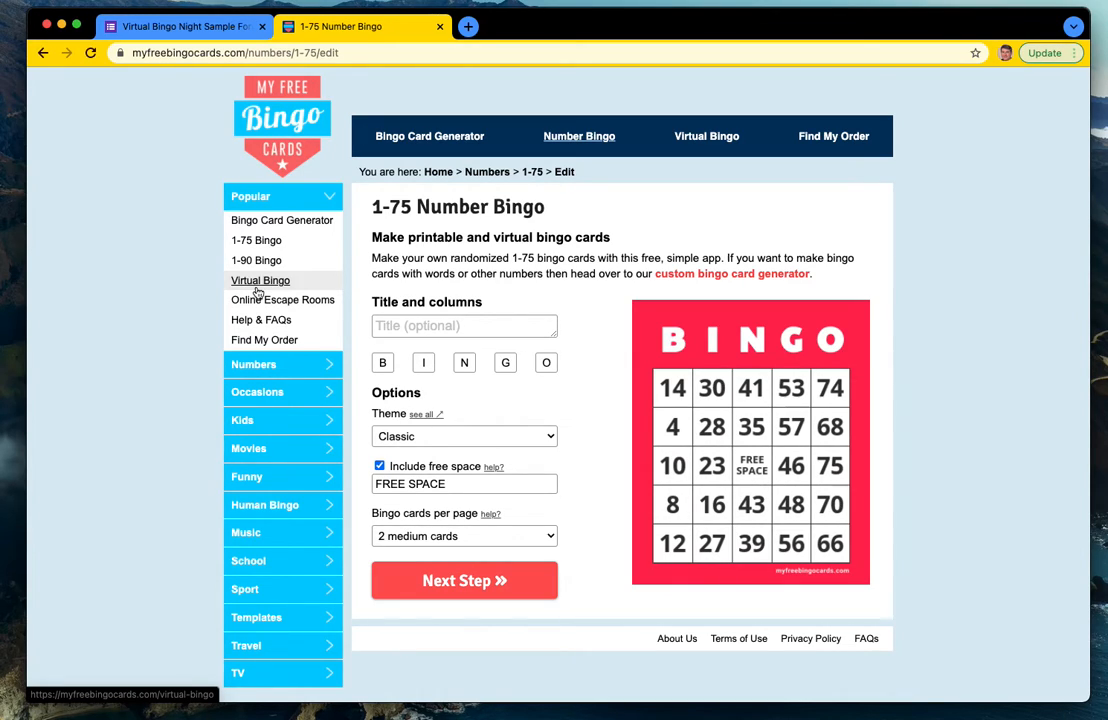
pyautogui.click(254, 224)
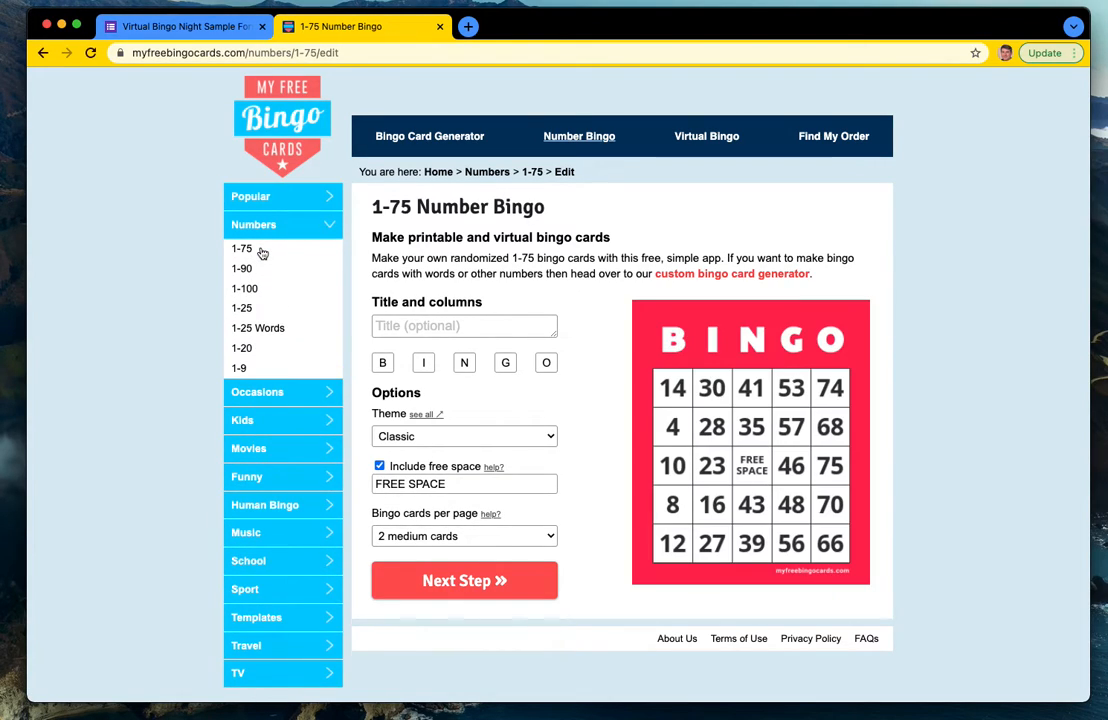
# Step: Title the bingo cards 'Baseball Team' and set the theme to Modern
pyautogui.click(464, 325)
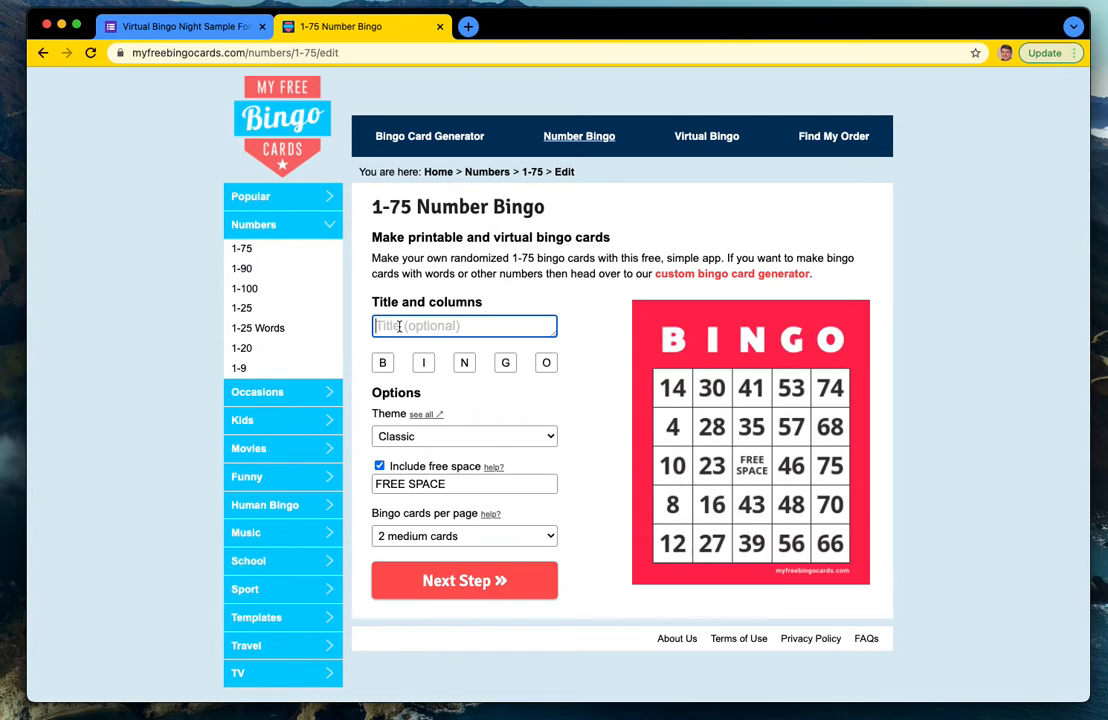
pyautogui.write('Baseball')
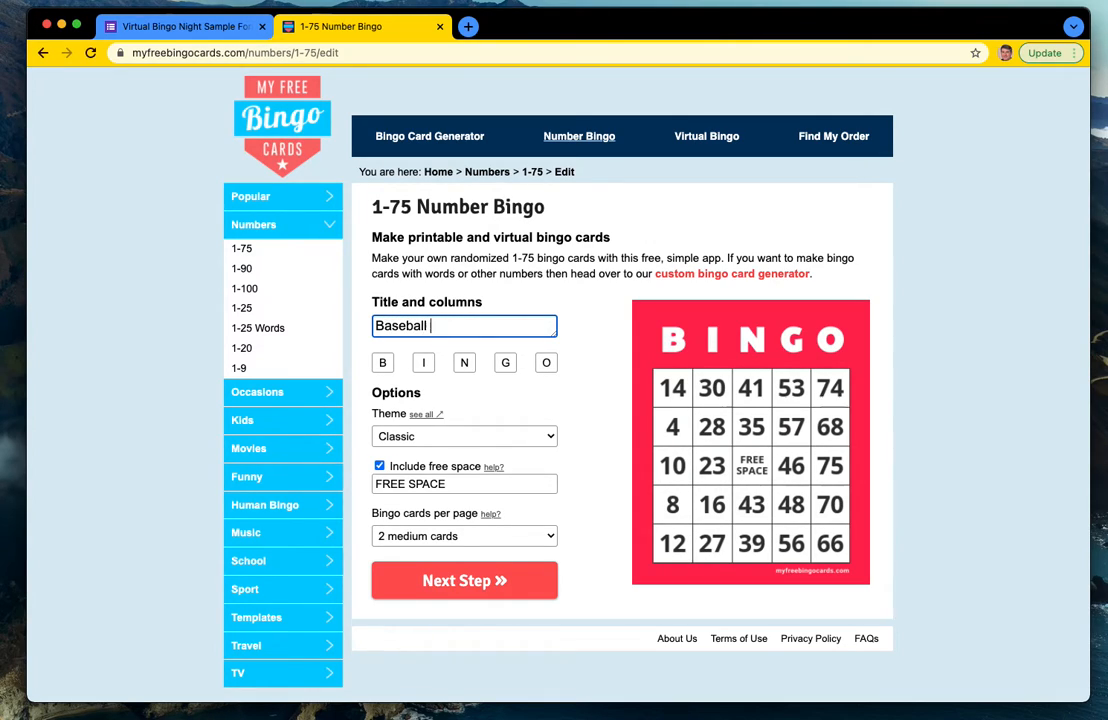
pyautogui.write('Team')
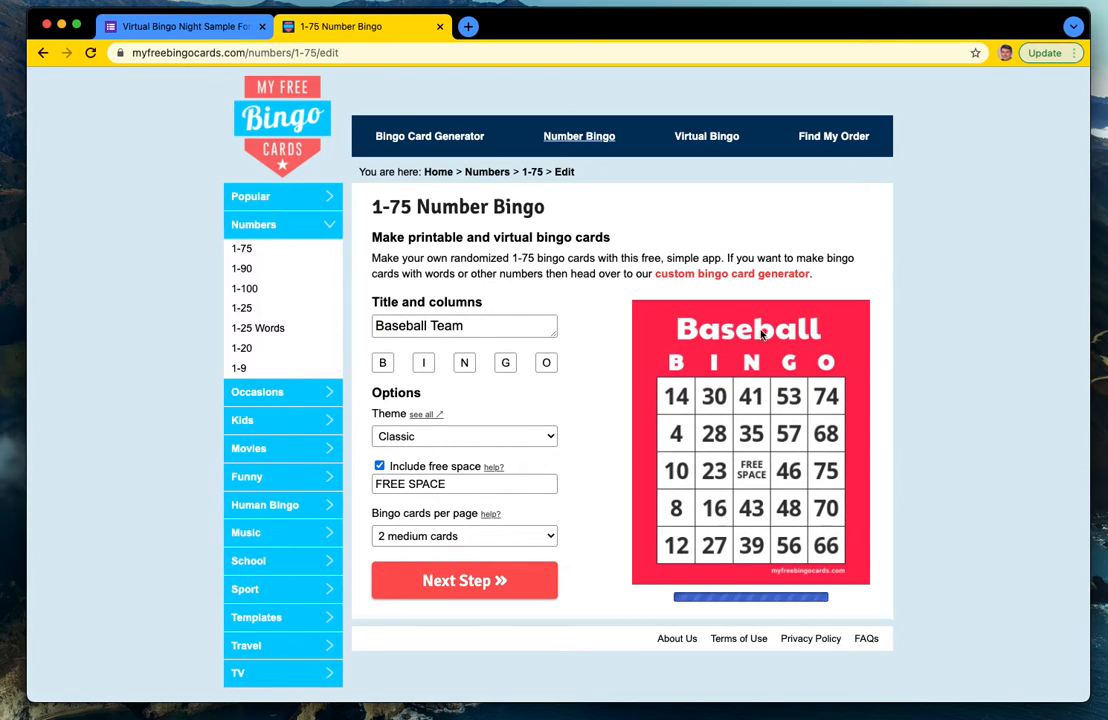
pyautogui.click(464, 436)
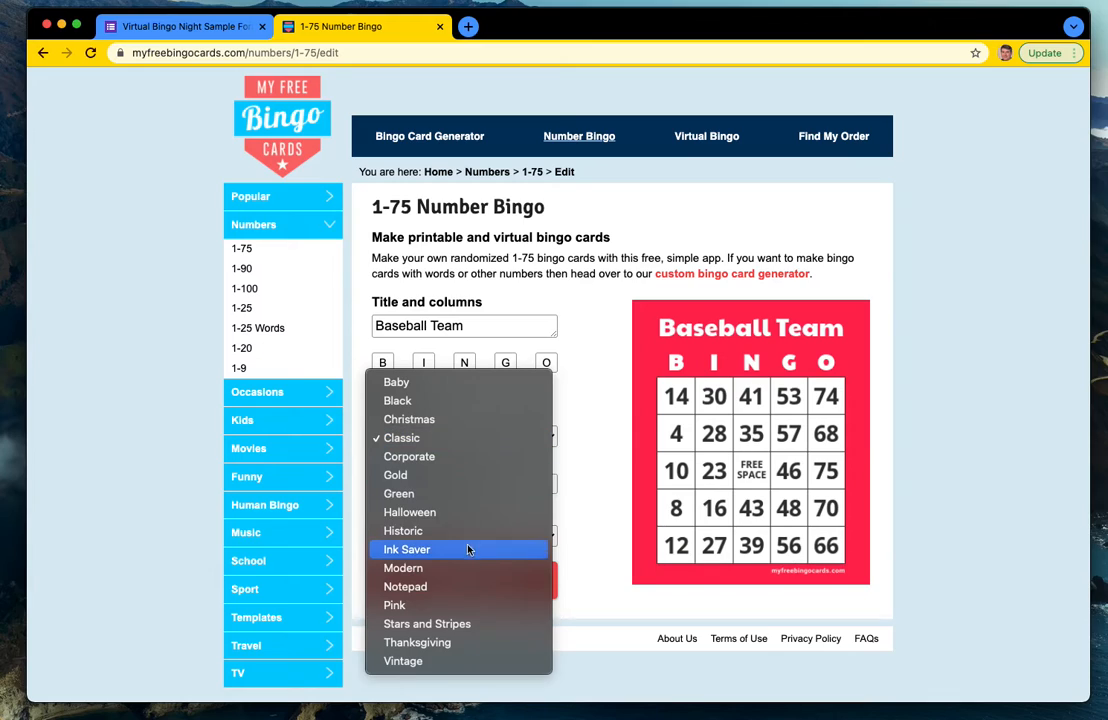
pyautogui.click(403, 568)
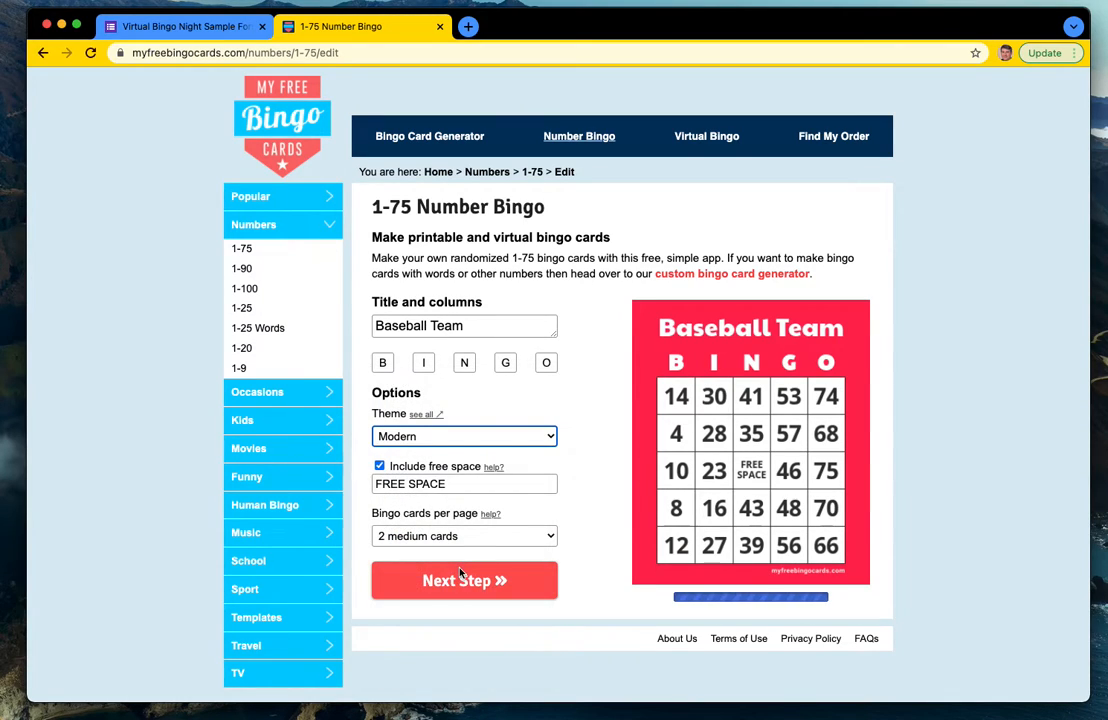
pyautogui.click(464, 436)
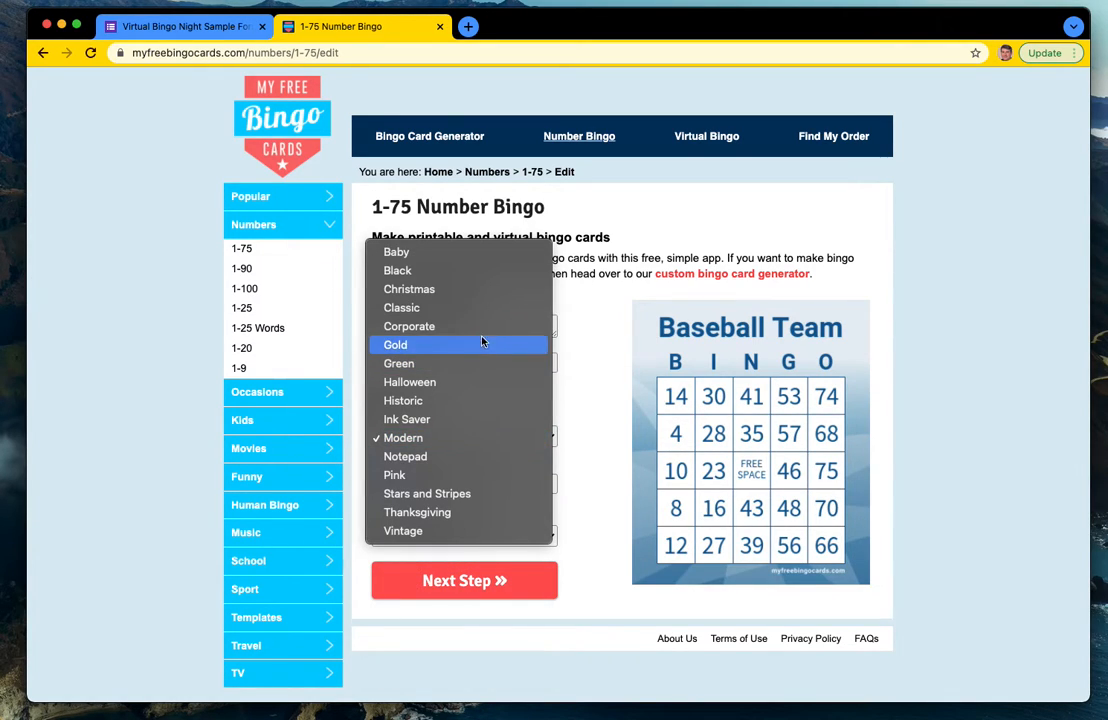
pyautogui.click(401, 307)
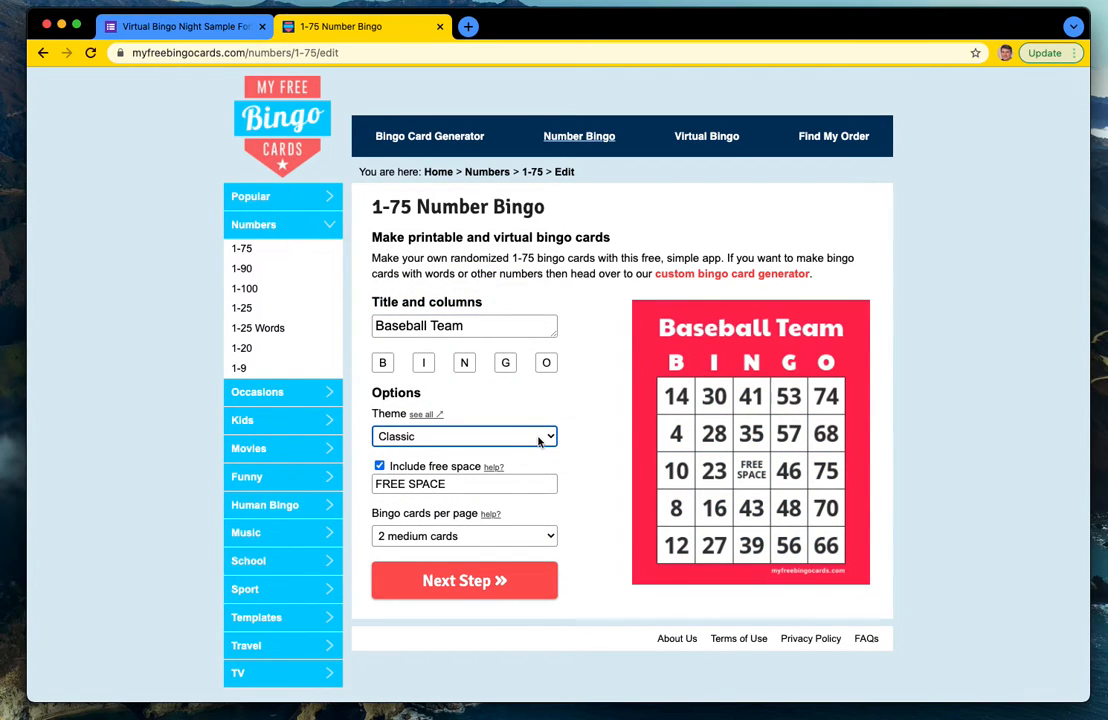
pyautogui.click(463, 436)
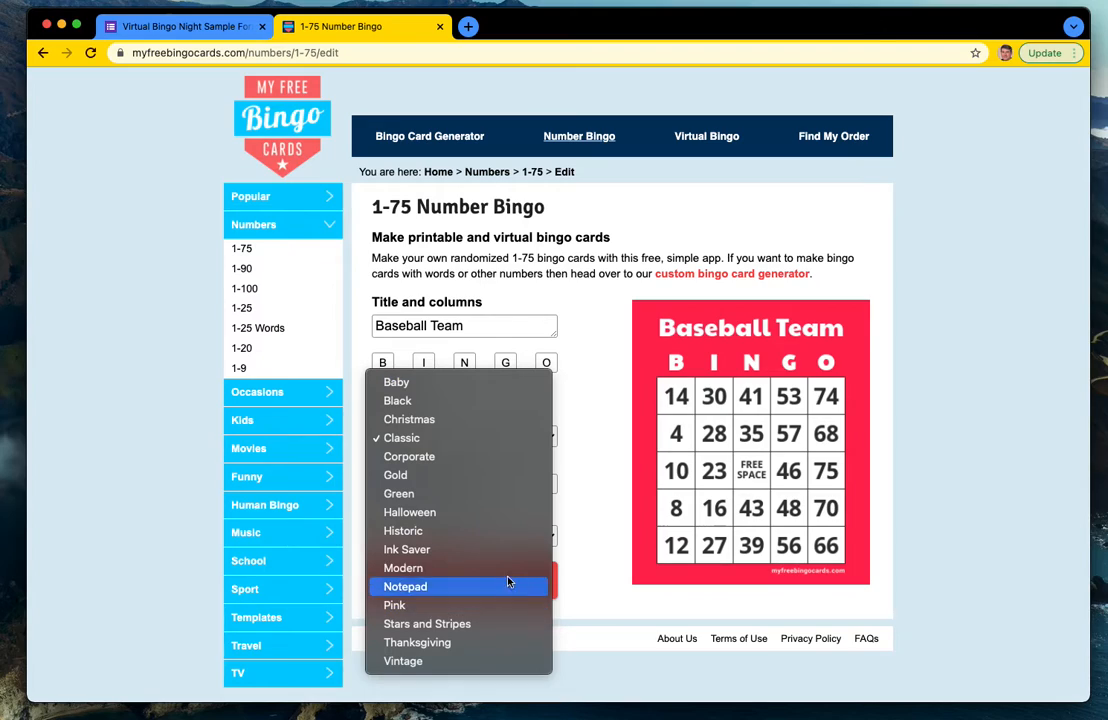
pyautogui.click(403, 568)
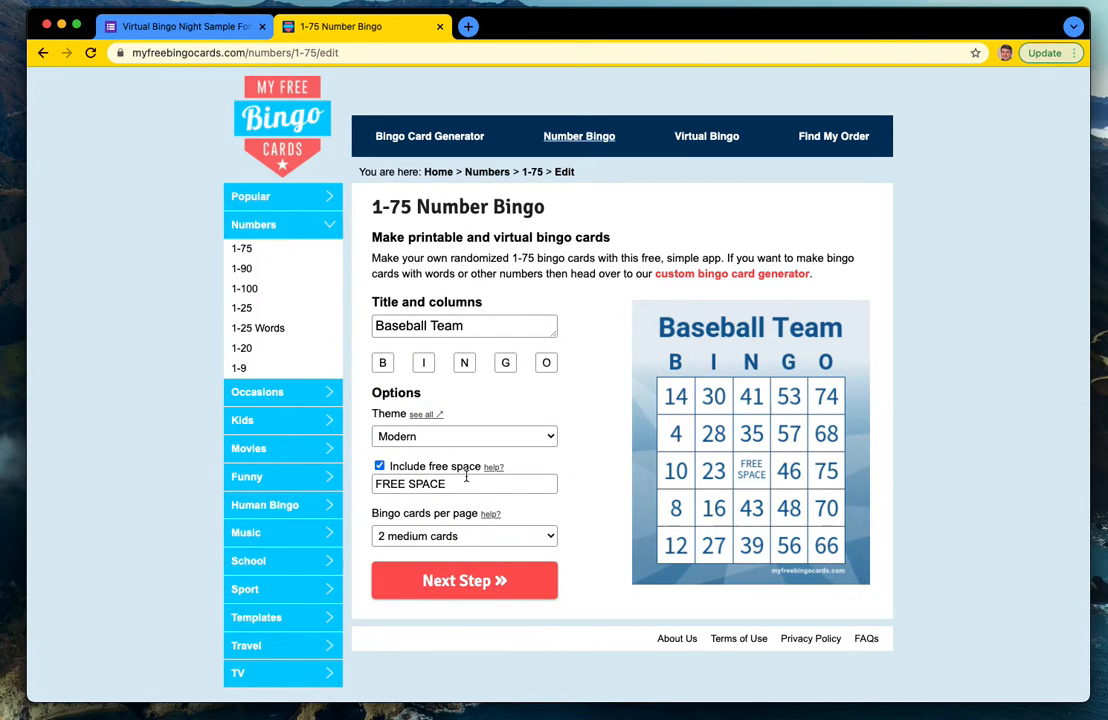
# Step: Keep the free space square enabled and continue to the card preview
pyautogui.click(379, 466)
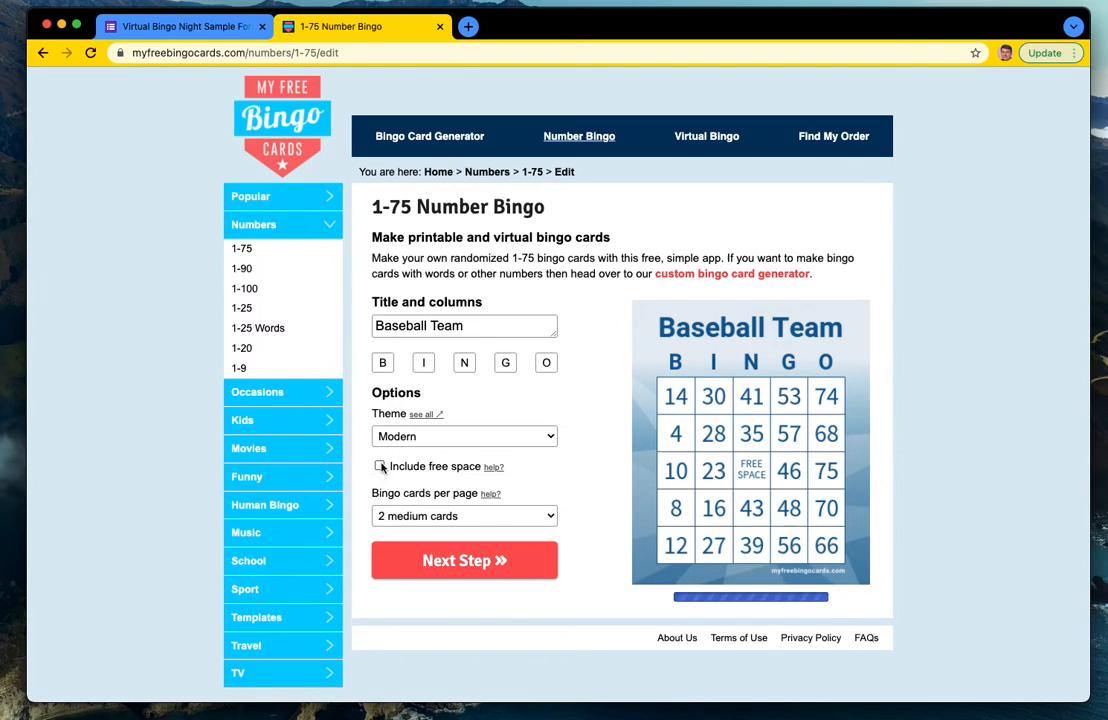
pyautogui.click(379, 466)
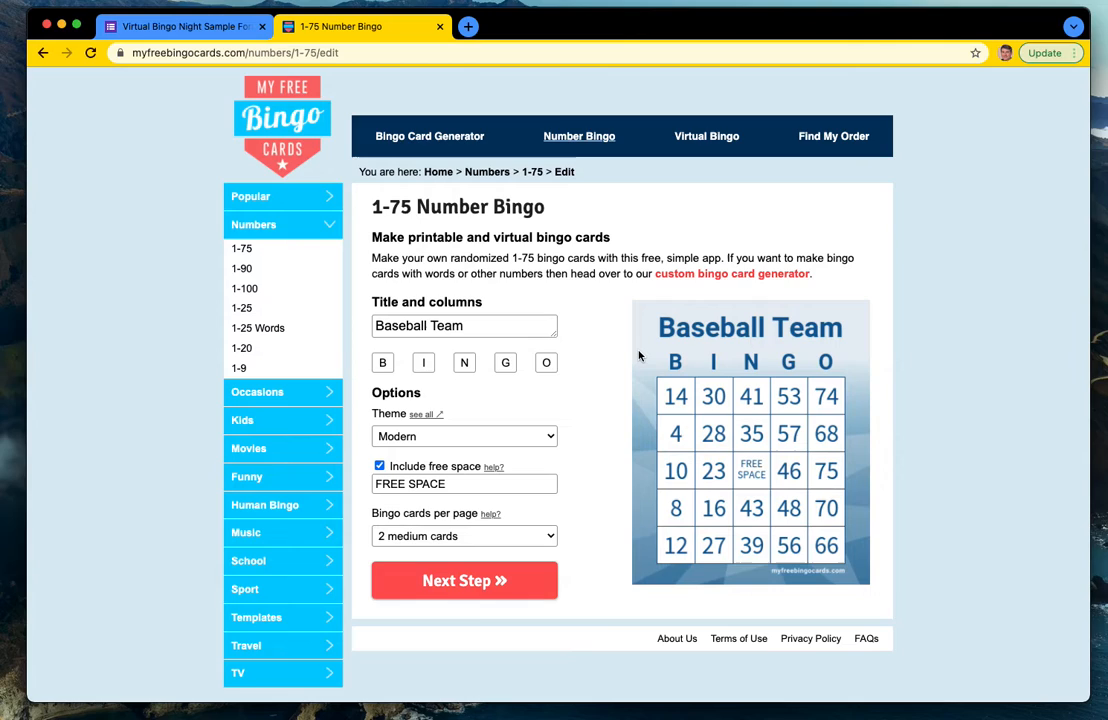
pyautogui.click(464, 580)
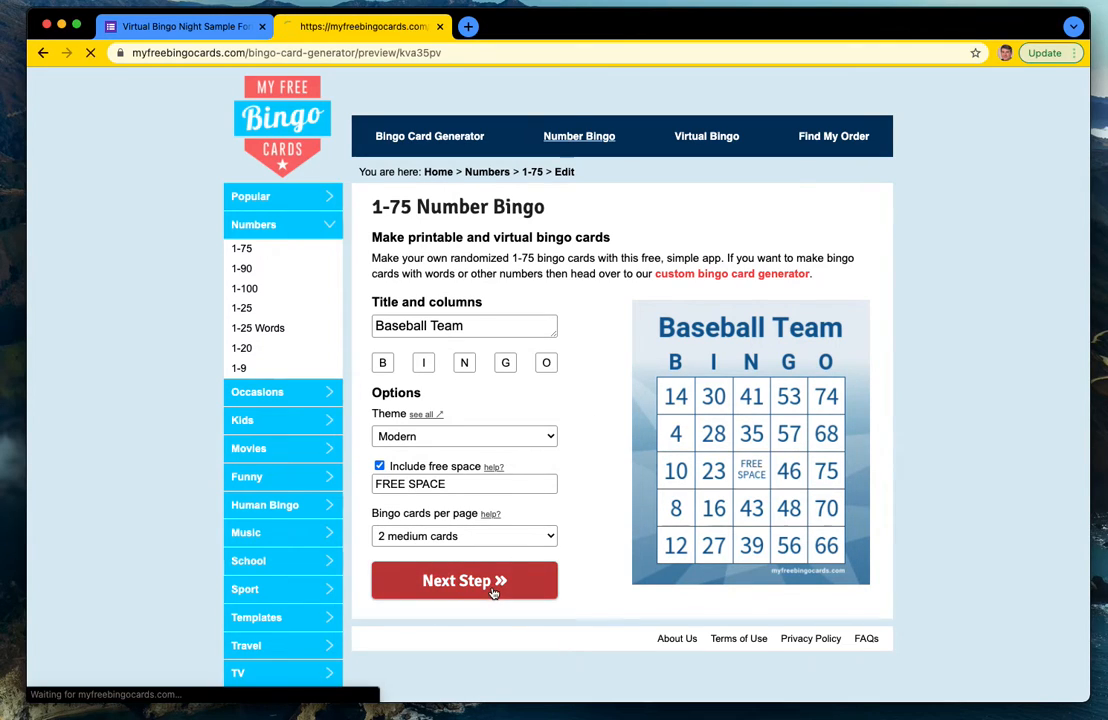
# Step: Choose the free 30-card option and launch the Bingo Game Manager
pyautogui.click(464, 580)
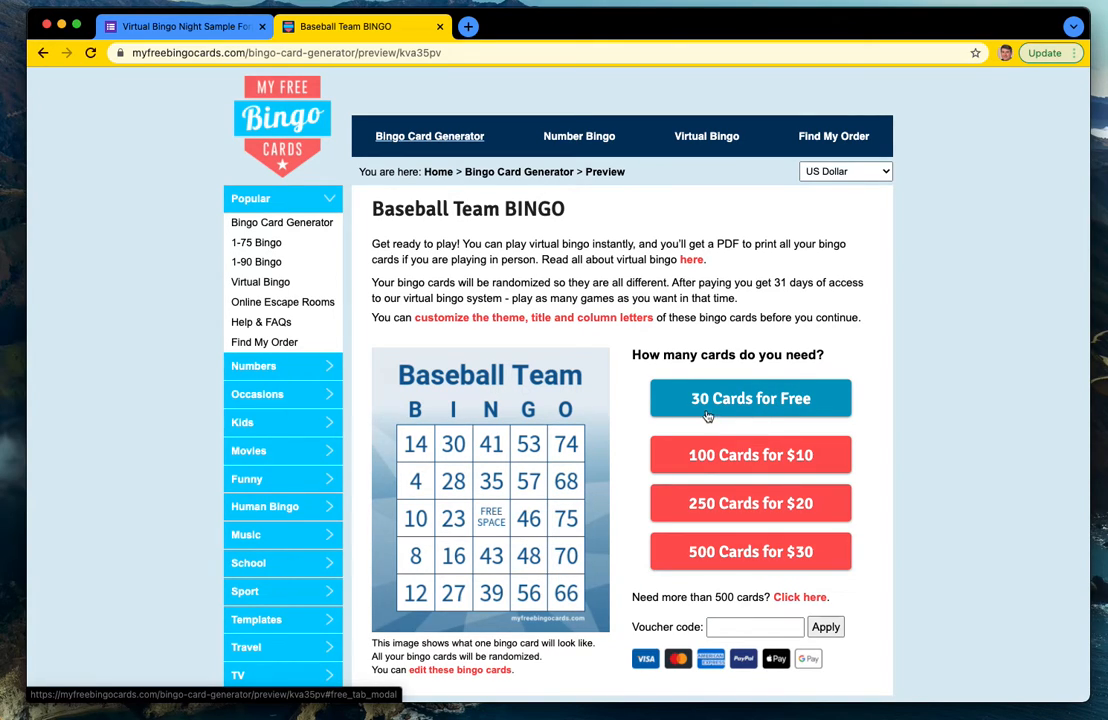
pyautogui.scroll(-3)
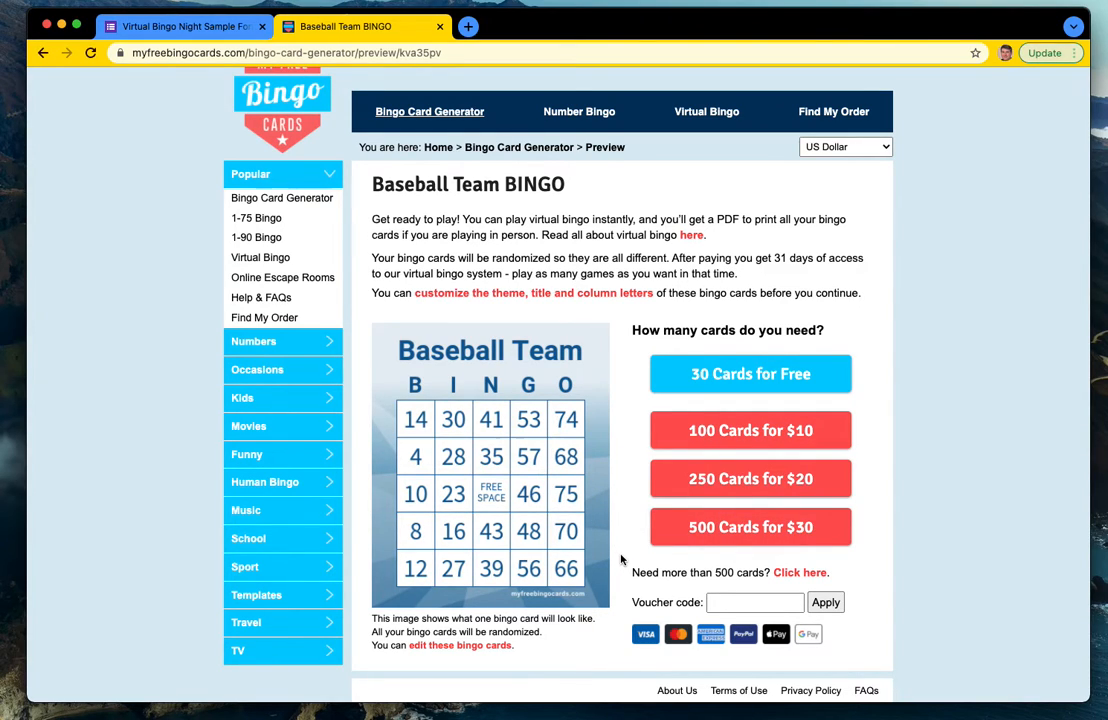
pyautogui.click(751, 373)
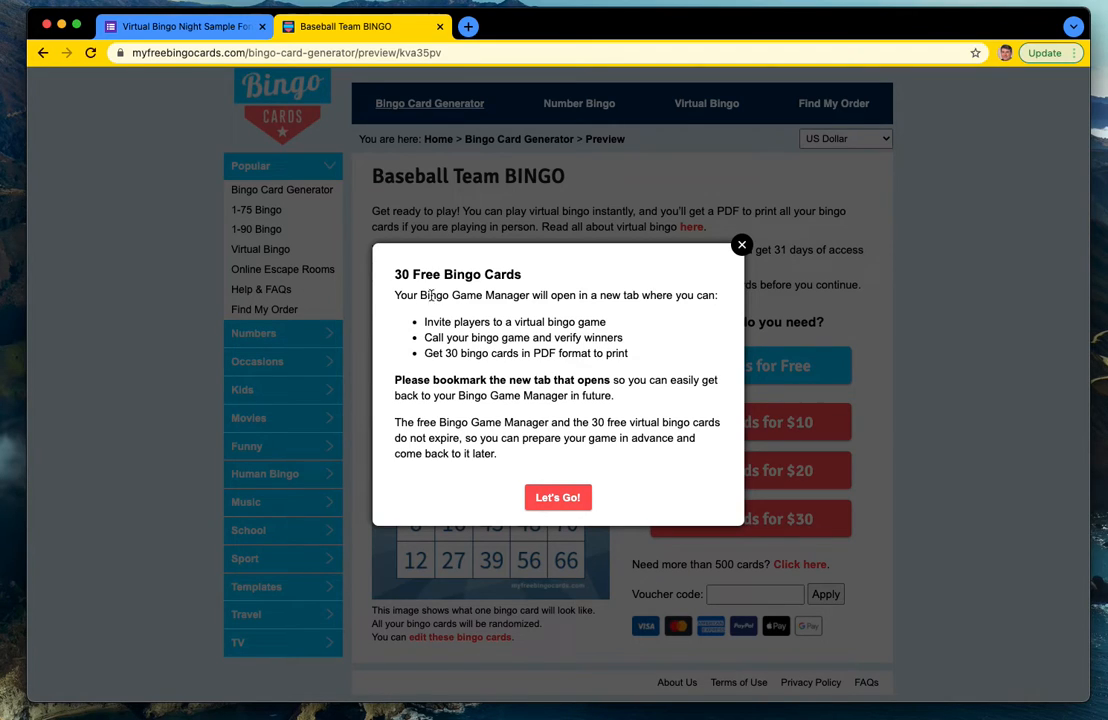
pyautogui.click(557, 497)
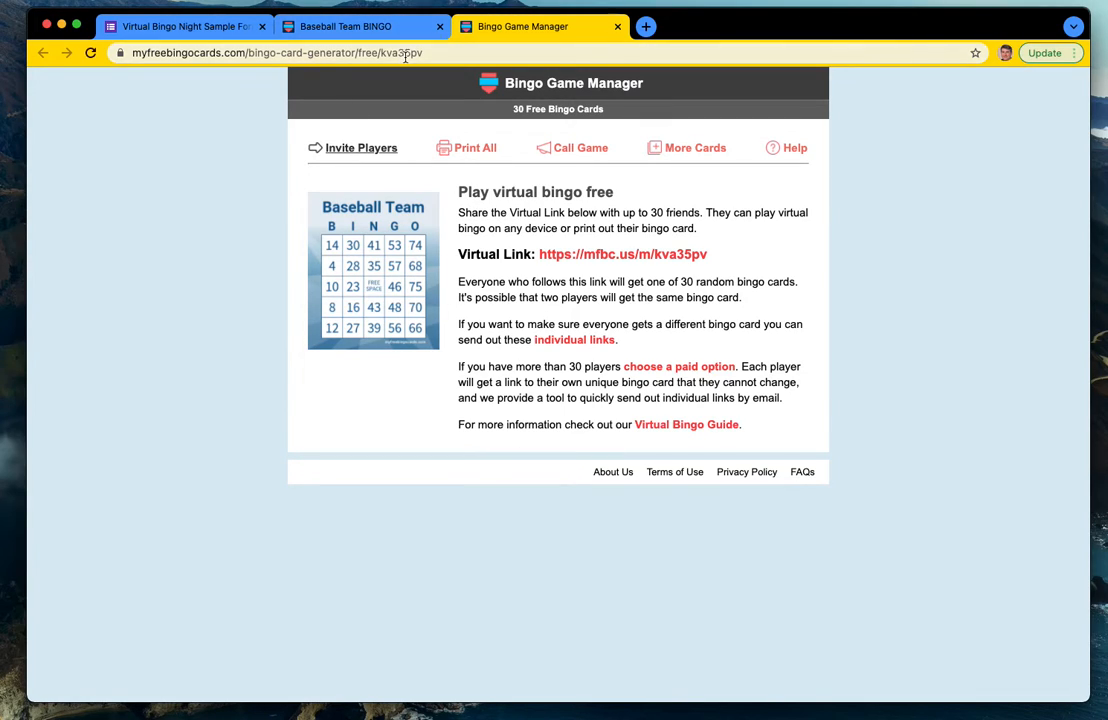
pyautogui.moveTo(392, 53)
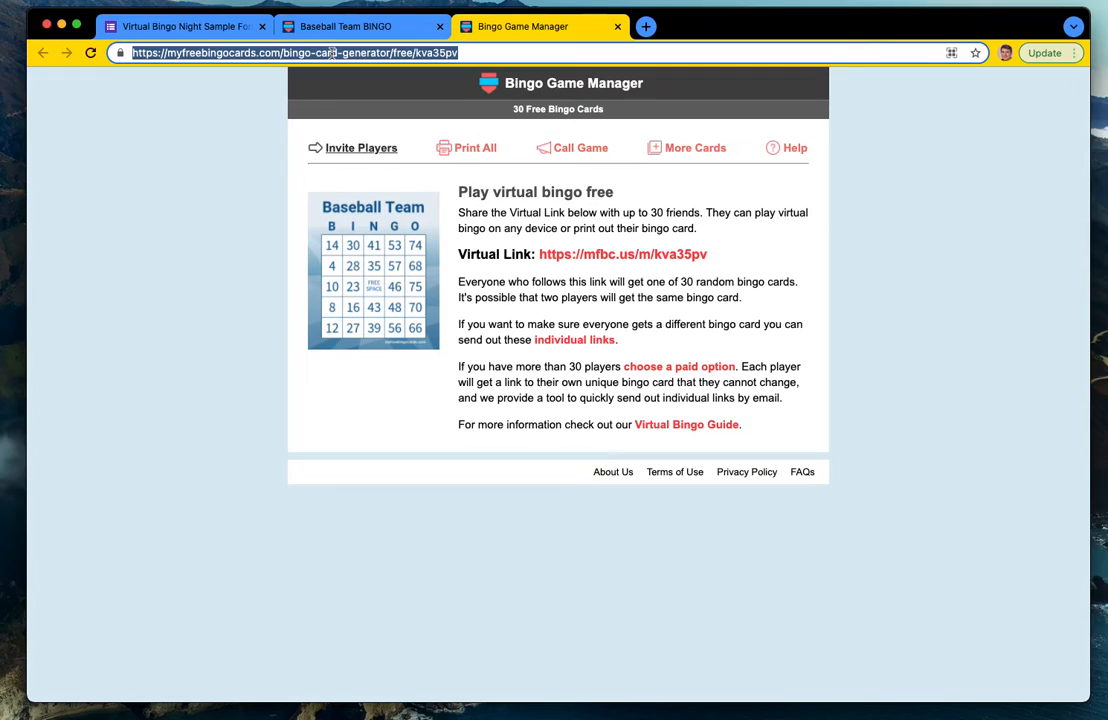
pyautogui.moveTo(396, 310)
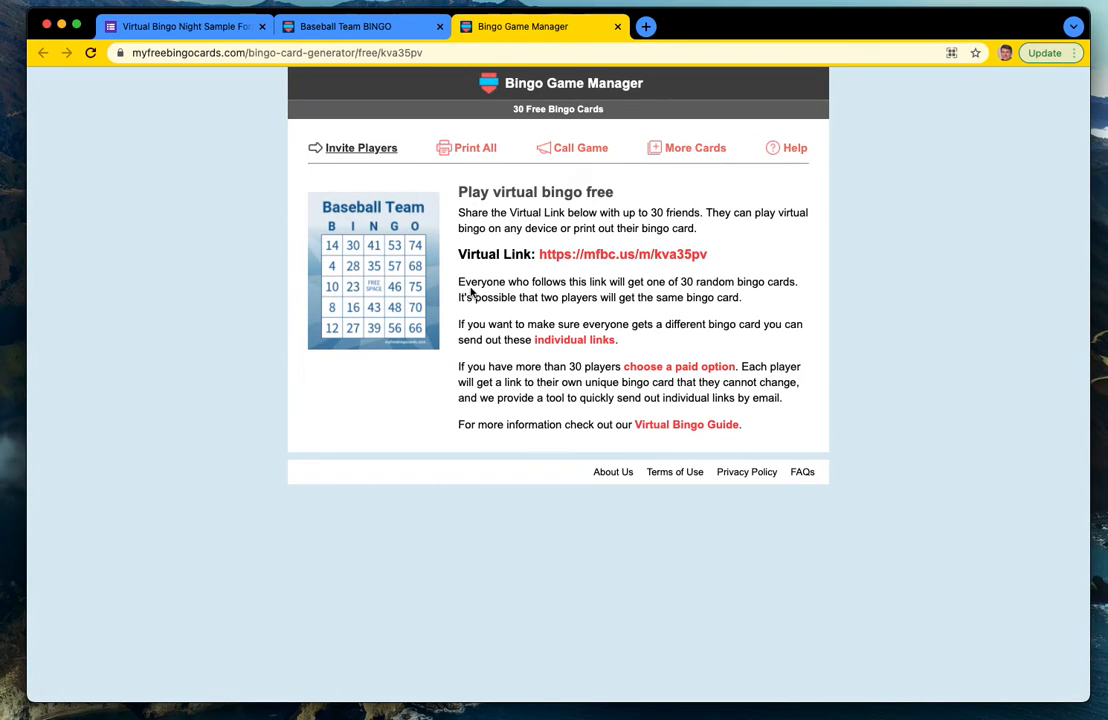
pyautogui.moveTo(466, 278)
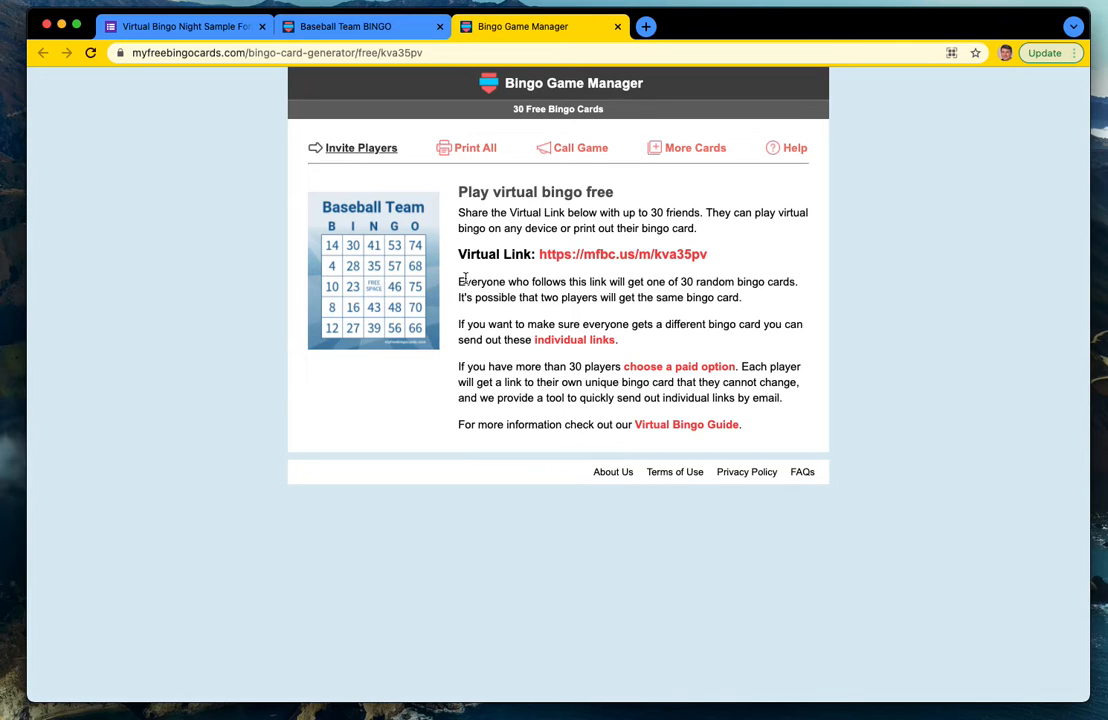
pyautogui.moveTo(583, 260)
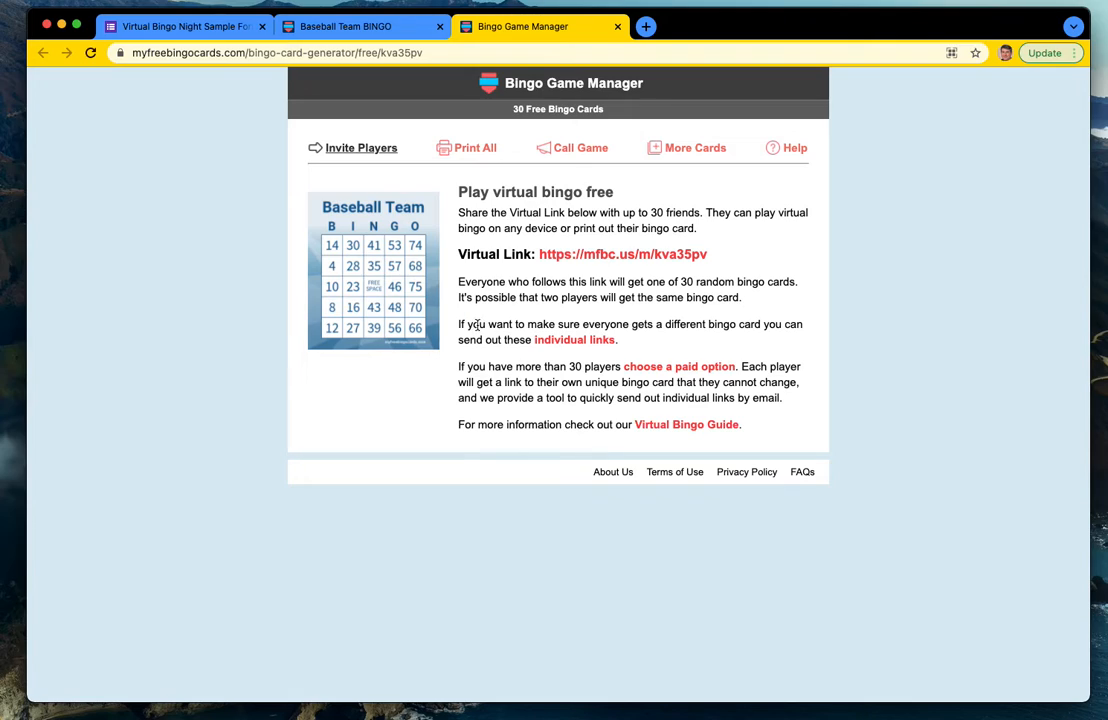
pyautogui.moveTo(575, 339)
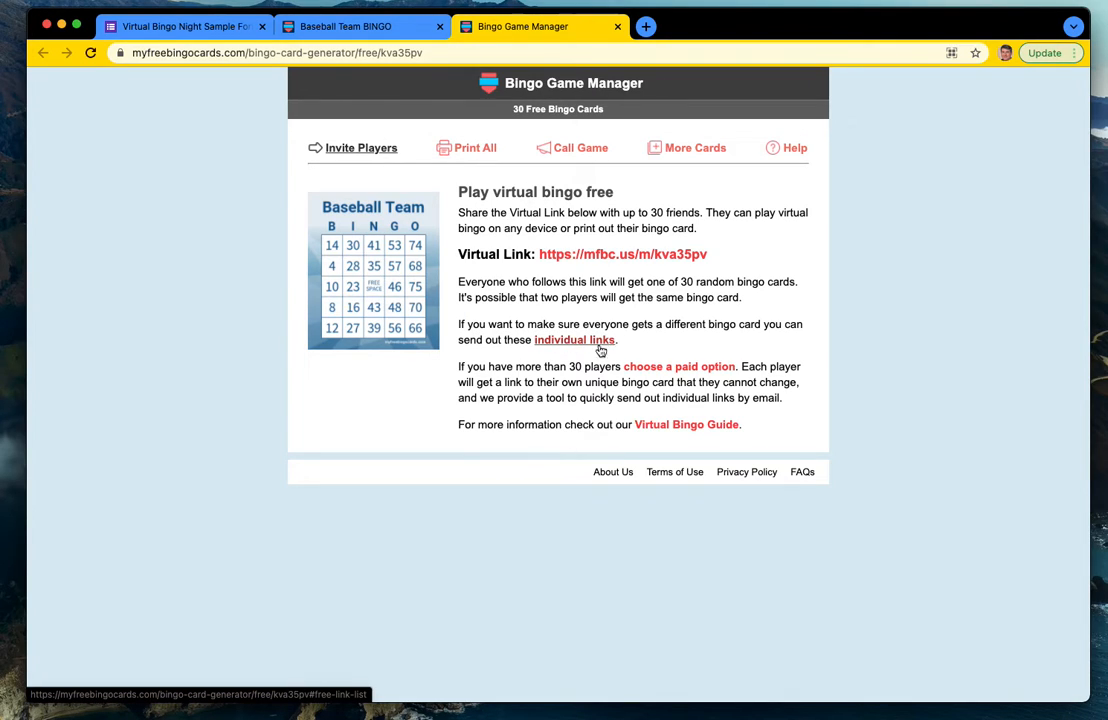
# Step: Open the Free Individual Links list of player card links
pyautogui.click(575, 340)
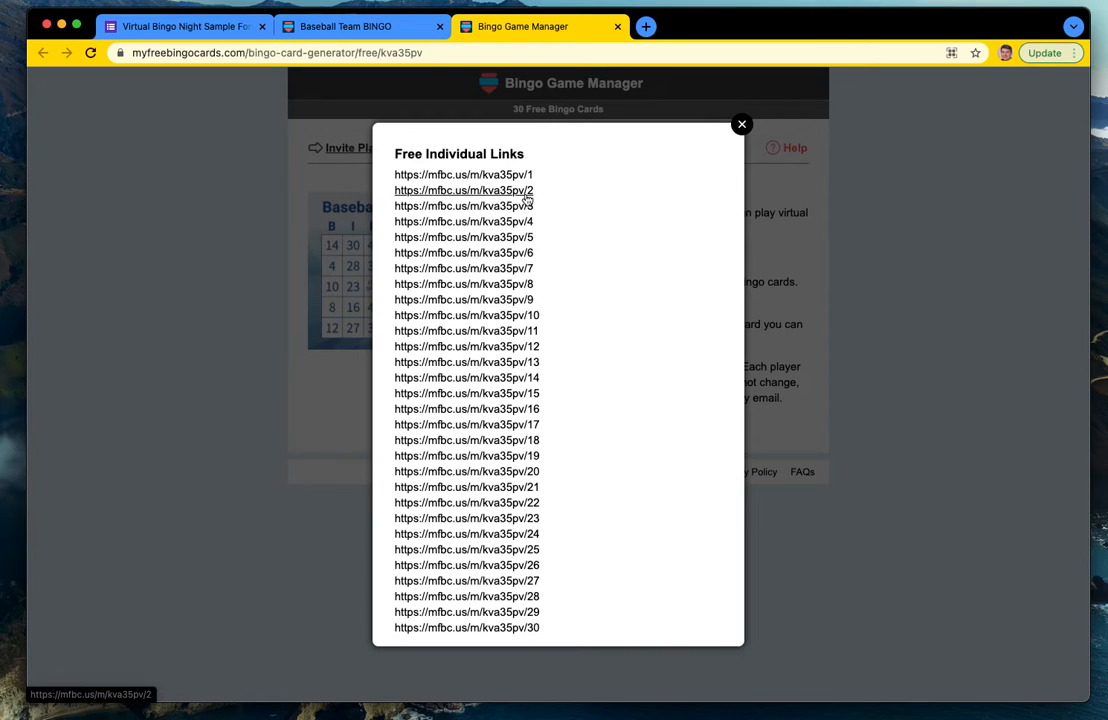
pyautogui.moveTo(503, 424)
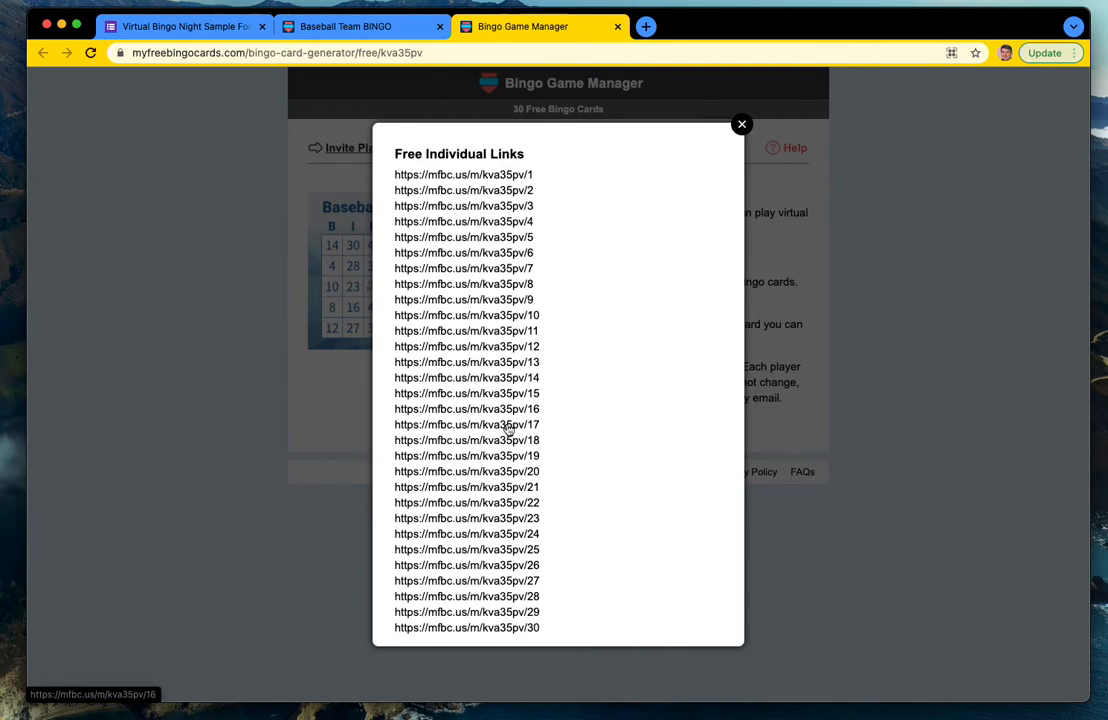
pyautogui.moveTo(463, 174)
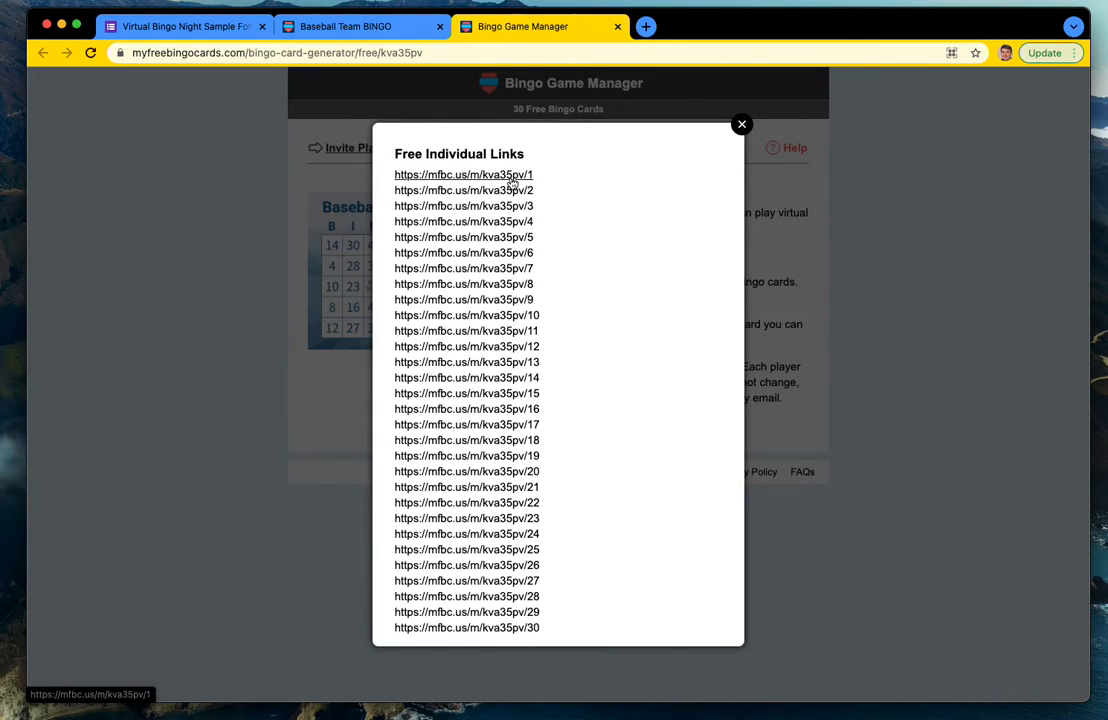
pyautogui.moveTo(466, 580)
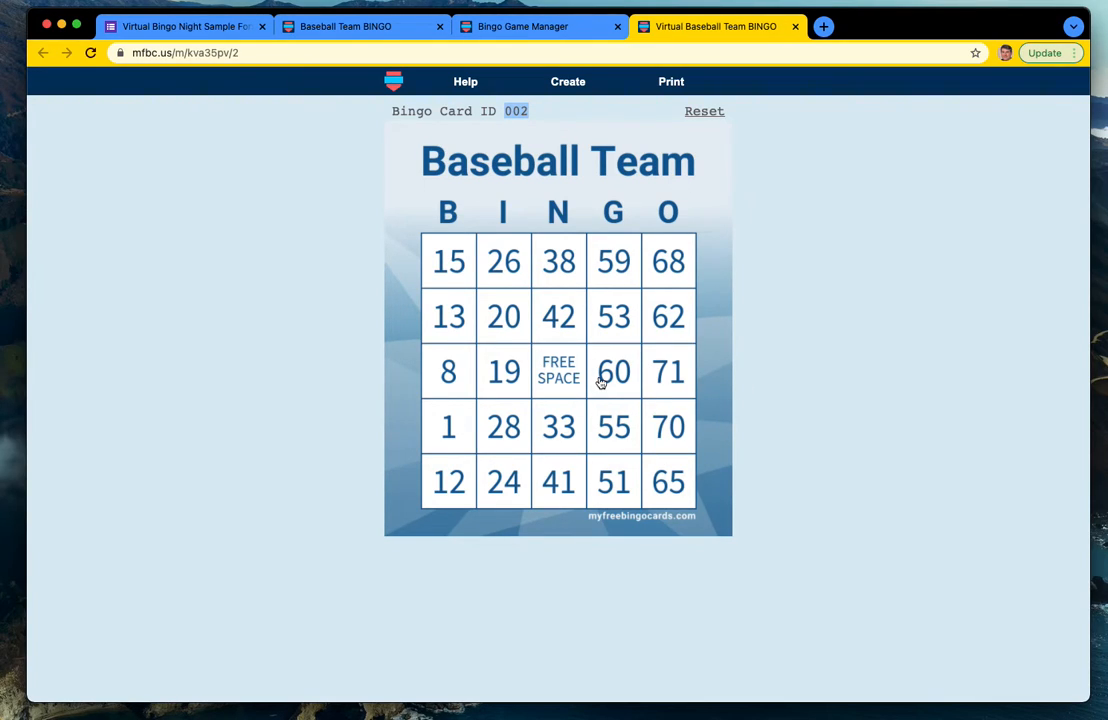
pyautogui.click(613, 261)
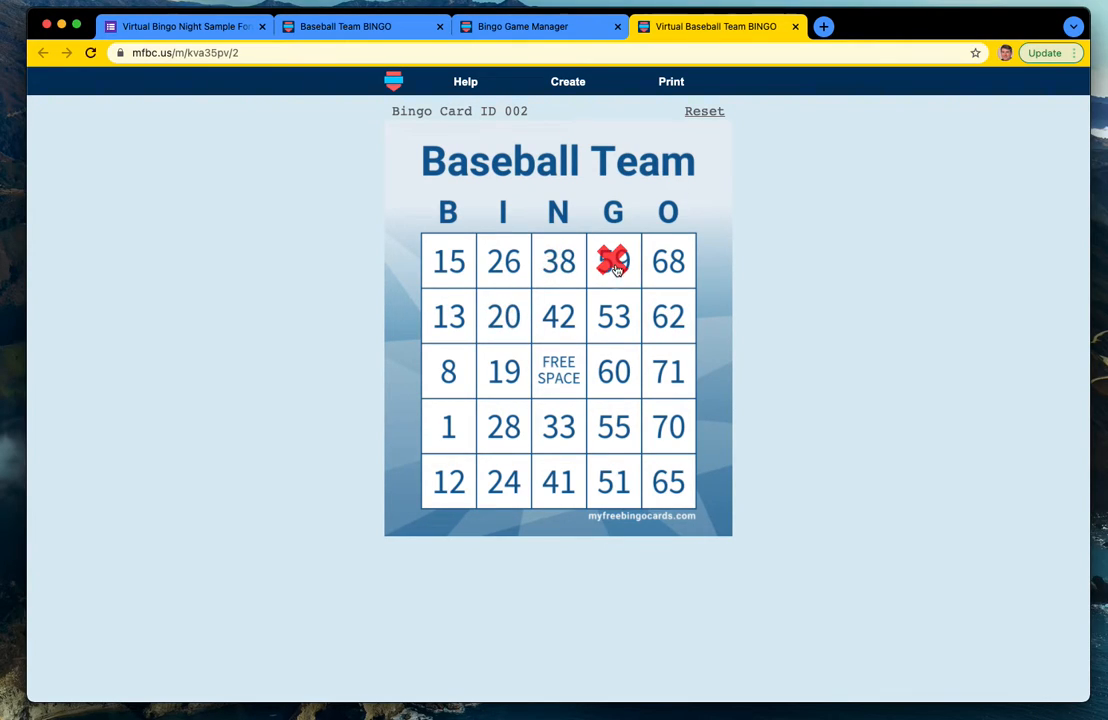
pyautogui.click(613, 261)
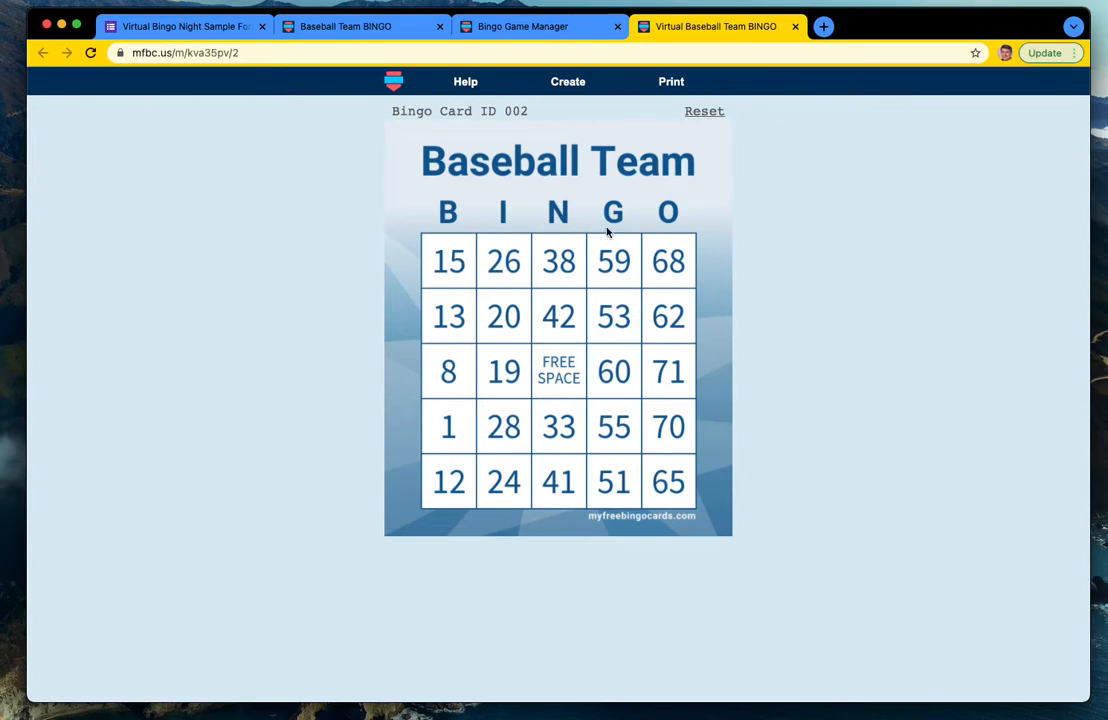
pyautogui.moveTo(531, 416)
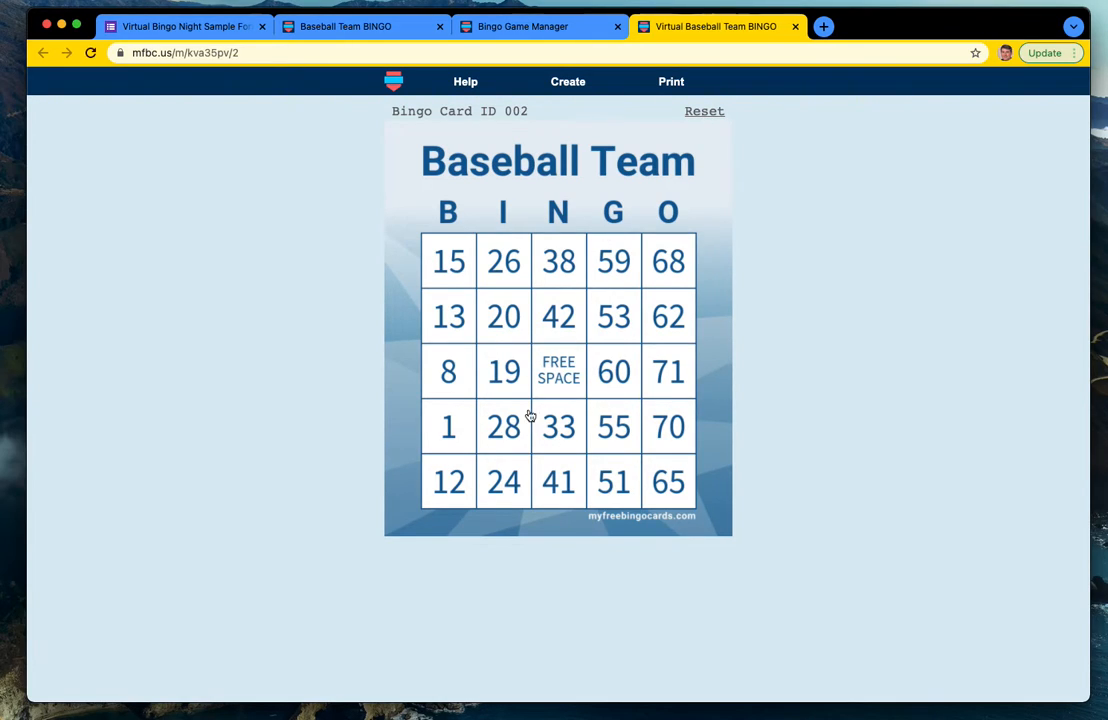
pyautogui.click(216, 53)
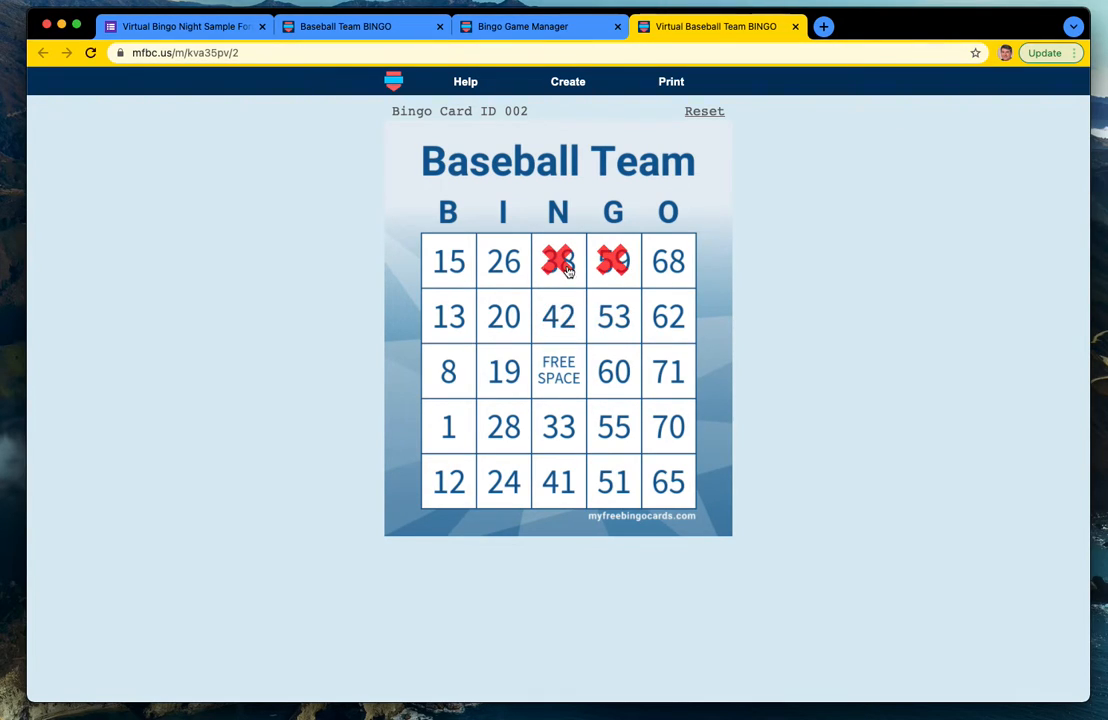
pyautogui.click(558, 261)
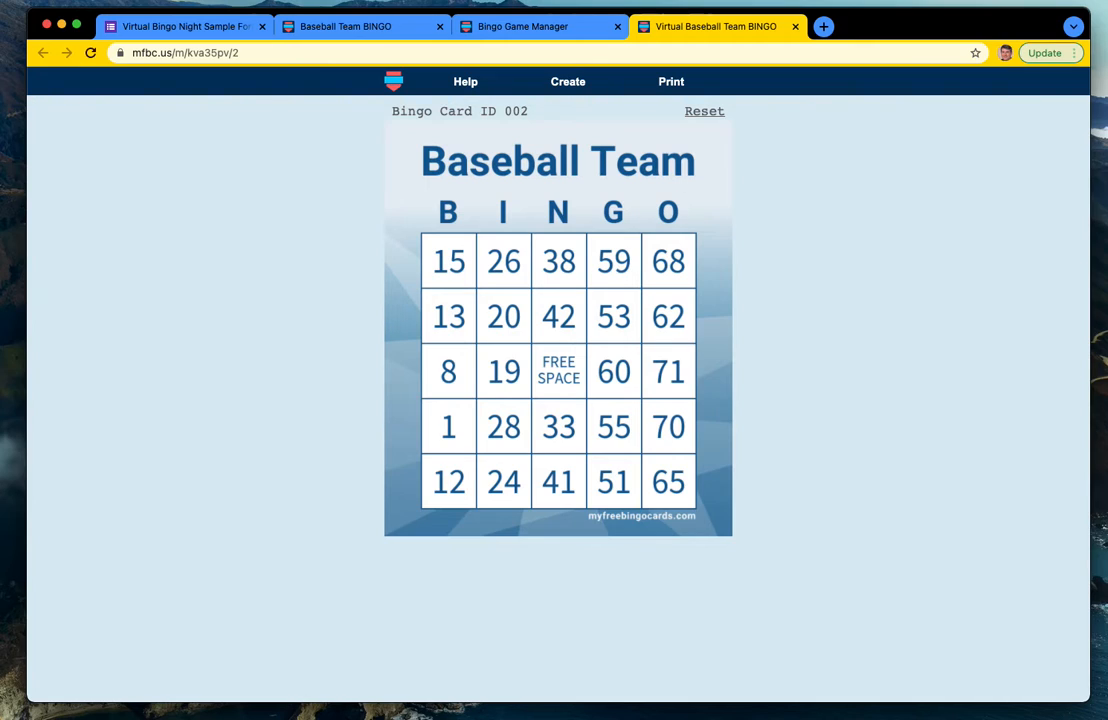
# Step: Return to the Bingo Game Manager tab and close the individual links popup
pyautogui.click(523, 26)
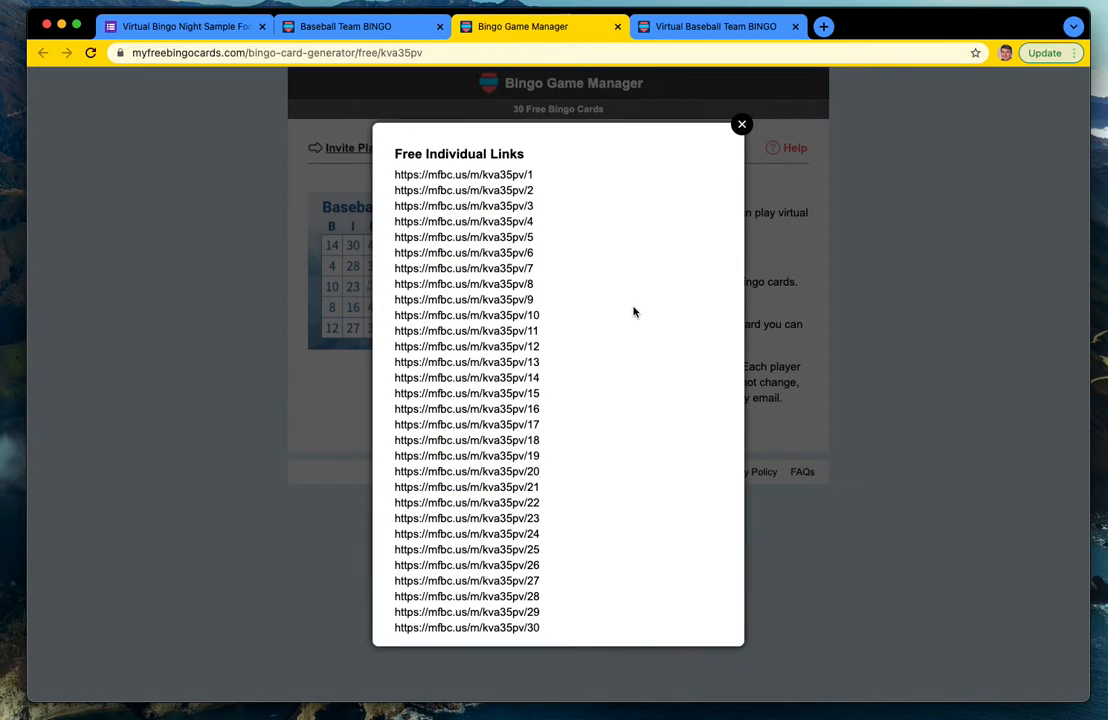
pyautogui.moveTo(646, 292)
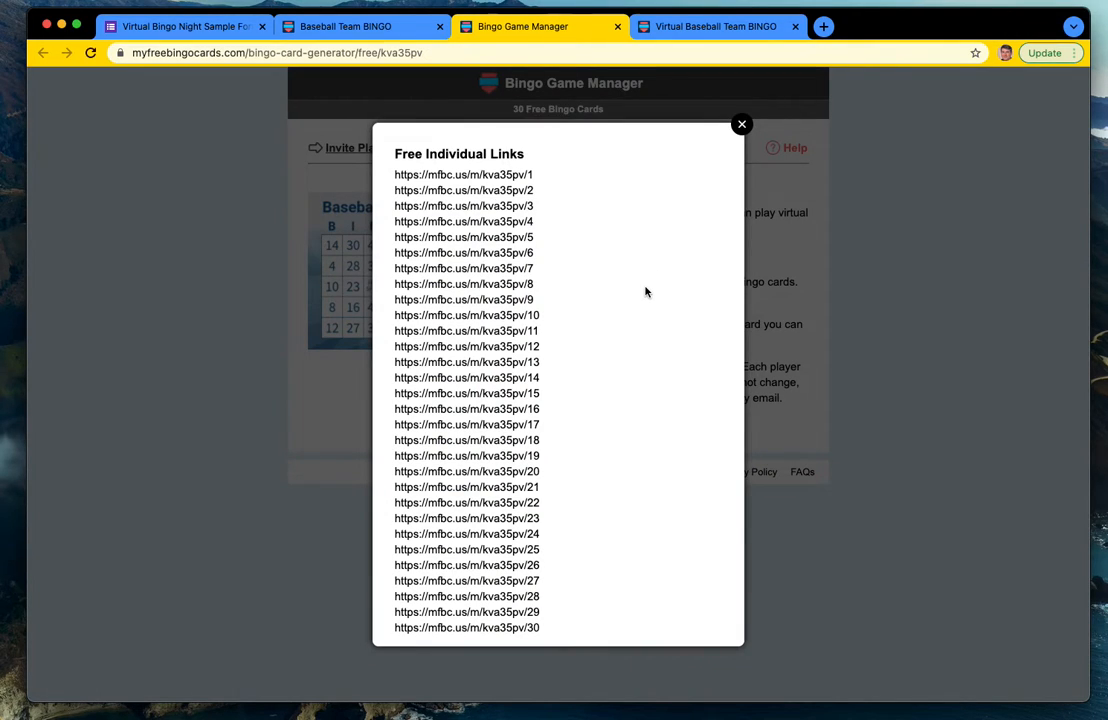
pyautogui.moveTo(583, 697)
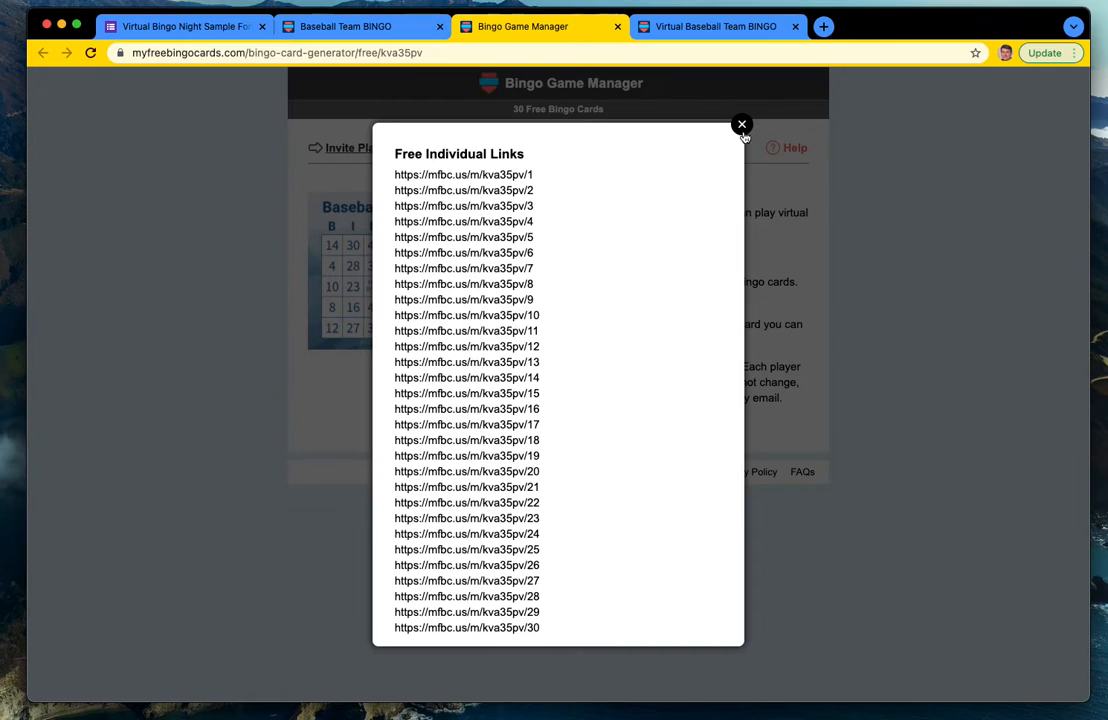
pyautogui.click(741, 124)
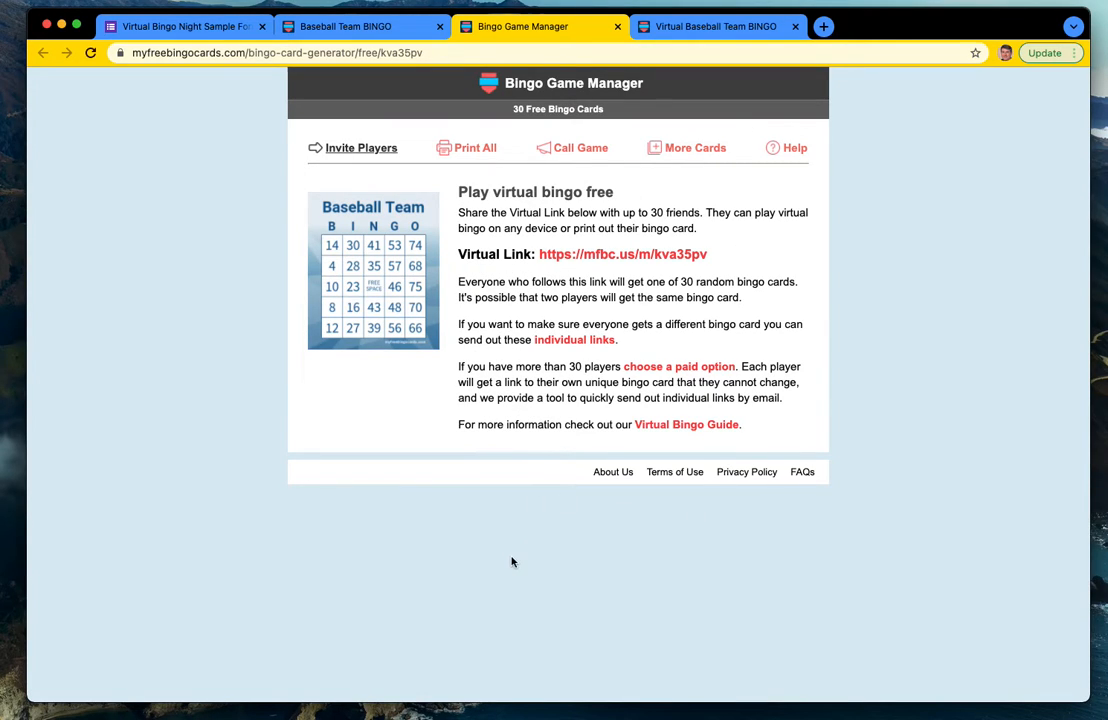
pyautogui.moveTo(583, 210)
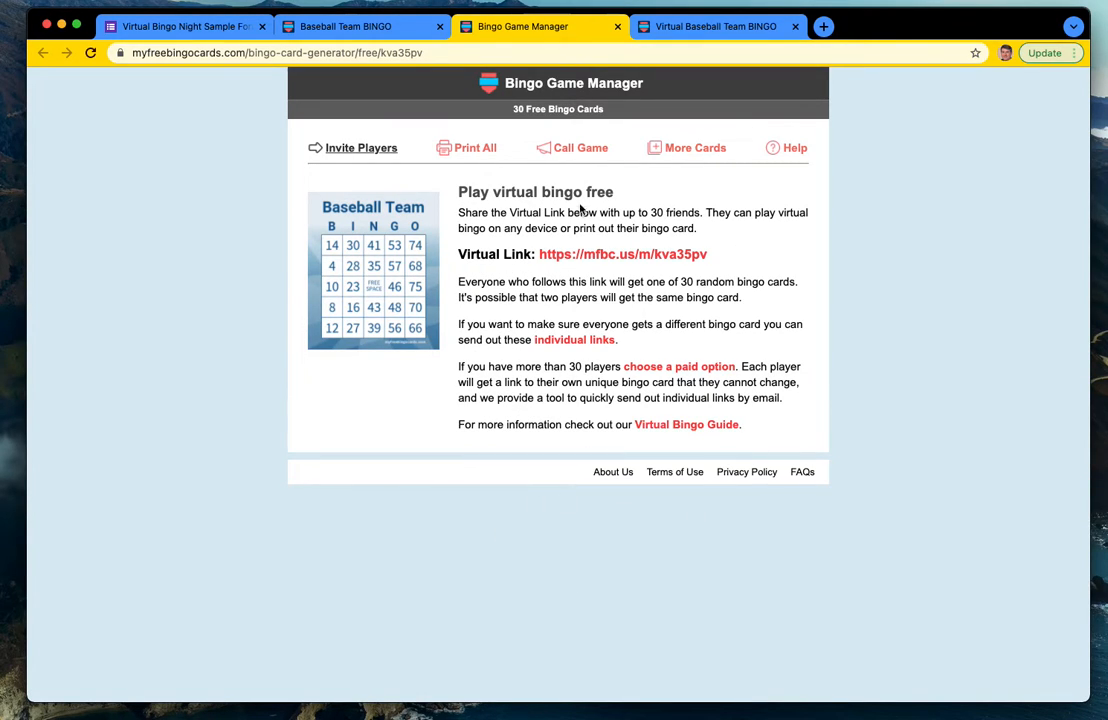
# Step: Go to Call Game, keep Call Sequence 1, and scroll to the 1–75 board
pyautogui.click(580, 147)
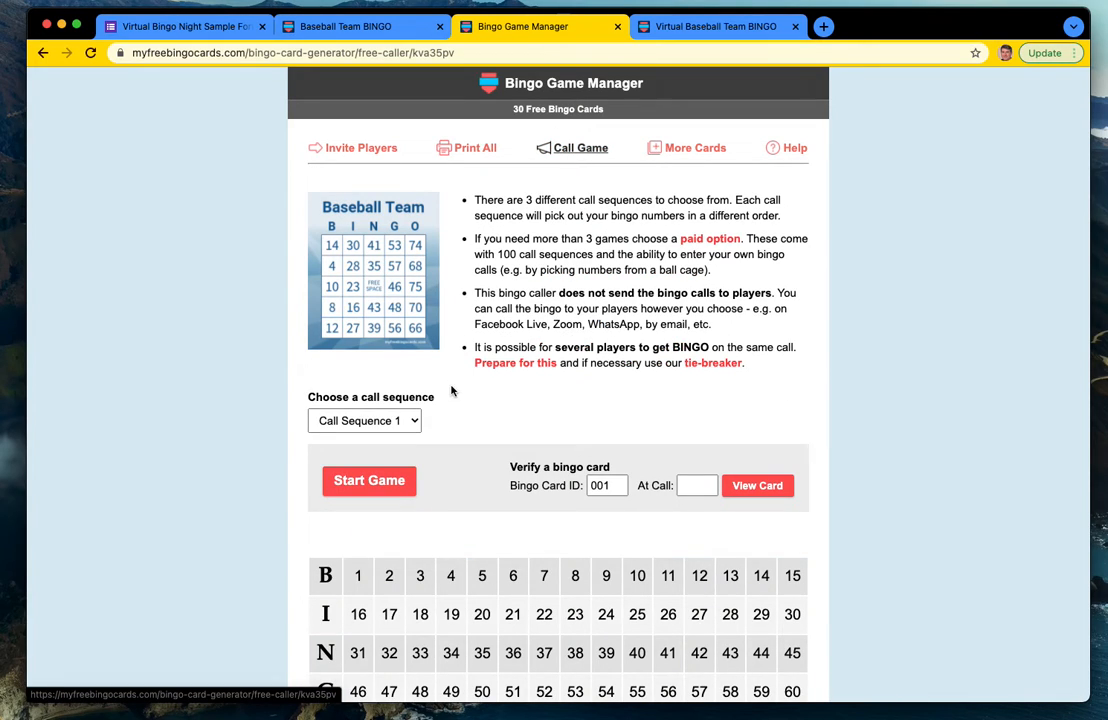
pyautogui.click(364, 420)
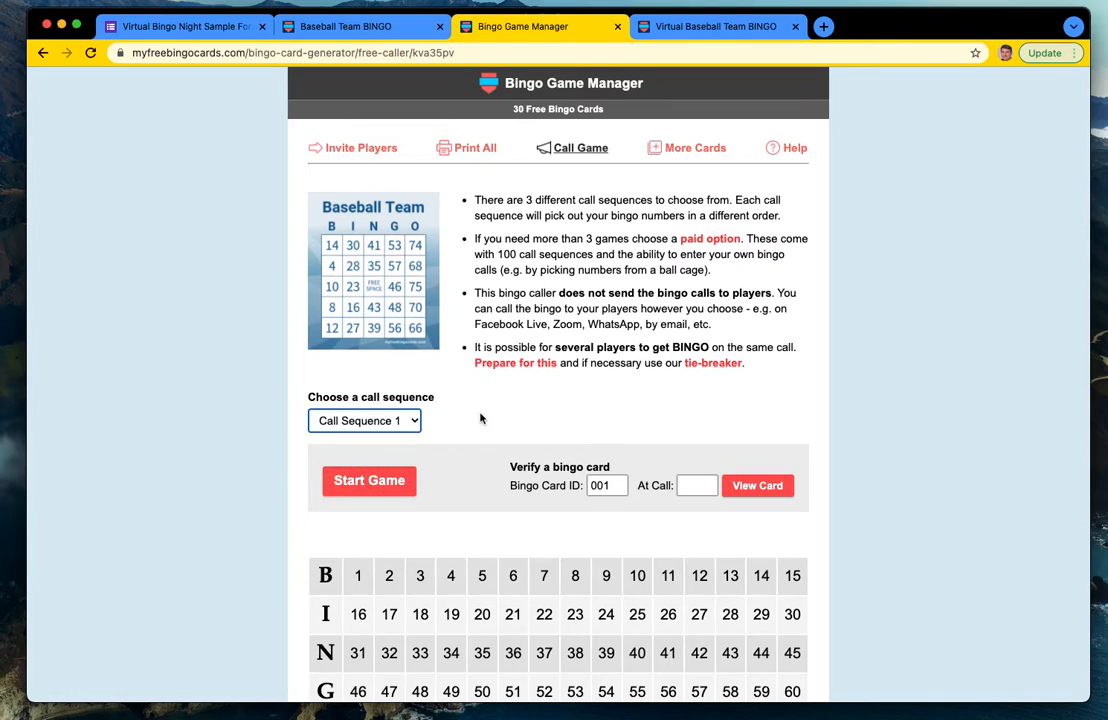
pyautogui.moveTo(460, 481)
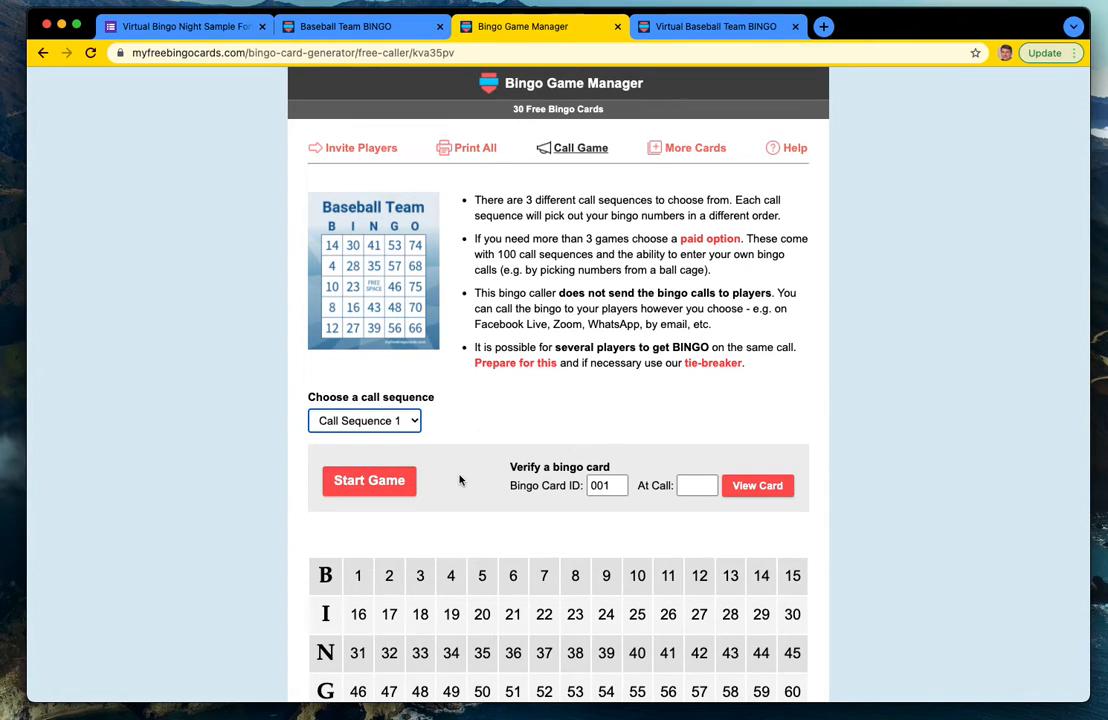
pyautogui.click(364, 420)
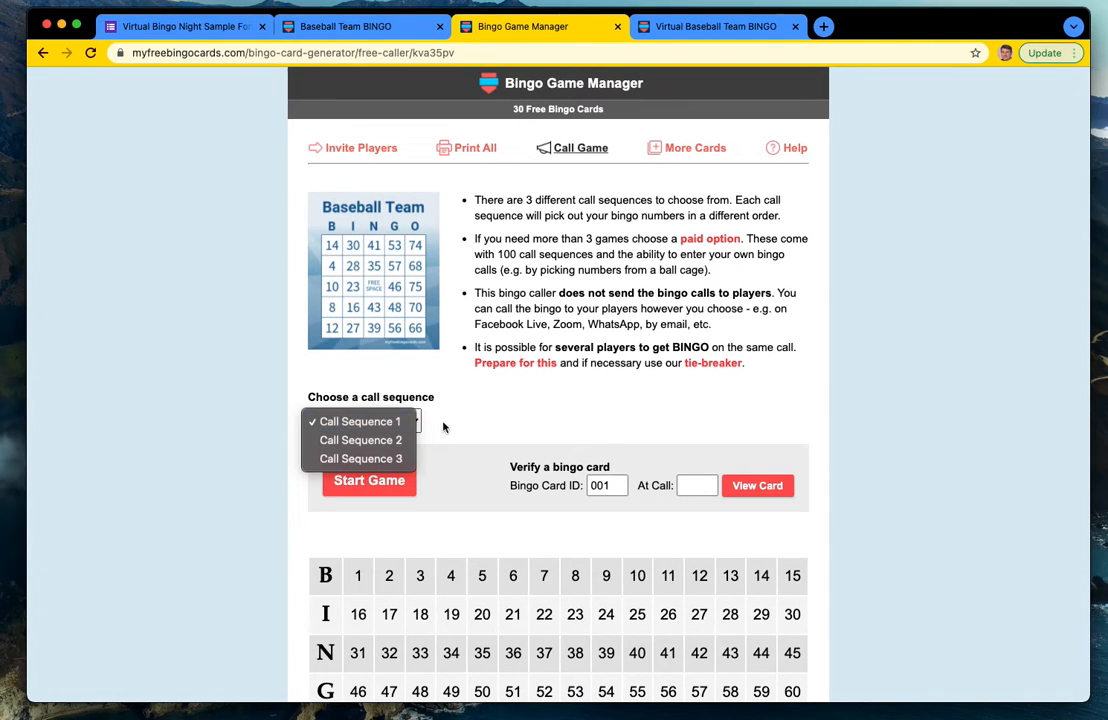
pyautogui.click(360, 421)
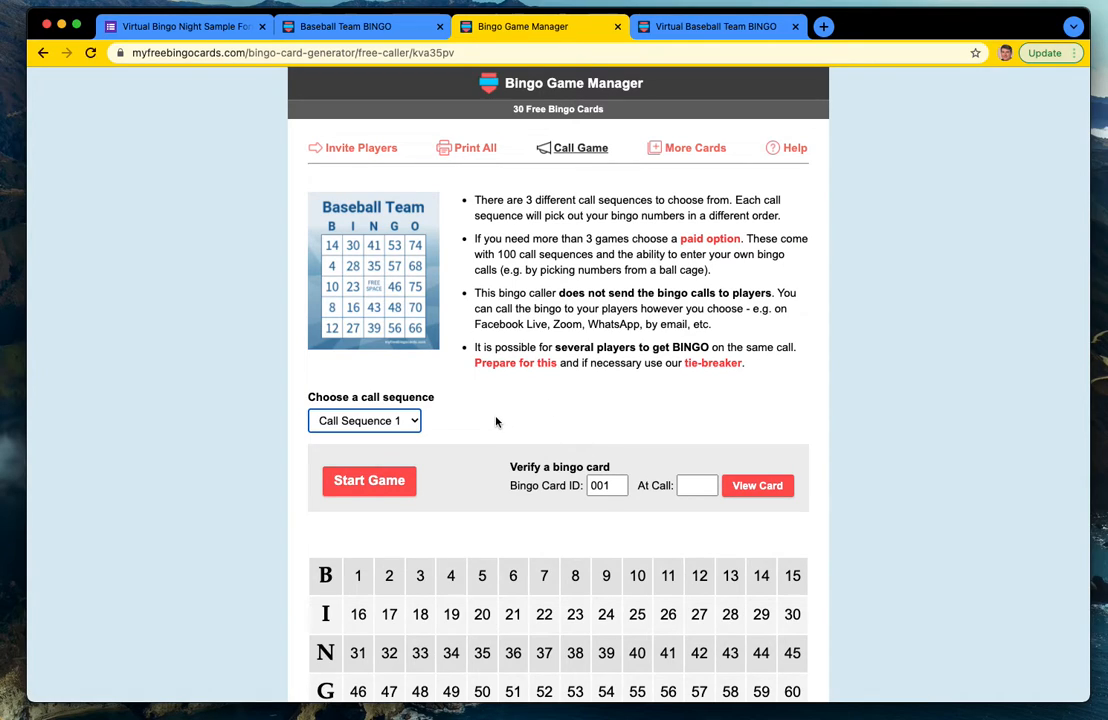
pyautogui.moveTo(452, 475)
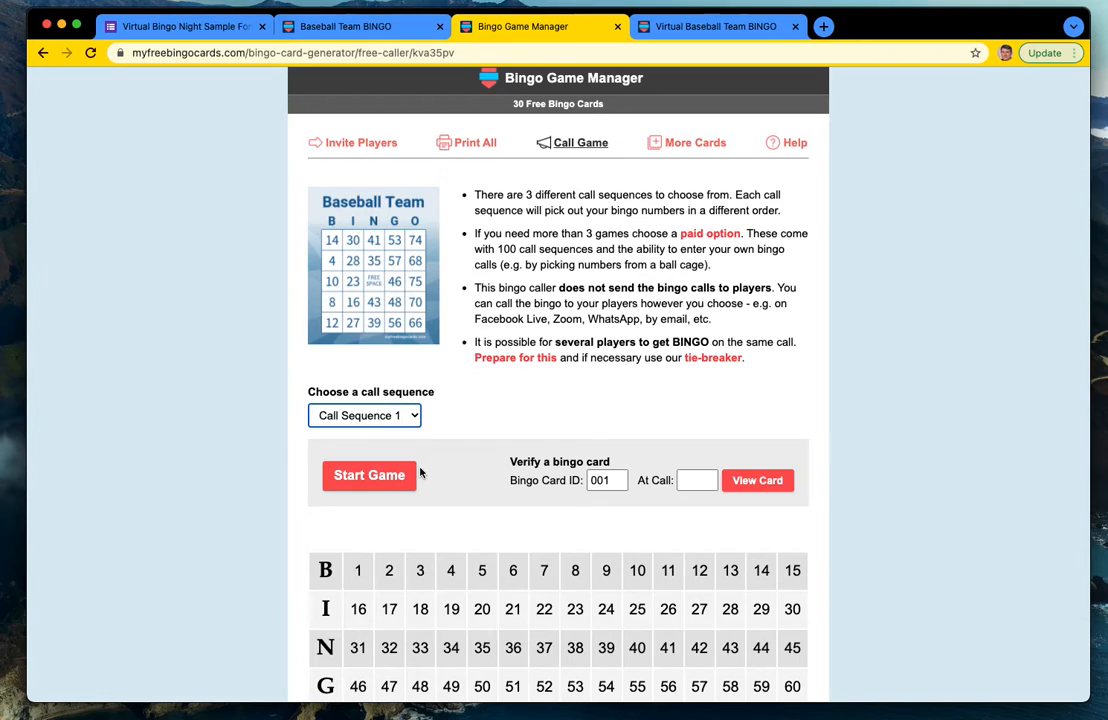
pyautogui.scroll(-3)
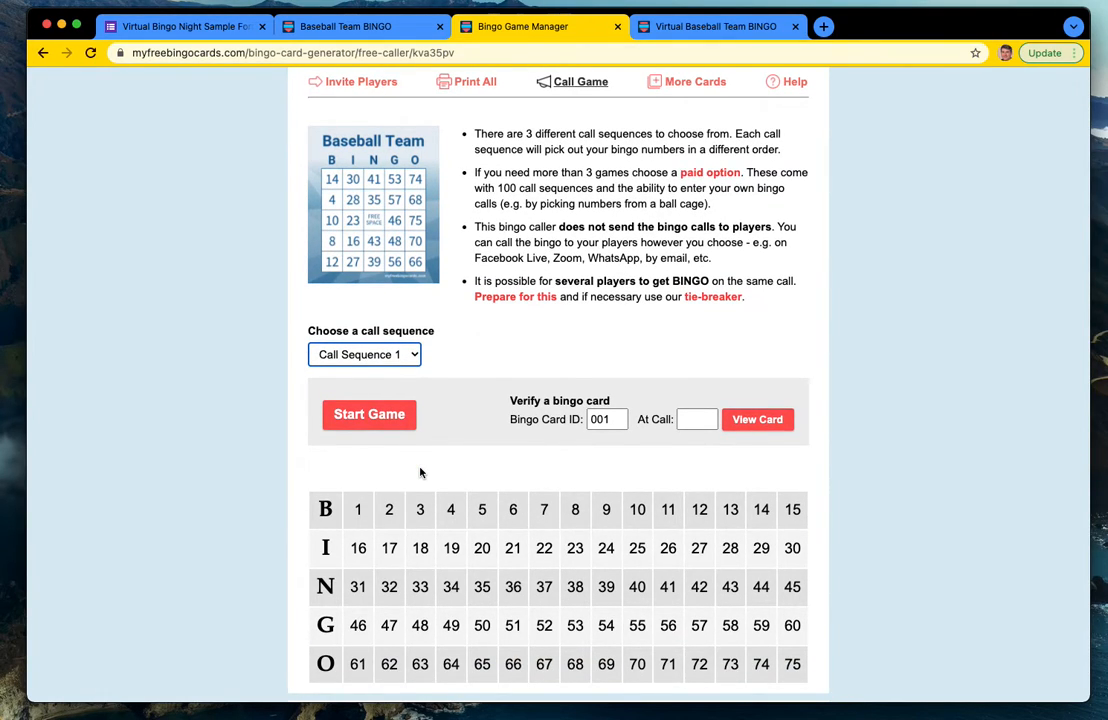
# Step: Start the game and call numbers up to Call 7, N-45
pyautogui.click(368, 414)
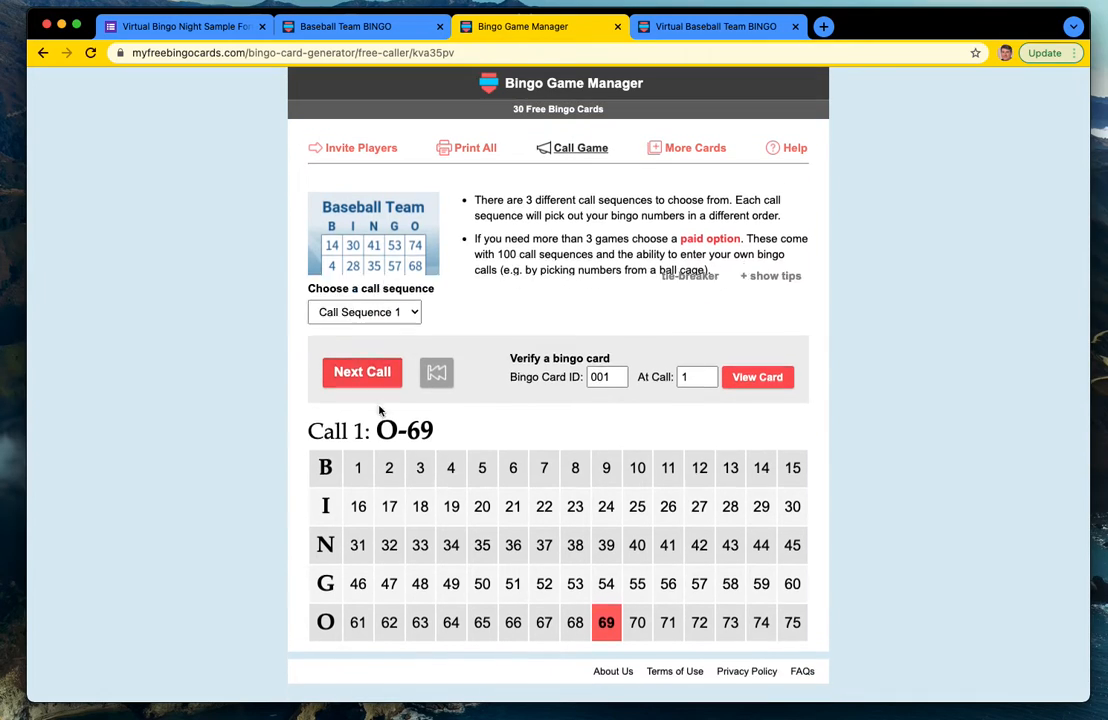
pyautogui.scroll(-3)
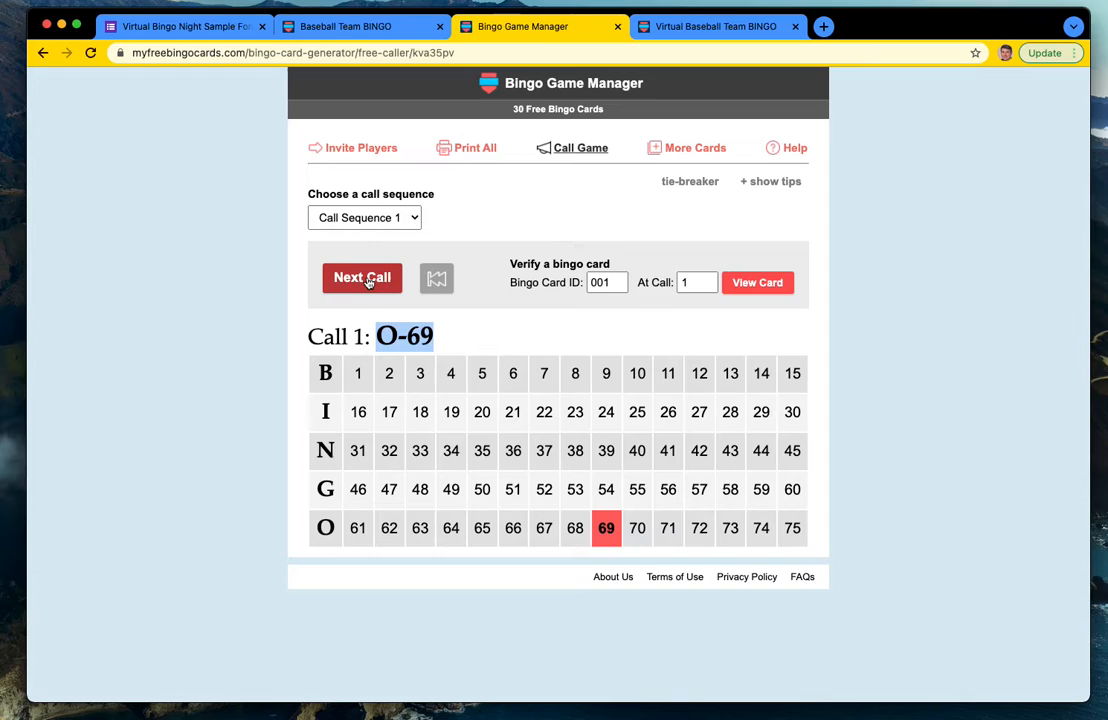
pyautogui.click(361, 277)
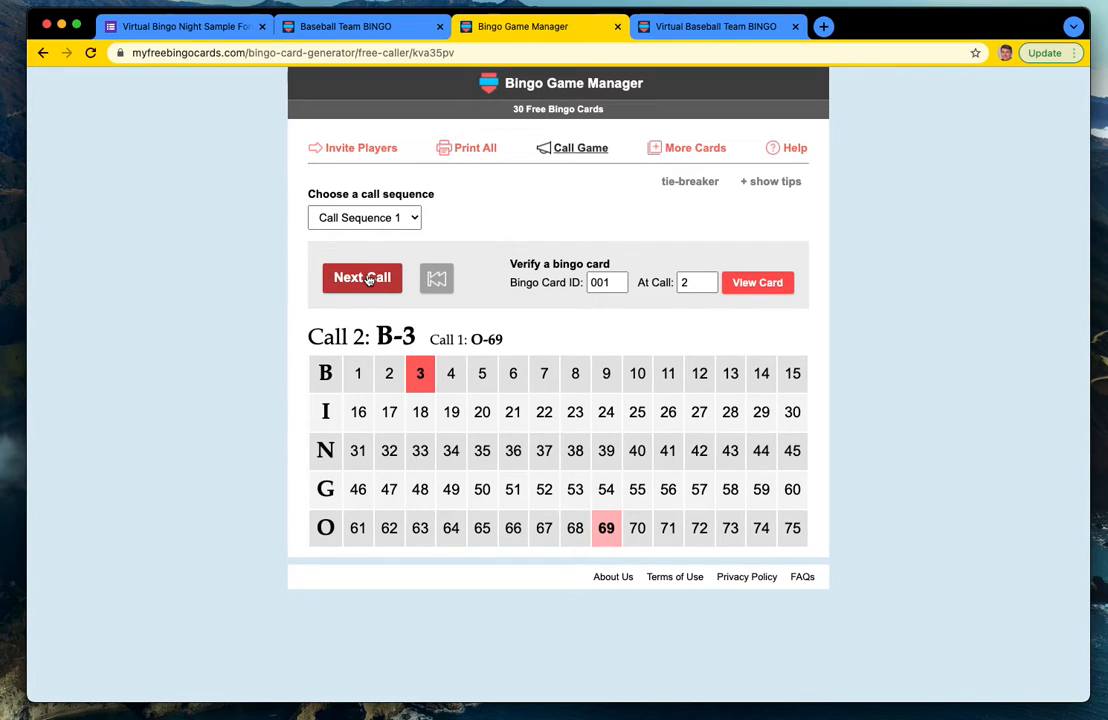
pyautogui.click(361, 277)
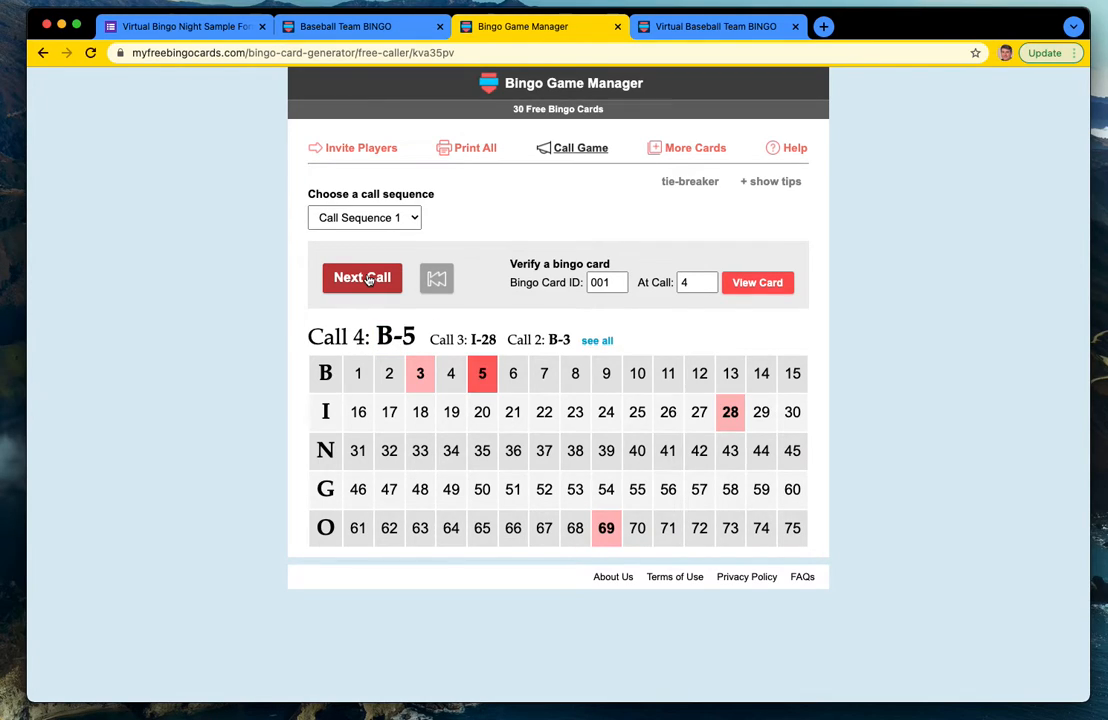
pyautogui.click(361, 277)
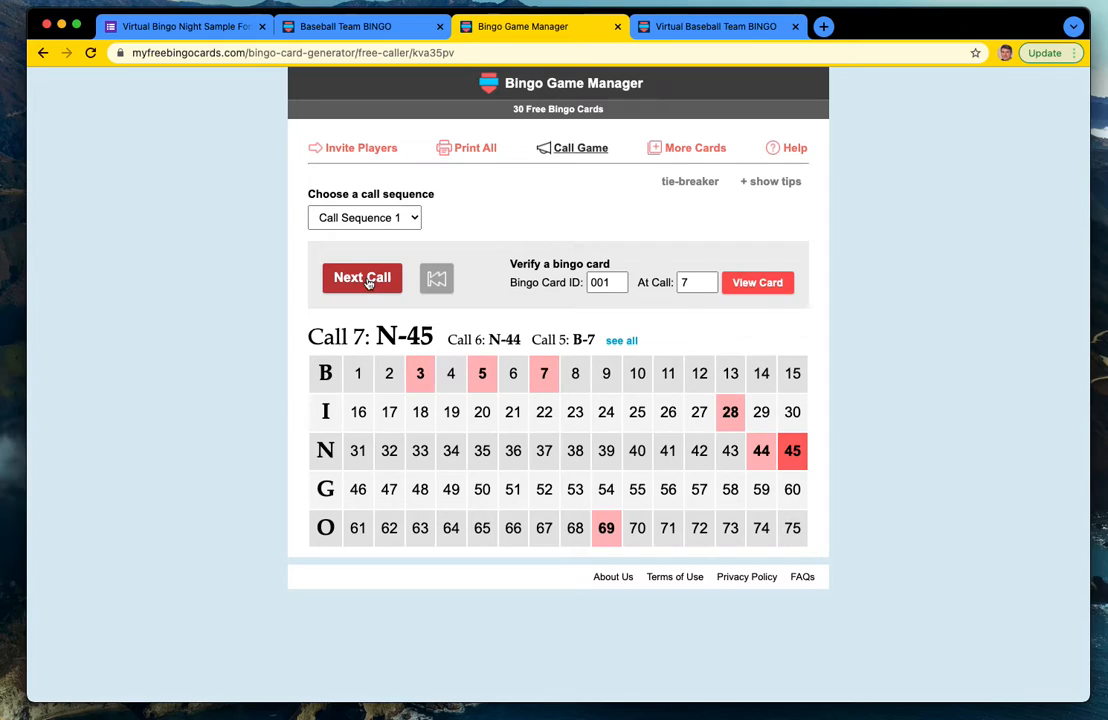
pyautogui.moveTo(428, 573)
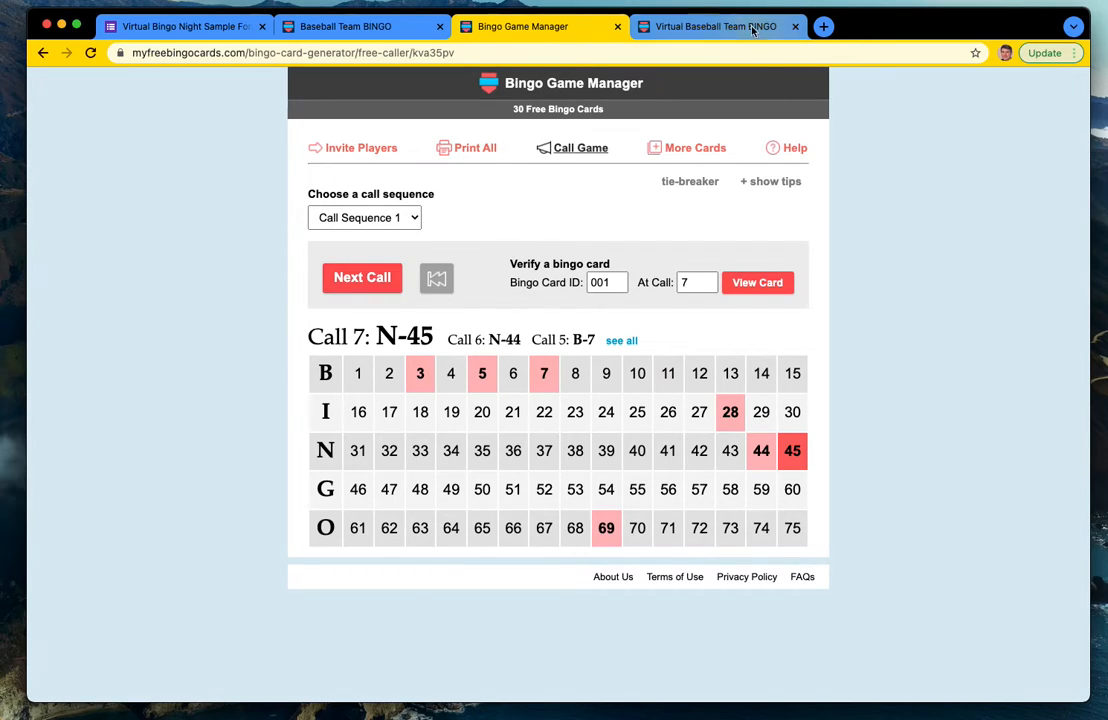
# Step: Verify card 002 against the calls so far and close its preview
pyautogui.click(716, 26)
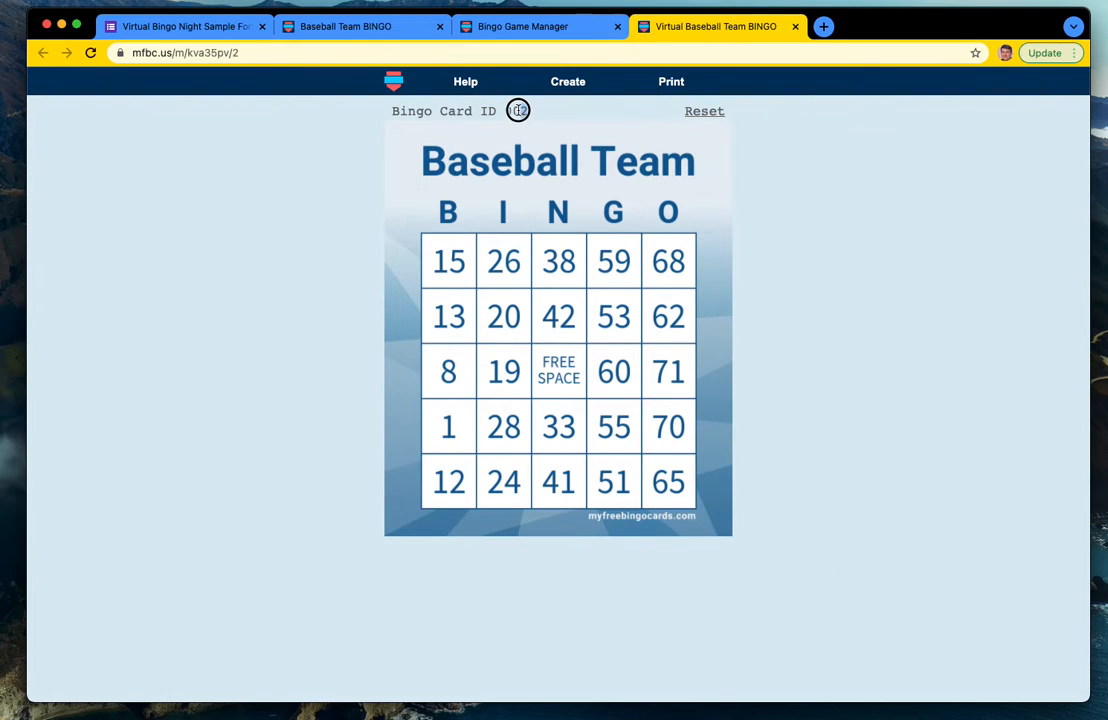
pyautogui.click(522, 26)
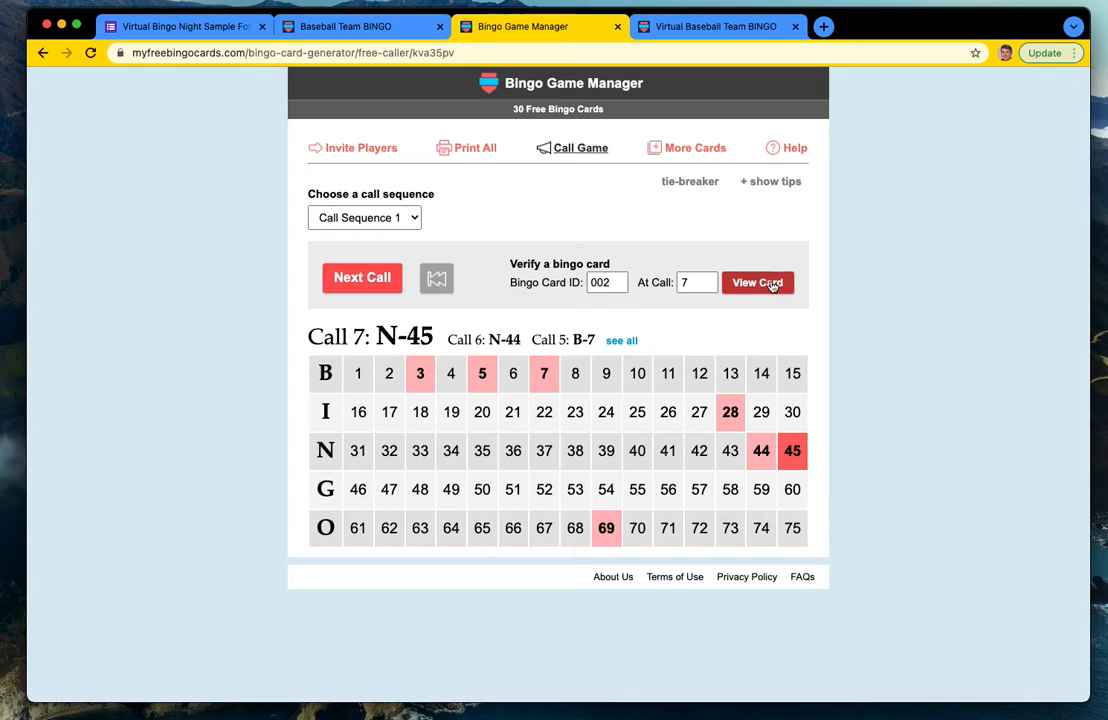
pyautogui.click(757, 282)
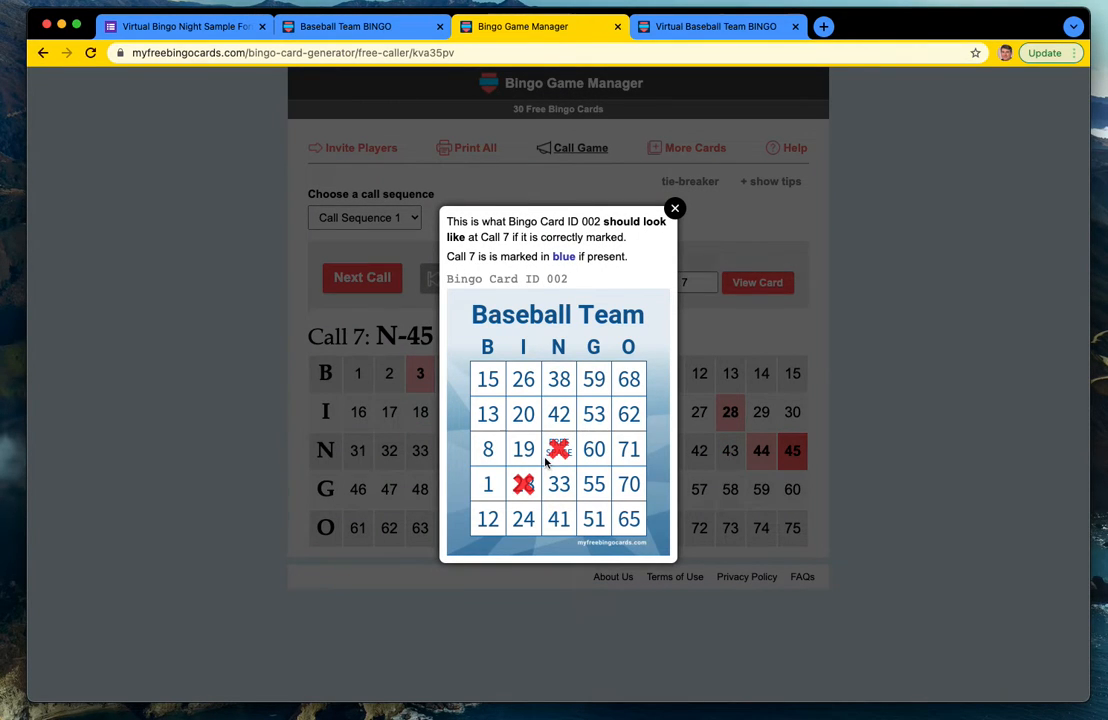
pyautogui.moveTo(535, 467)
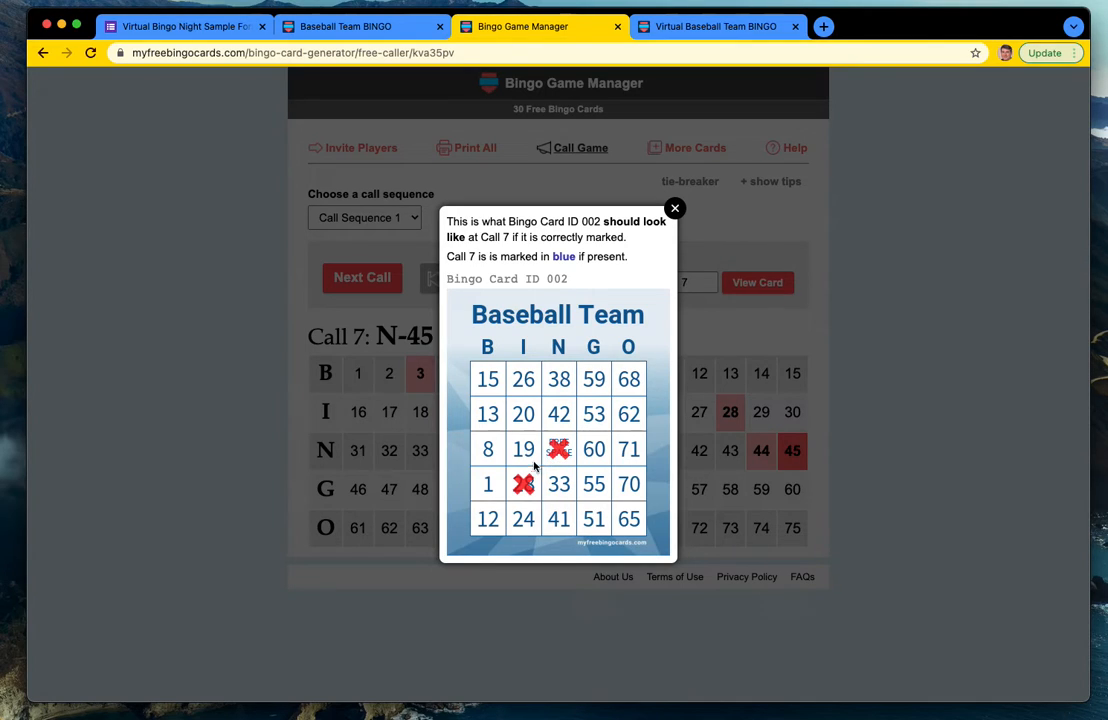
pyautogui.moveTo(477, 513)
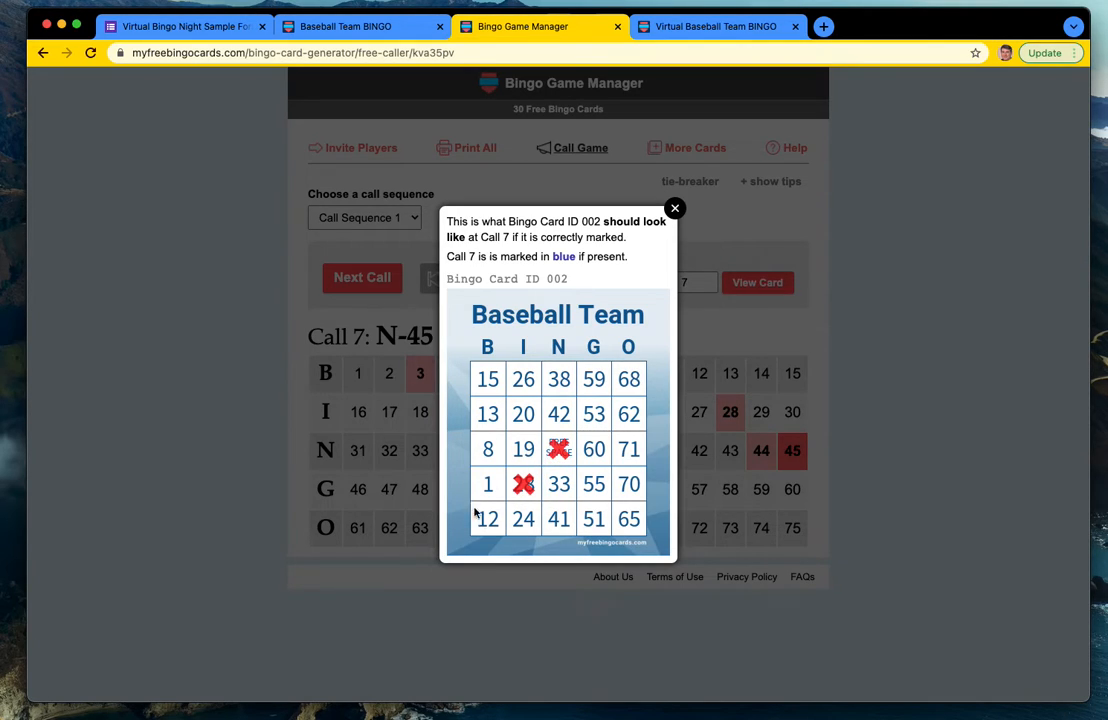
pyautogui.moveTo(603, 412)
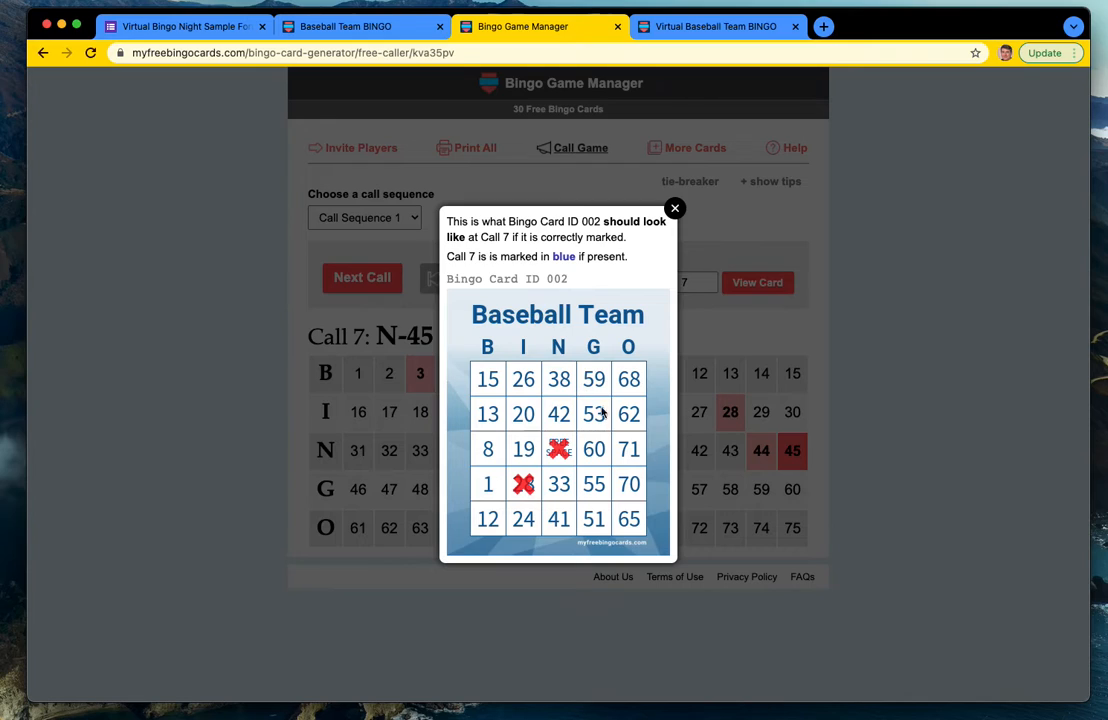
pyautogui.click(675, 208)
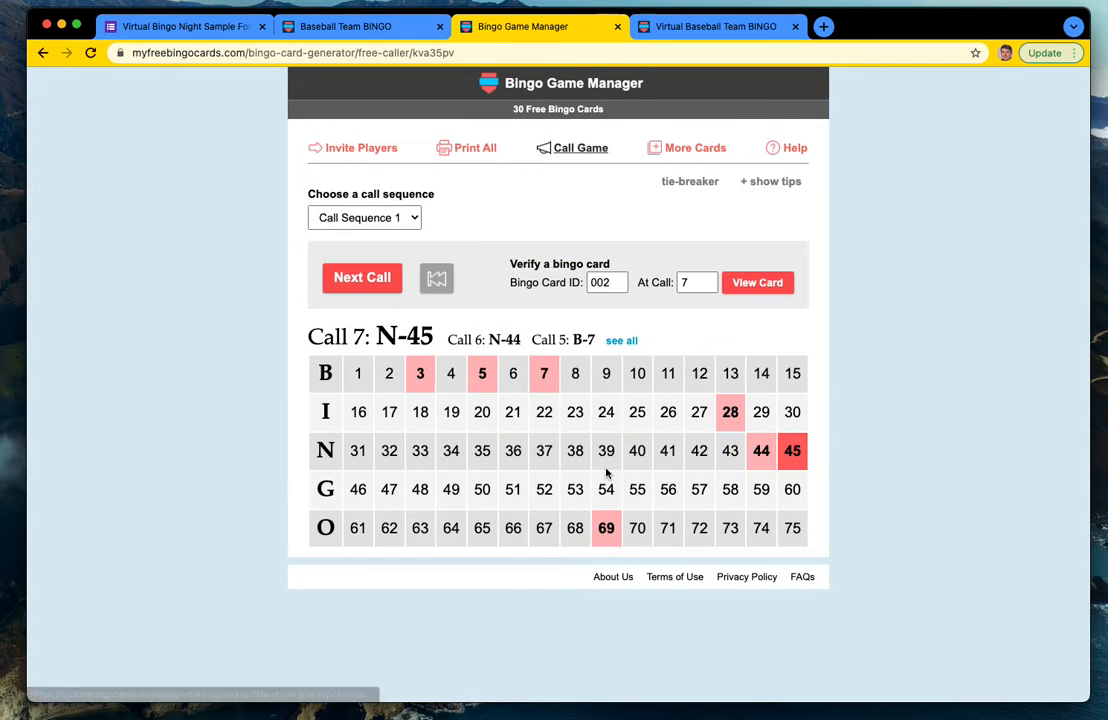
pyautogui.moveTo(636, 496)
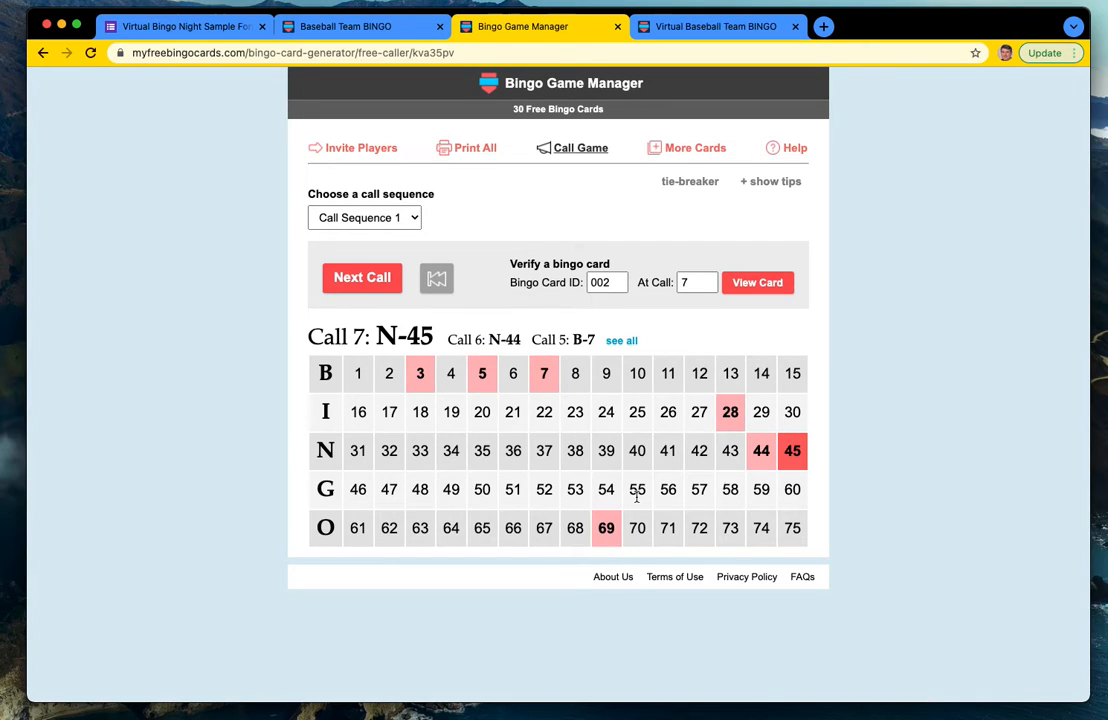
pyautogui.moveTo(548, 288)
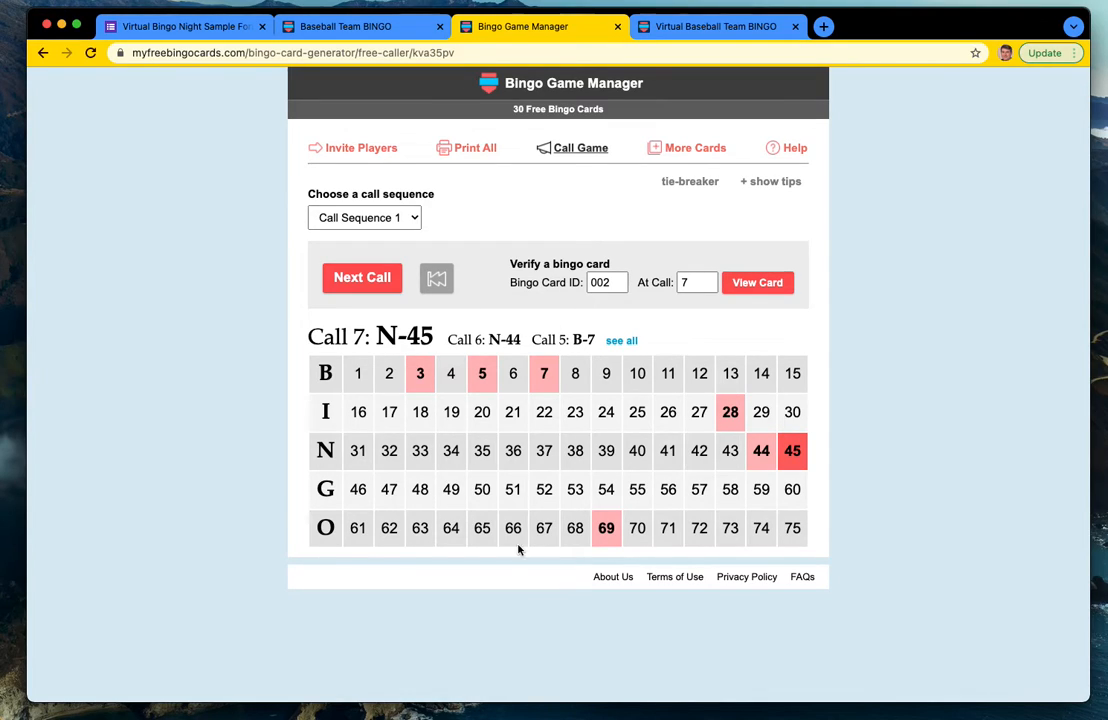
pyautogui.click(180, 26)
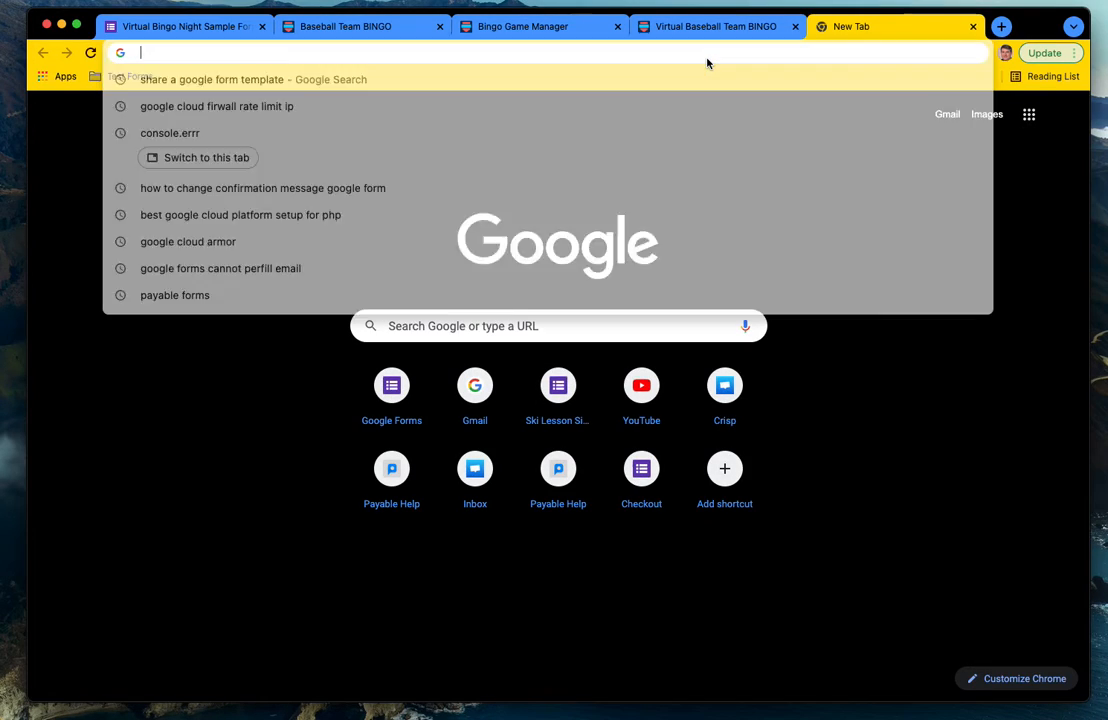
# Step: Go to forms.google.com and open the Bingo Sample Form from Recent forms
pyautogui.write('forms.google.com')
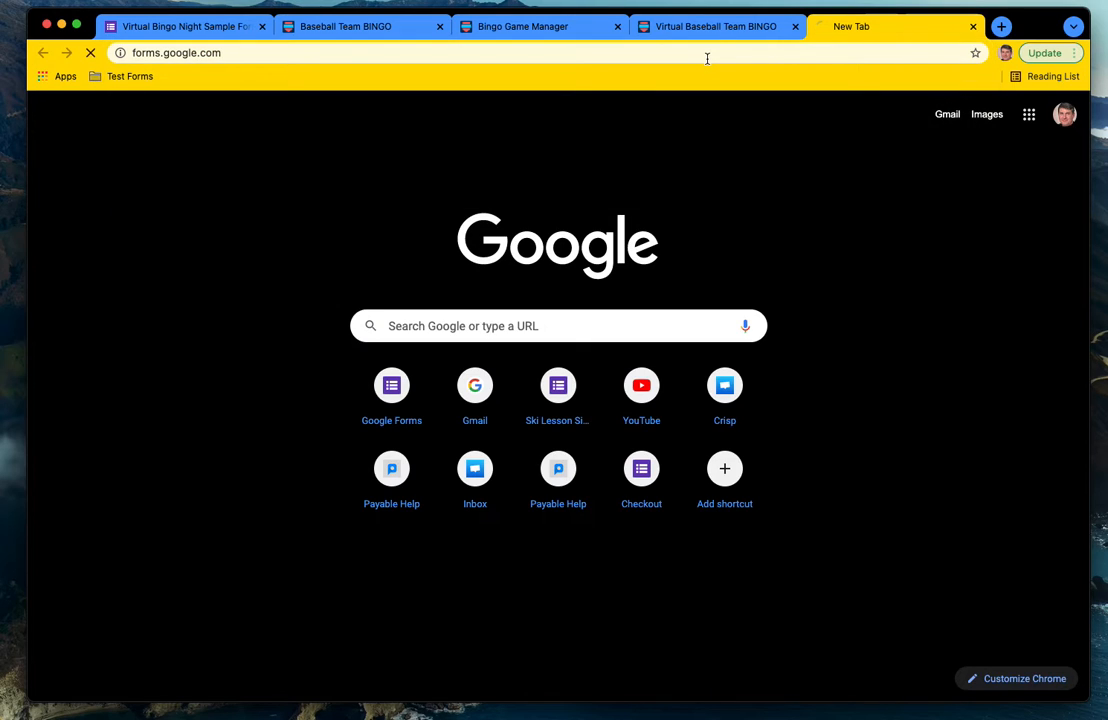
pyautogui.click(391, 385)
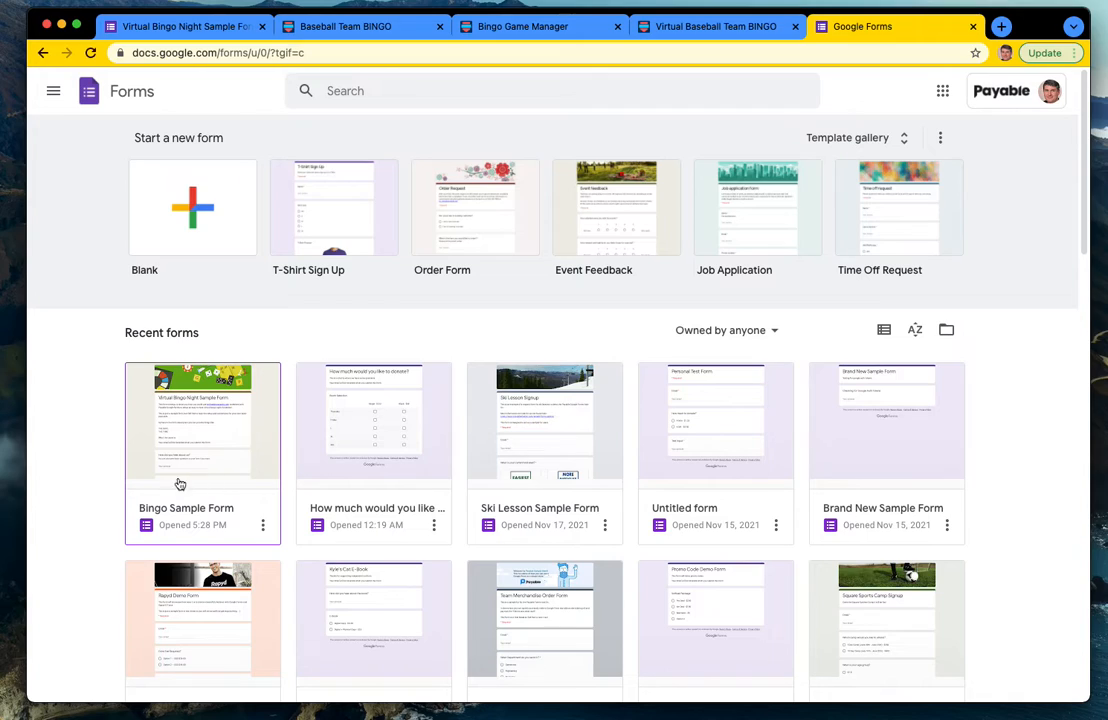
pyautogui.moveTo(192, 207)
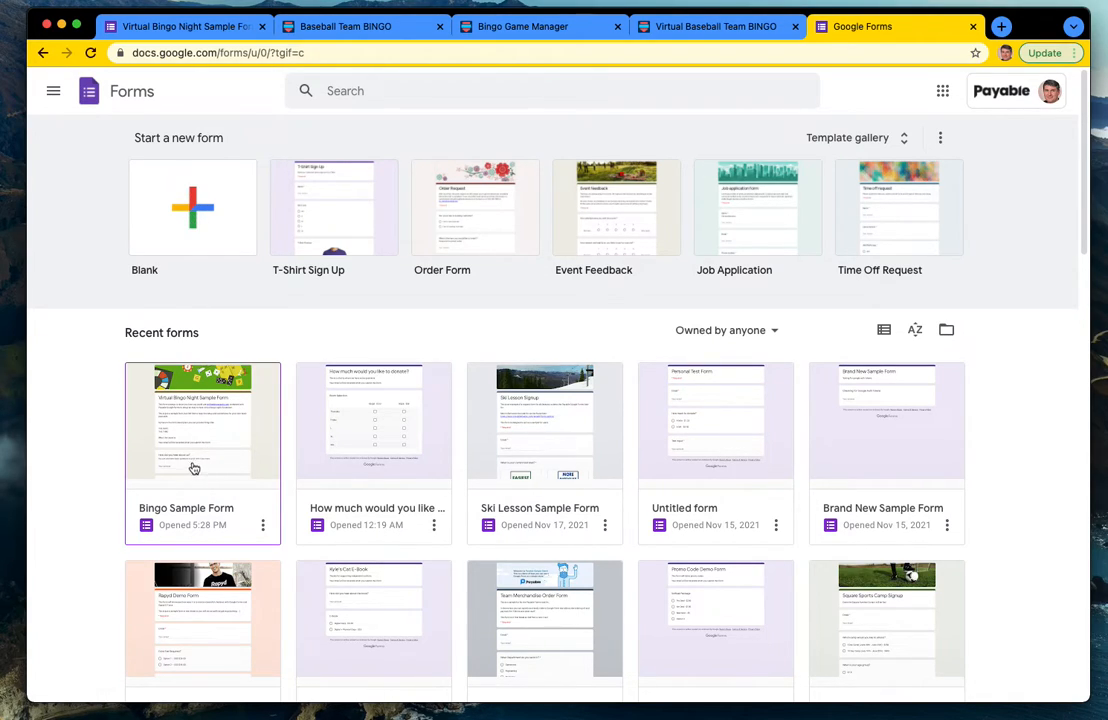
pyautogui.click(202, 420)
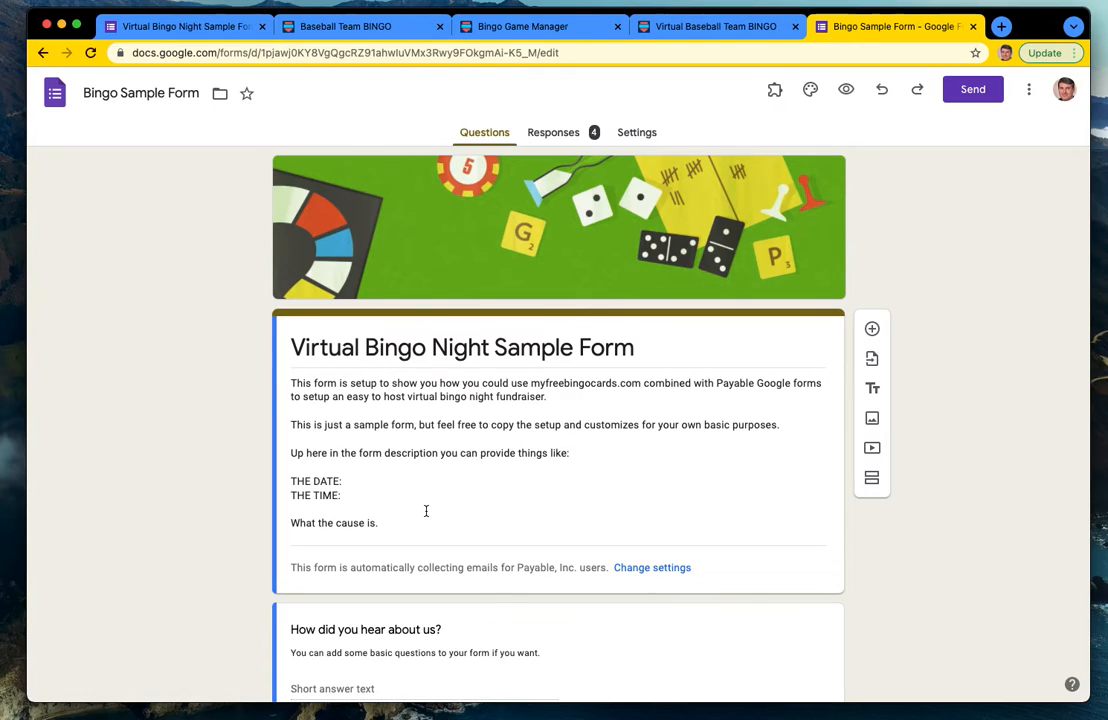
pyautogui.moveTo(850, 194)
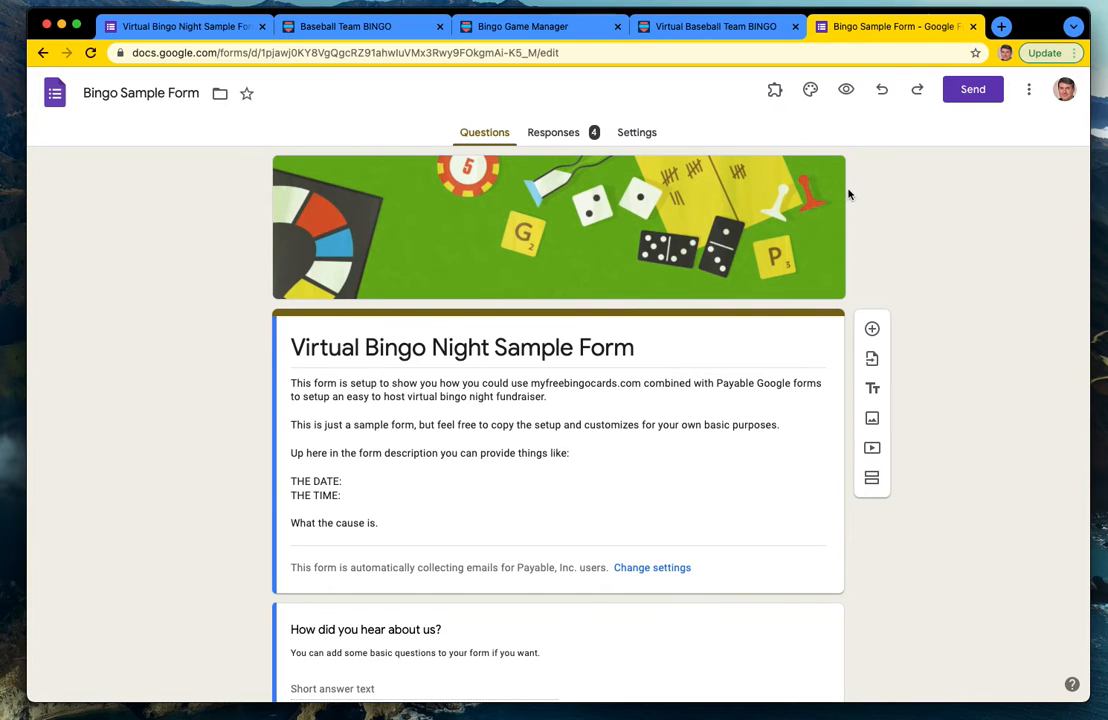
pyautogui.scroll(-3)
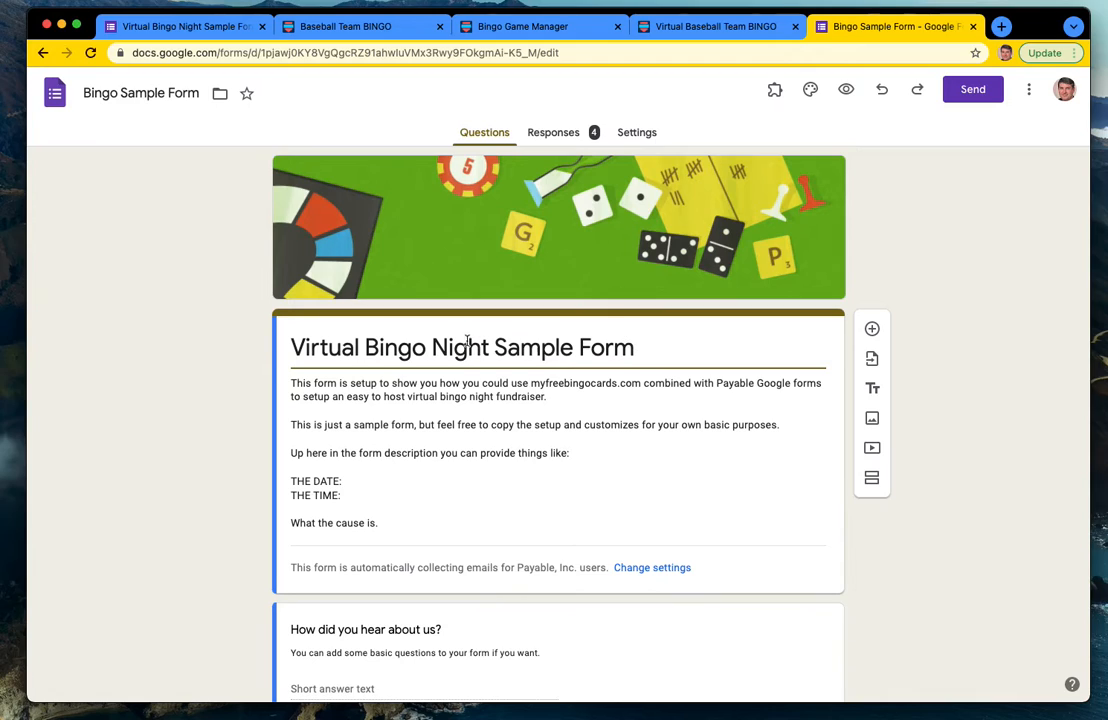
pyautogui.moveTo(629, 211)
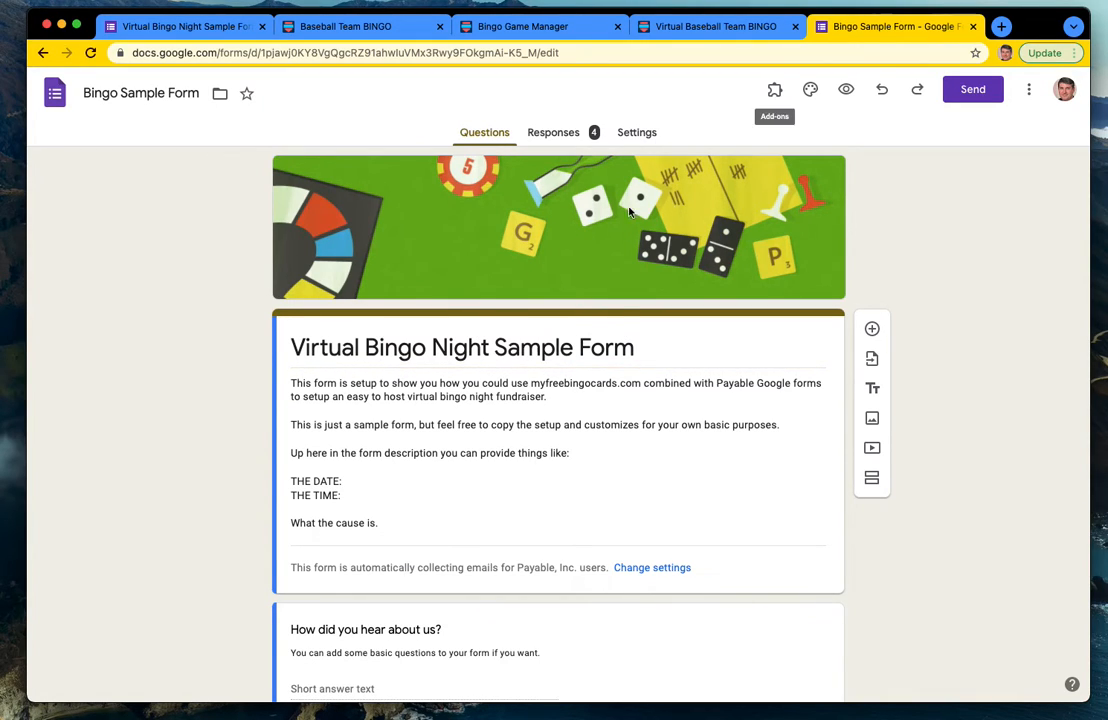
pyautogui.scroll(-3)
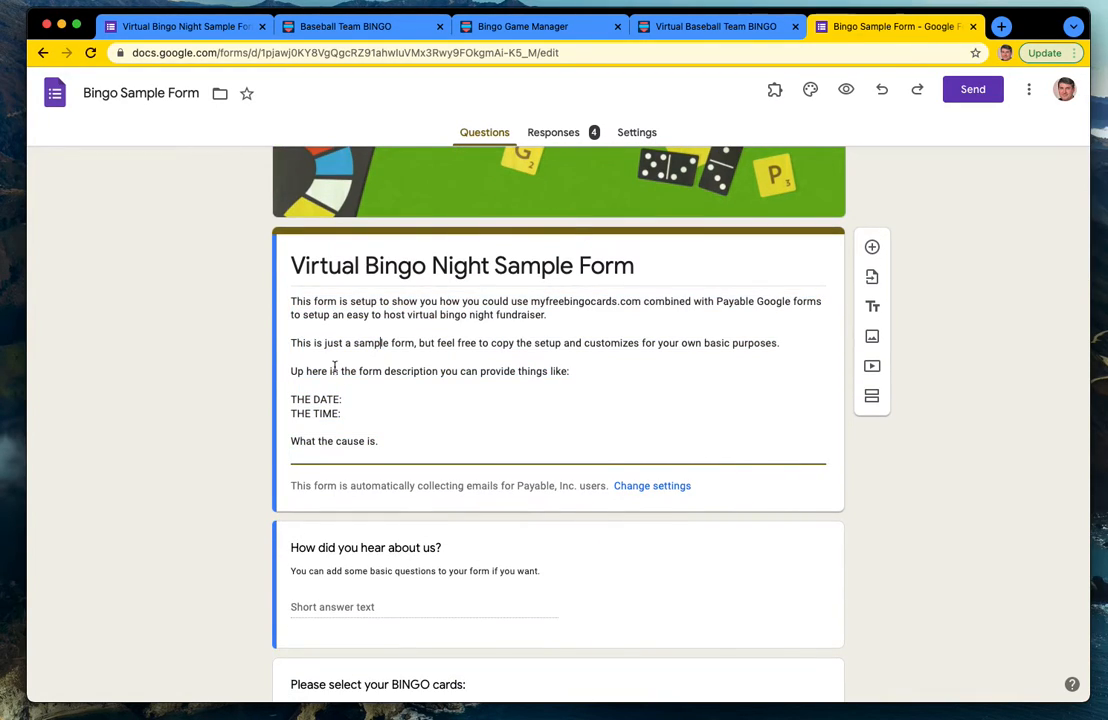
pyautogui.click(342, 399)
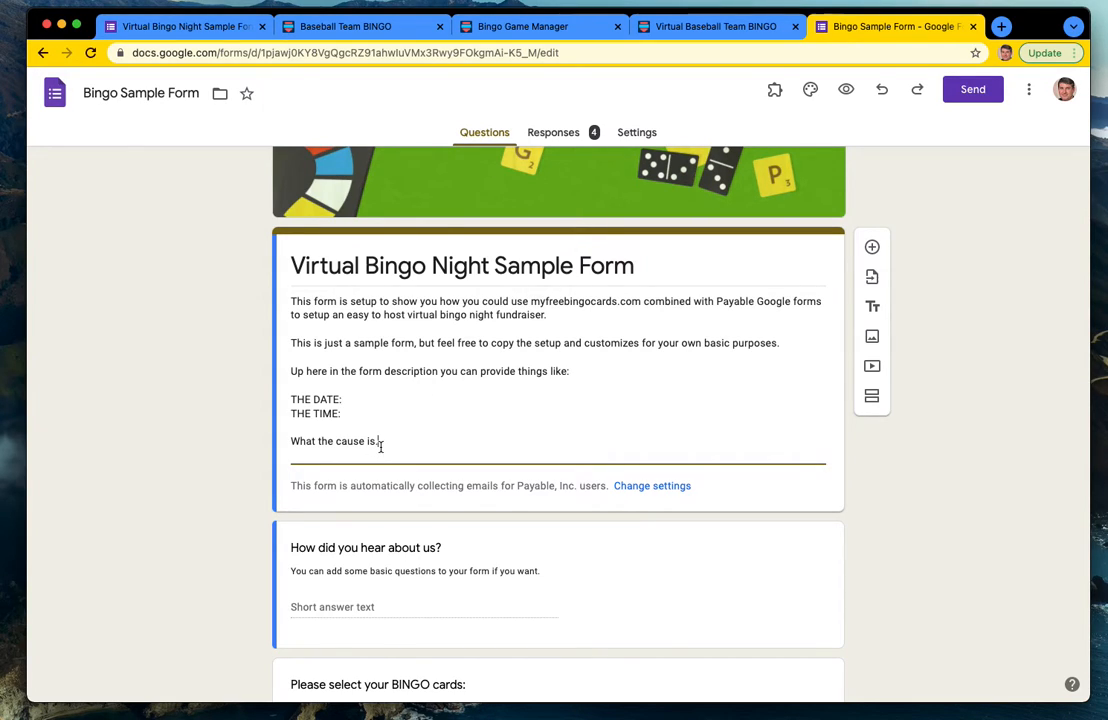
pyautogui.scroll(-3)
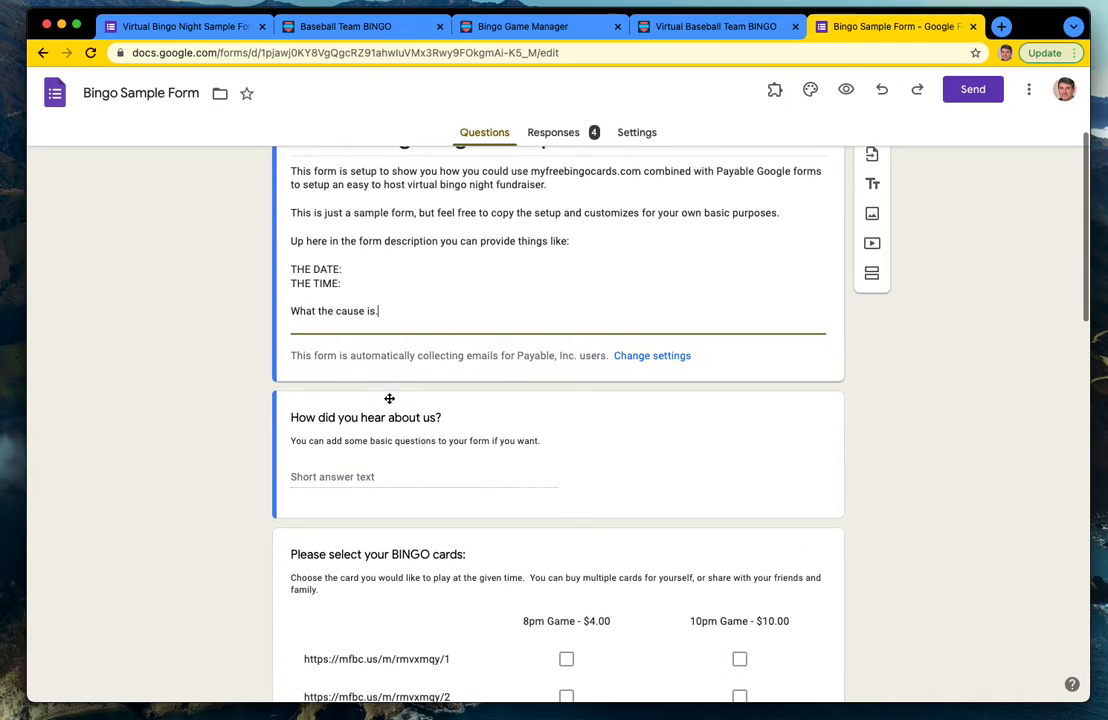
pyautogui.scroll(-3)
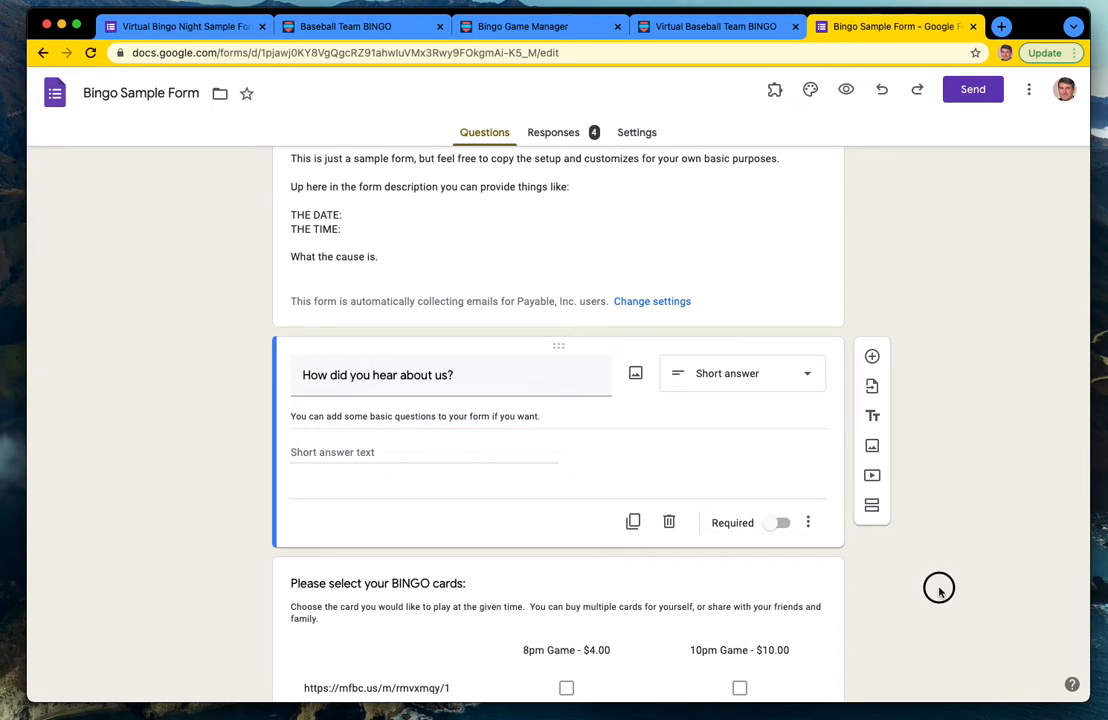
pyautogui.click(776, 523)
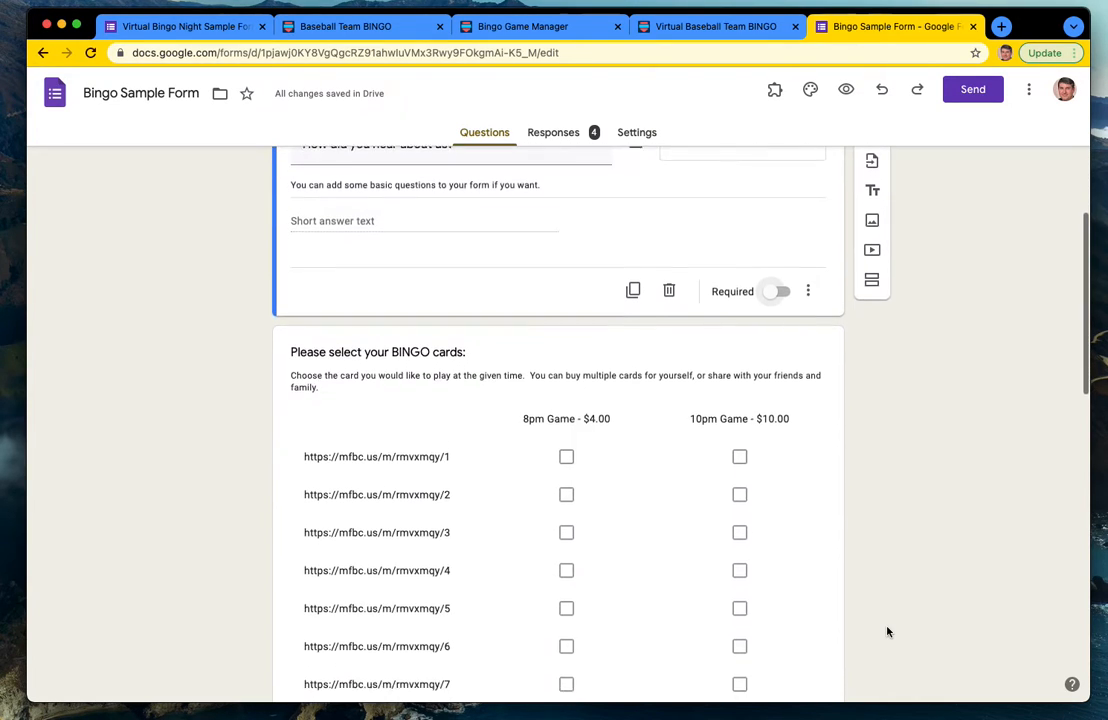
pyautogui.scroll(-3)
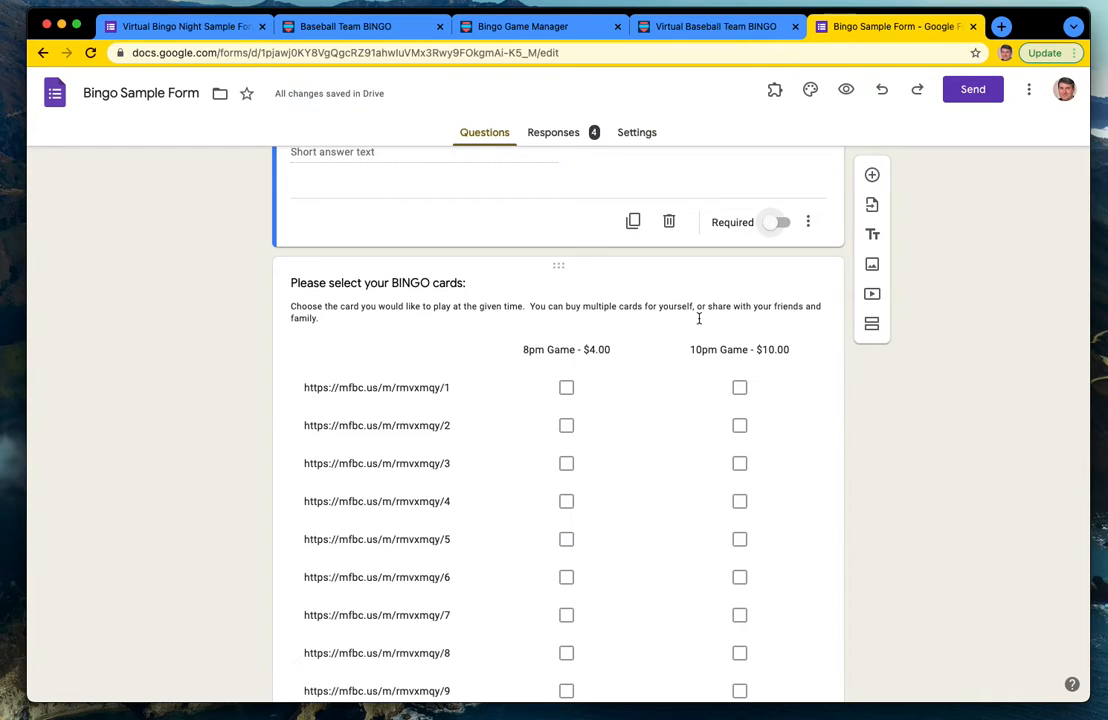
pyautogui.moveTo(430, 458)
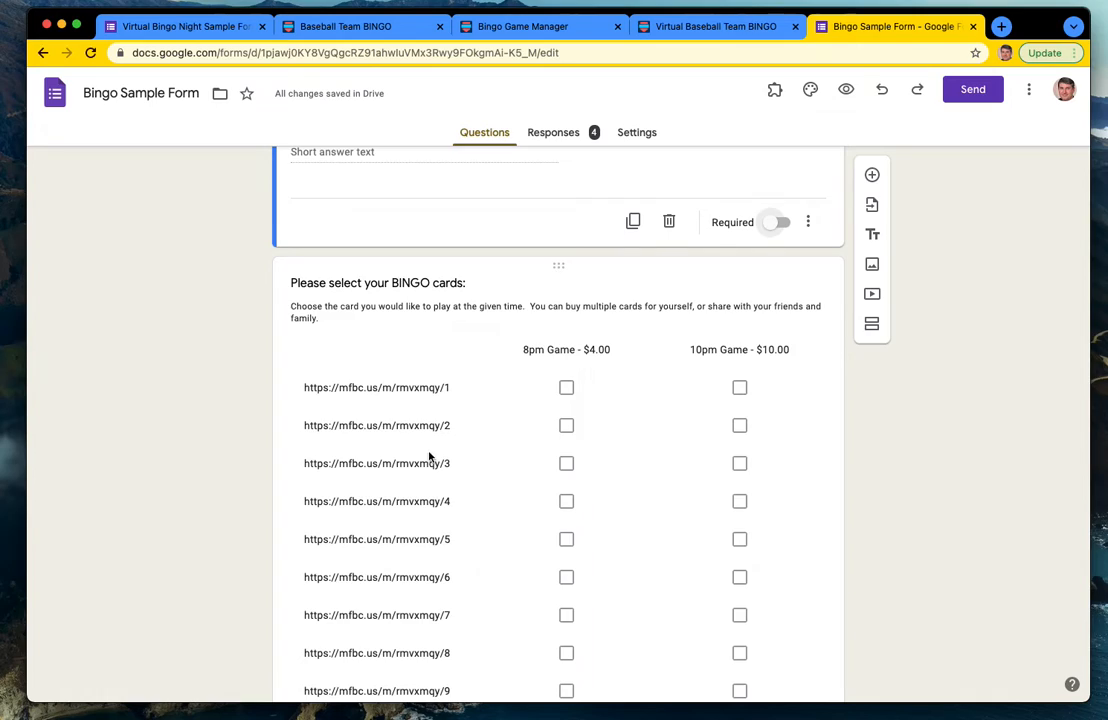
pyautogui.scroll(-3)
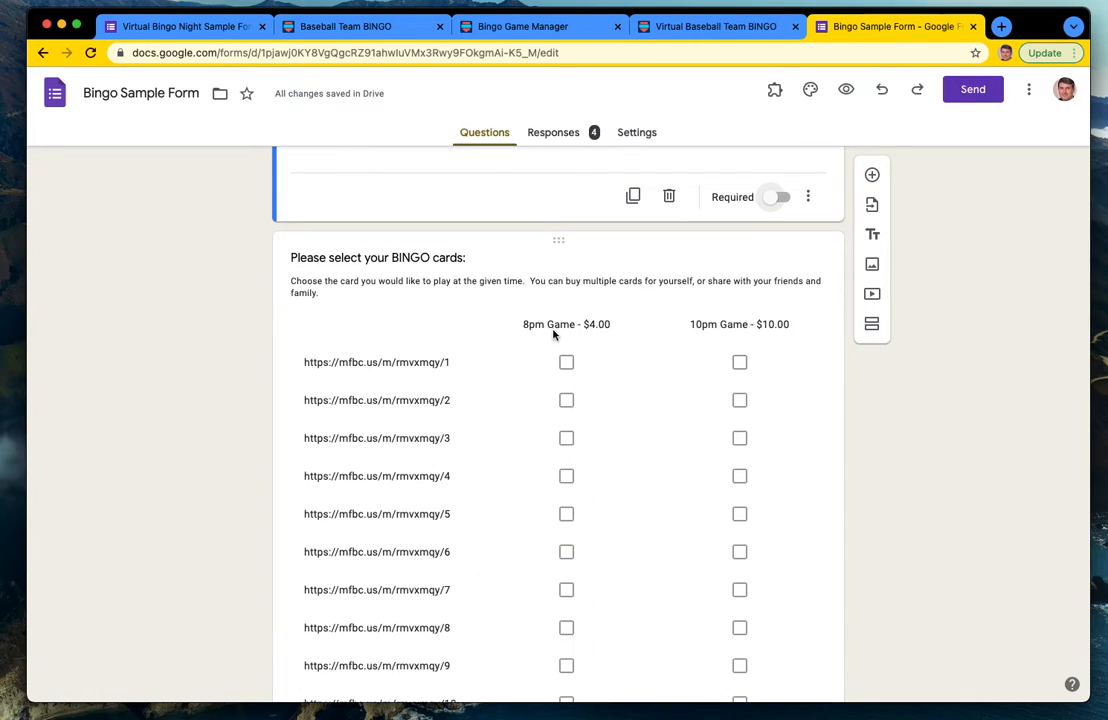
pyautogui.moveTo(598, 335)
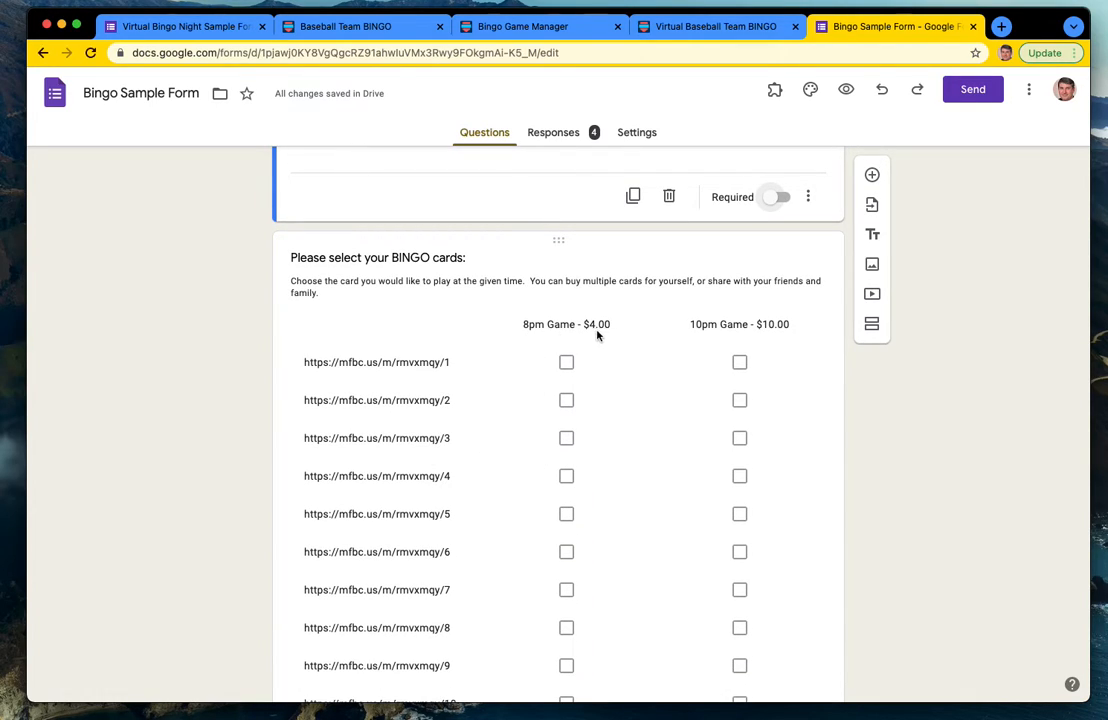
pyautogui.moveTo(734, 336)
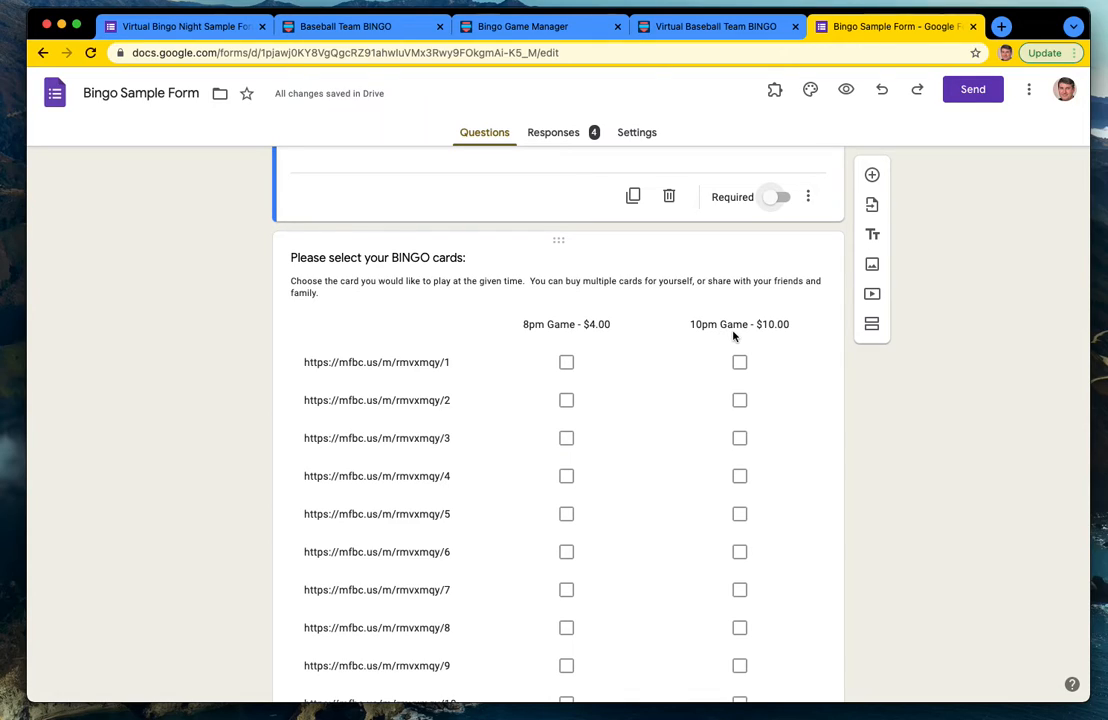
pyautogui.moveTo(738, 328)
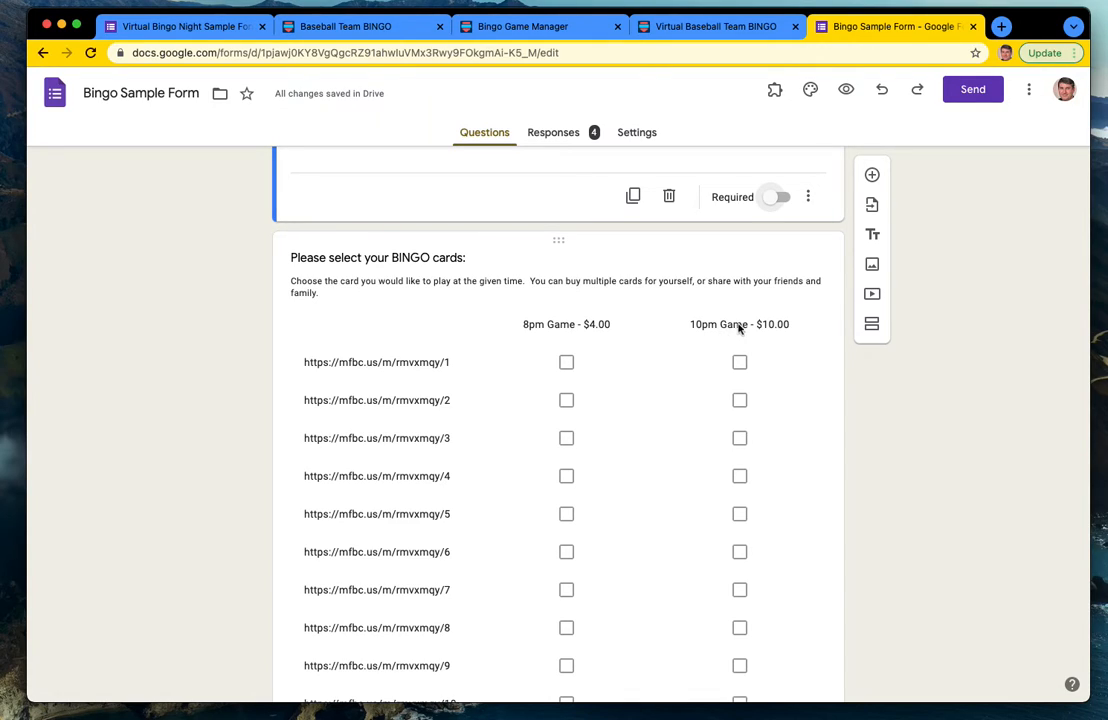
pyautogui.moveTo(355, 420)
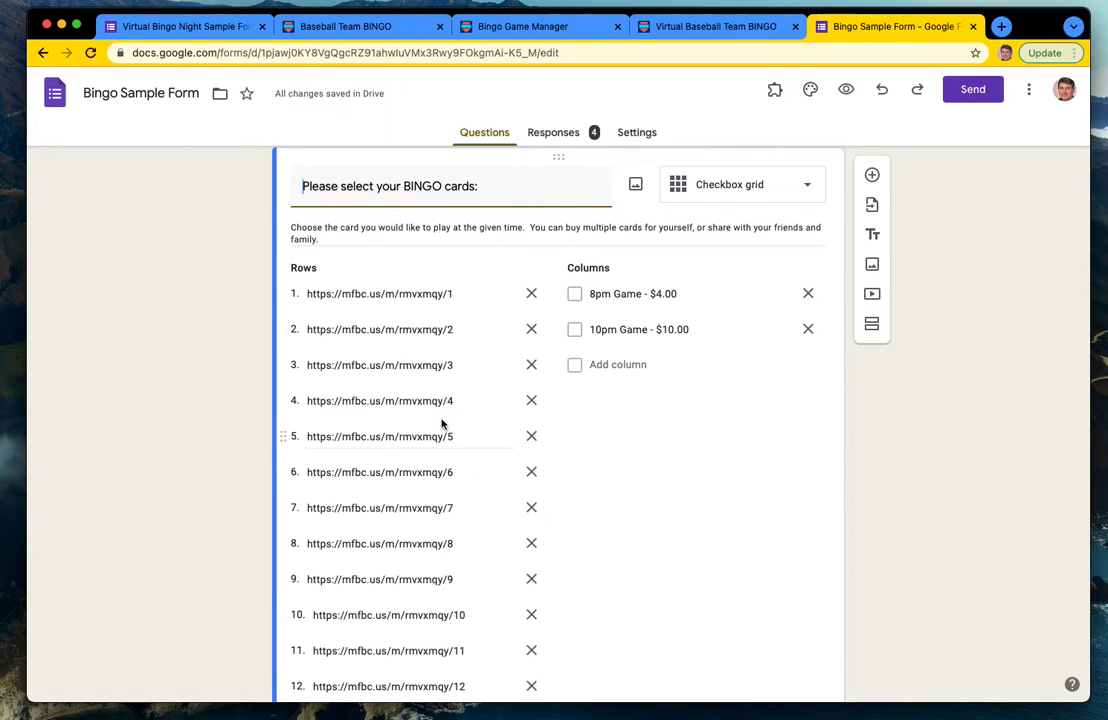
# Step: Delete the extra BINGO card grid rows, keeping only card link 1
pyautogui.scroll(-3)
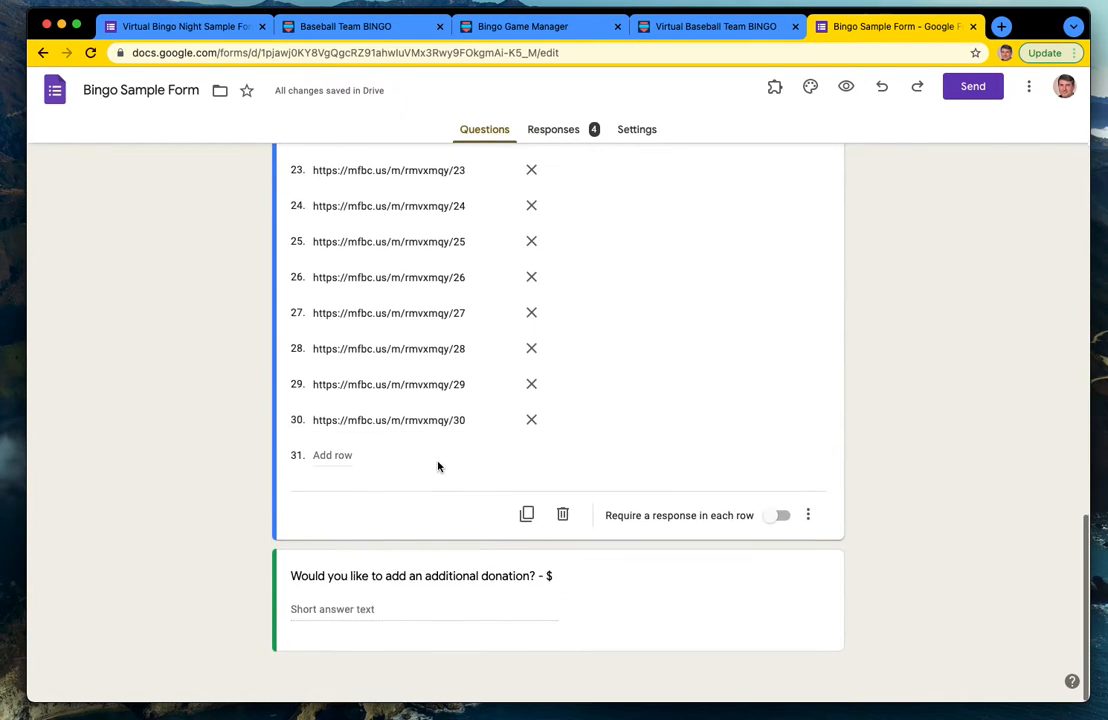
pyautogui.click(388, 420)
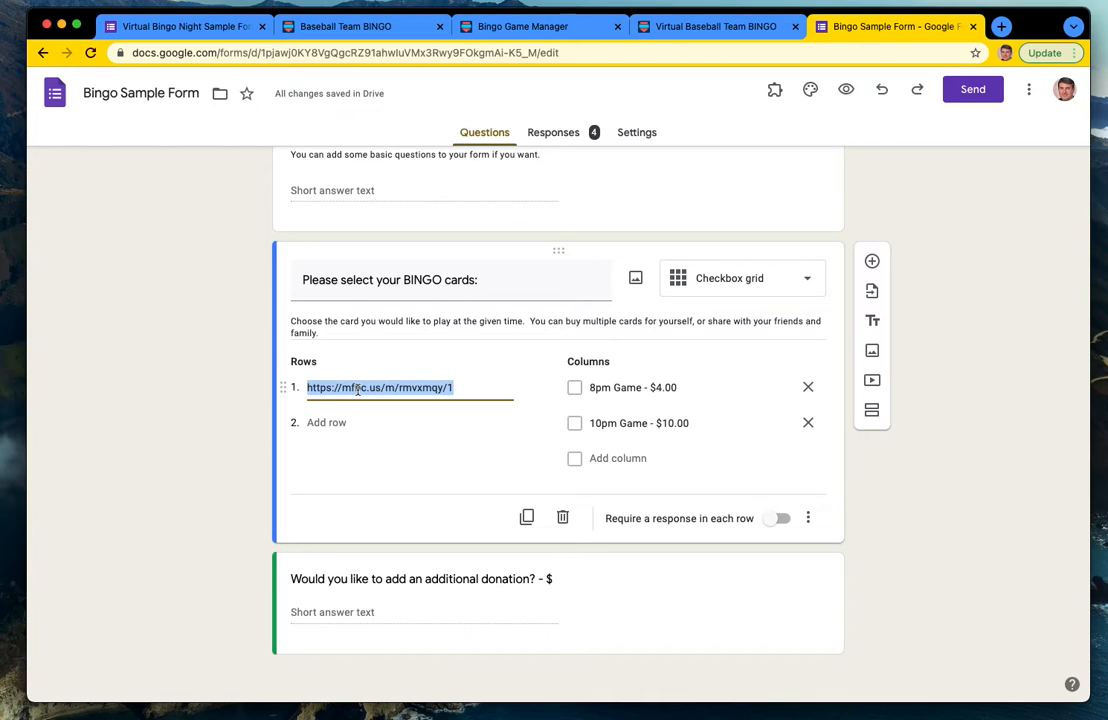
# Step: View a player's individual Baseball Team card and preview, then return to the form
pyautogui.click(523, 26)
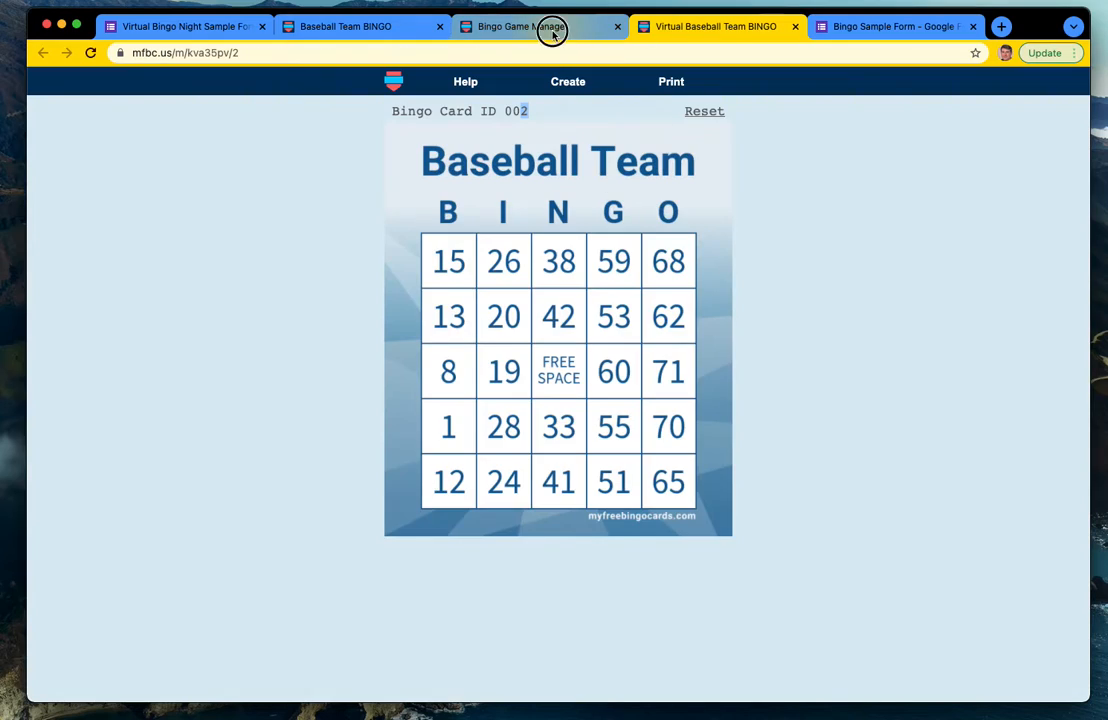
pyautogui.click(540, 26)
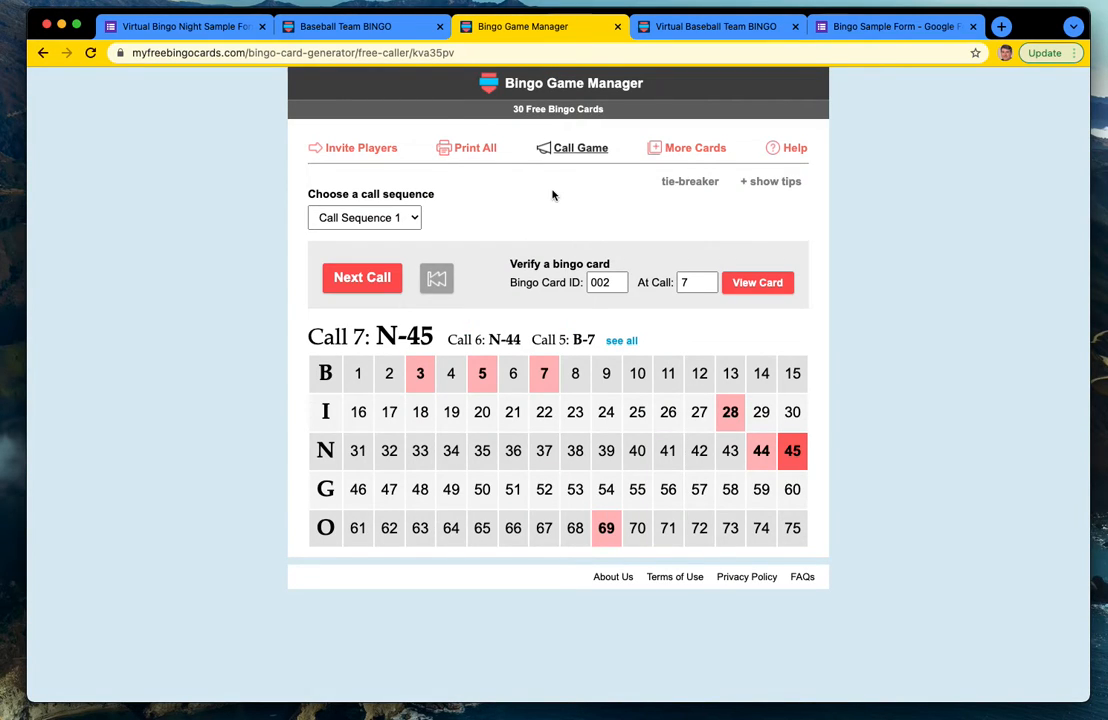
pyautogui.click(361, 147)
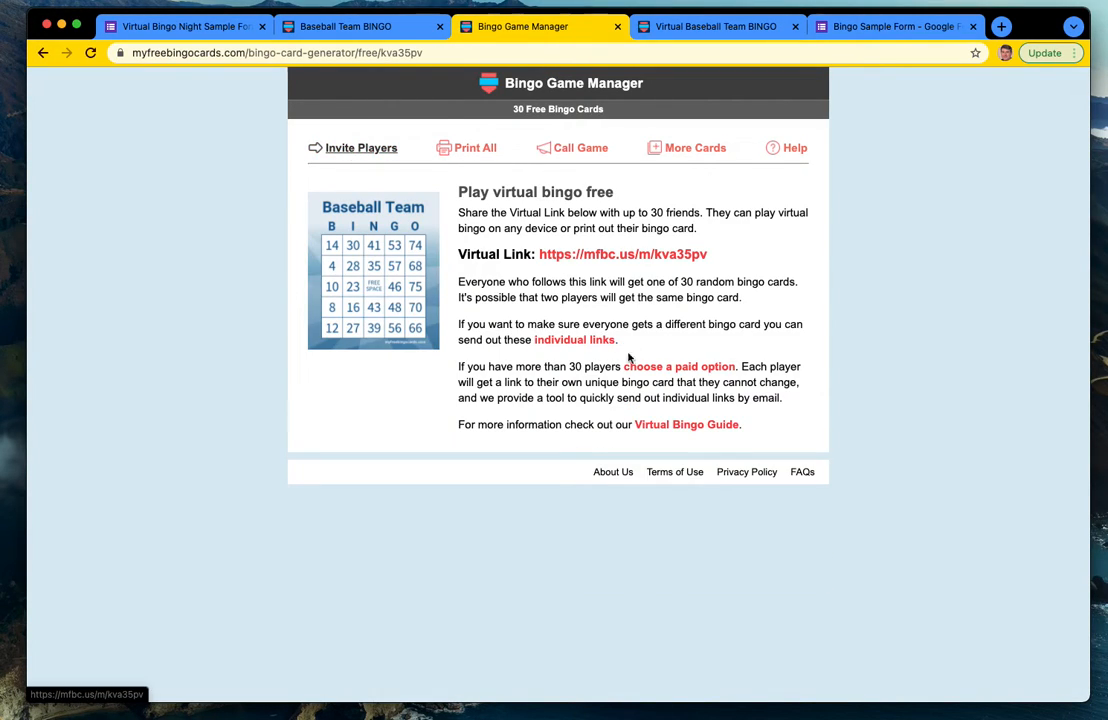
pyautogui.click(574, 339)
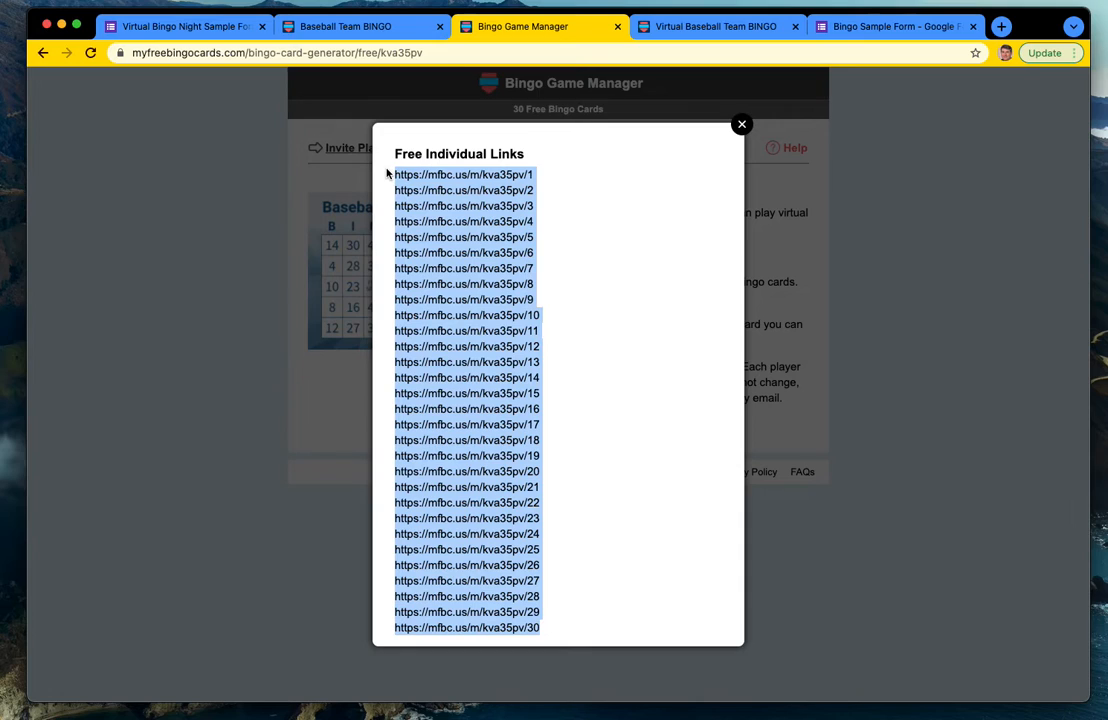
pyautogui.click(180, 26)
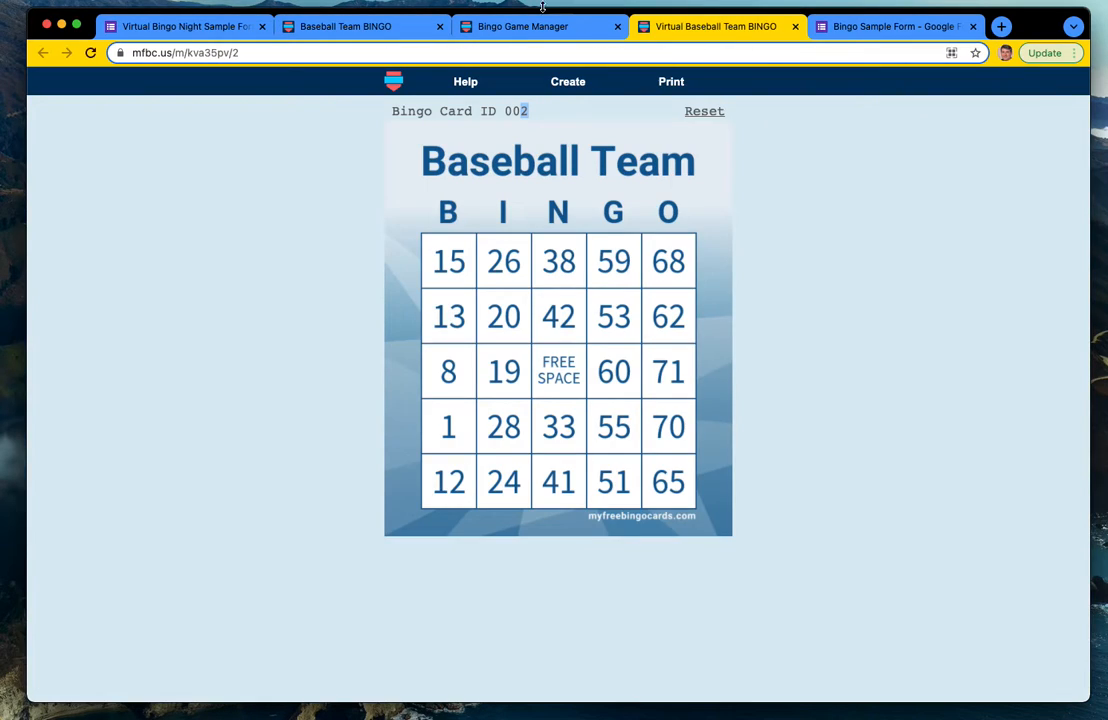
pyautogui.click(345, 26)
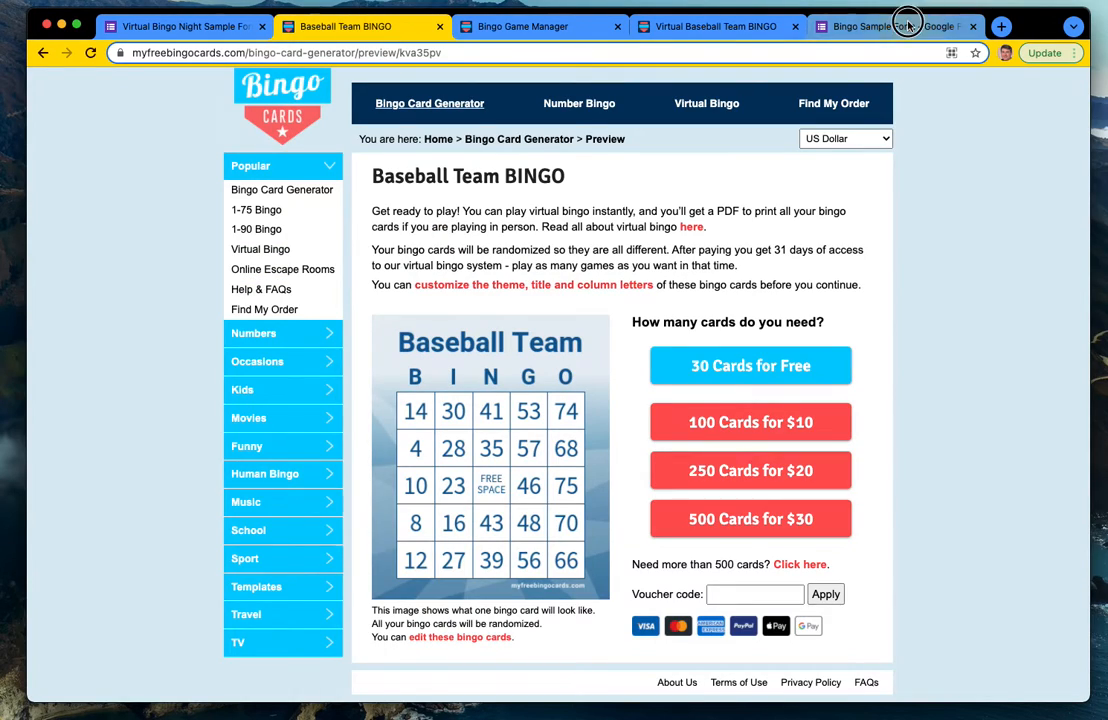
pyautogui.click(890, 26)
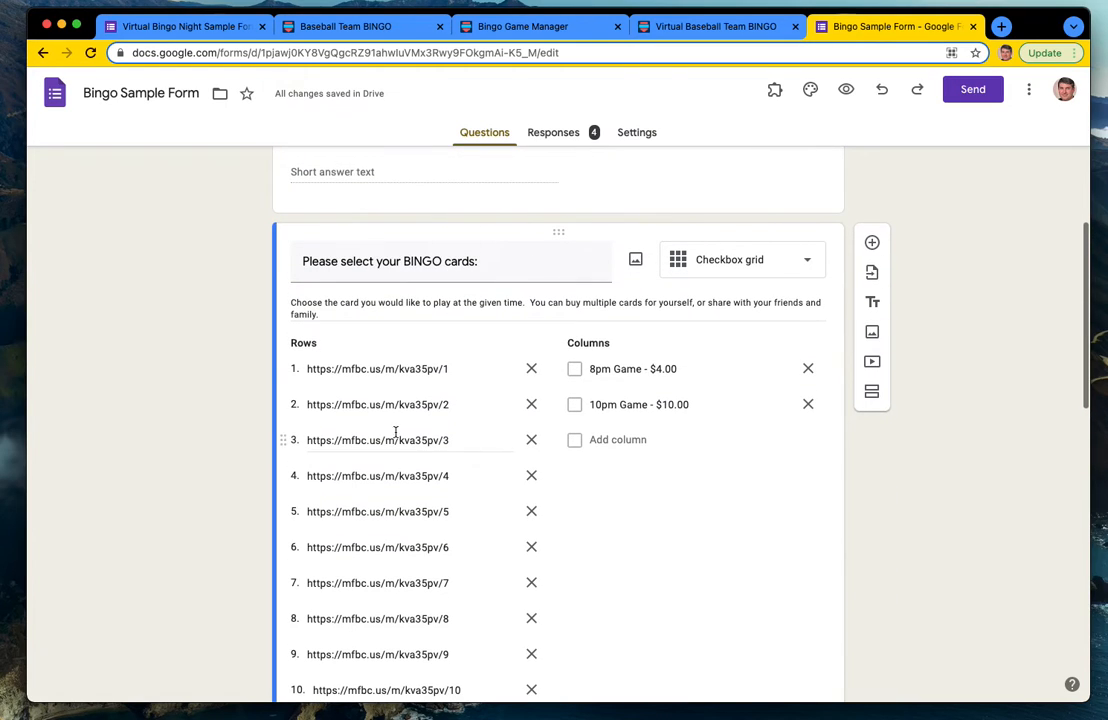
pyautogui.scroll(-3)
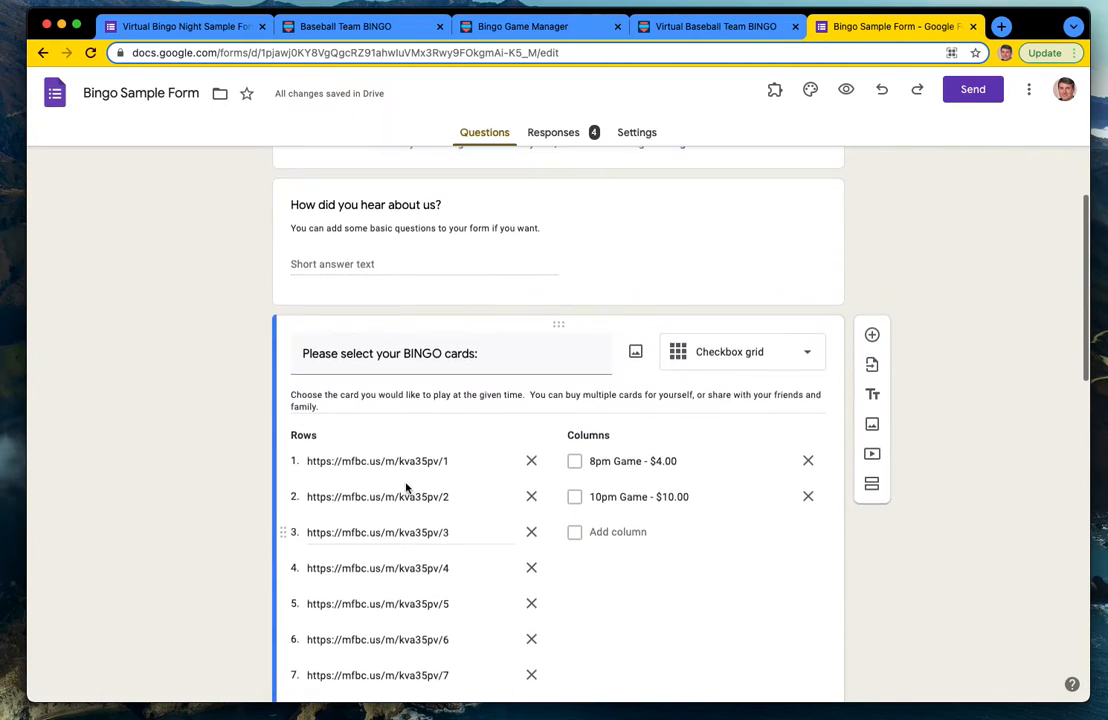
pyautogui.scroll(-3)
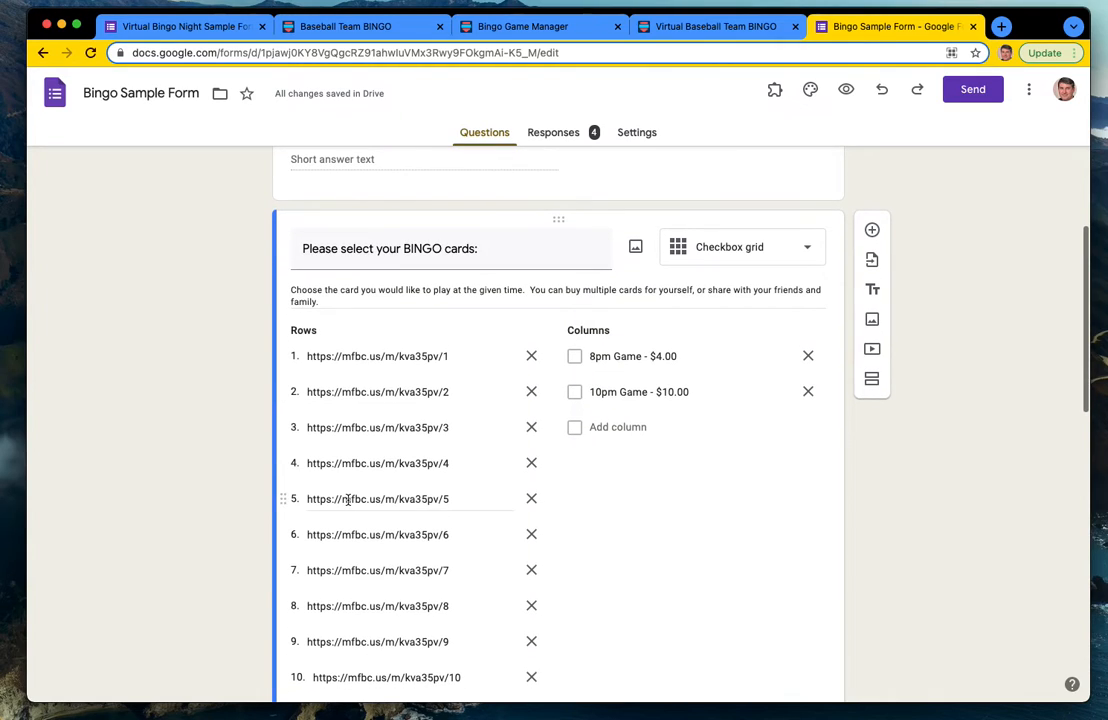
pyautogui.scroll(-3)
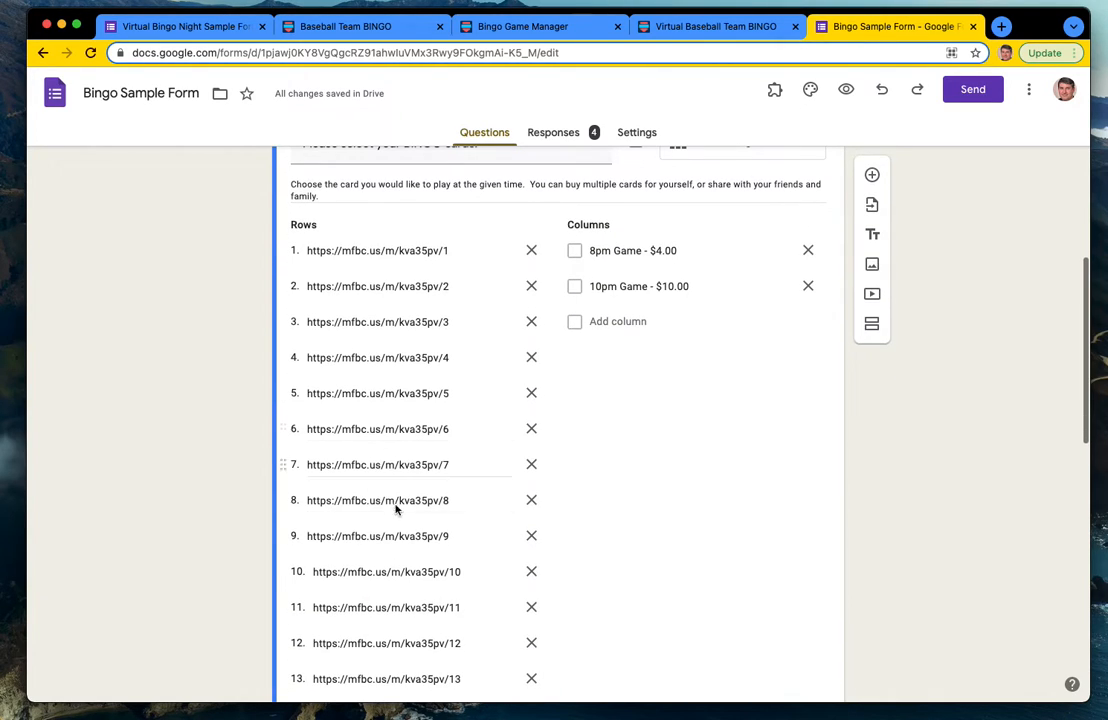
pyautogui.scroll(-3)
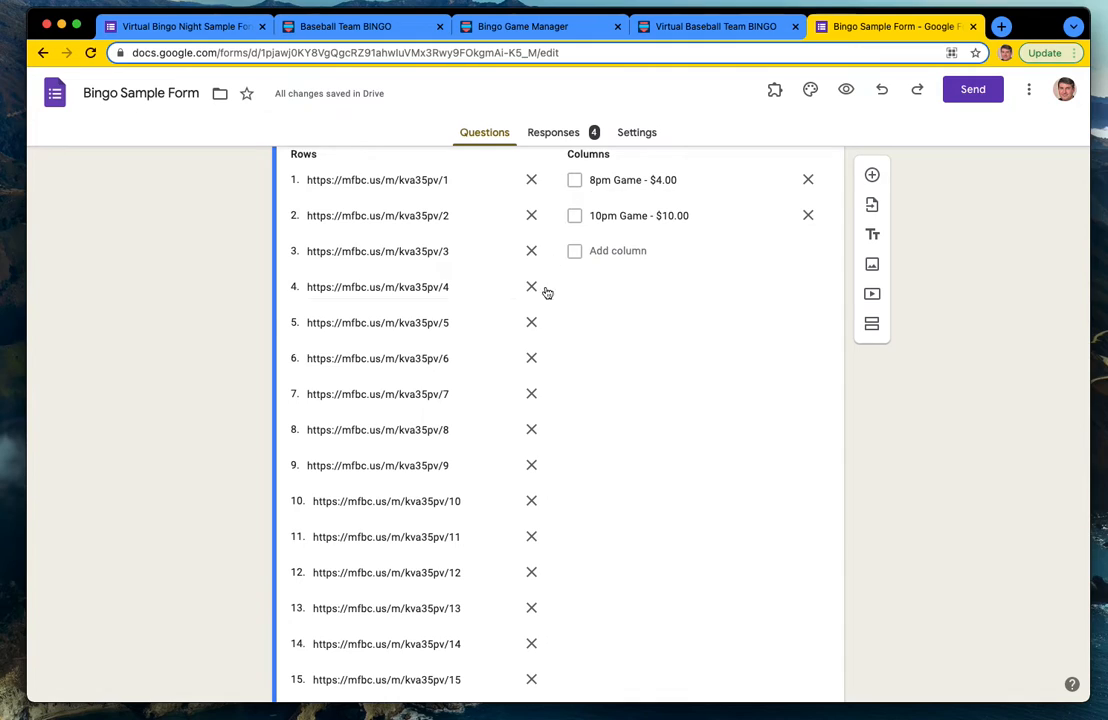
pyautogui.scroll(-3)
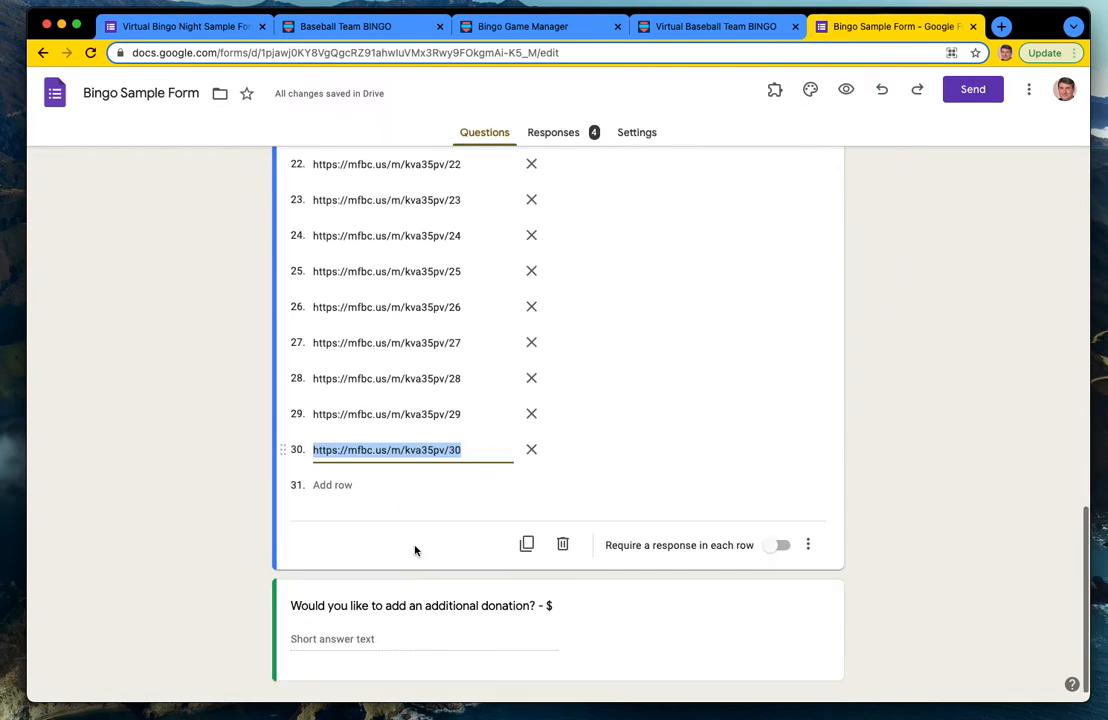
pyautogui.scroll(-3)
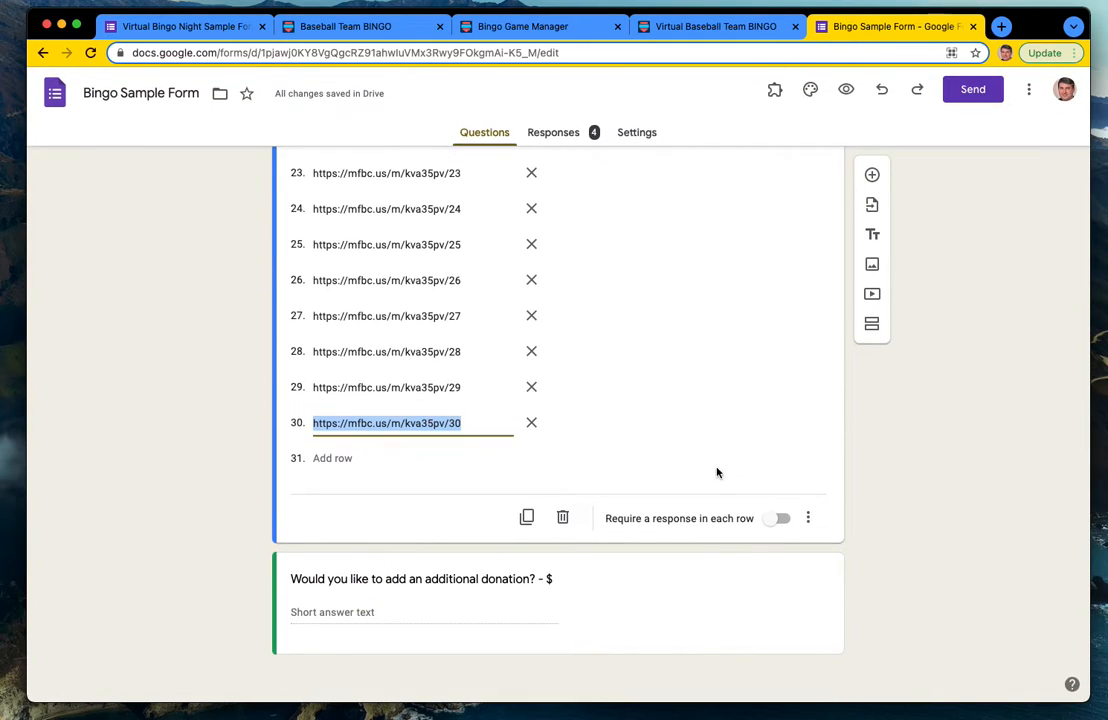
pyautogui.click(430, 423)
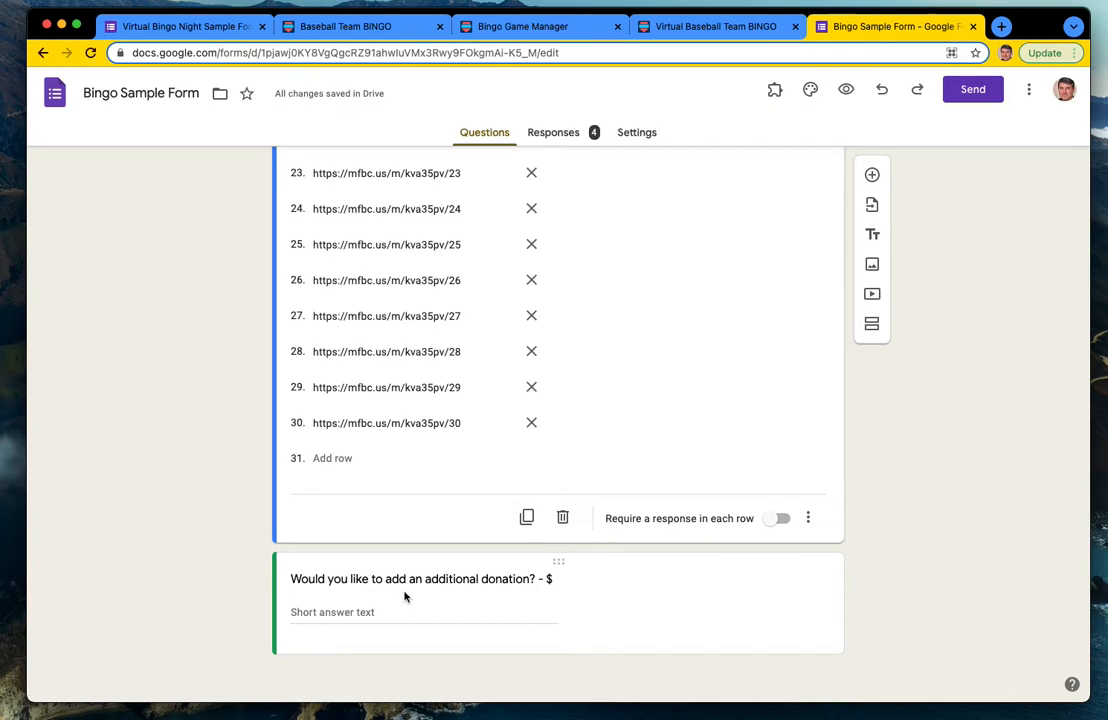
pyautogui.moveTo(393, 617)
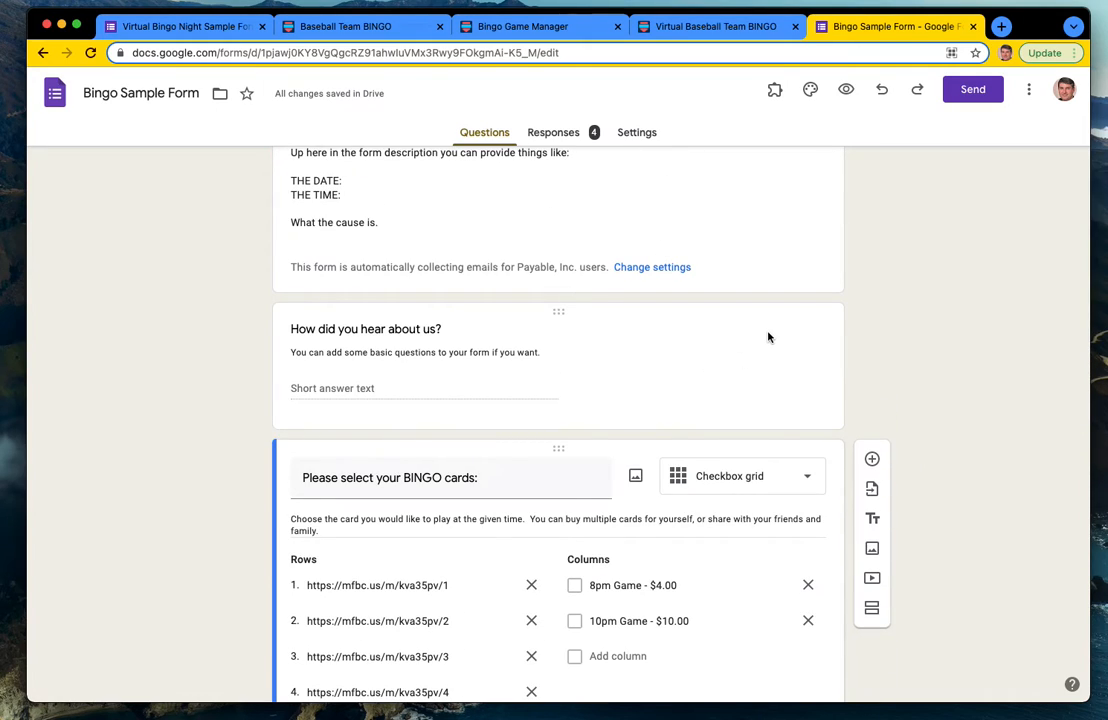
# Step: Open Payable Forms' Configure Payment Settings and scroll to the configuration options
pyautogui.scroll(-3)
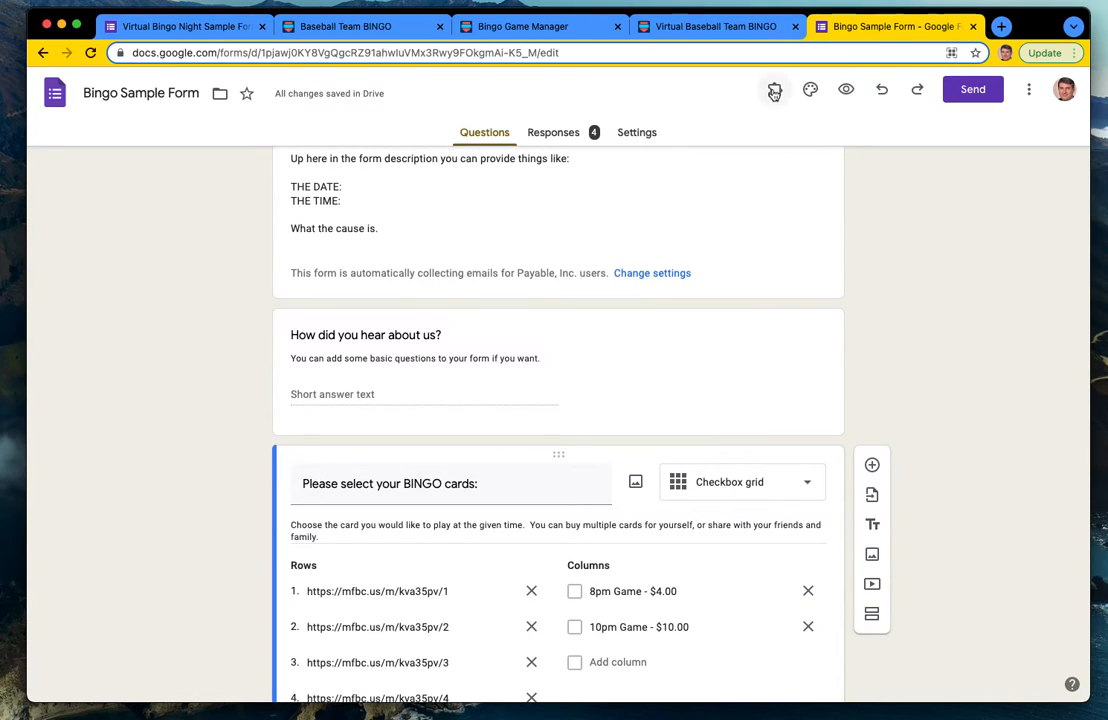
pyautogui.moveTo(775, 90)
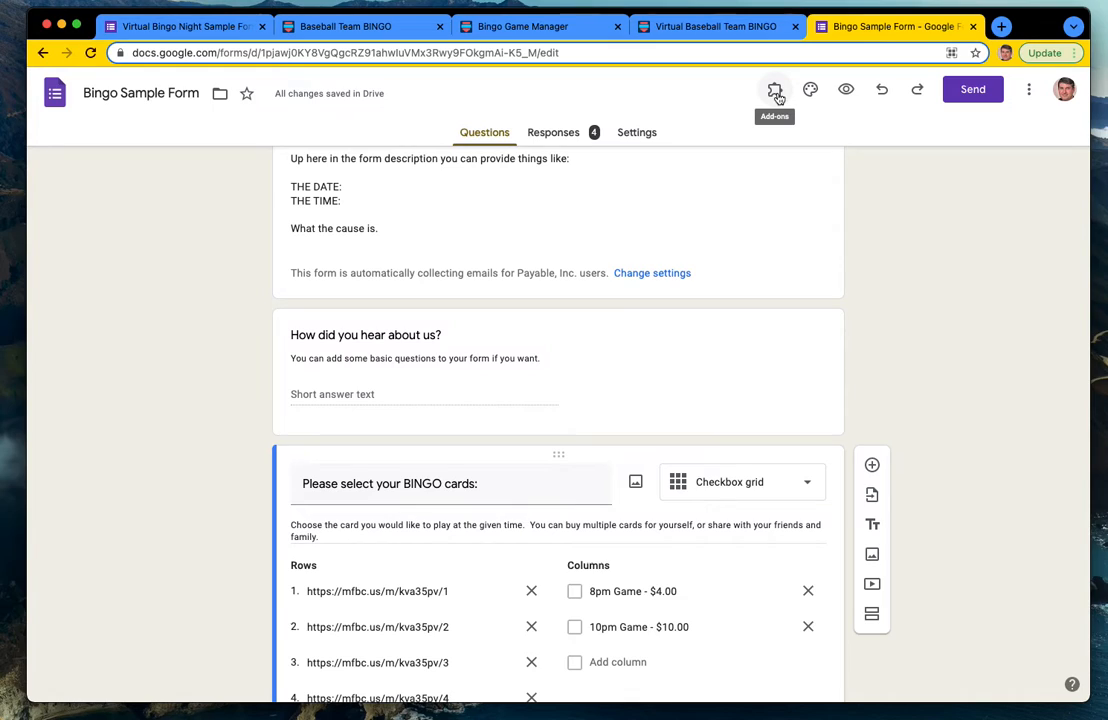
pyautogui.click(775, 90)
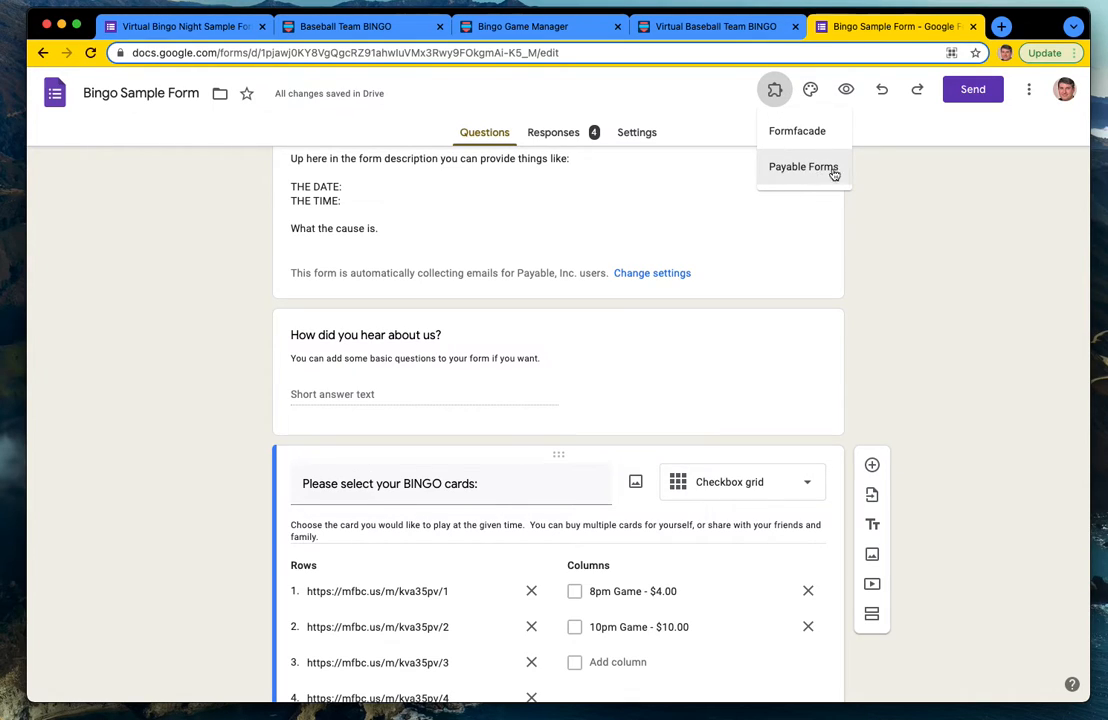
pyautogui.click(803, 166)
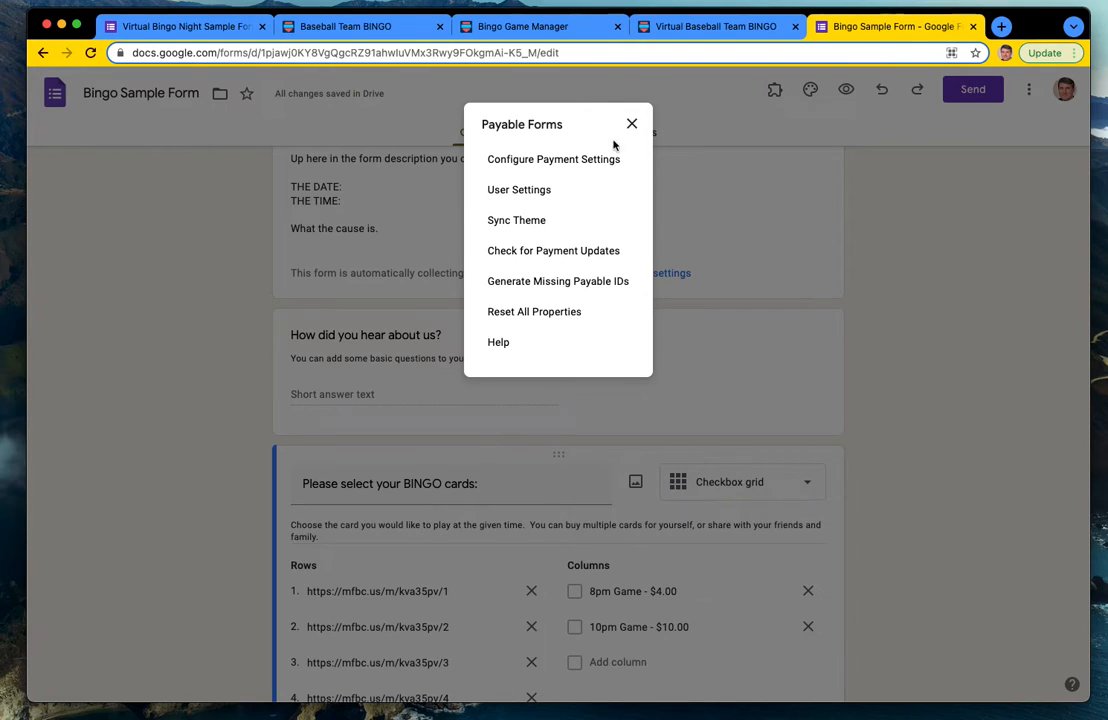
pyautogui.moveTo(566, 165)
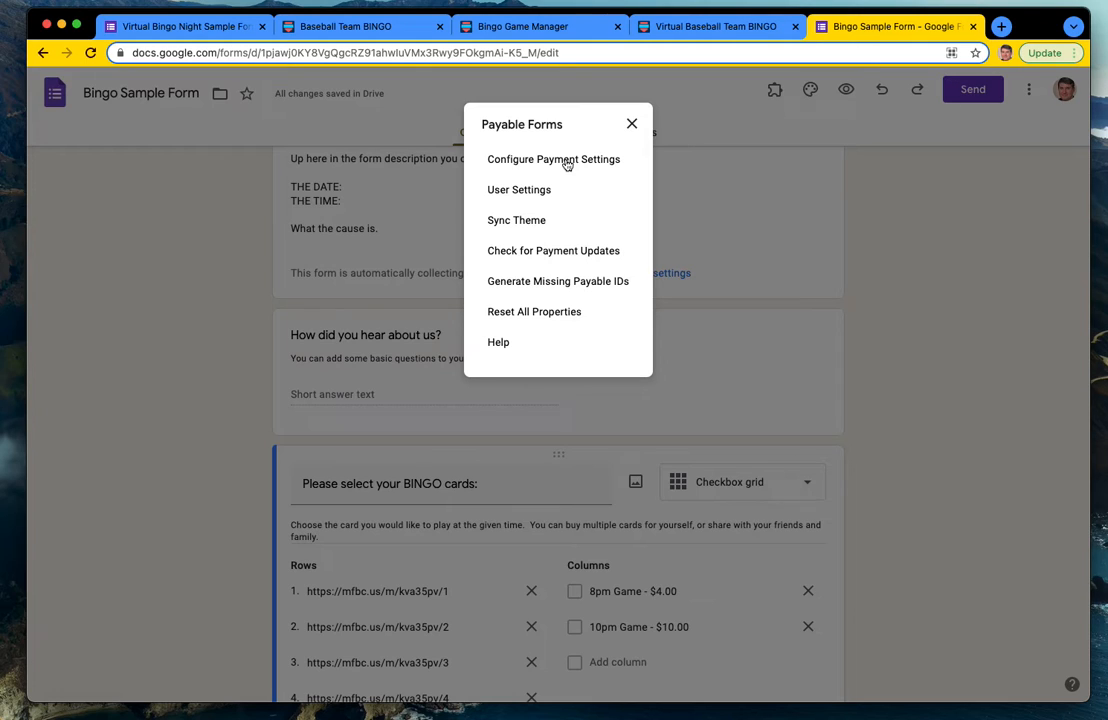
pyautogui.click(553, 159)
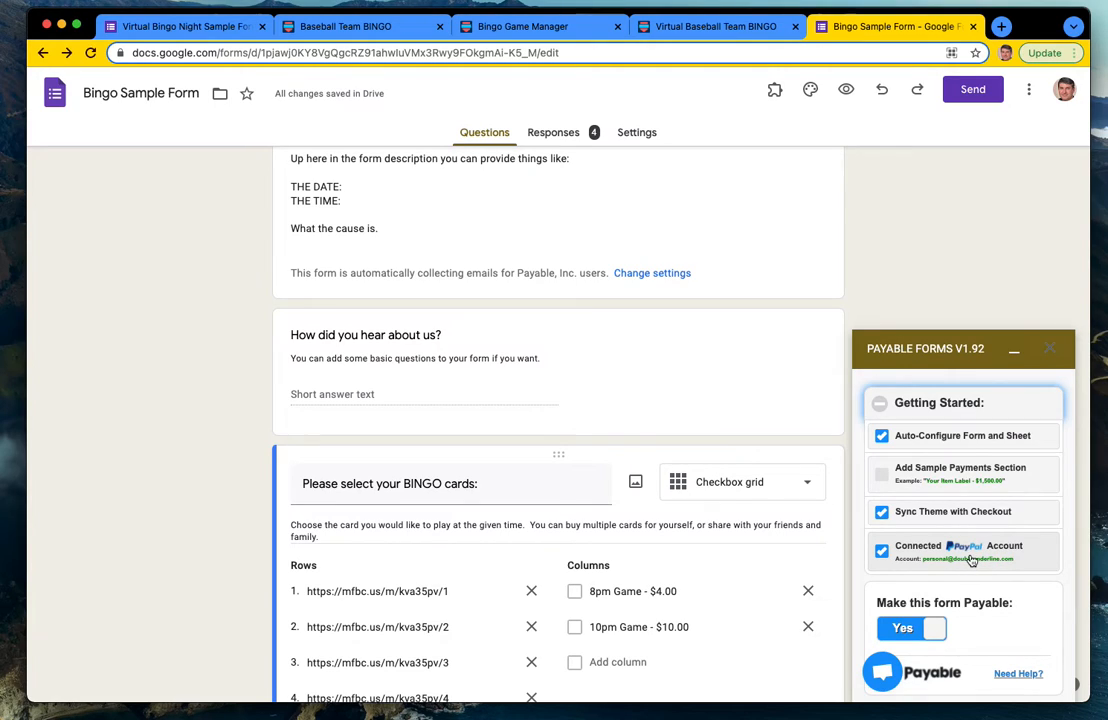
pyautogui.moveTo(963, 558)
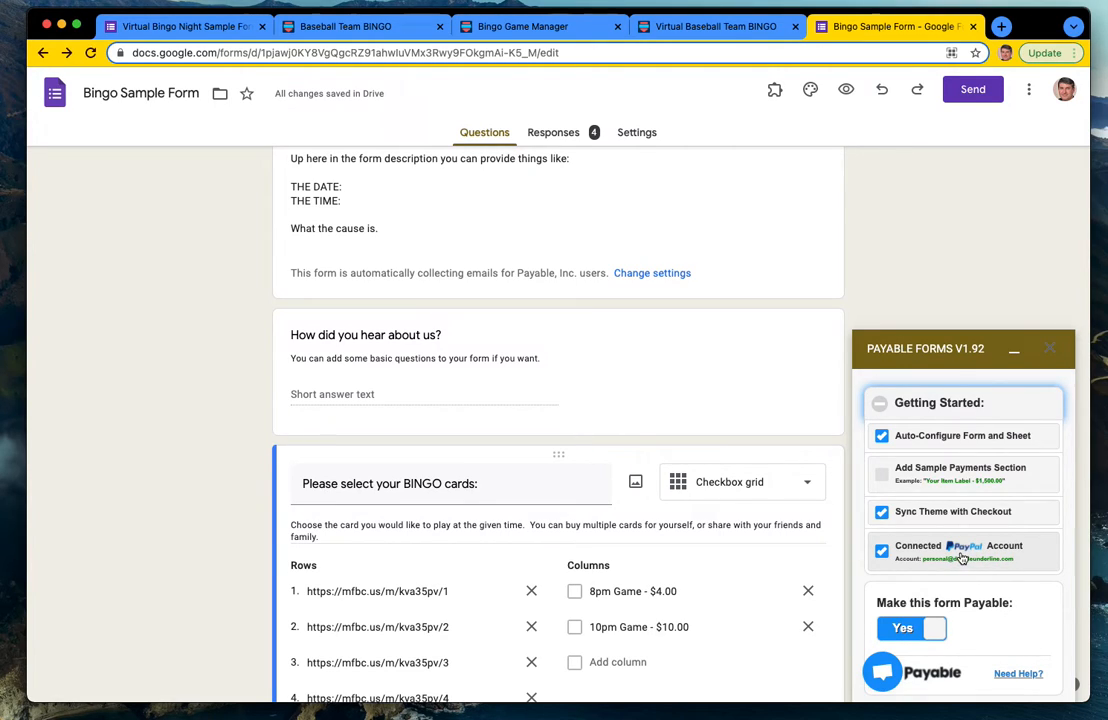
pyautogui.scroll(-3)
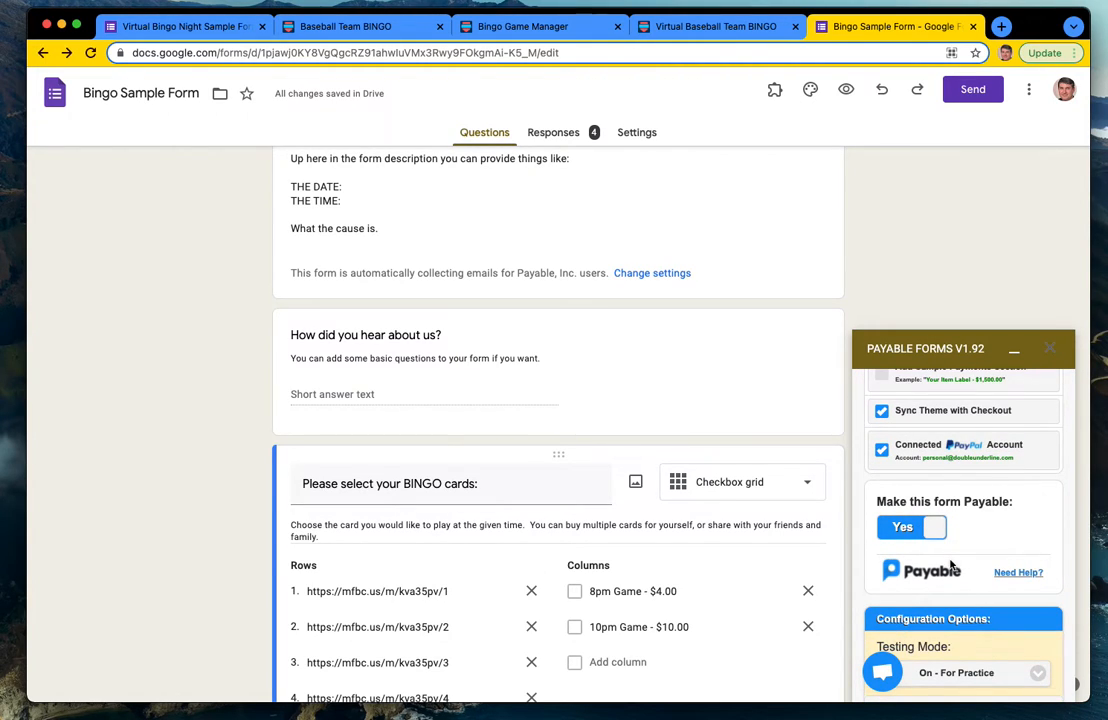
pyautogui.scroll(-3)
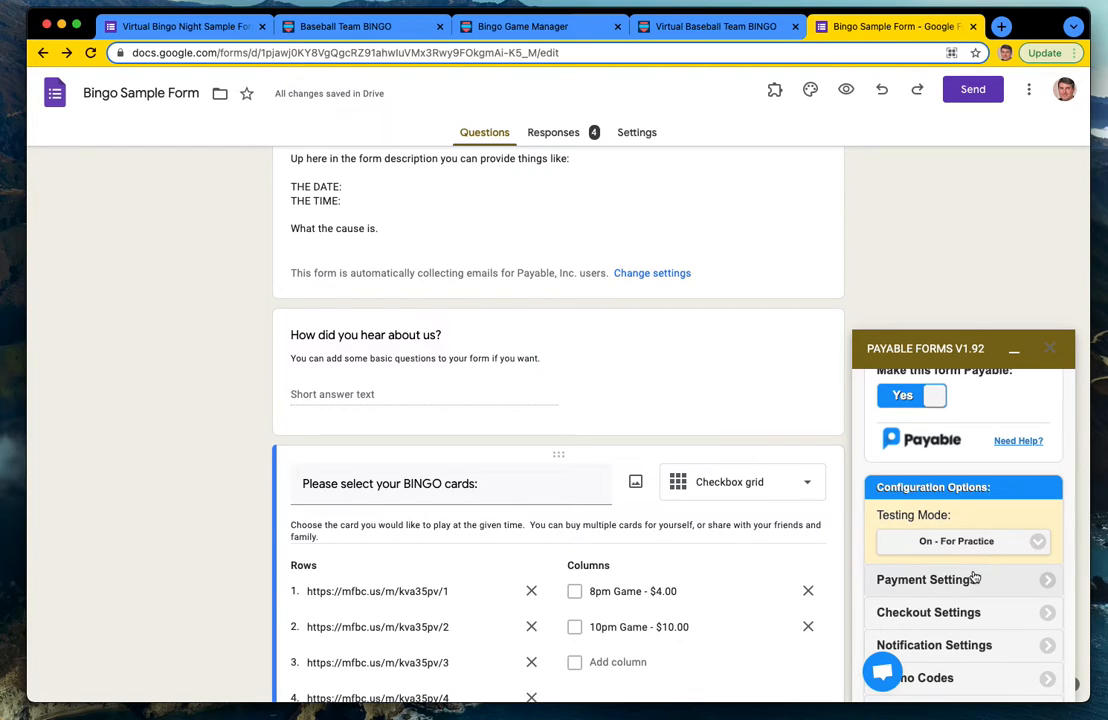
pyautogui.scroll(-3)
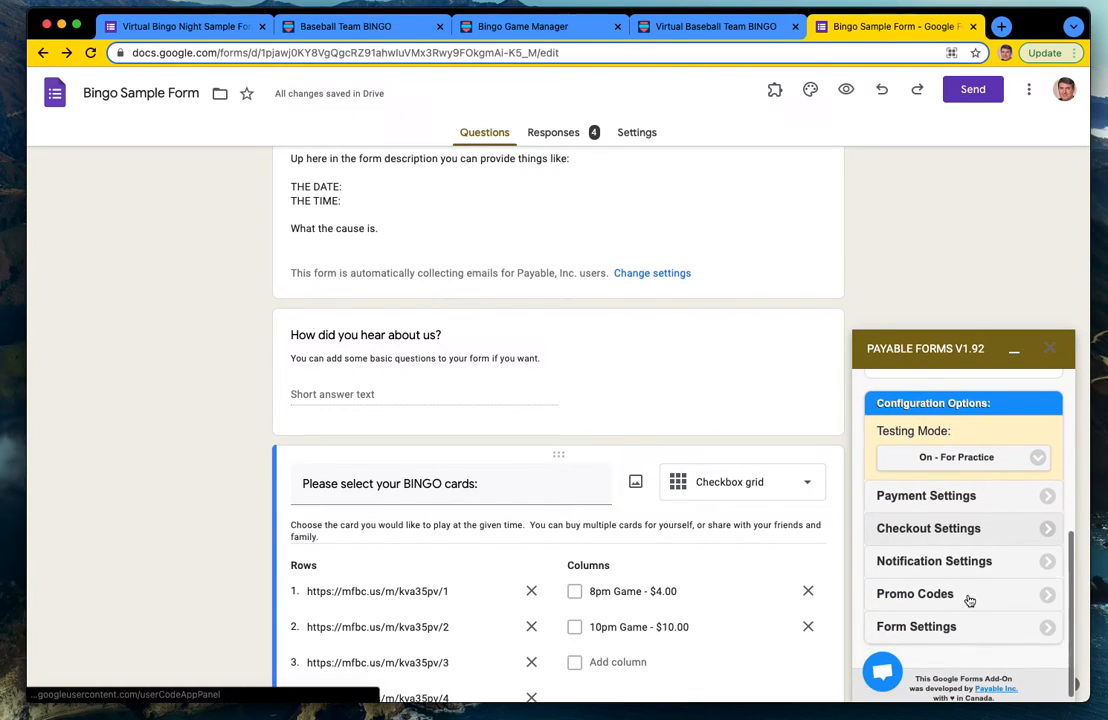
pyautogui.moveTo(928, 528)
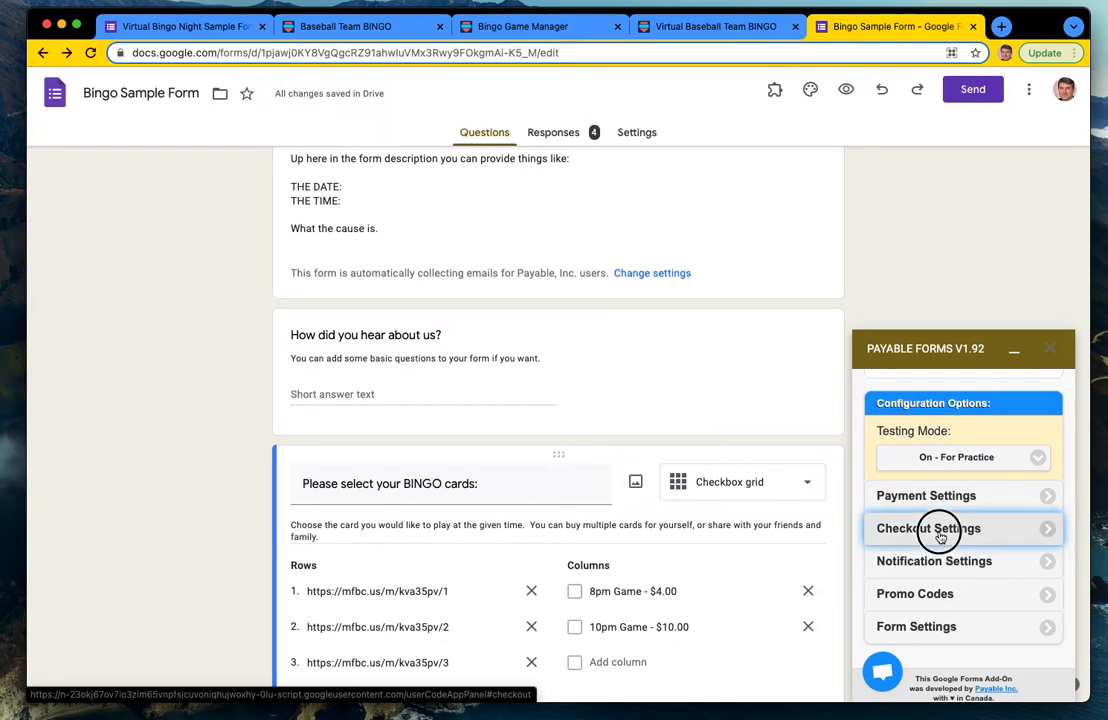
# Step: Open Checkout Settings, showing the post-payment message with the Zoom link
pyautogui.click(928, 528)
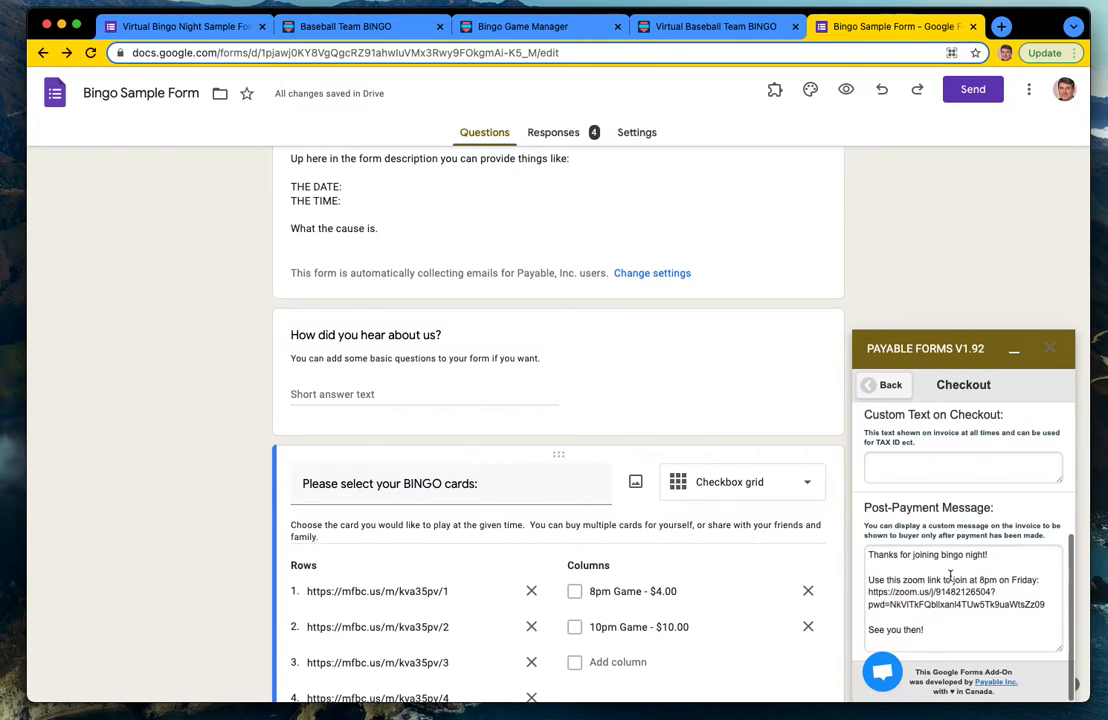
pyautogui.moveTo(951, 522)
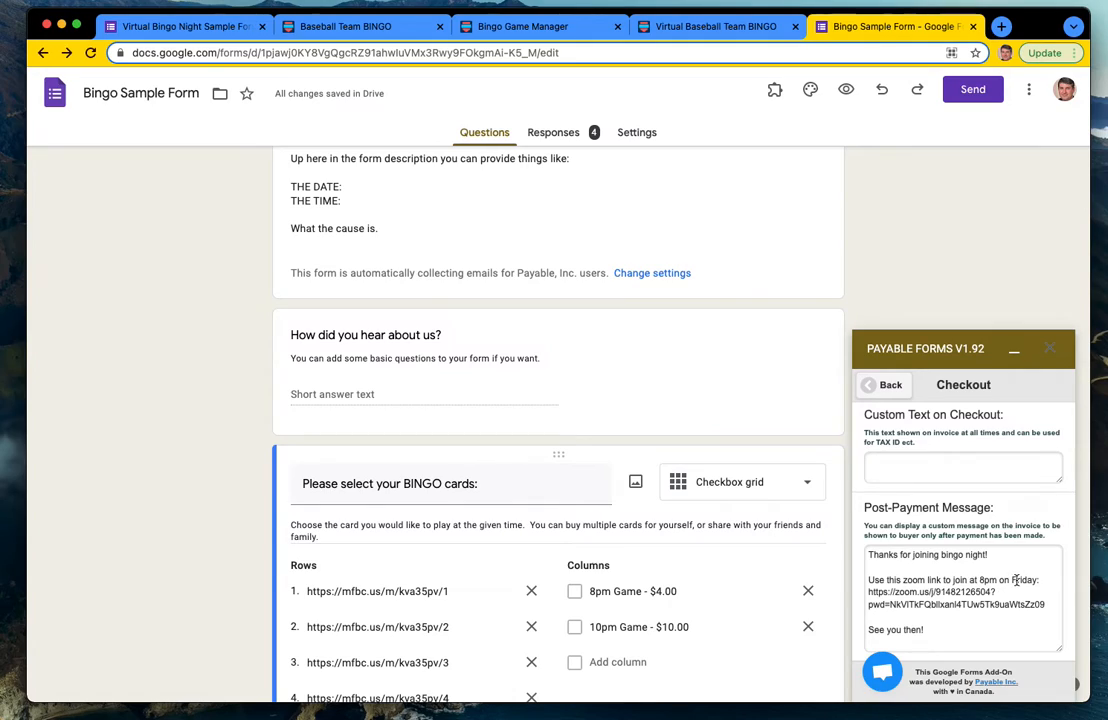
pyautogui.moveTo(1044, 601)
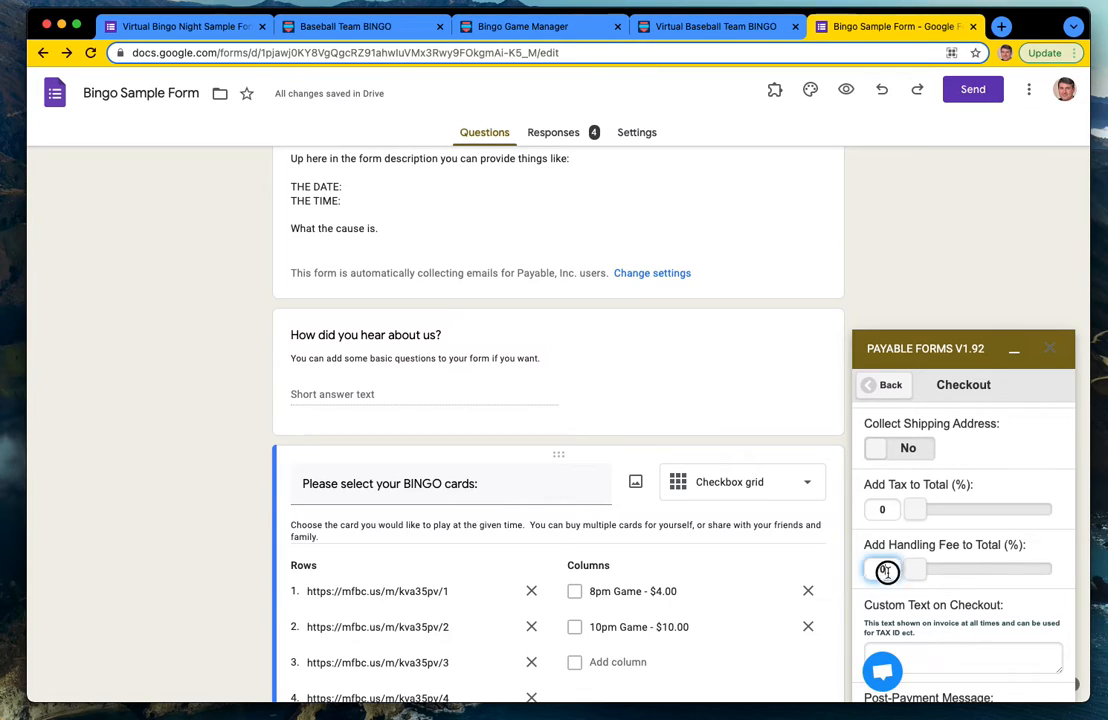
# Step: Add a 4% handling fee, set payment type category to Donation, and go back
pyautogui.click(882, 569)
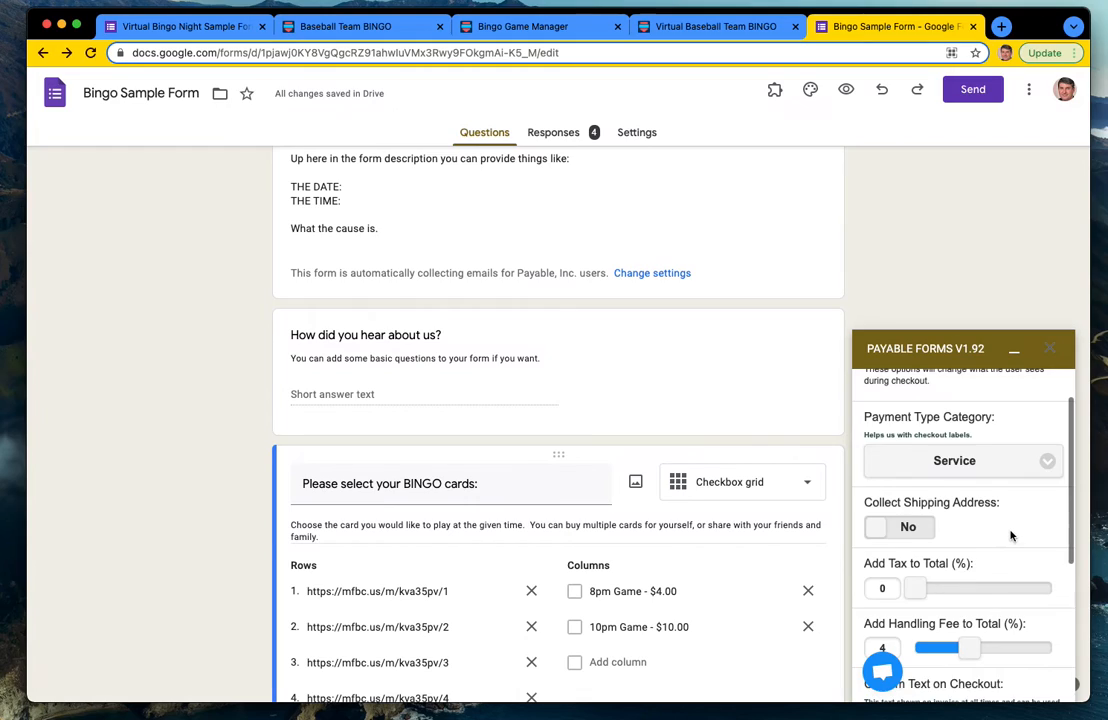
pyautogui.scroll(-3)
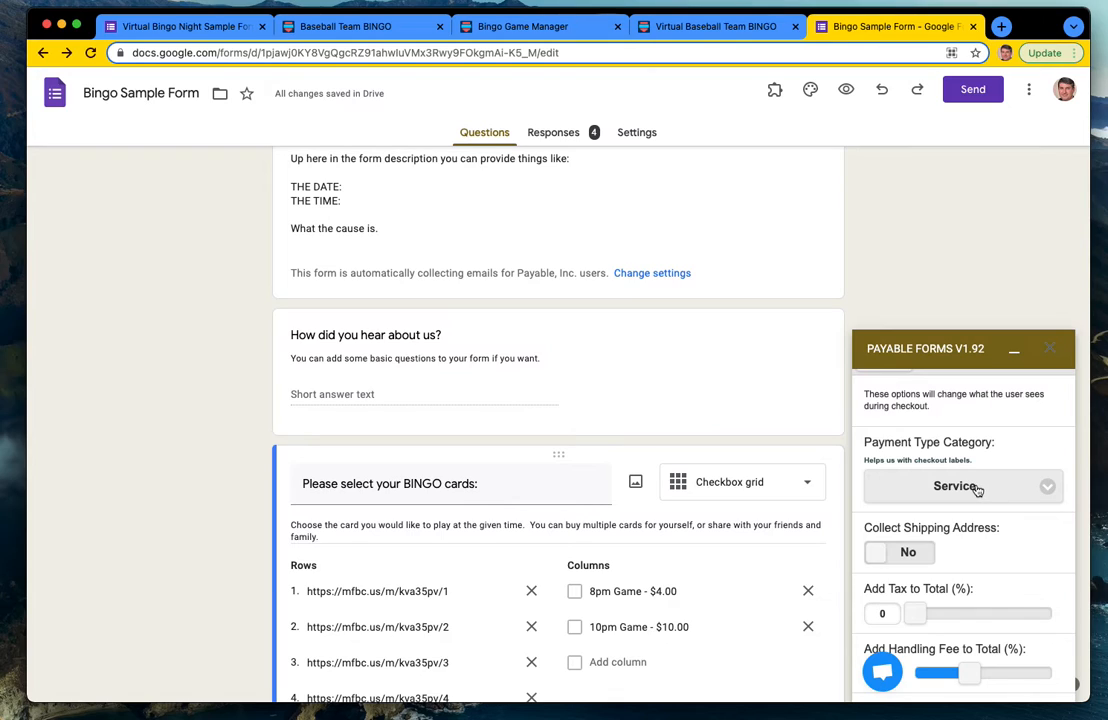
pyautogui.click(957, 486)
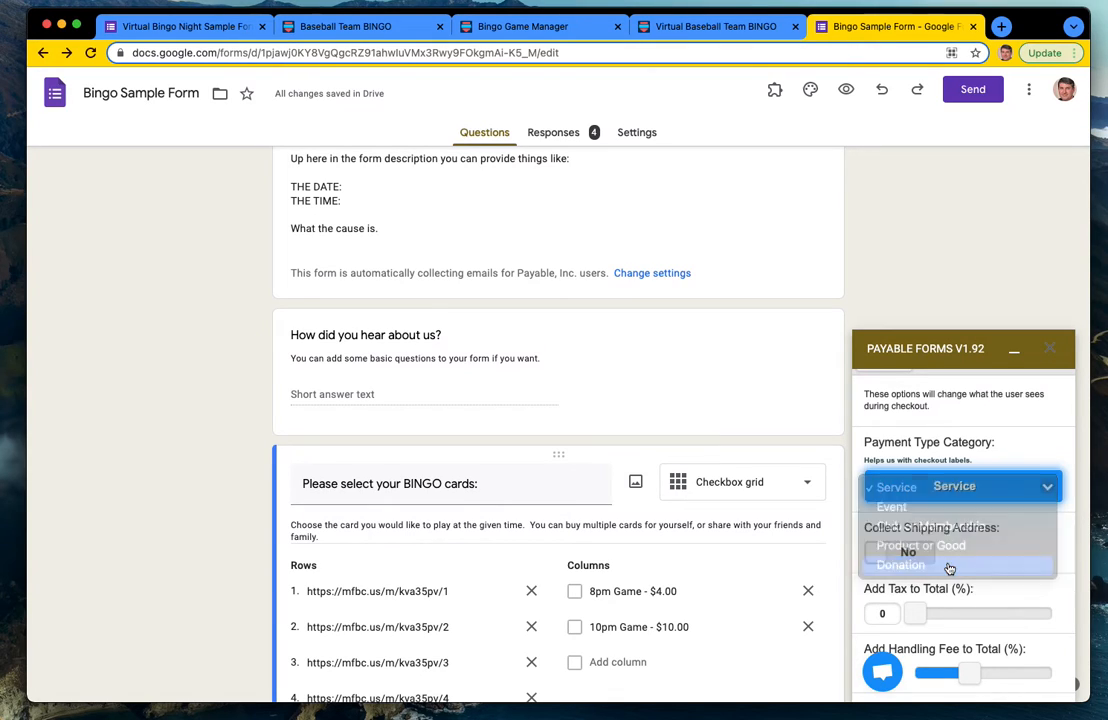
pyautogui.click(900, 564)
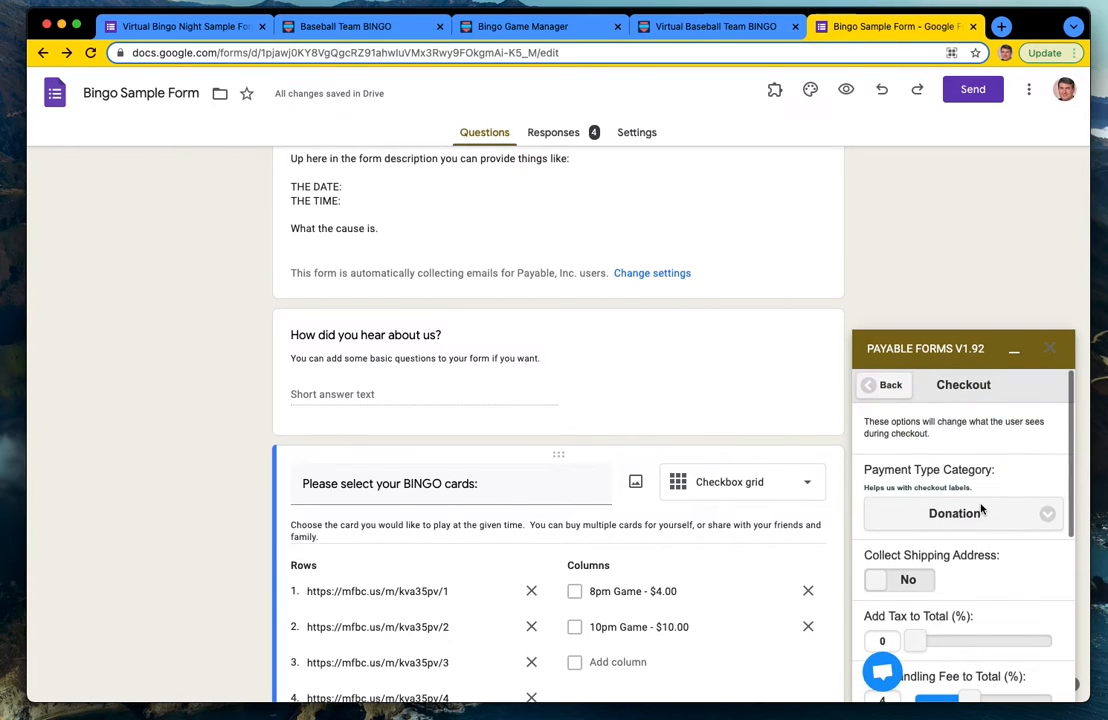
pyautogui.click(884, 385)
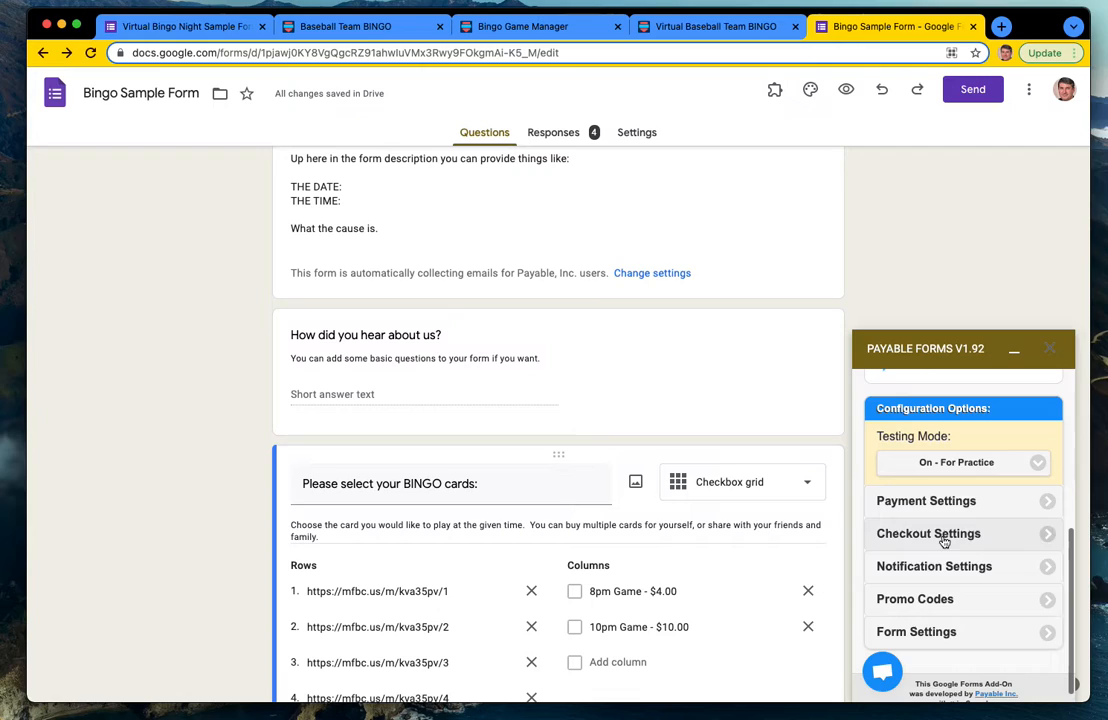
# Step: Create promo code #1 labelled 'family' with a 10% percentage discount
pyautogui.click(914, 587)
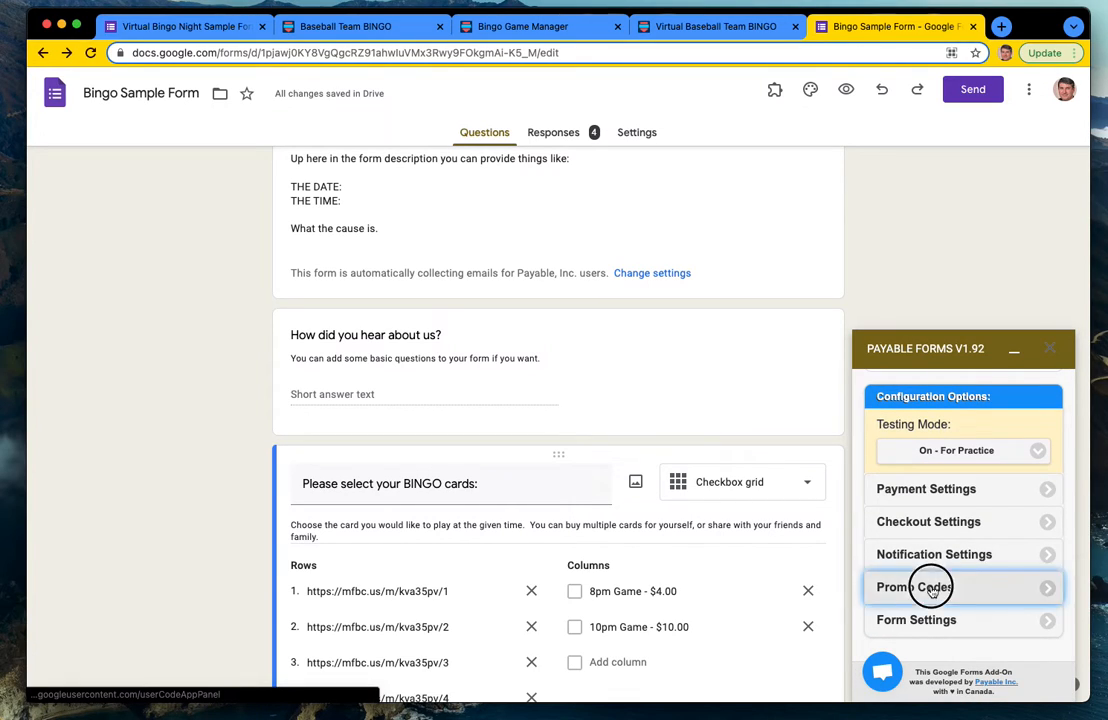
pyautogui.click(913, 587)
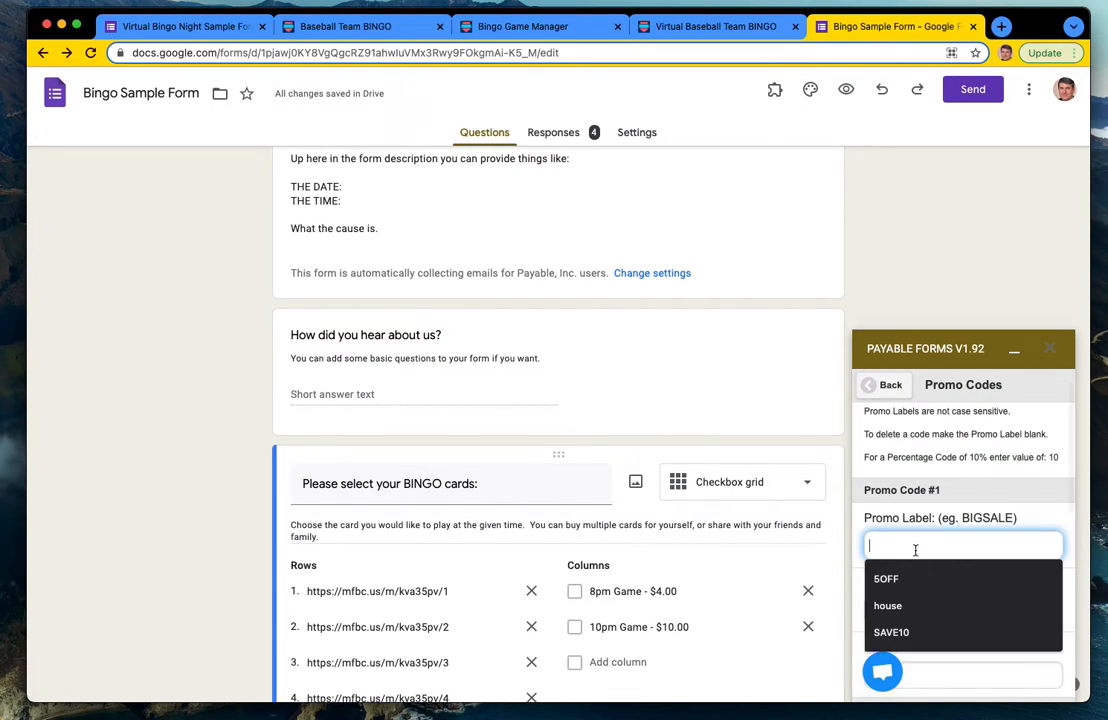
pyautogui.write('f')
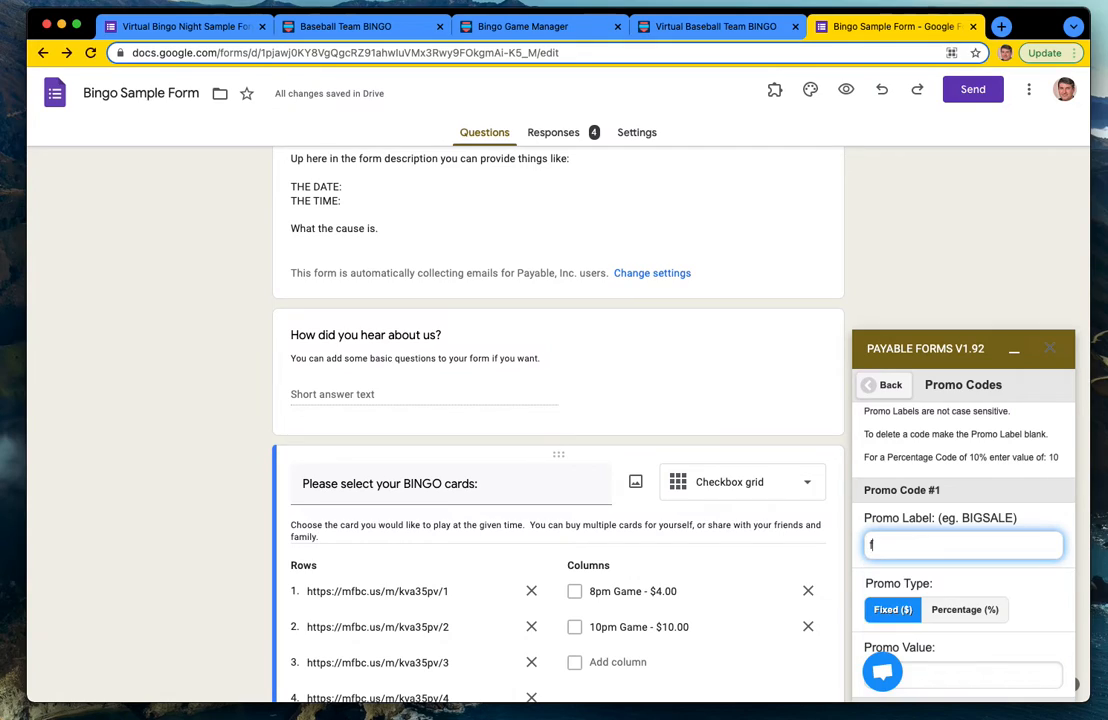
pyautogui.write('amily')
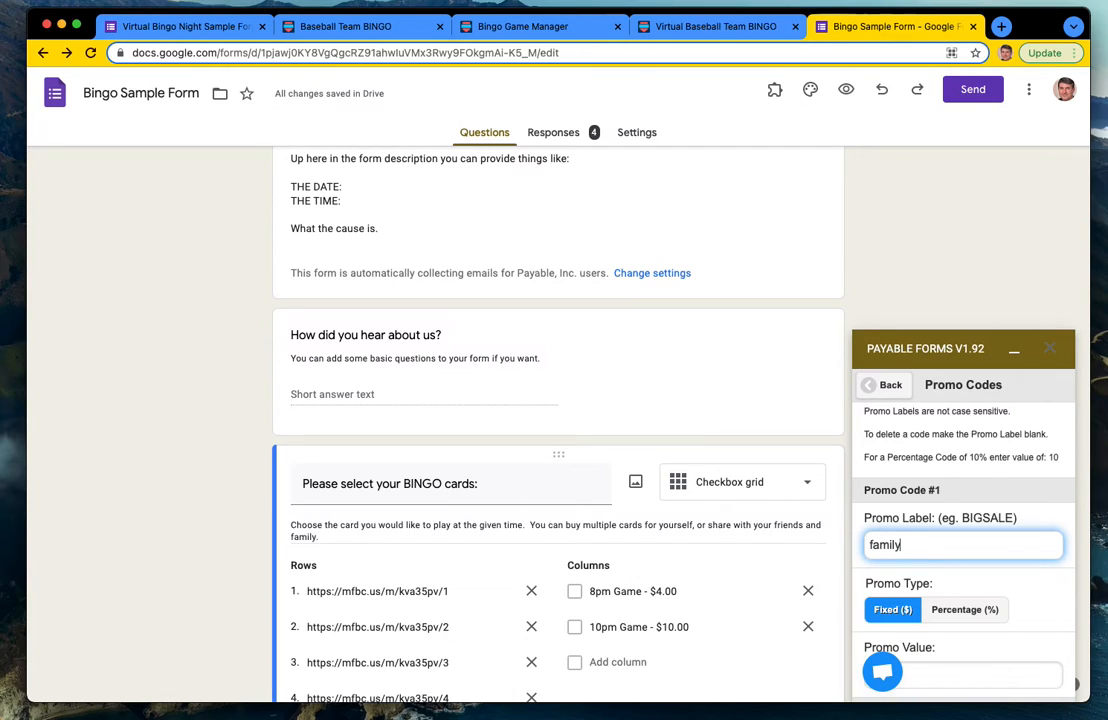
pyautogui.click(963, 609)
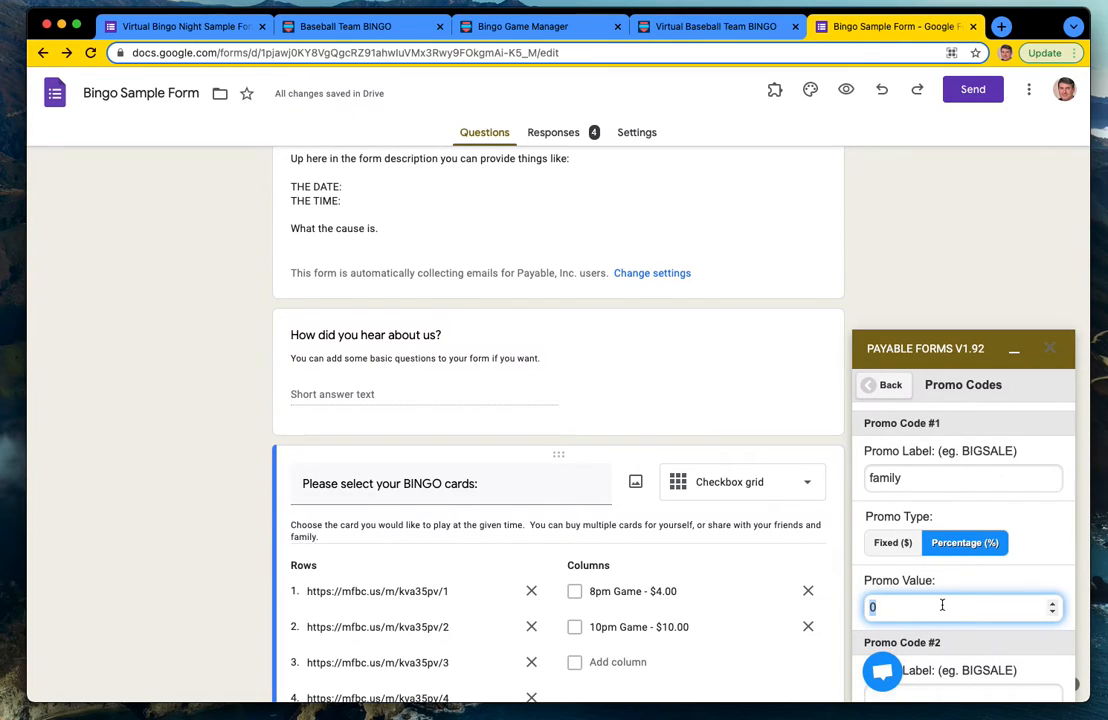
pyautogui.write('10')
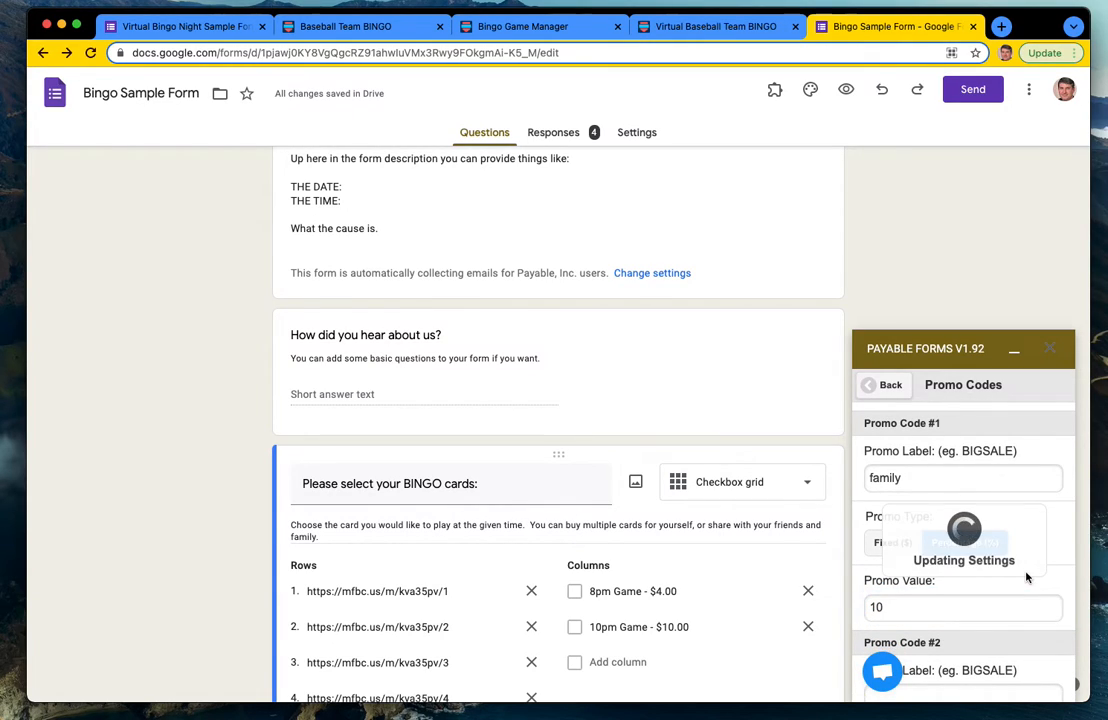
# Step: Save the promo code and scroll down to the notification settings
pyautogui.click(964, 555)
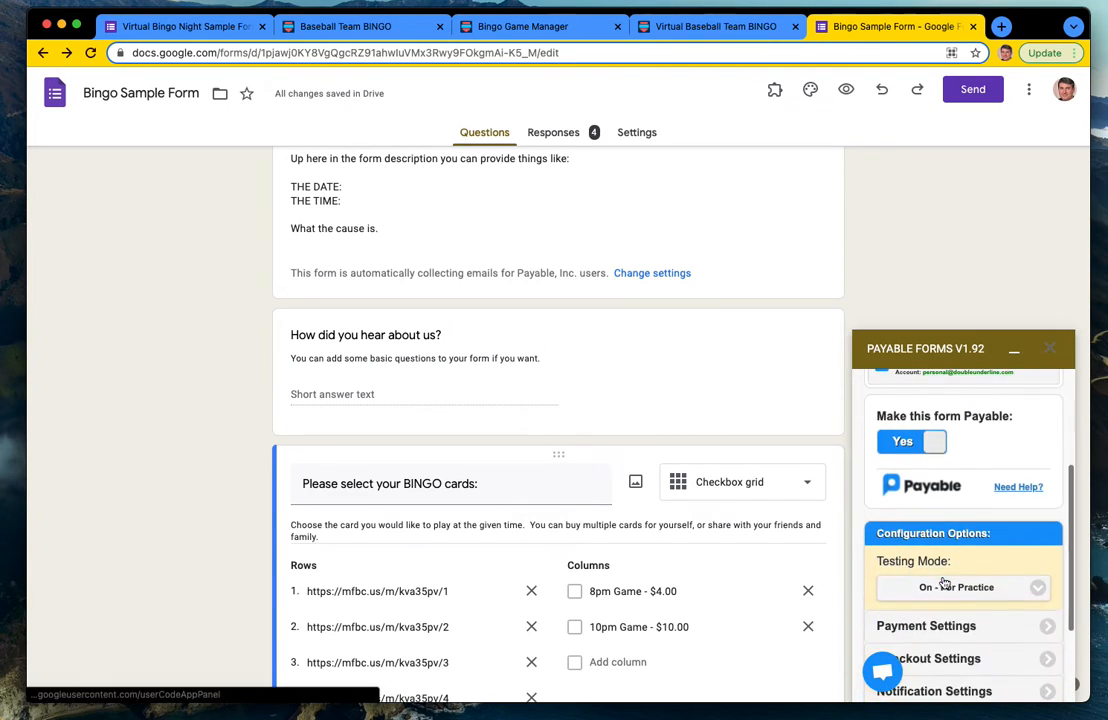
pyautogui.scroll(-3)
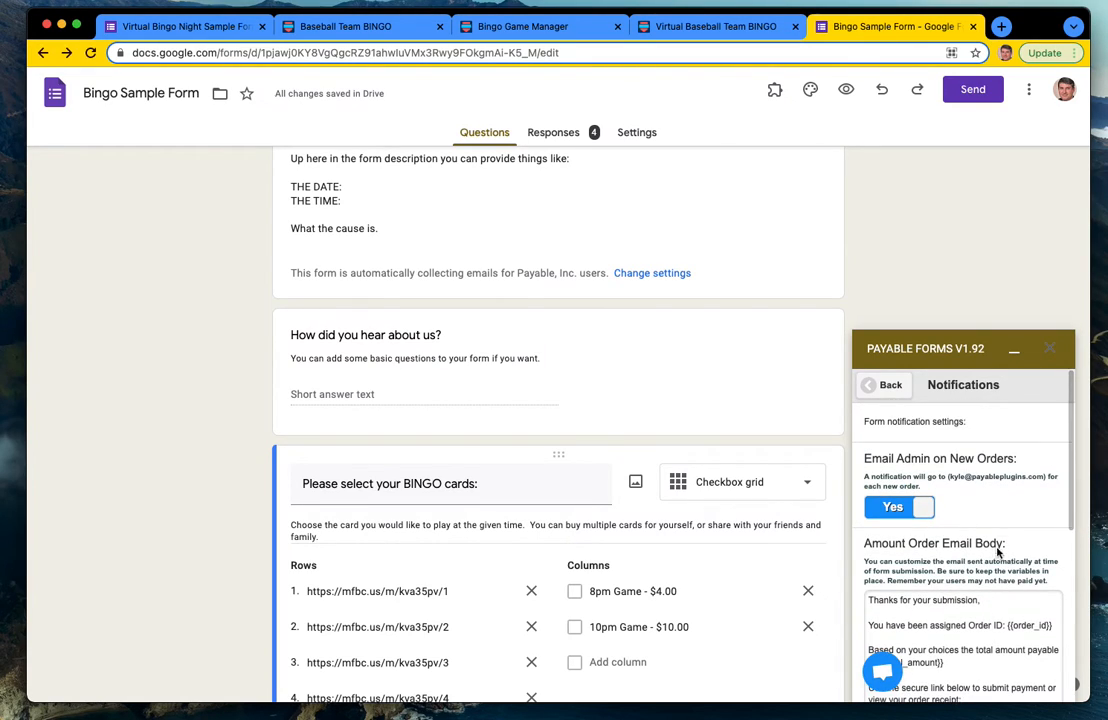
pyautogui.moveTo(896, 282)
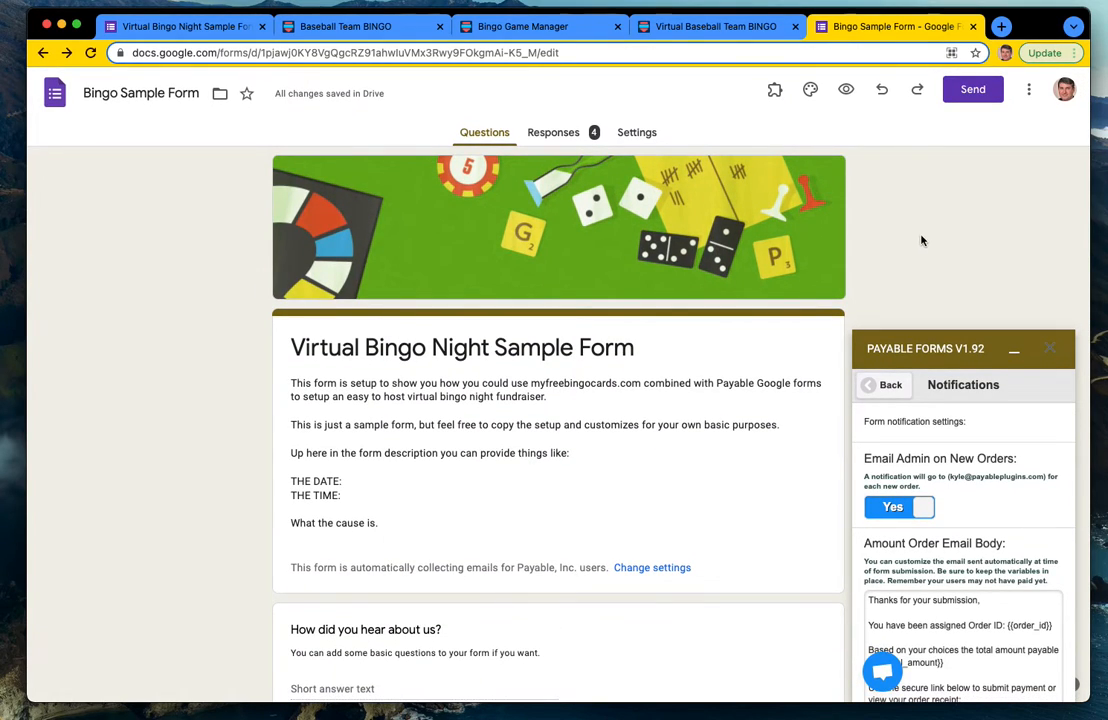
pyautogui.moveTo(846, 90)
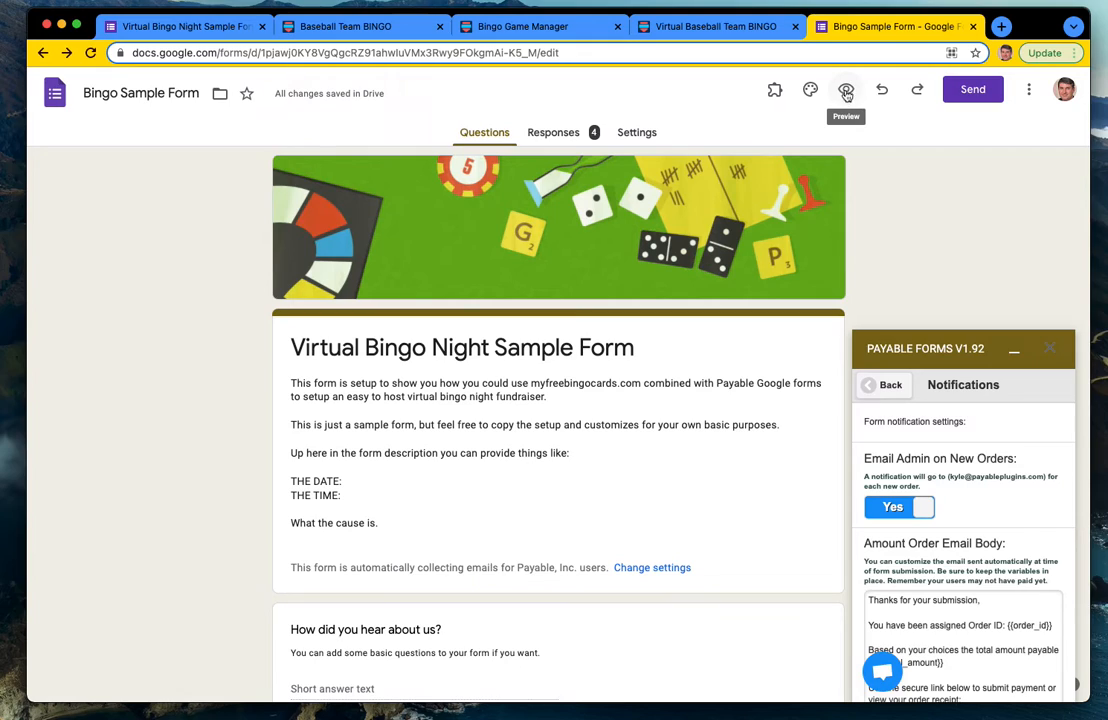
# Step: Open the live form preview and select its URL in the address bar
pyautogui.click(846, 91)
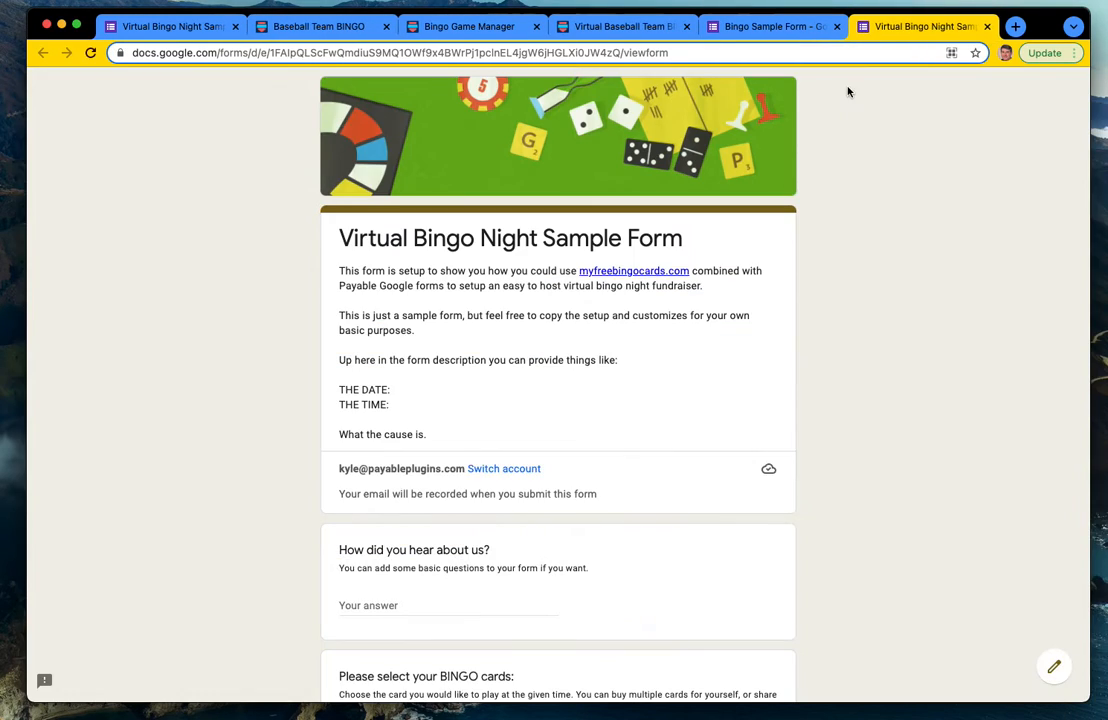
pyautogui.moveTo(846, 281)
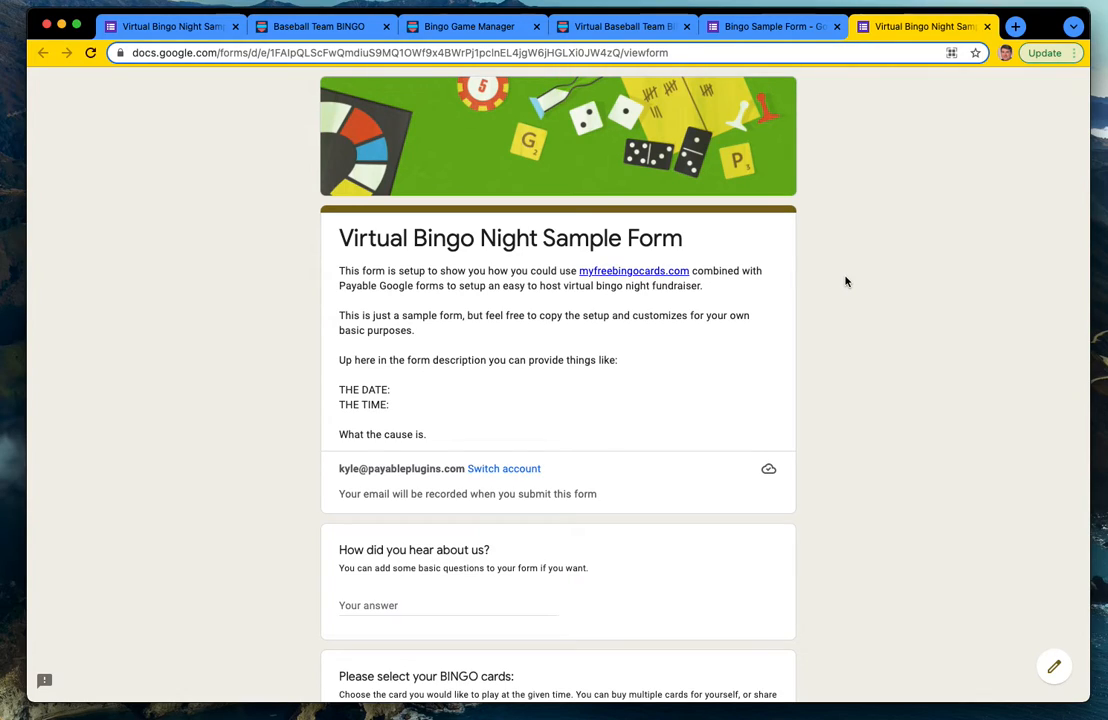
pyautogui.moveTo(843, 319)
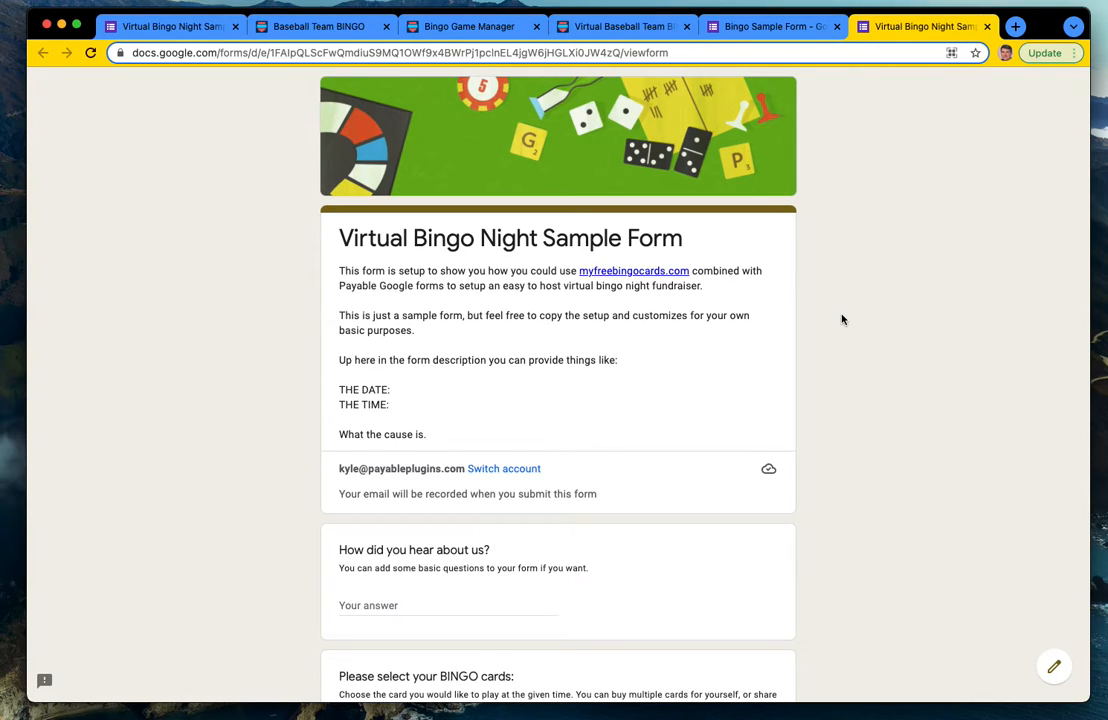
pyautogui.scroll(-3)
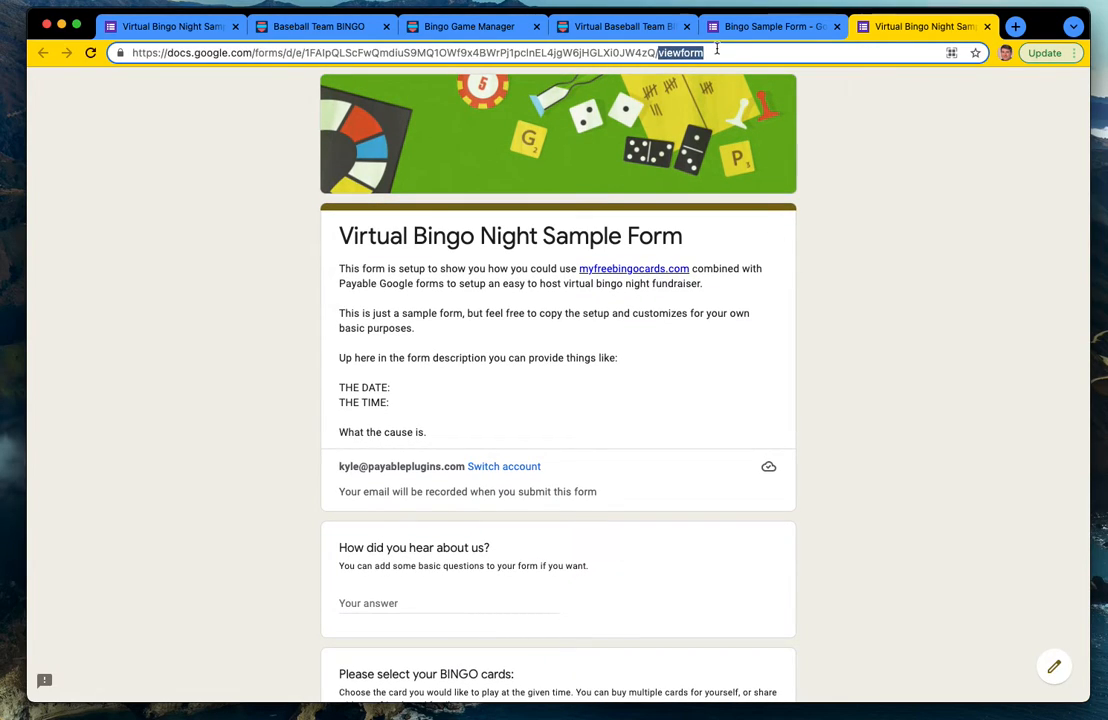
pyautogui.tripleClick(415, 53)
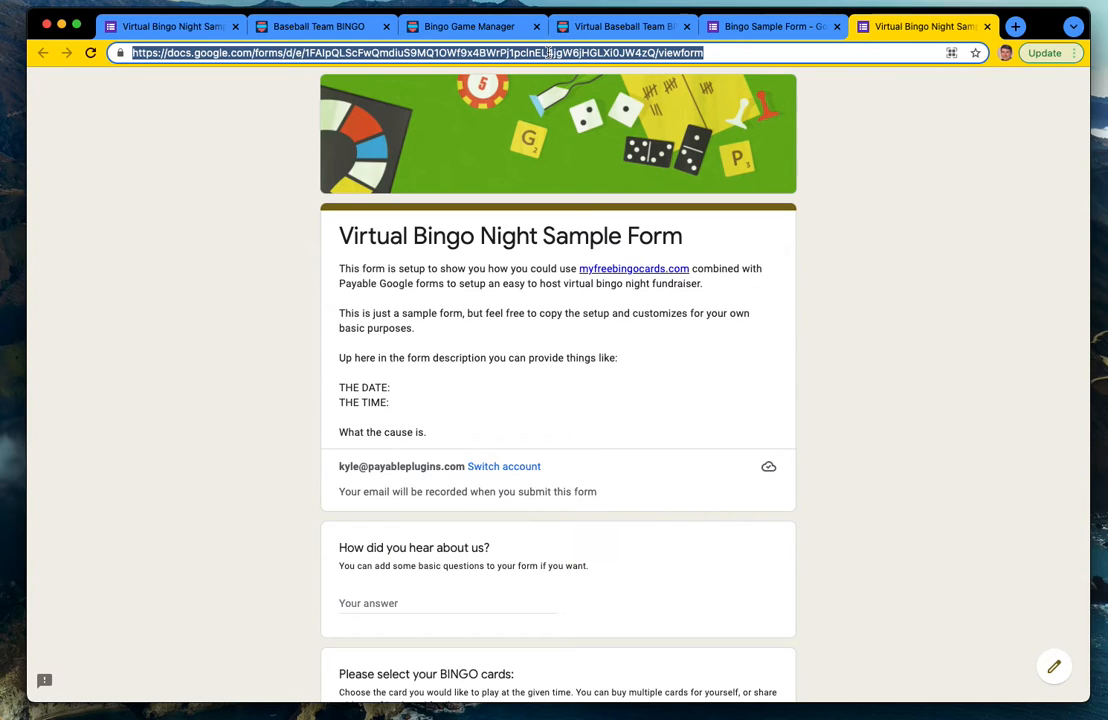
# Step: Answer how the respondent heard about the event with 'Internet'
pyautogui.scroll(-3)
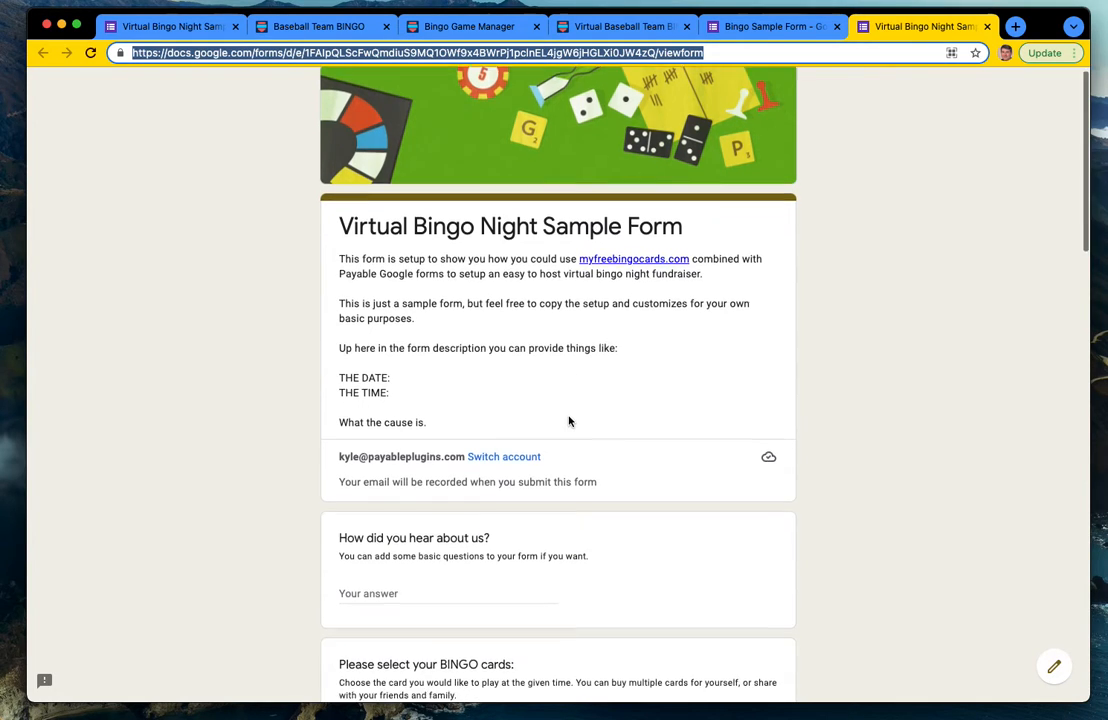
pyautogui.scroll(-3)
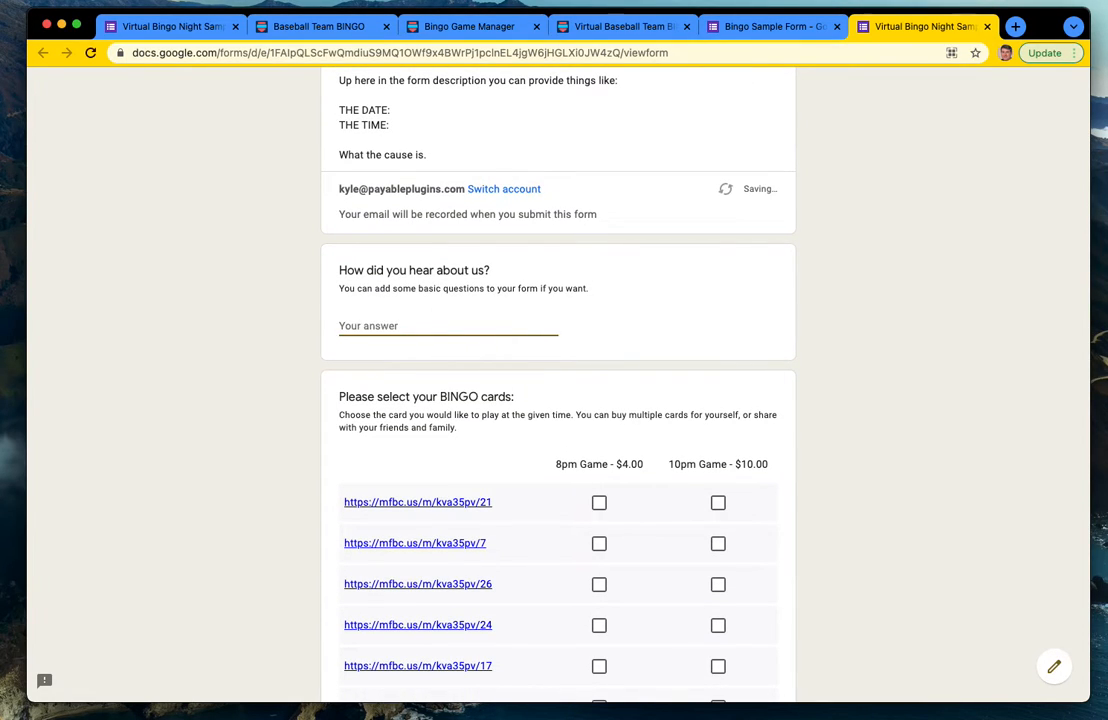
pyautogui.write('Internet')
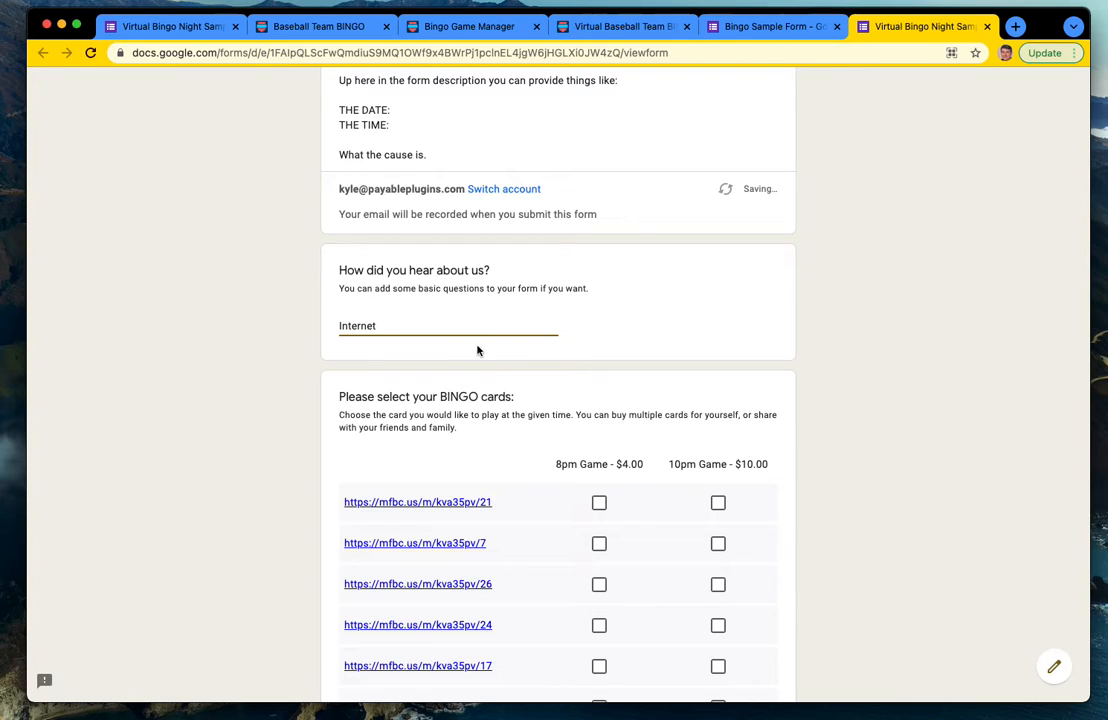
pyautogui.scroll(-3)
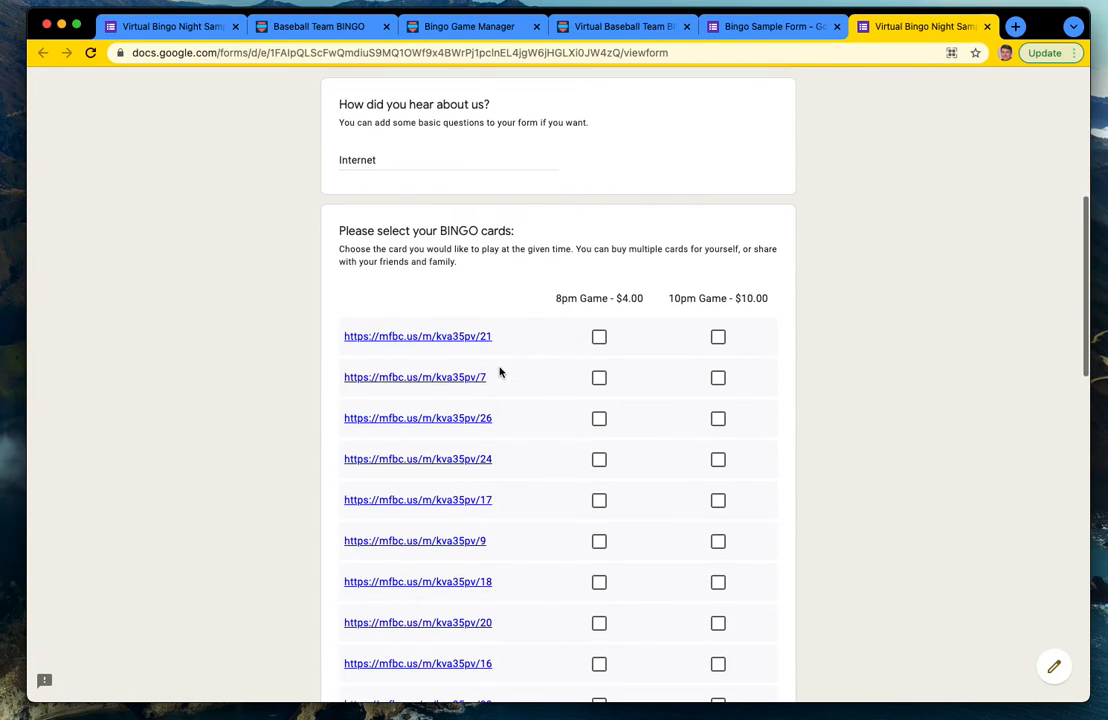
pyautogui.scroll(-3)
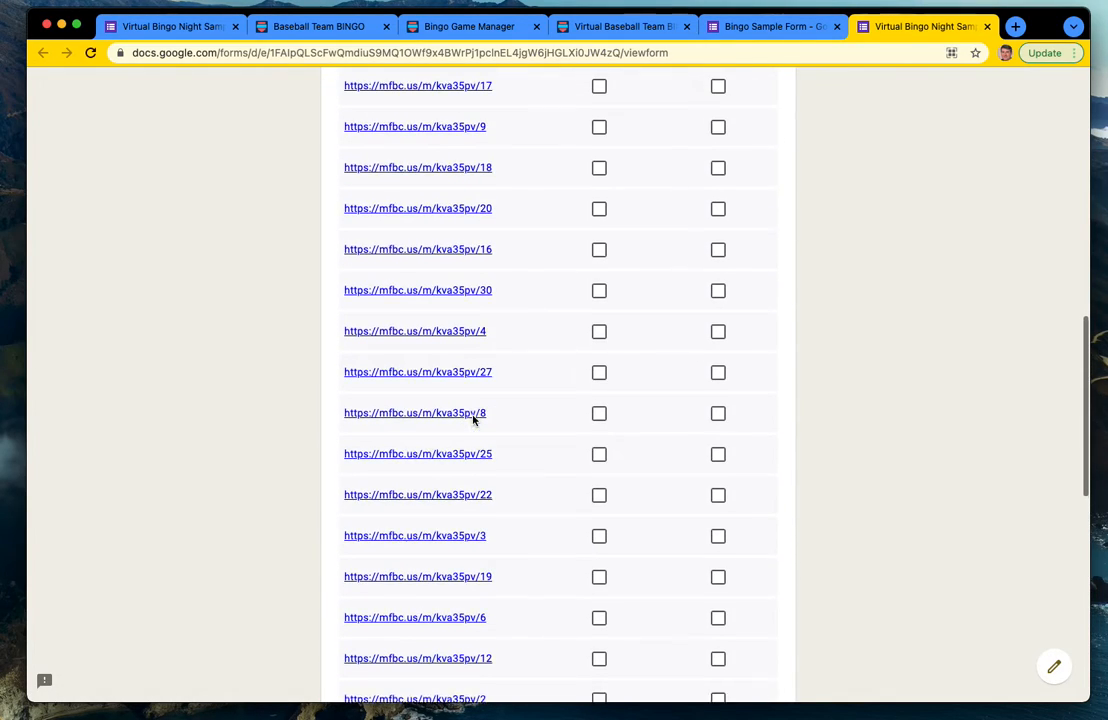
pyautogui.scroll(-3)
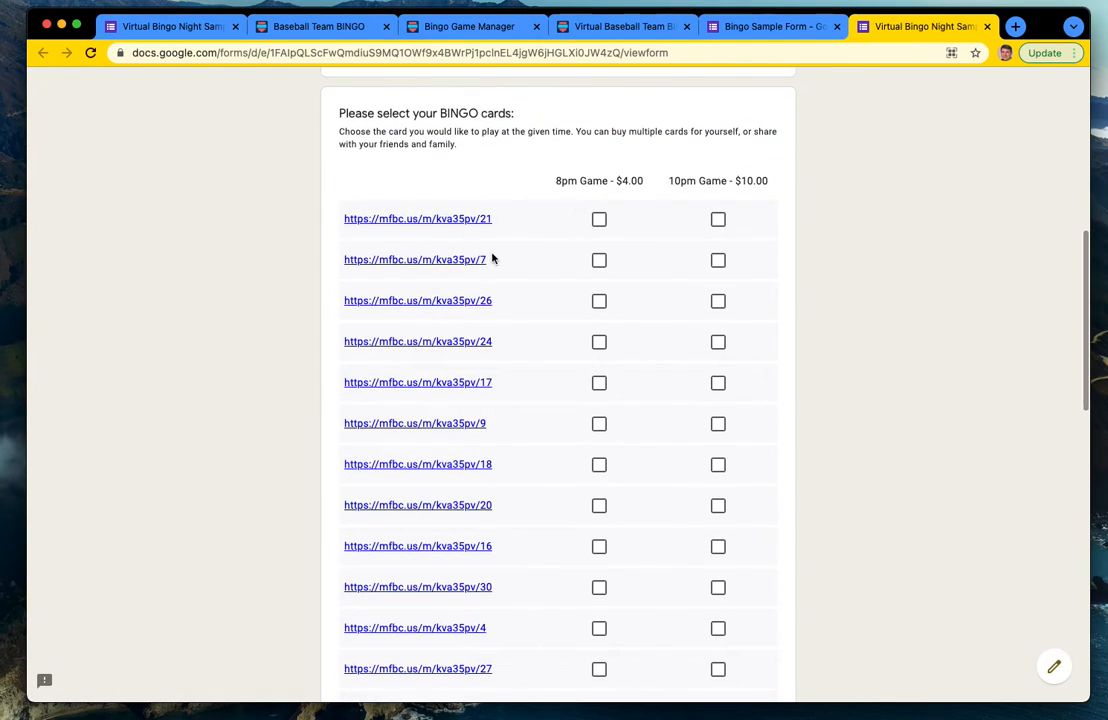
# Step: Reload the live form, keeping the restored draft, and scroll to the card grid
pyautogui.click(90, 53)
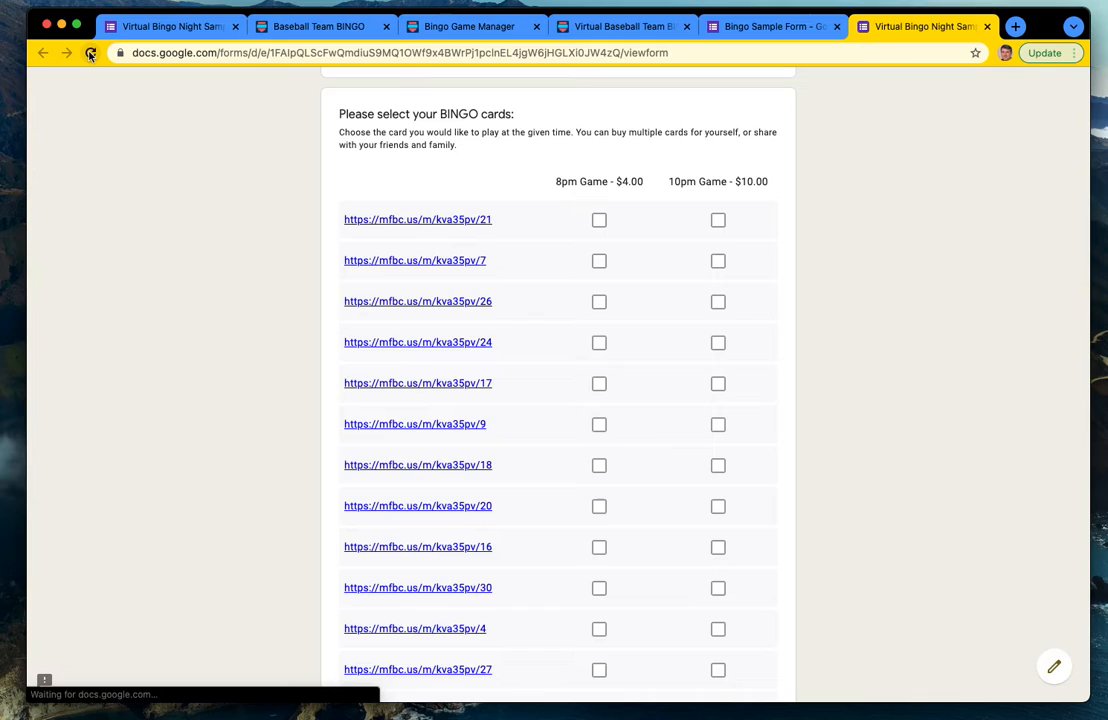
pyautogui.click(90, 53)
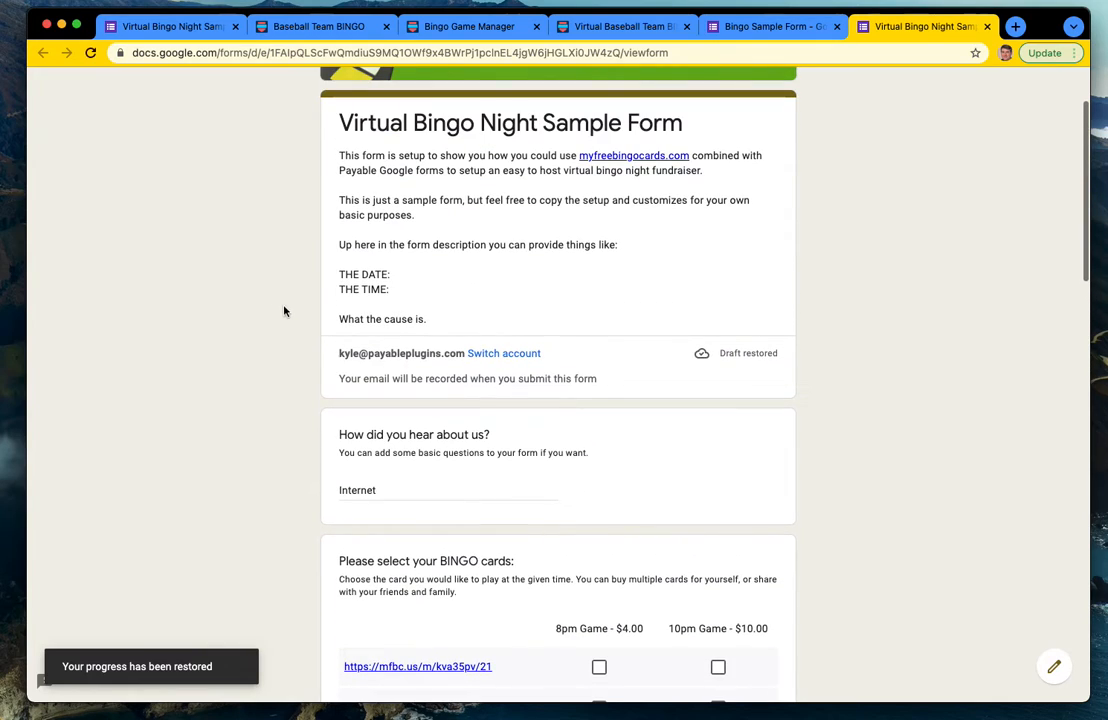
pyautogui.scroll(-3)
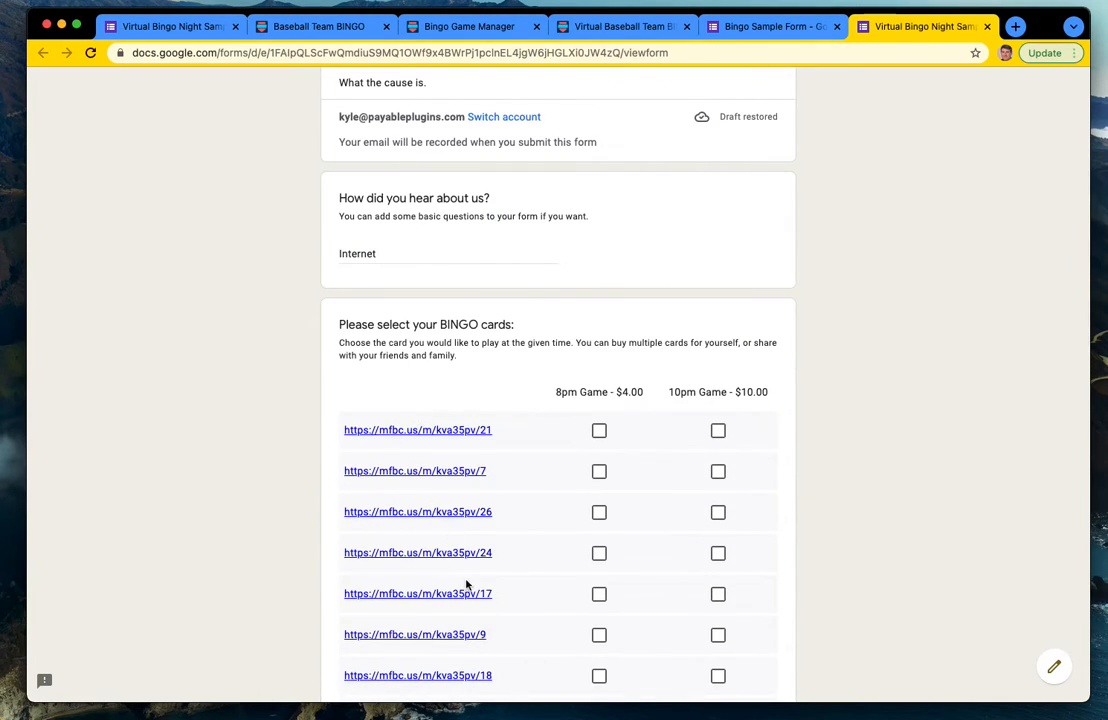
pyautogui.scroll(-3)
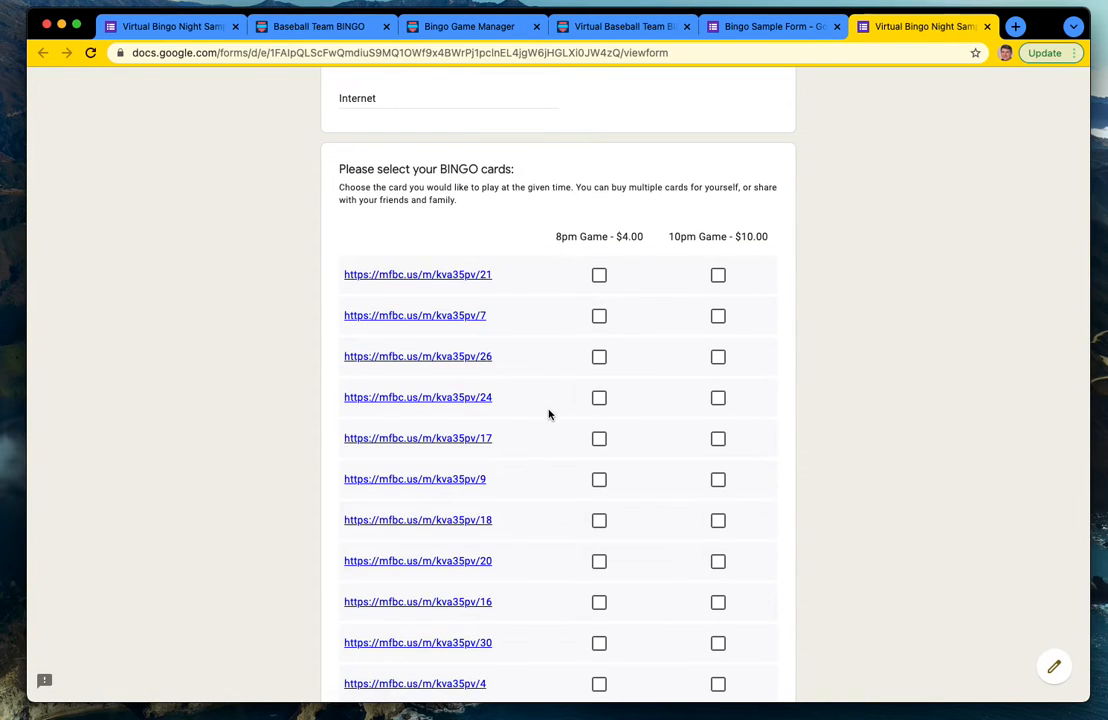
pyautogui.scroll(-3)
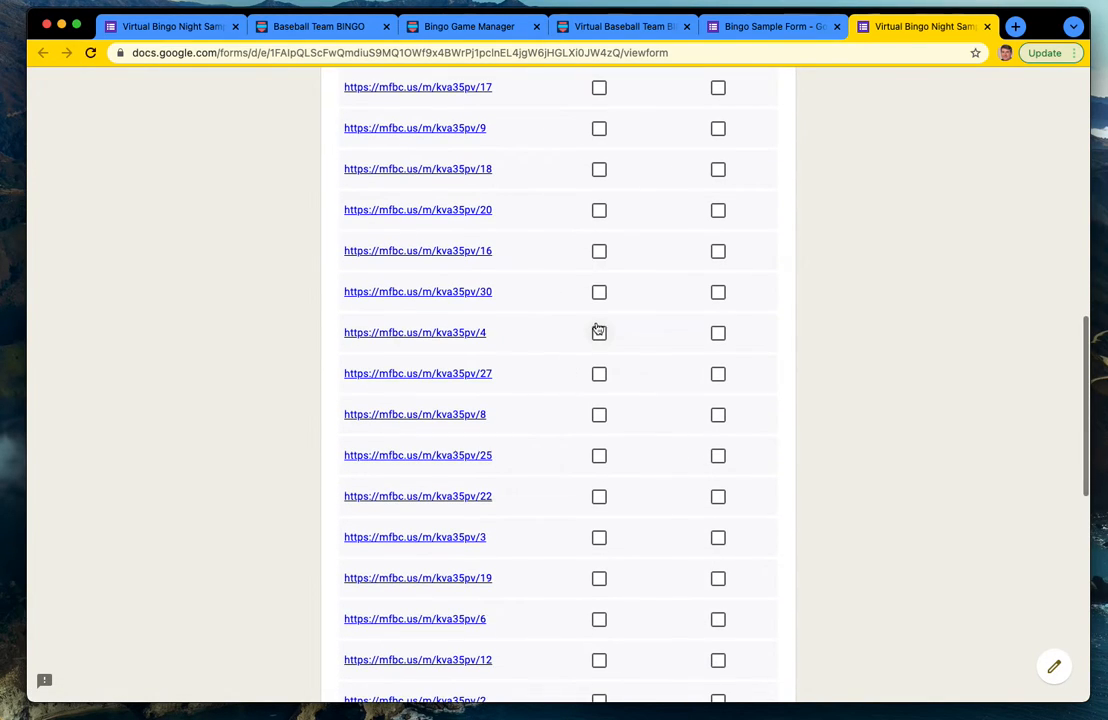
pyautogui.scroll(-3)
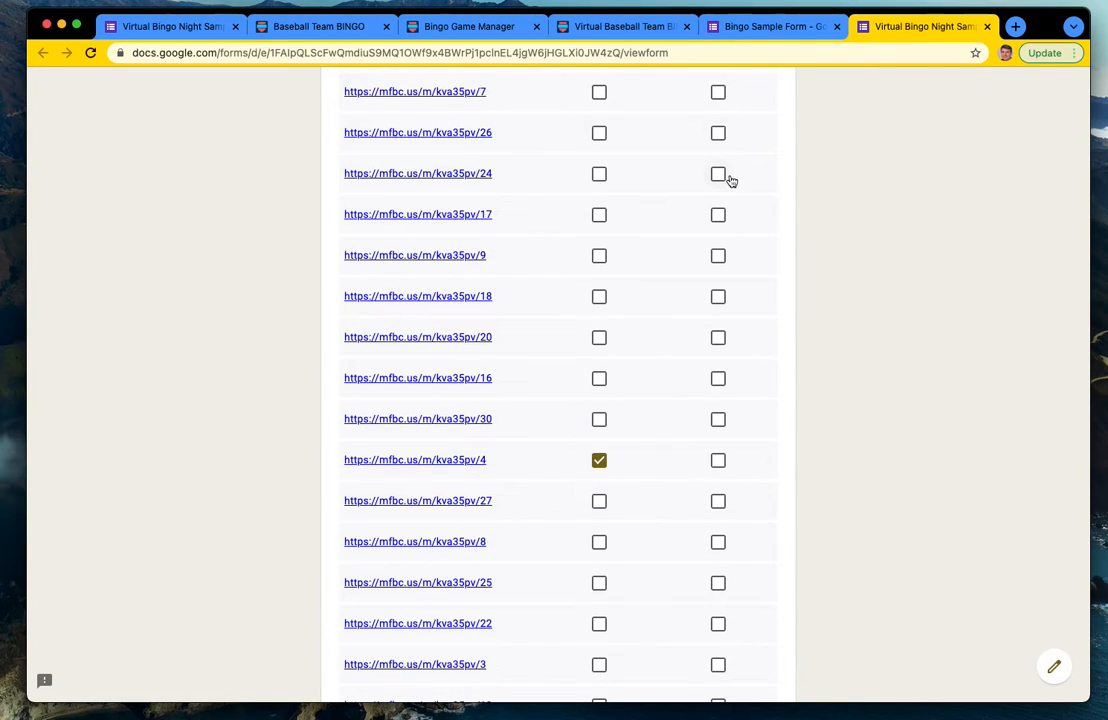
# Step: Tick cards 26, 24 and 17 for the 10pm game and start entering the donation
pyautogui.click(718, 177)
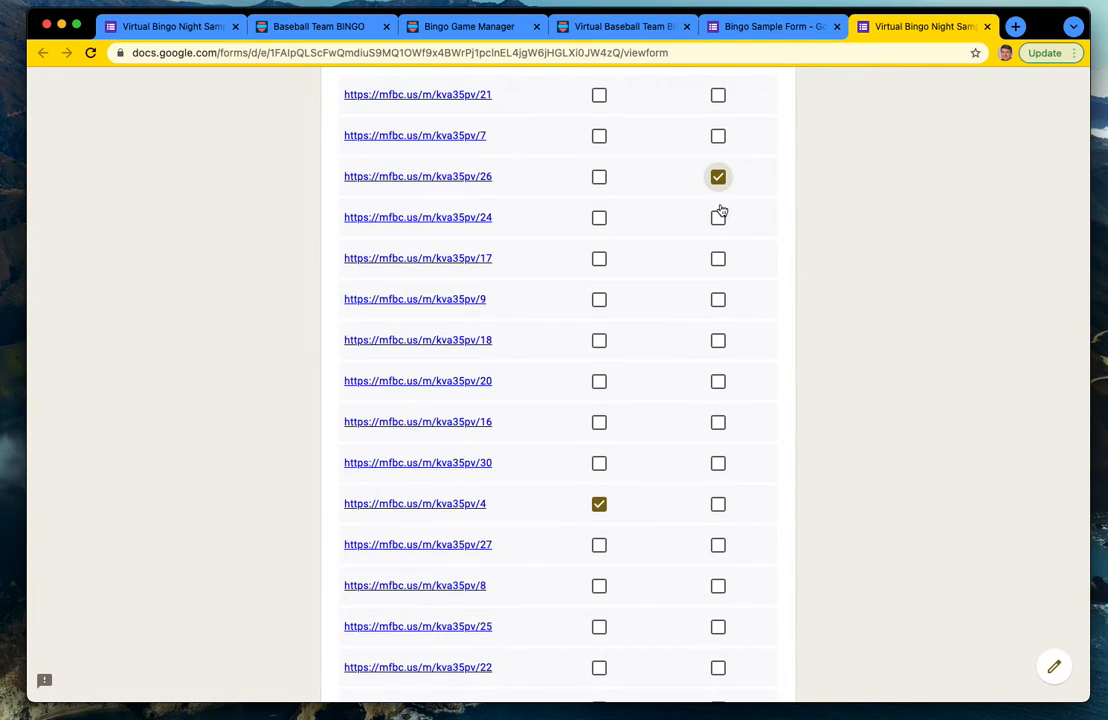
pyautogui.click(718, 217)
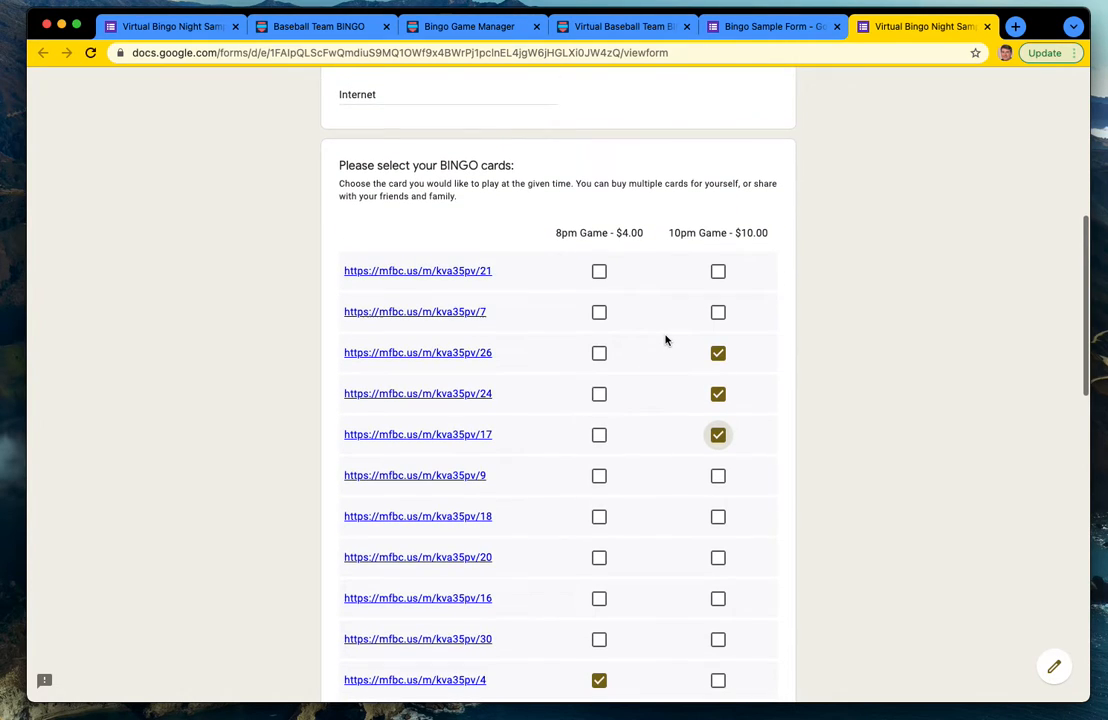
pyautogui.click(417, 352)
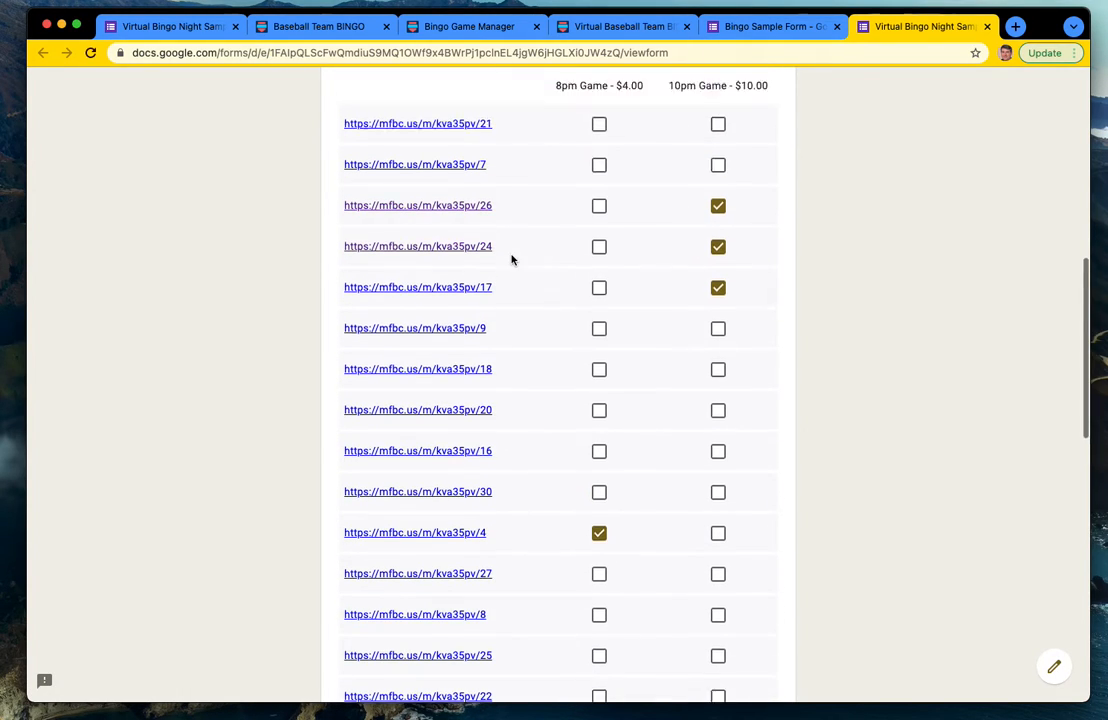
pyautogui.scroll(3)
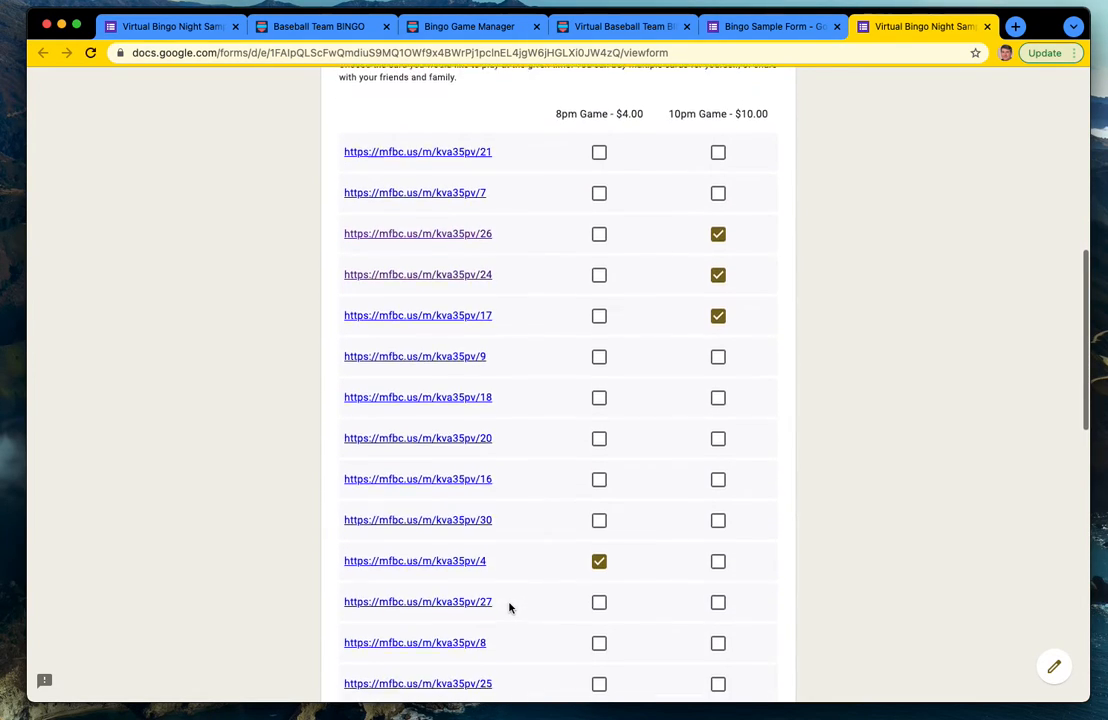
pyautogui.scroll(-3)
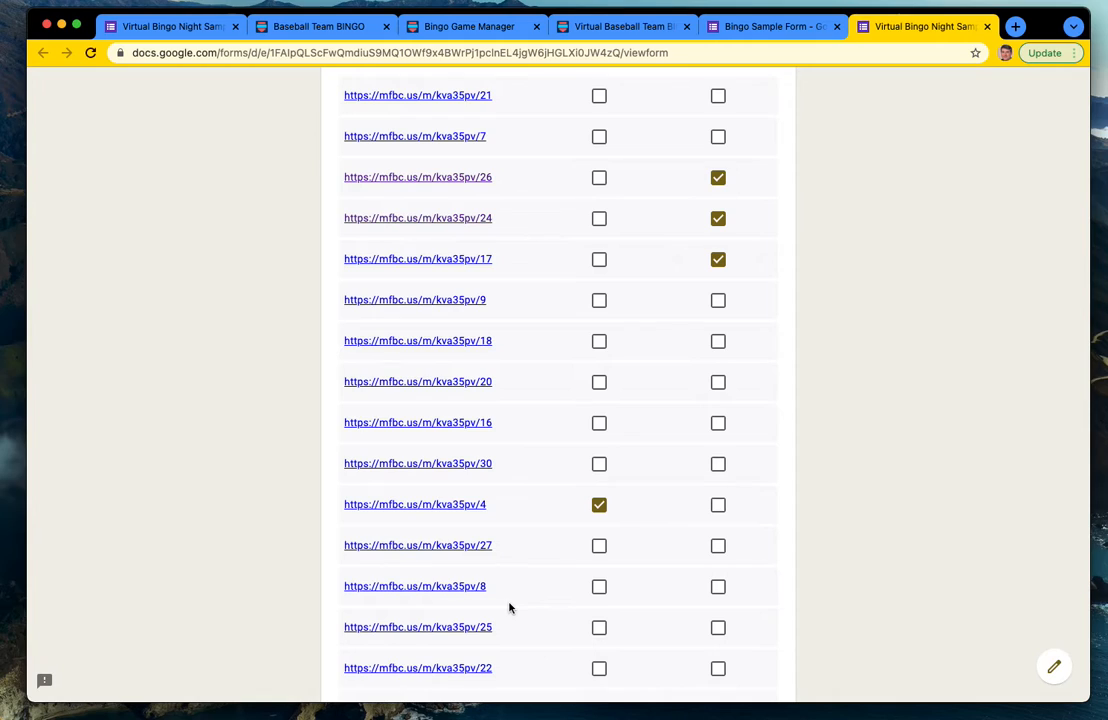
pyautogui.scroll(-3)
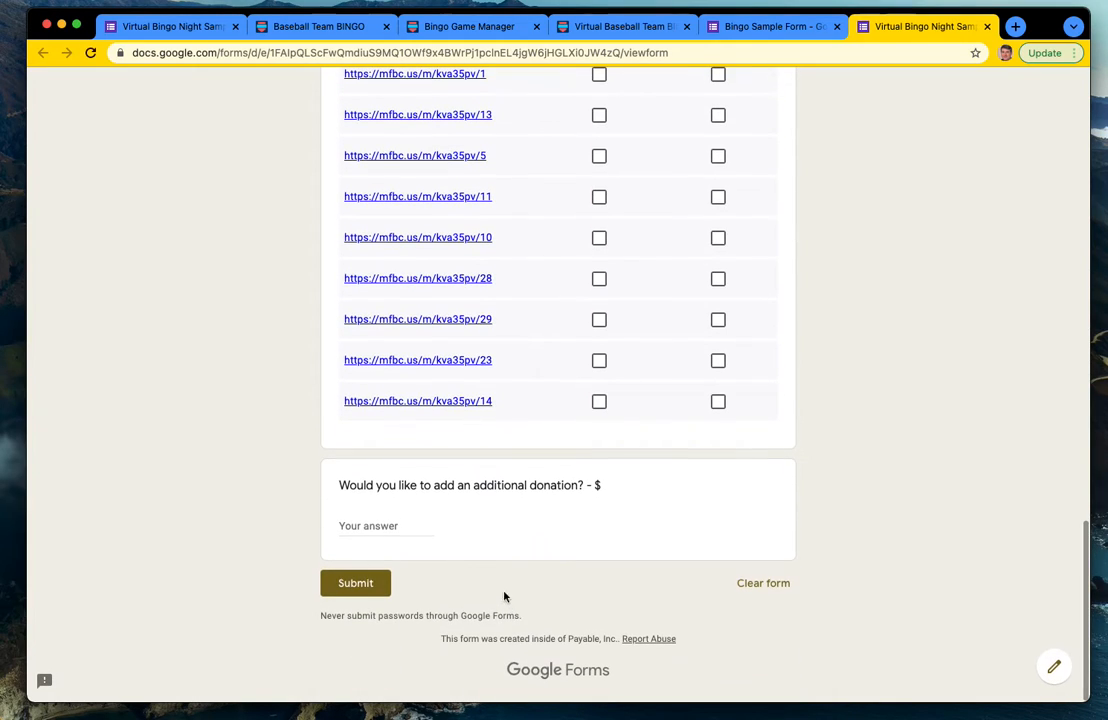
pyautogui.write('10')
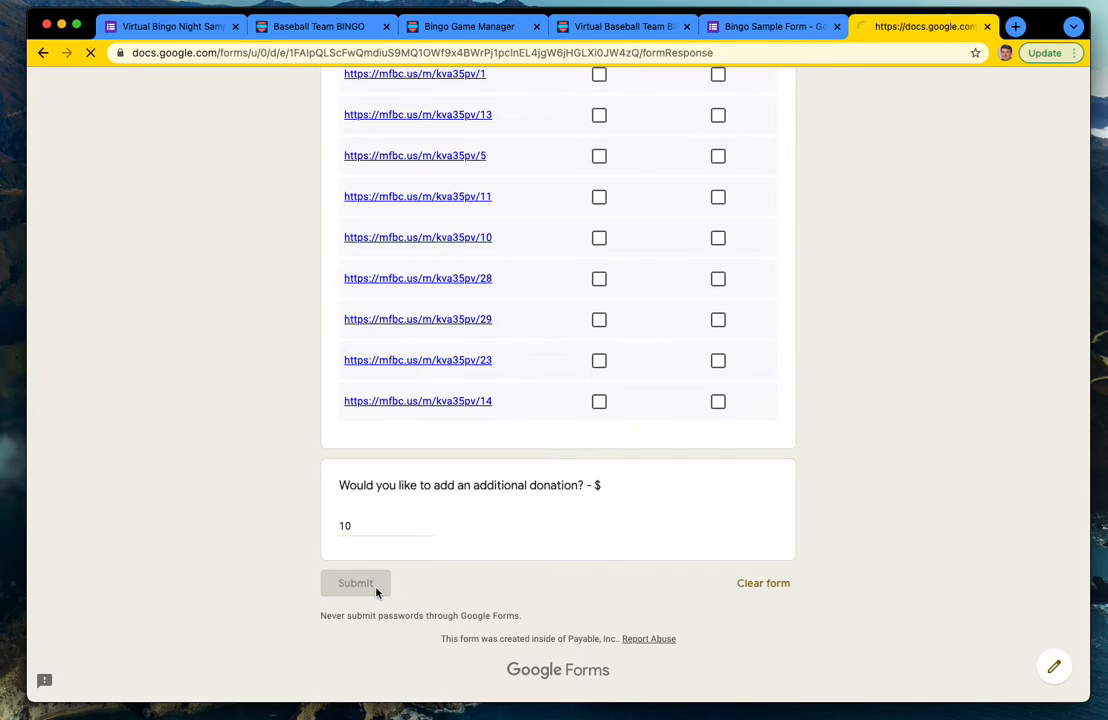
# Step: Submit the bingo registration and follow the link to the payment page
pyautogui.click(355, 583)
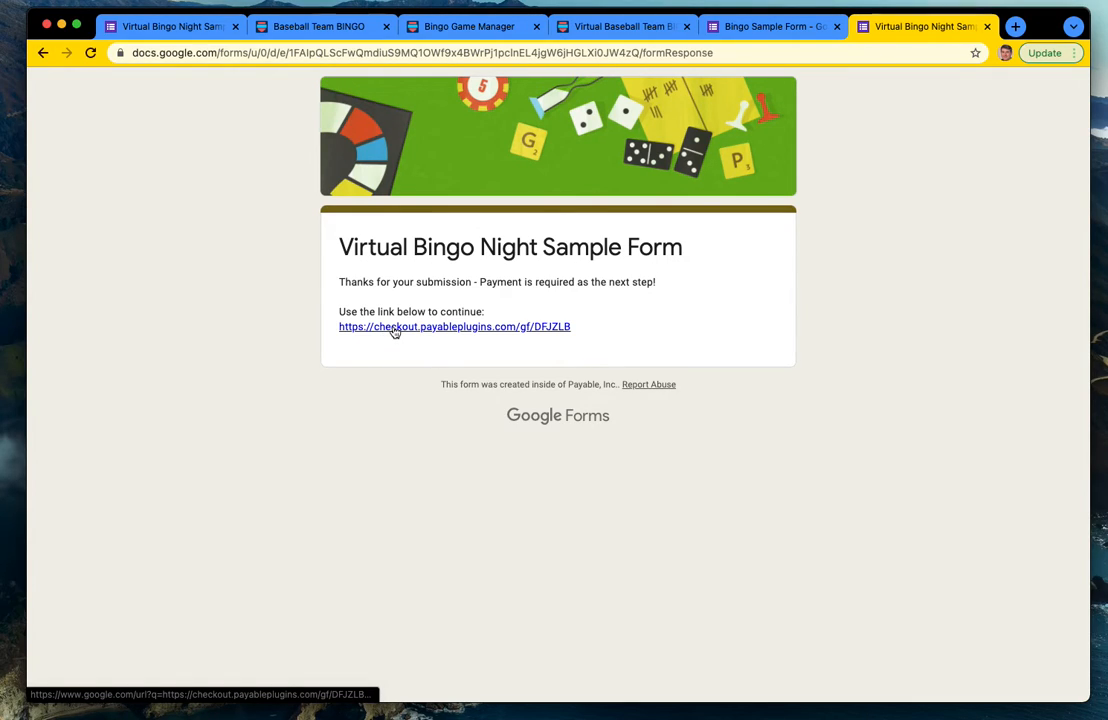
pyautogui.click(454, 326)
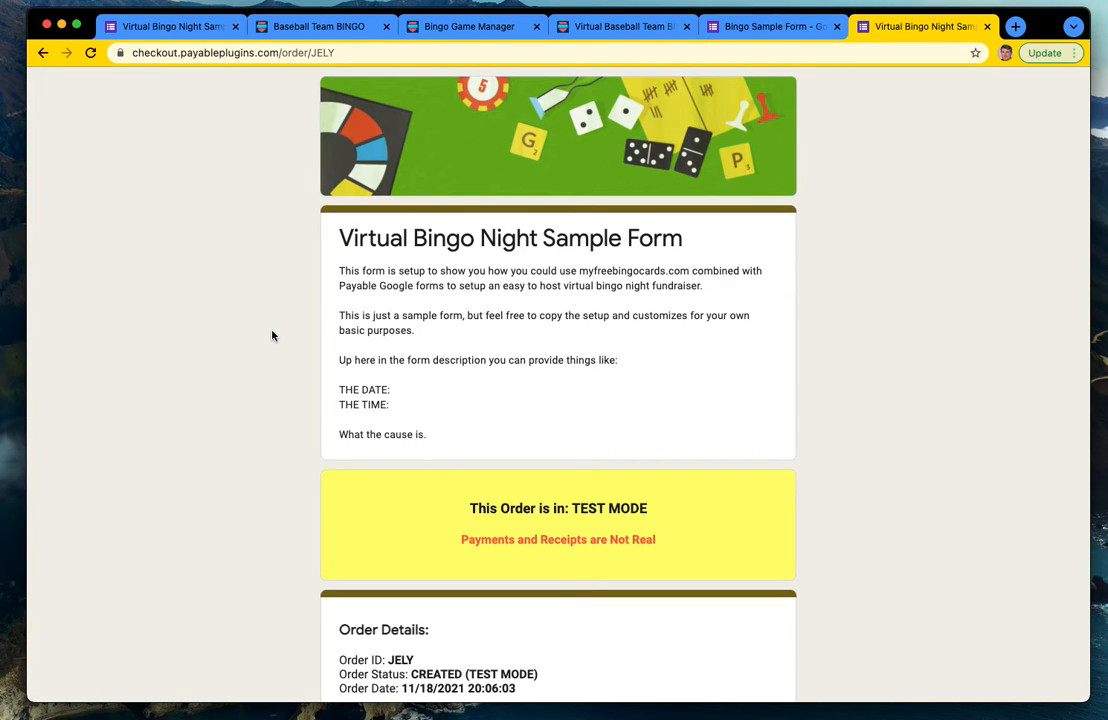
# Step: Review order JELY: five card links, $10 donation, $49.92 CAD due, and donor details
pyautogui.scroll(-3)
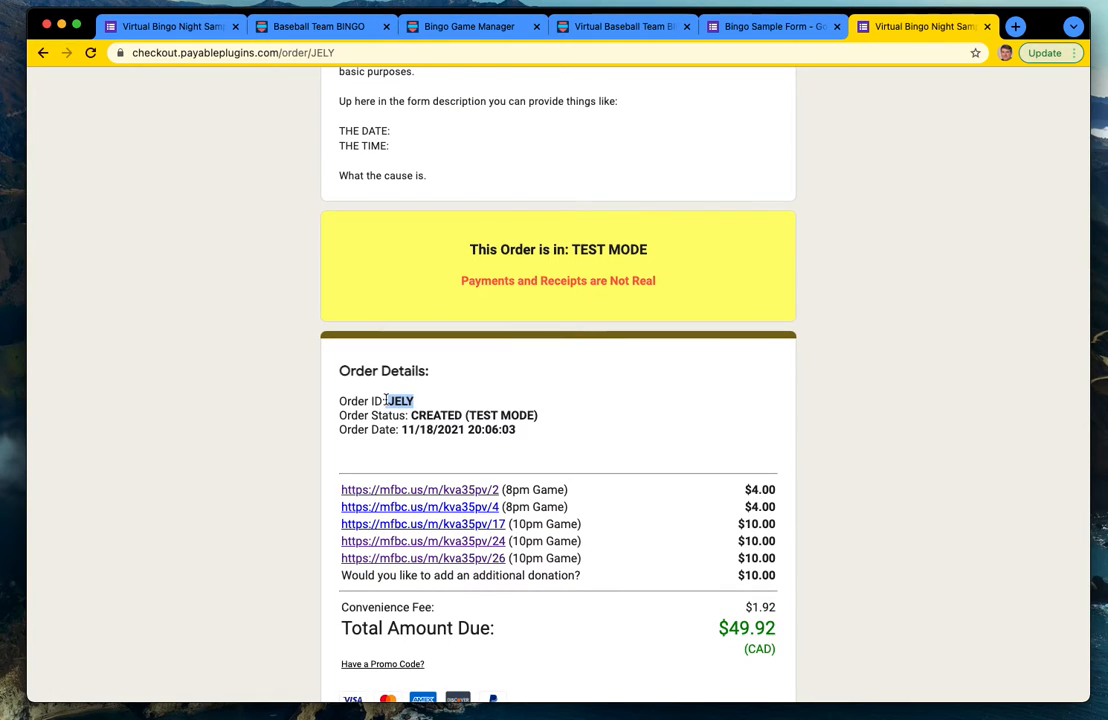
pyautogui.scroll(-3)
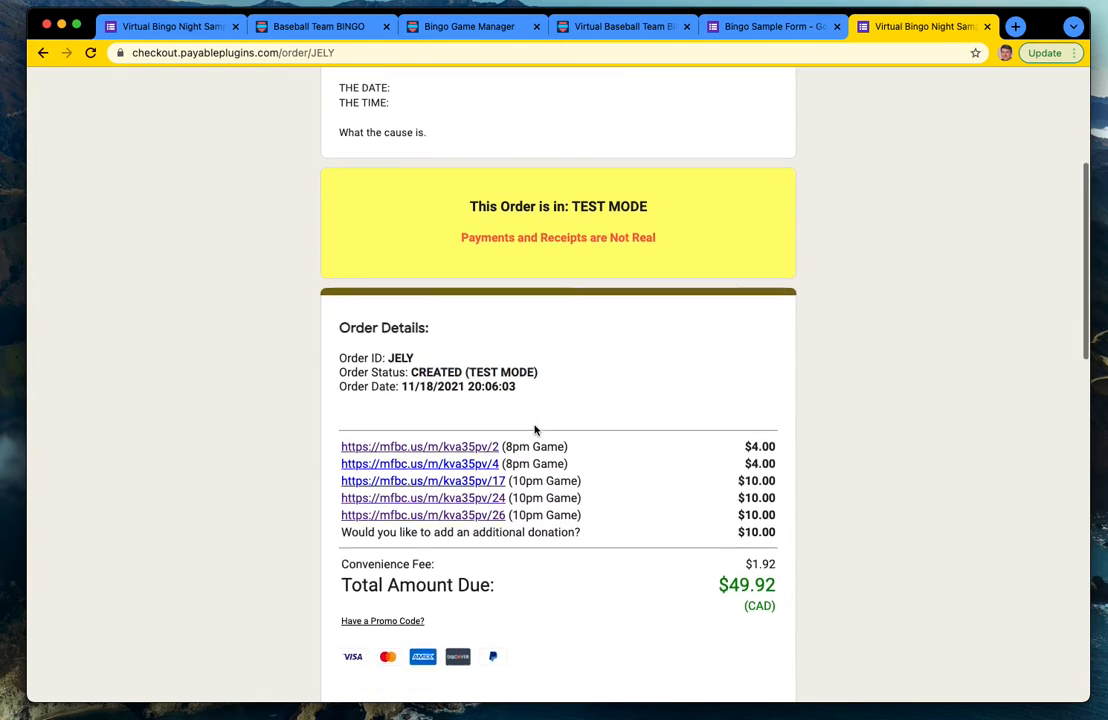
pyautogui.scroll(-3)
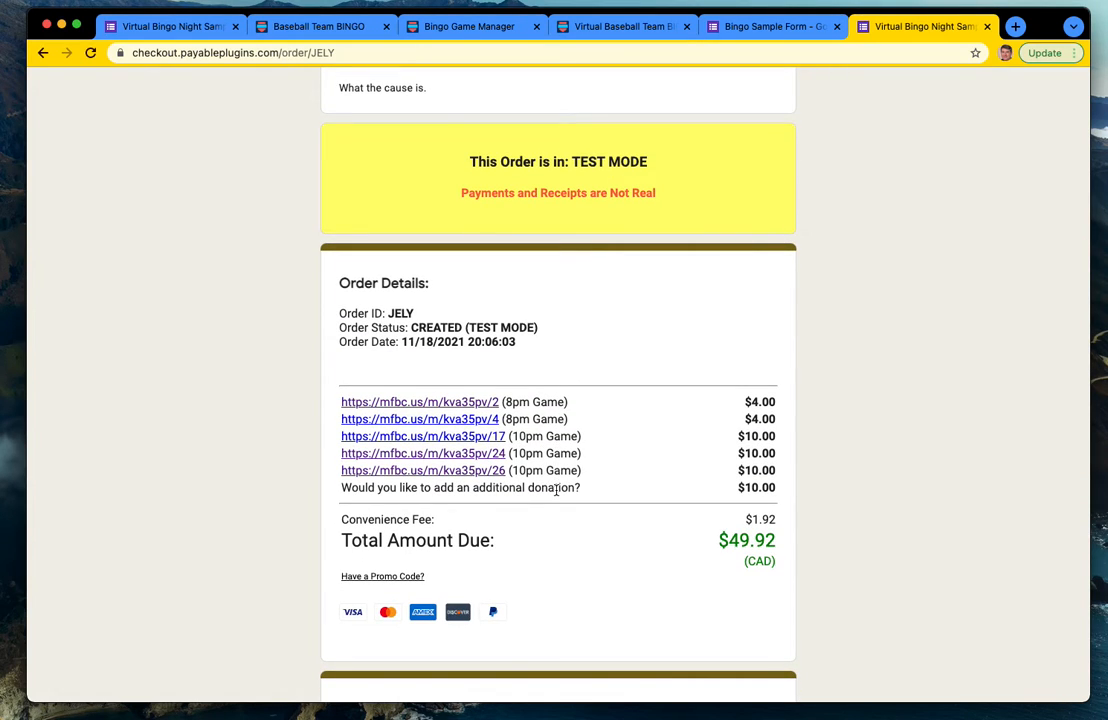
pyautogui.scroll(-3)
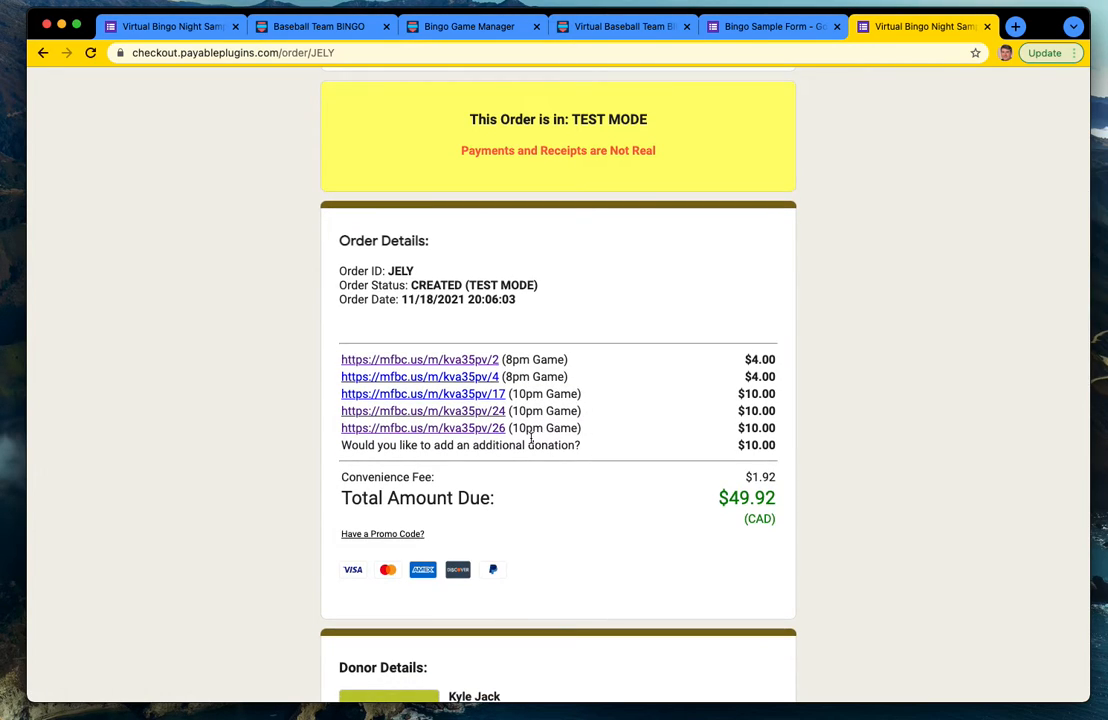
pyautogui.scroll(-3)
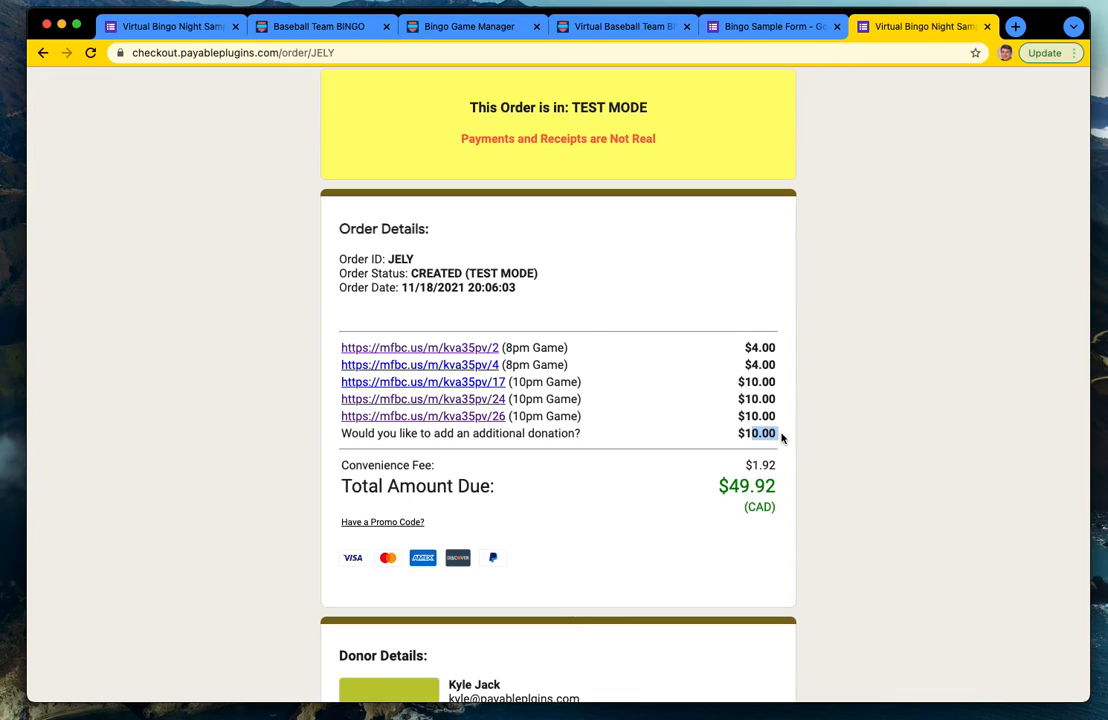
pyautogui.scroll(-3)
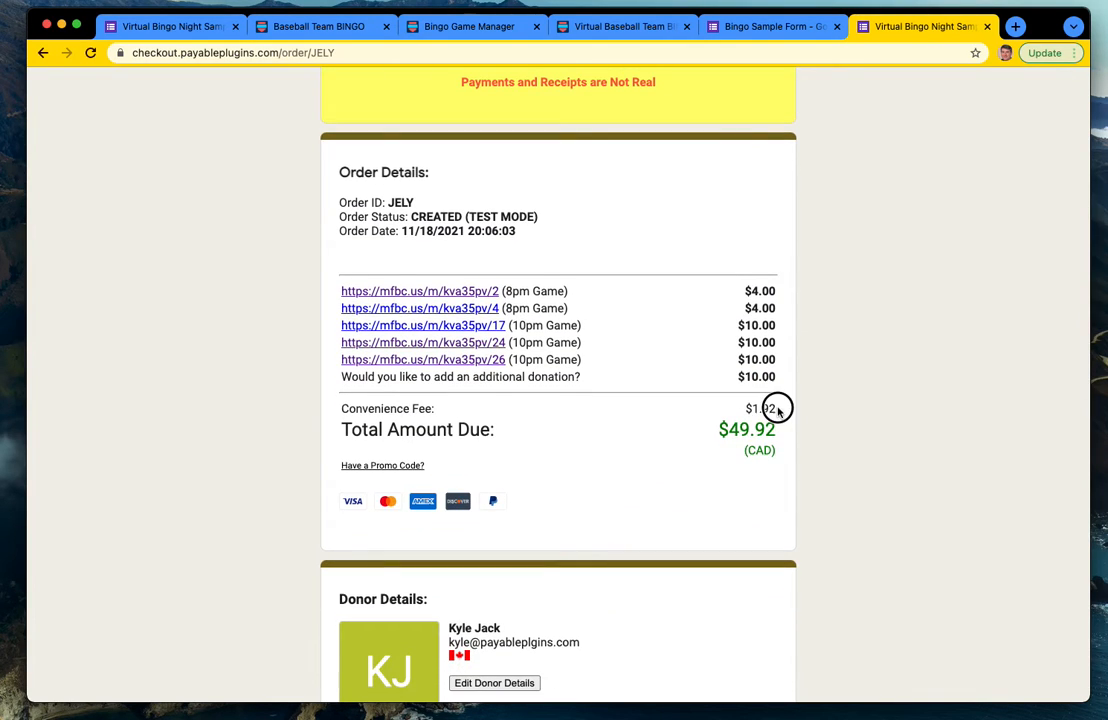
pyautogui.doubleClick(763, 408)
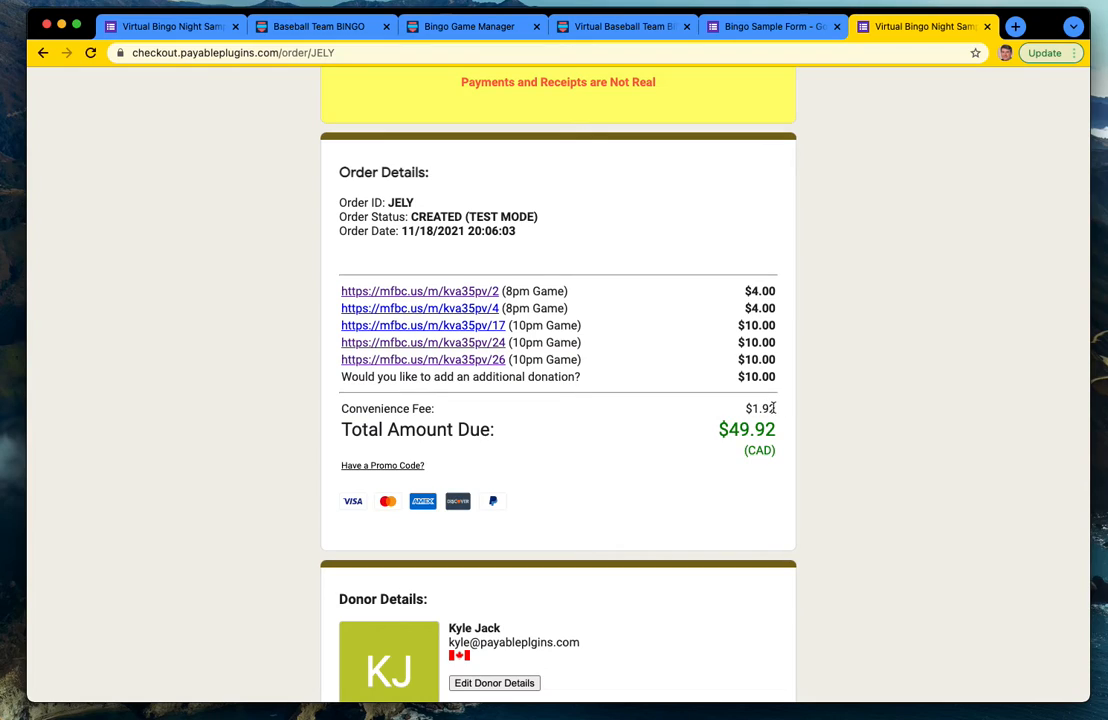
pyautogui.moveTo(793, 380)
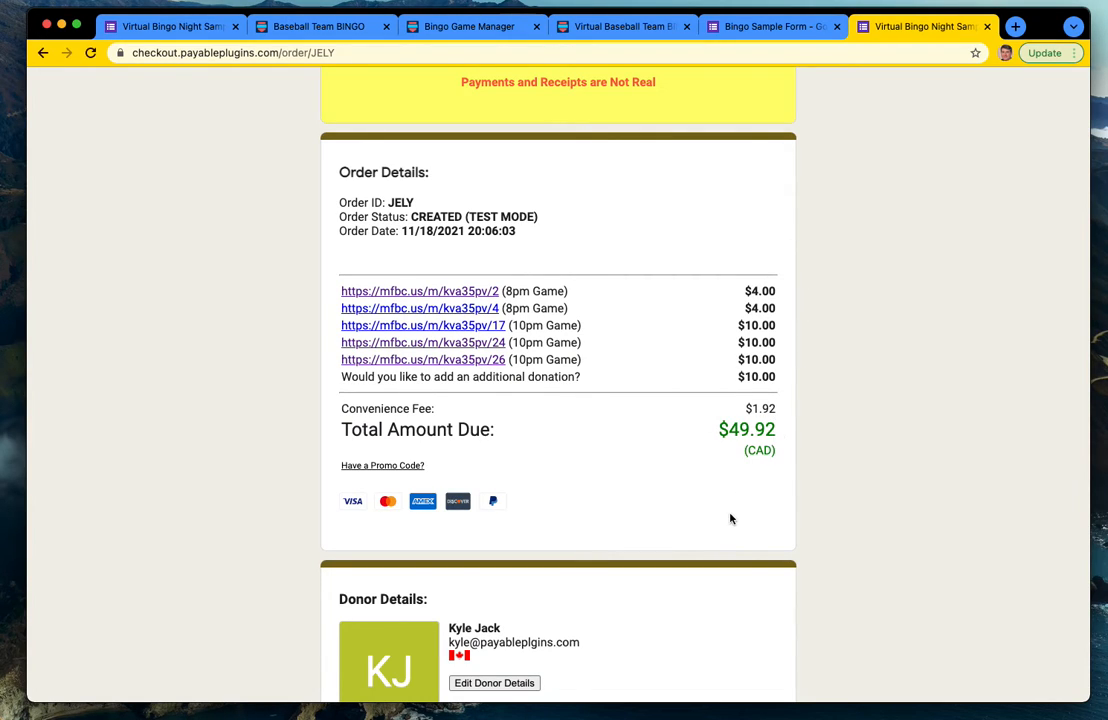
pyautogui.scroll(-3)
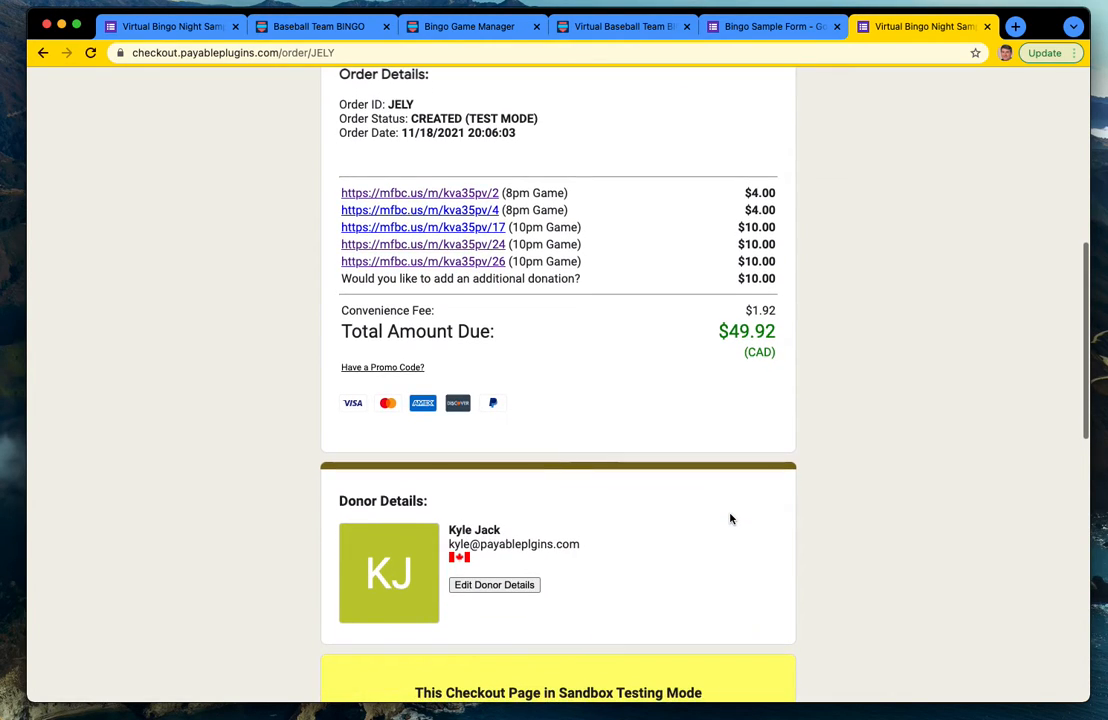
pyautogui.scroll(-3)
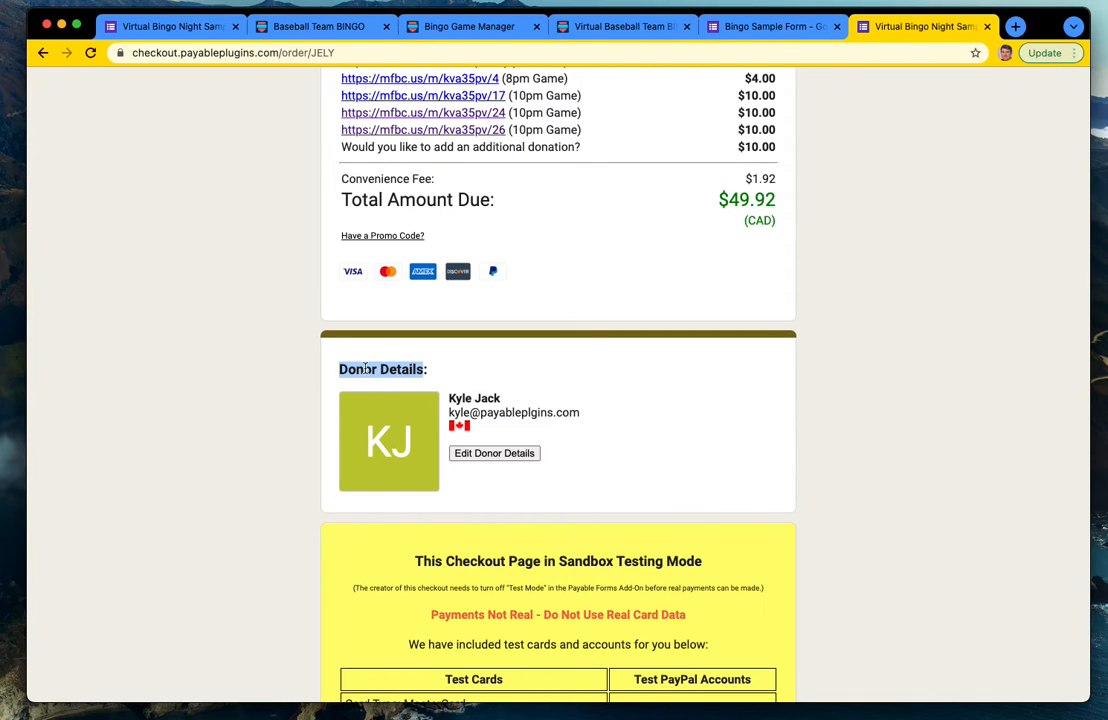
# Step: Scroll to Payment Options and enter the test Visa card details, including CVV 366
pyautogui.scroll(-3)
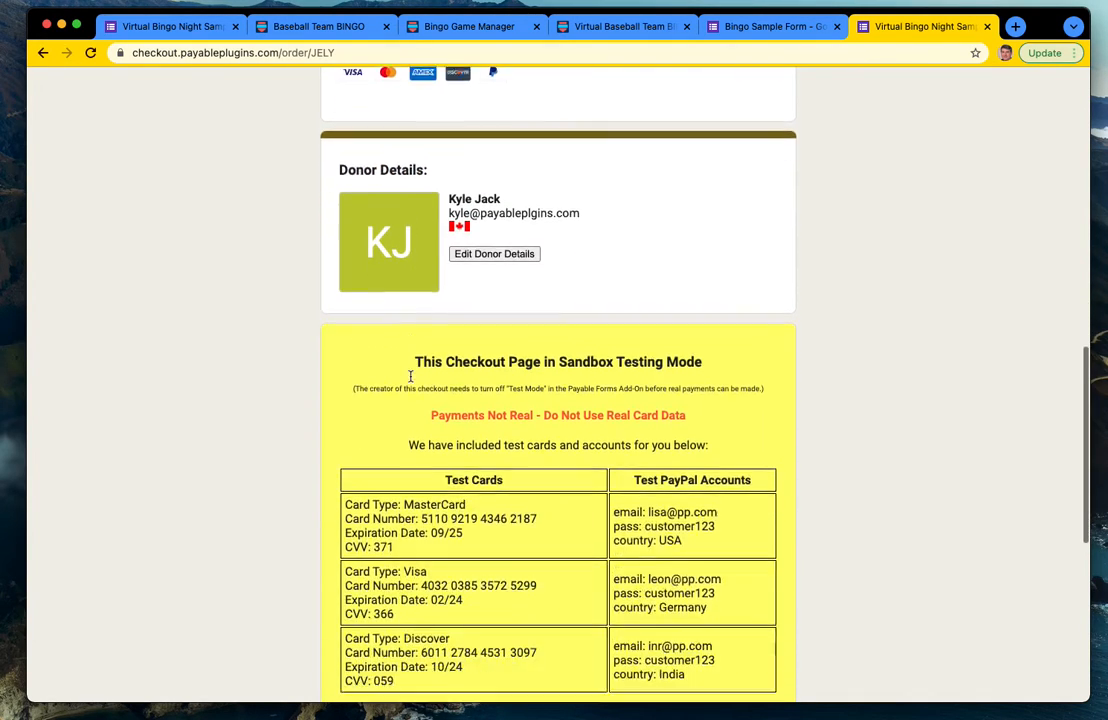
pyautogui.scroll(-3)
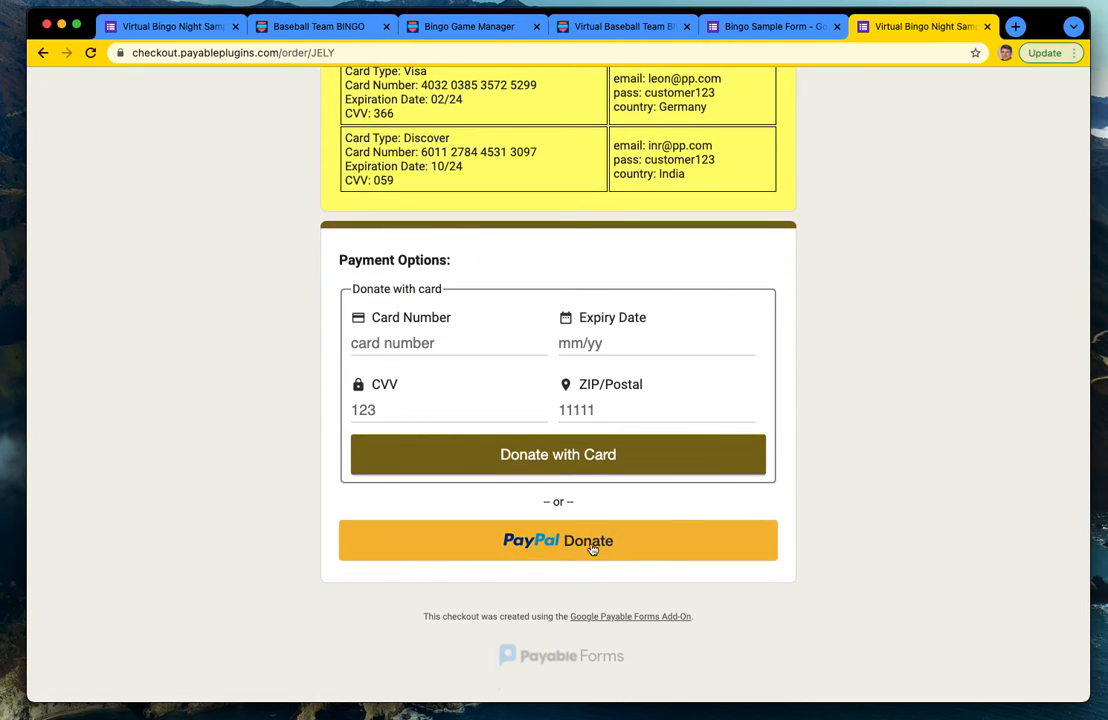
pyautogui.moveTo(489, 566)
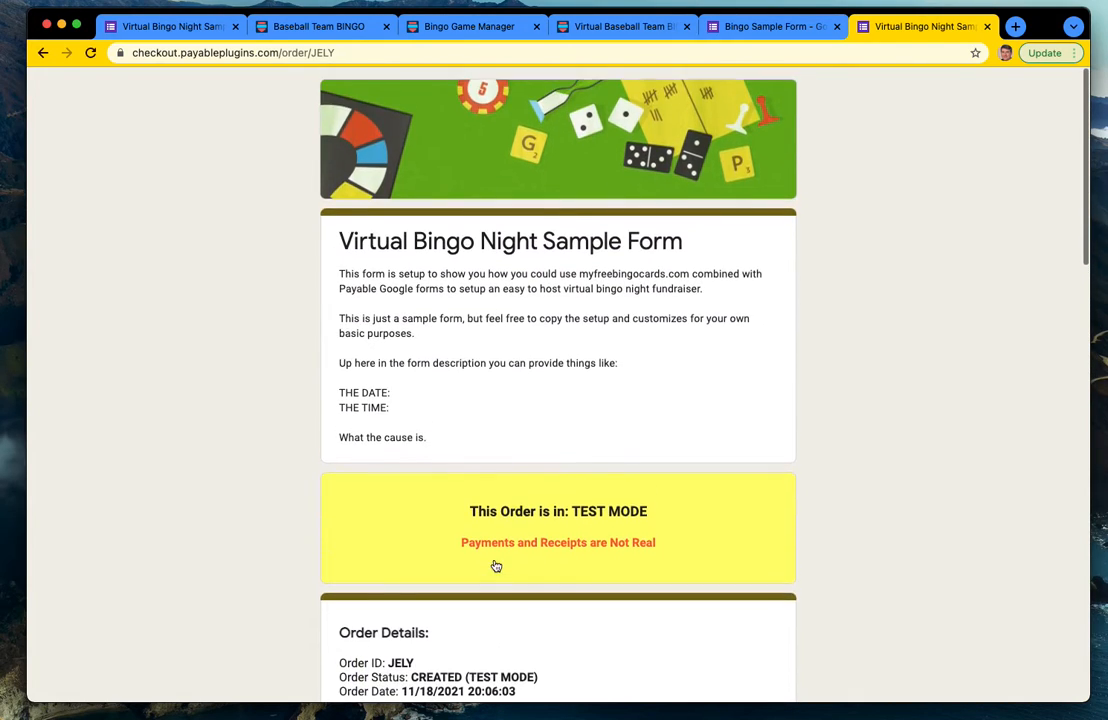
pyautogui.scroll(-3)
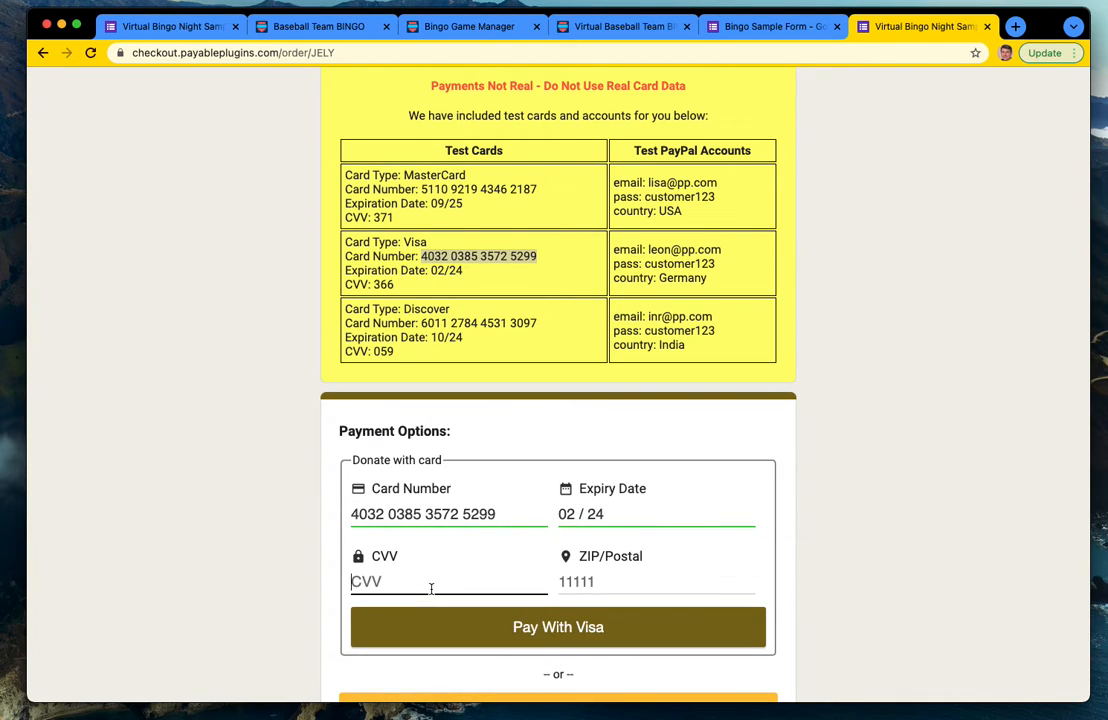
pyautogui.write('366')
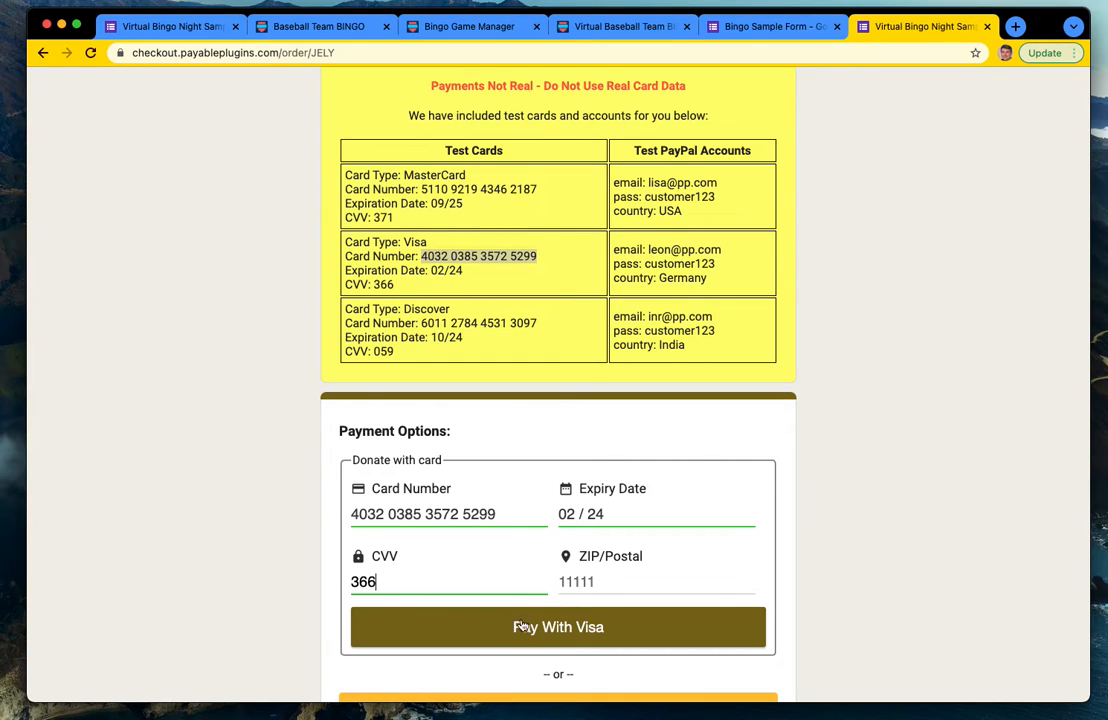
pyautogui.write('9021')
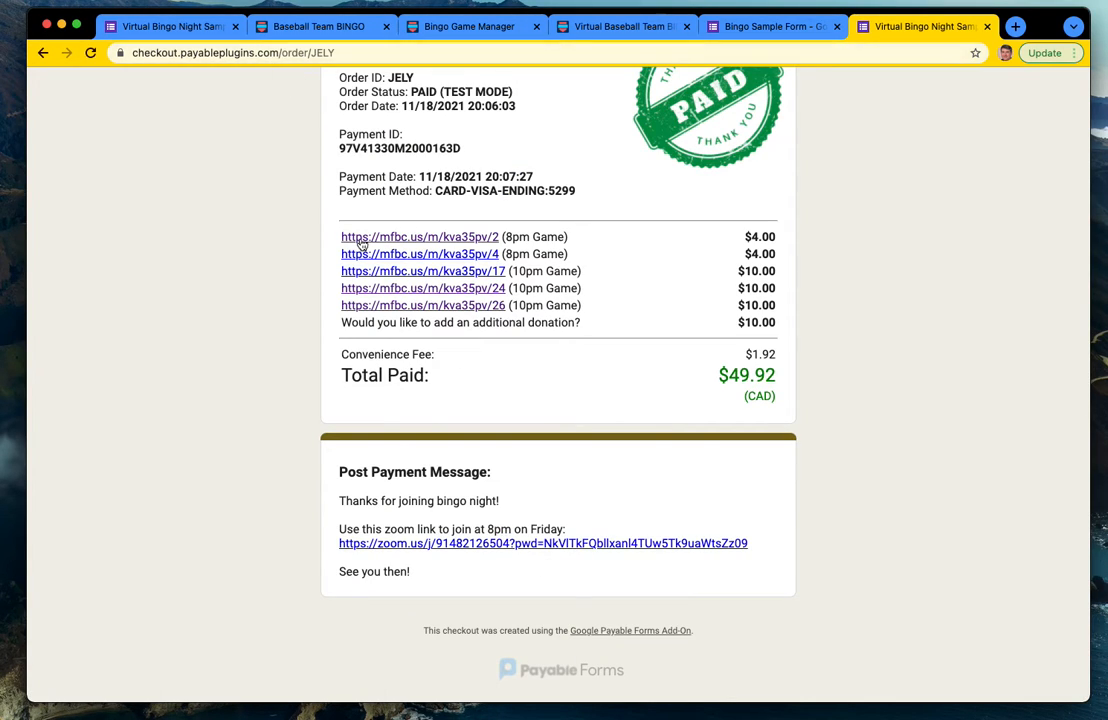
# Step: Review order JELY's paid receipt: card links, $49.92 total and the Zoom join message
pyautogui.scroll(3)
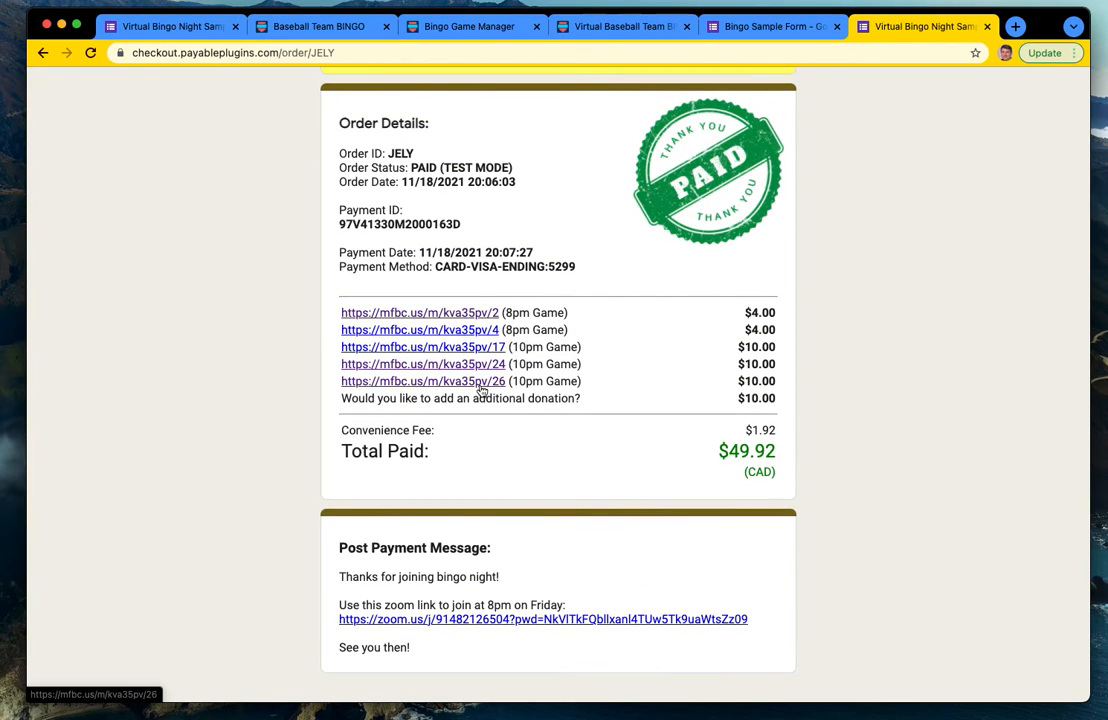
pyautogui.scroll(-3)
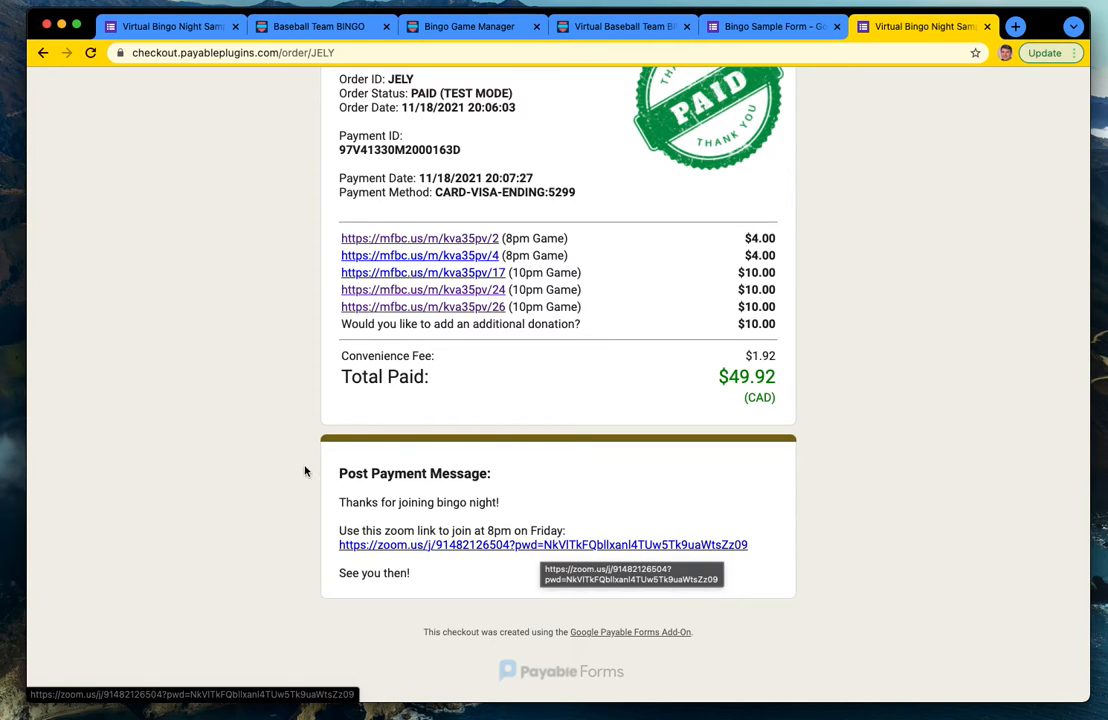
pyautogui.moveTo(522, 490)
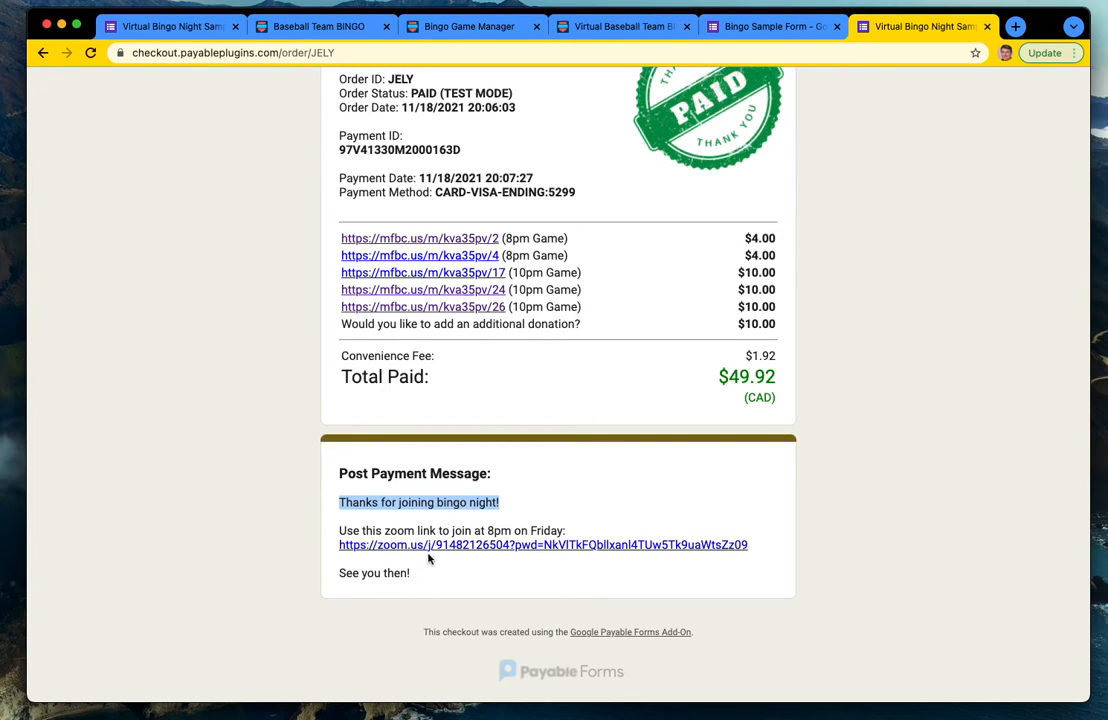
pyautogui.scroll(3)
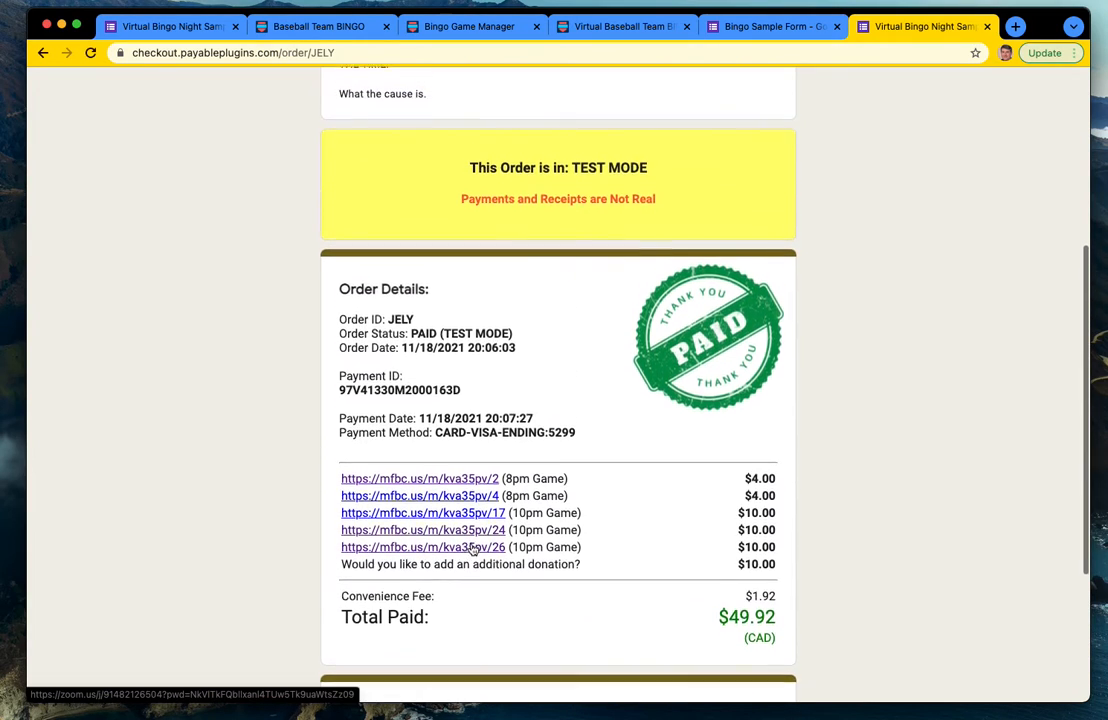
pyautogui.scroll(3)
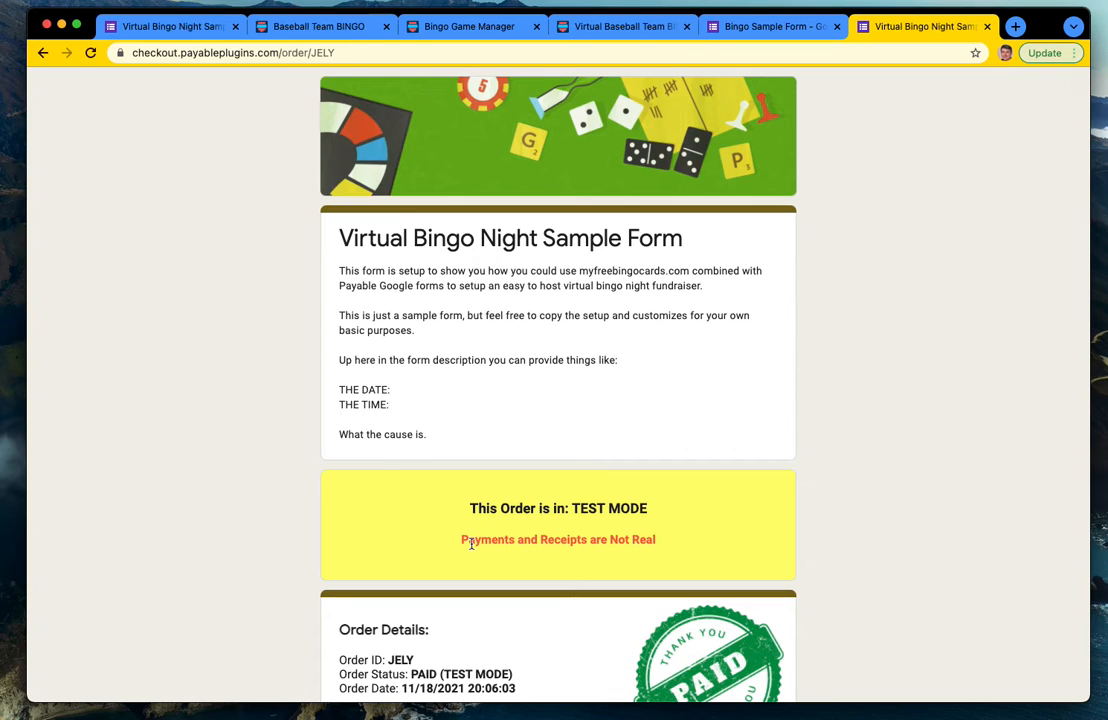
pyautogui.scroll(-3)
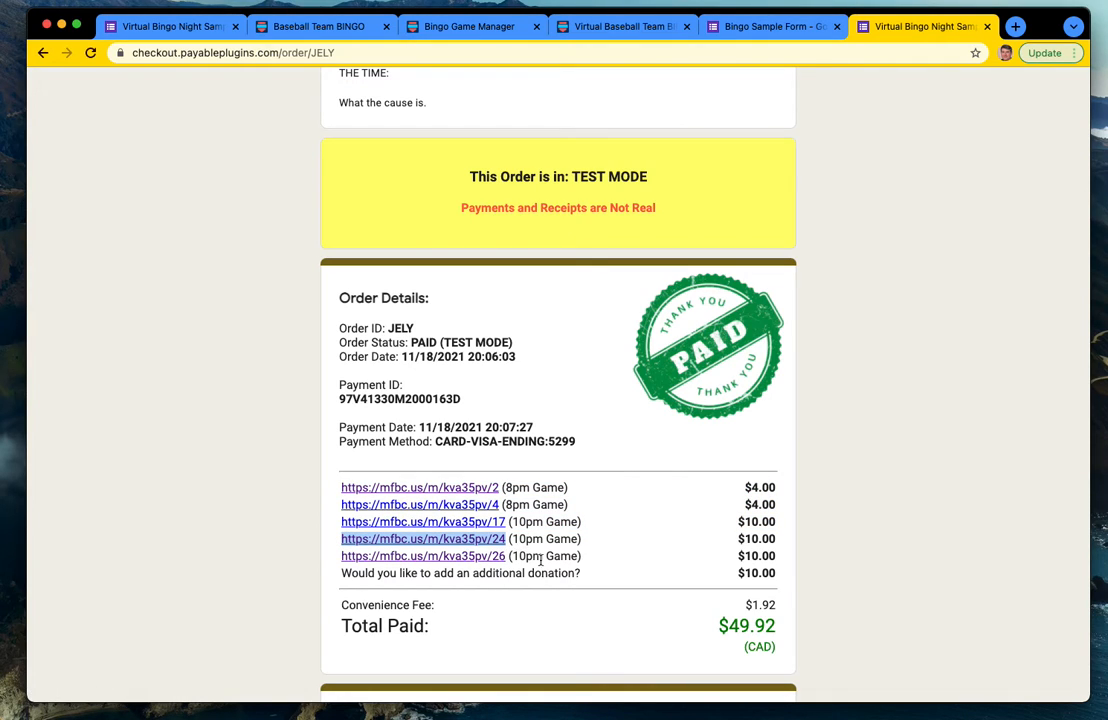
pyautogui.scroll(-3)
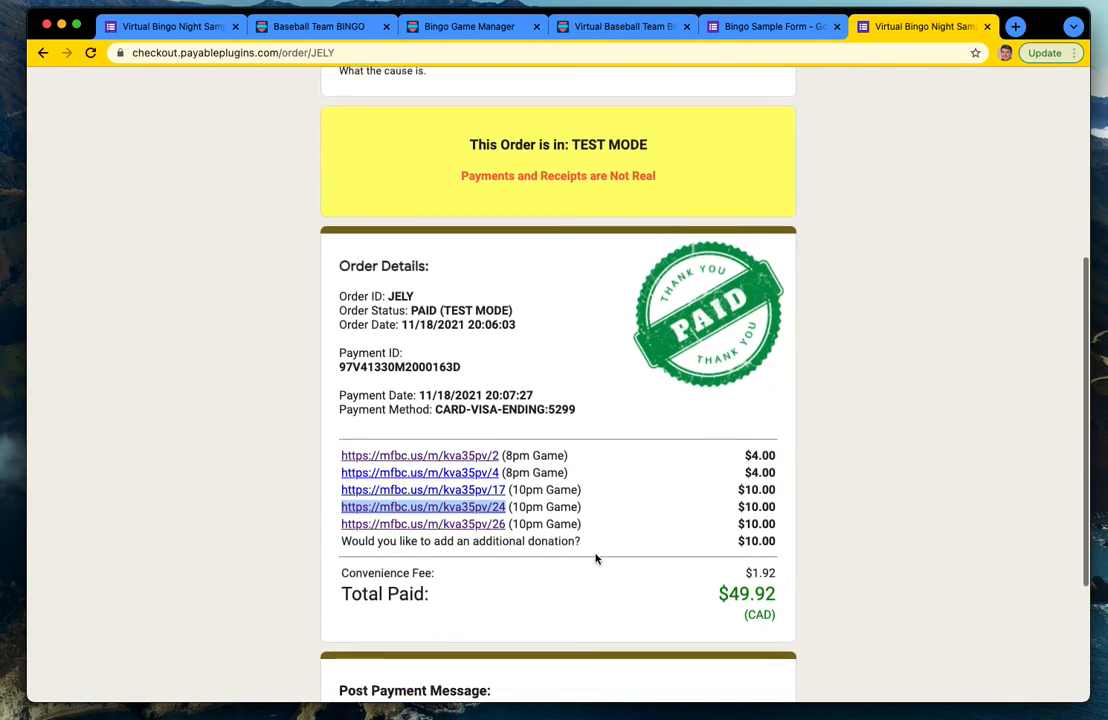
pyautogui.scroll(-3)
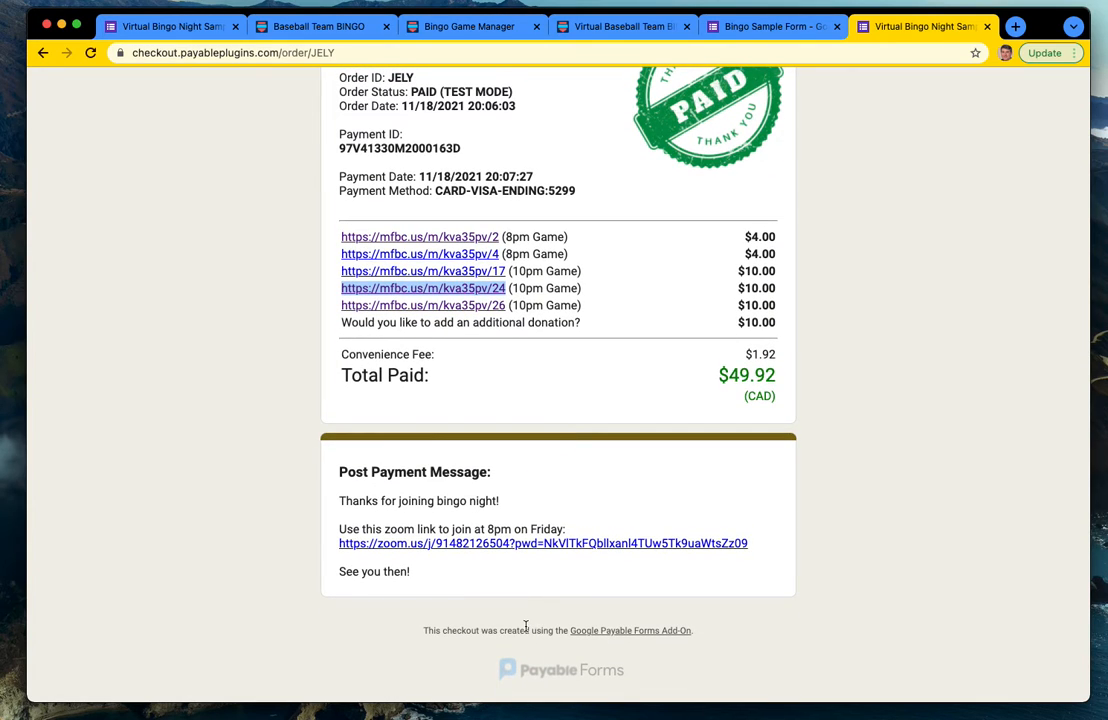
pyautogui.scroll(-3)
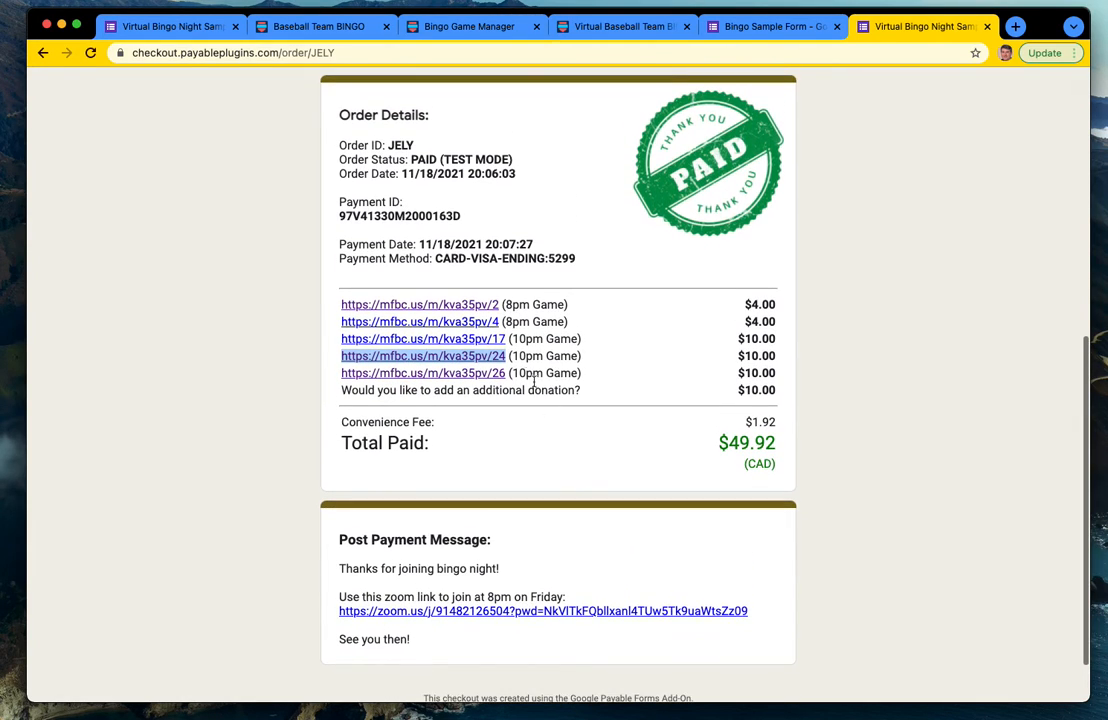
pyautogui.scroll(3)
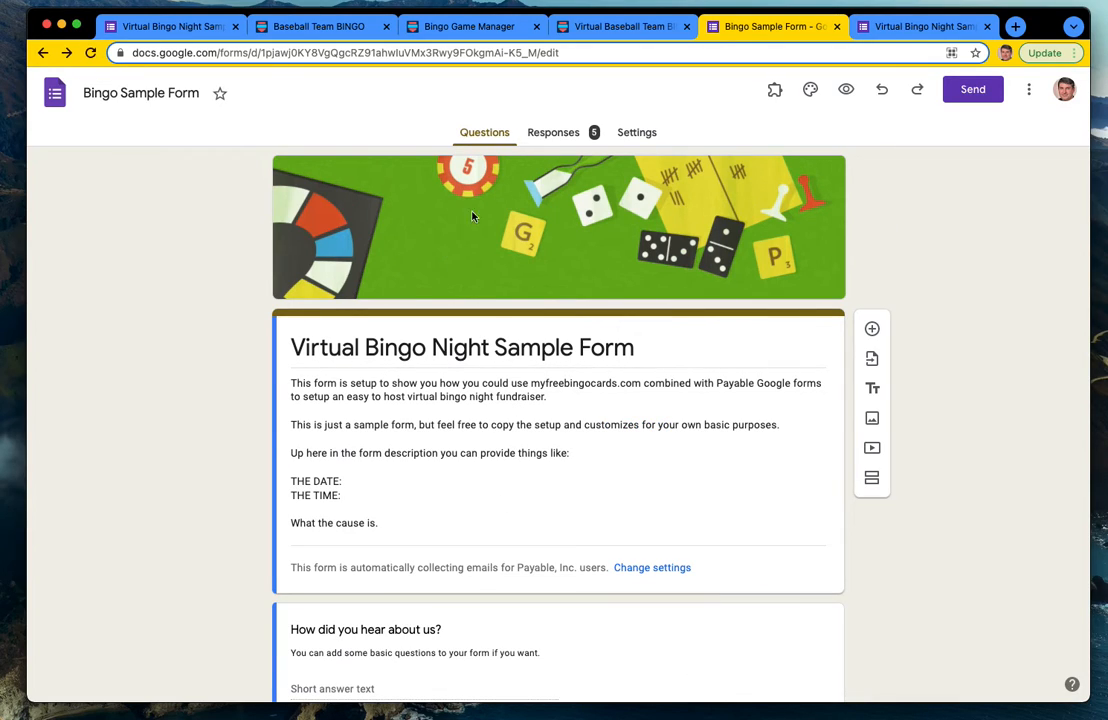
# Step: View the form's five collected responses, then open the linked responses spreadsheet
pyautogui.click(553, 132)
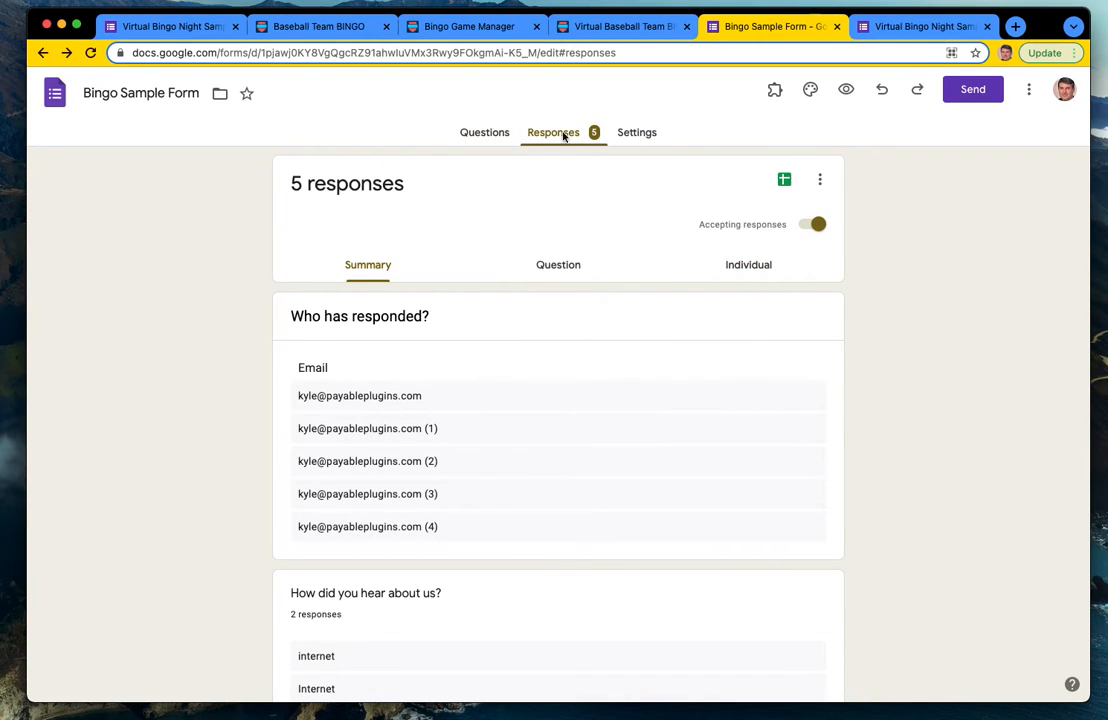
pyautogui.moveTo(375, 527)
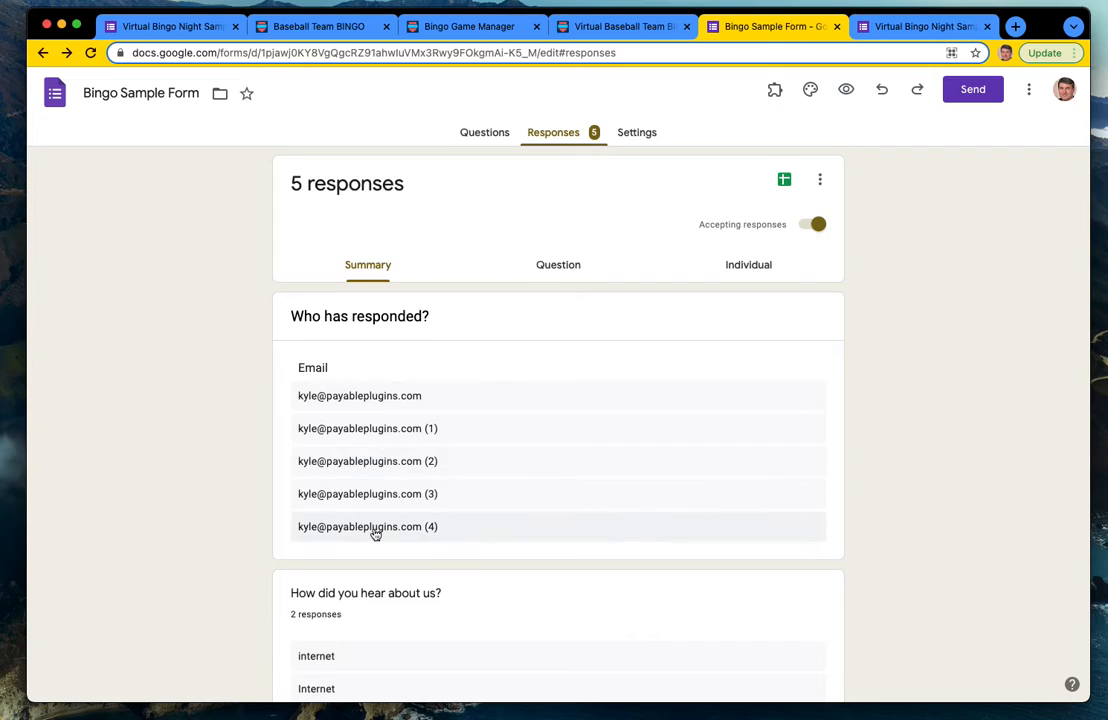
pyautogui.scroll(-3)
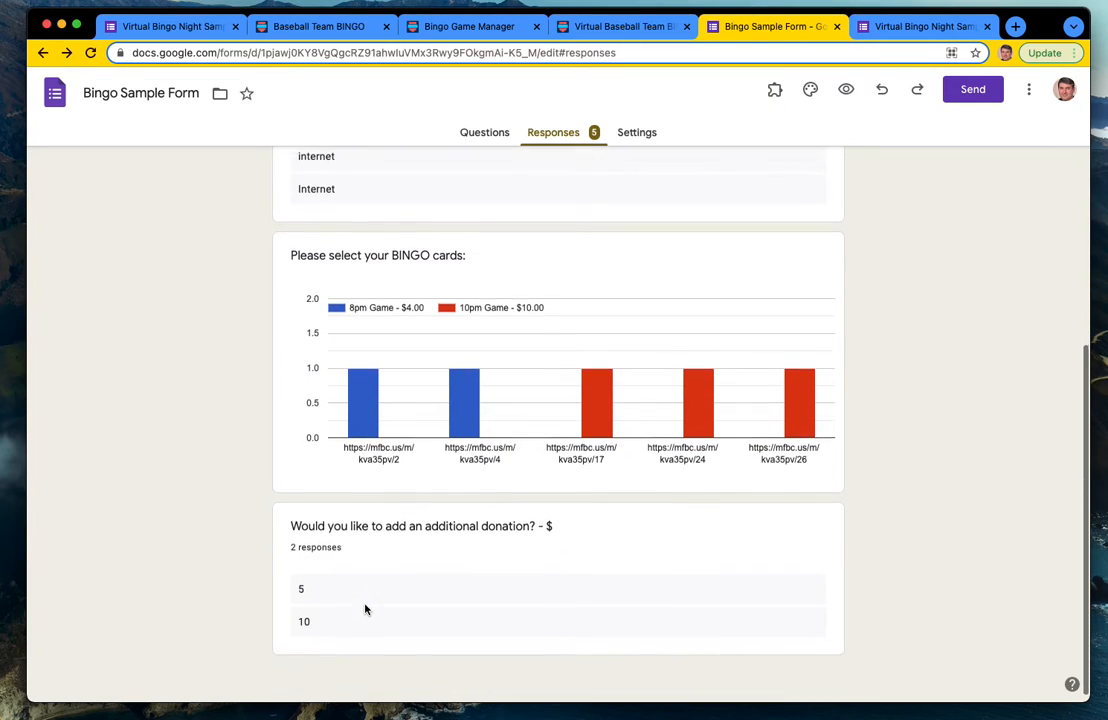
pyautogui.scroll(-3)
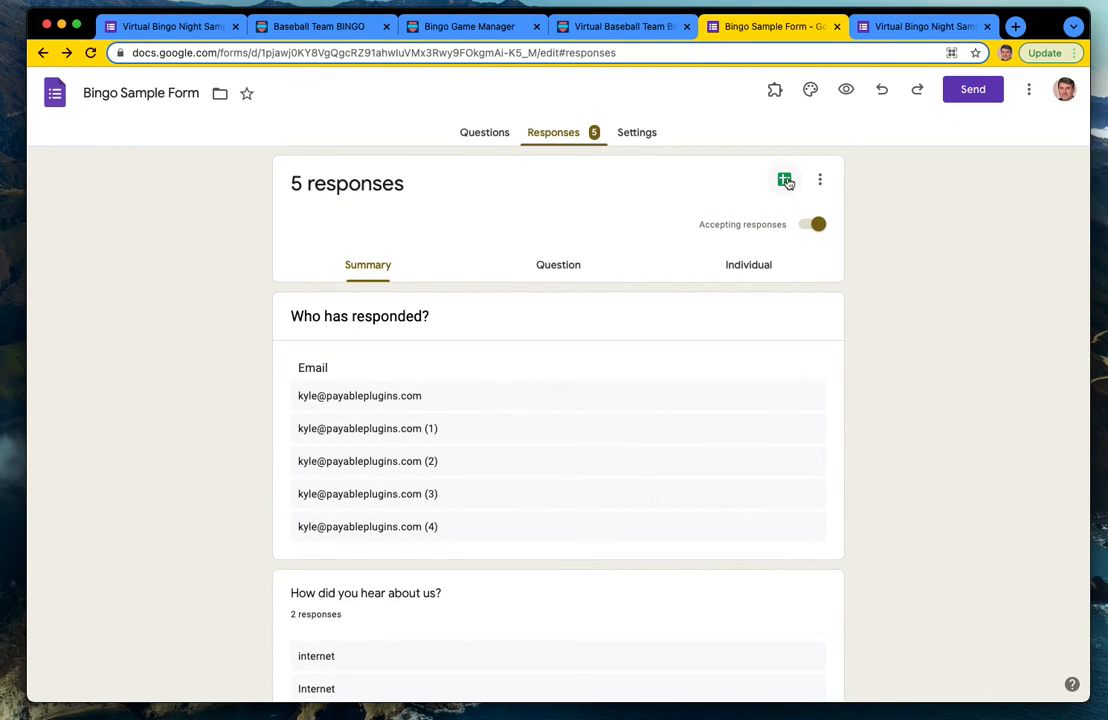
pyautogui.click(785, 181)
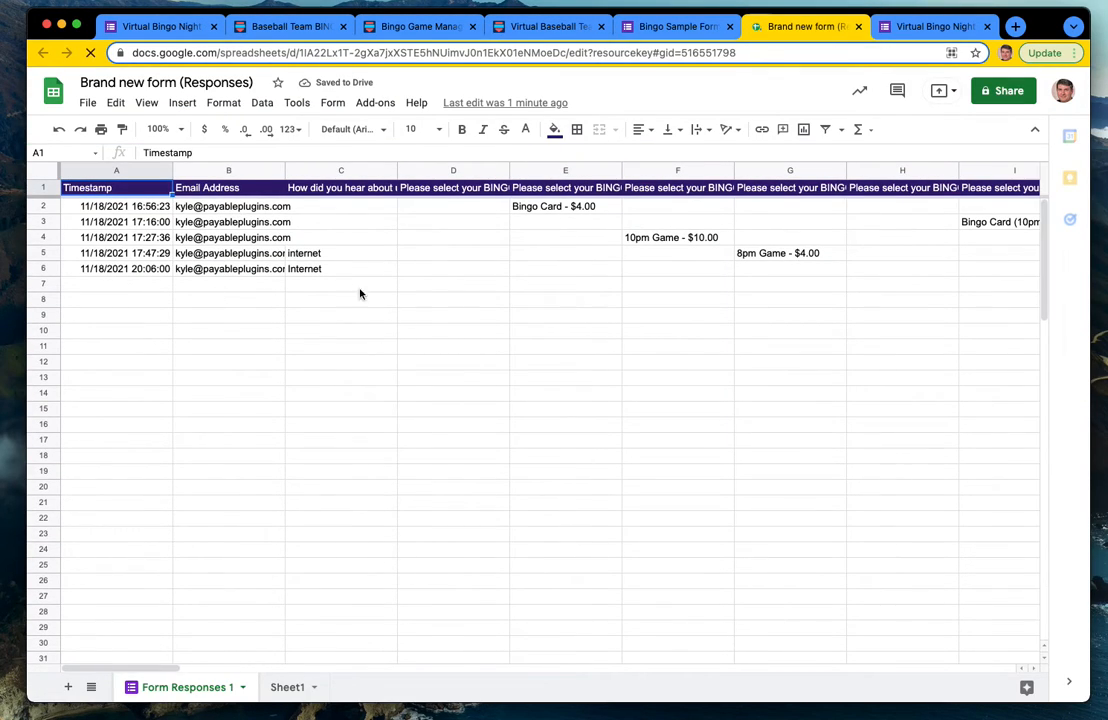
# Step: Check the Payable columns, including the latest order's paid (TEST) status in BN6
pyautogui.hscroll(3)
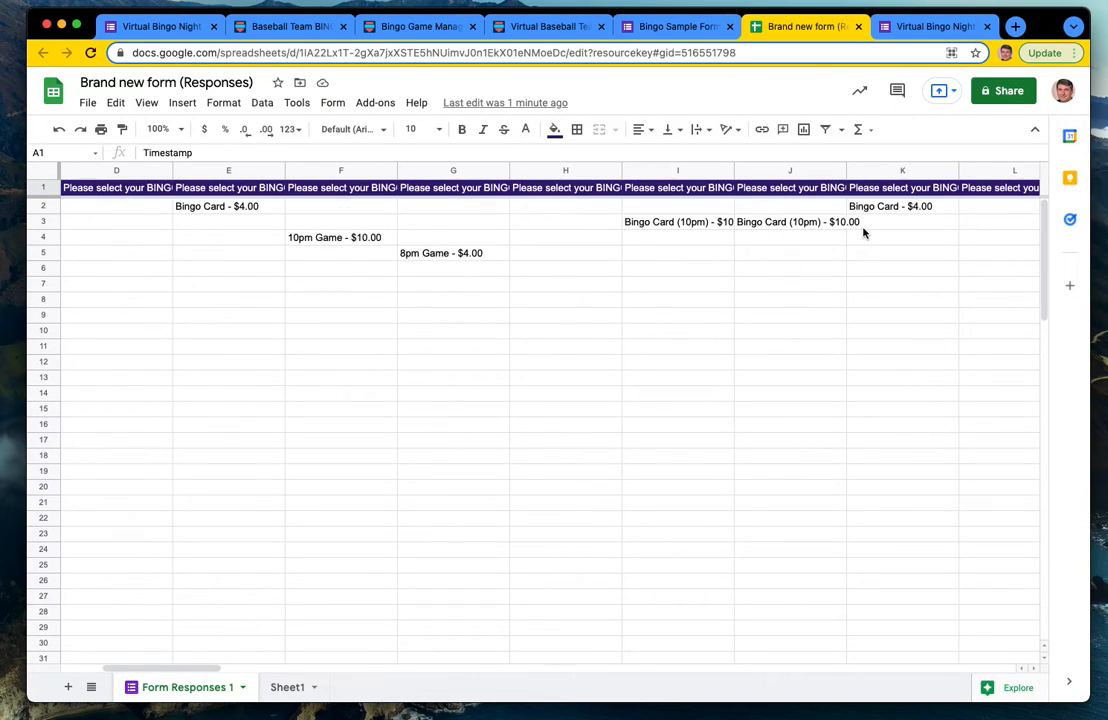
pyautogui.hscroll(3)
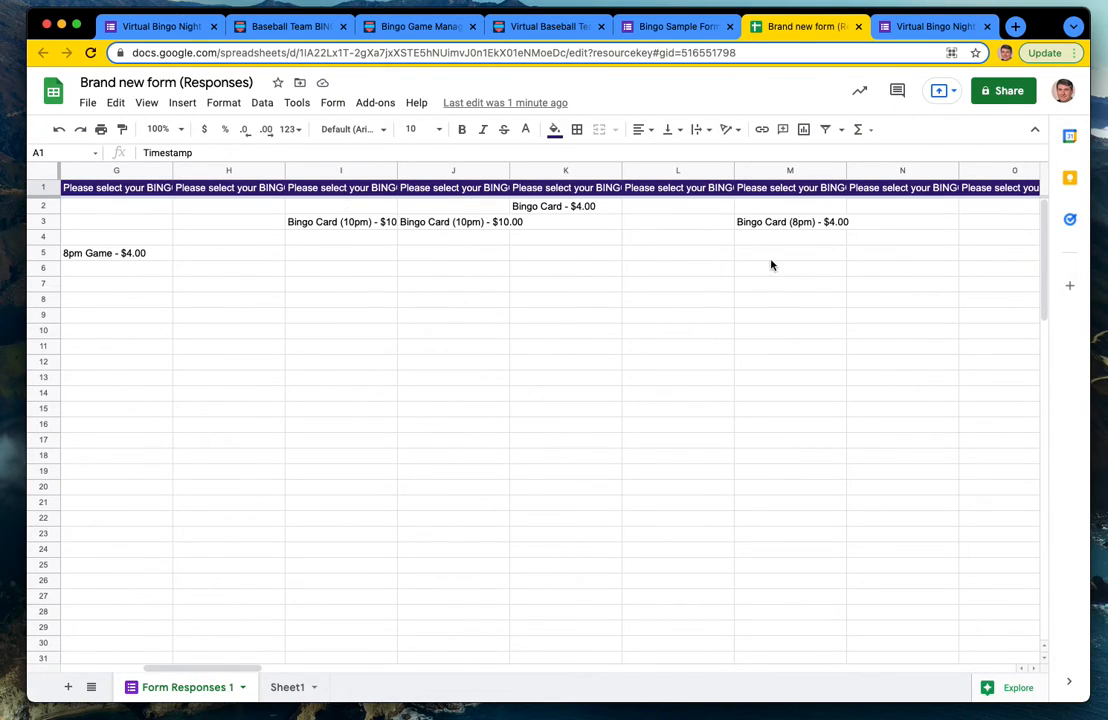
pyautogui.hscroll(3)
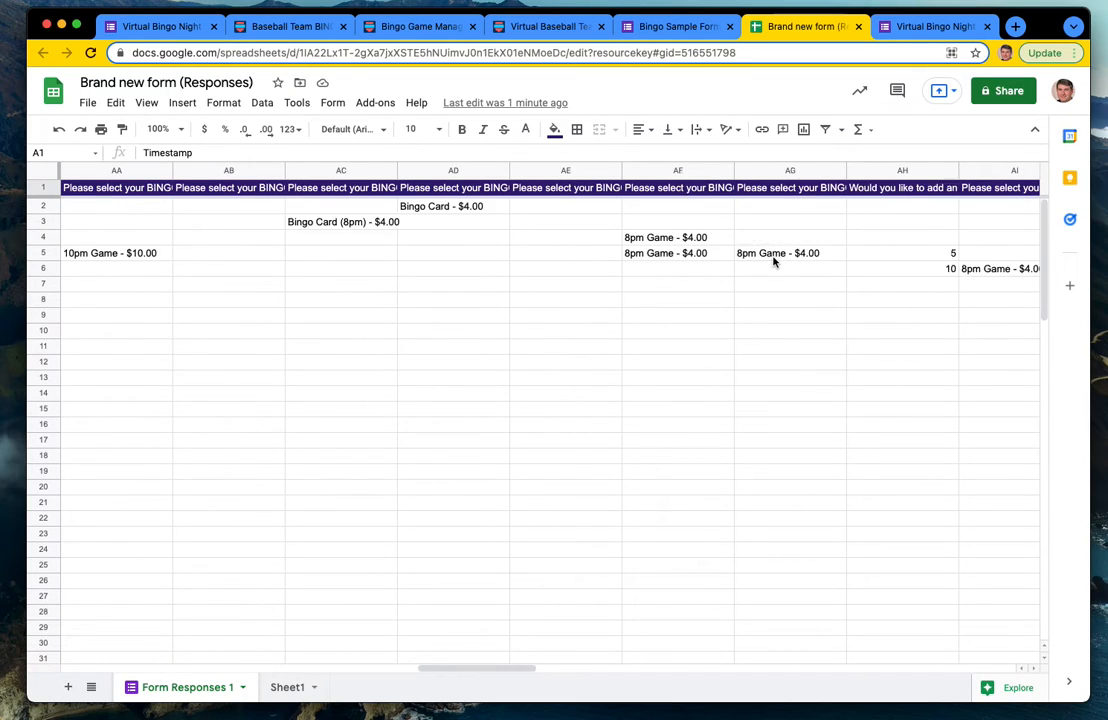
pyautogui.hscroll(3)
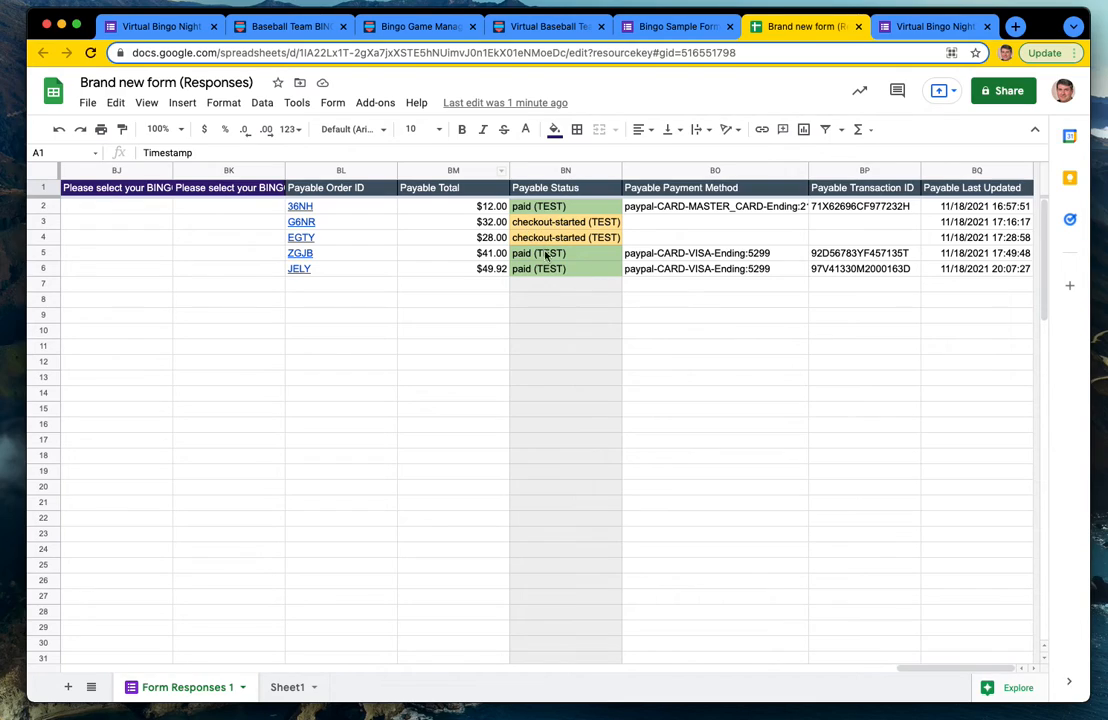
pyautogui.click(552, 268)
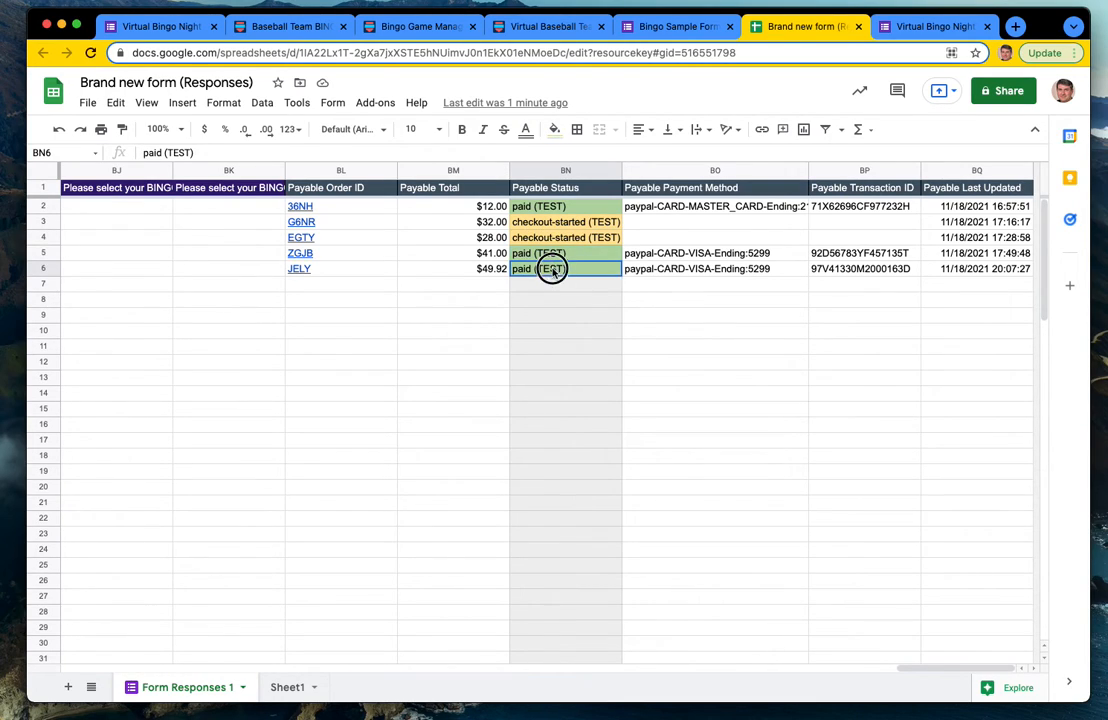
pyautogui.click(862, 268)
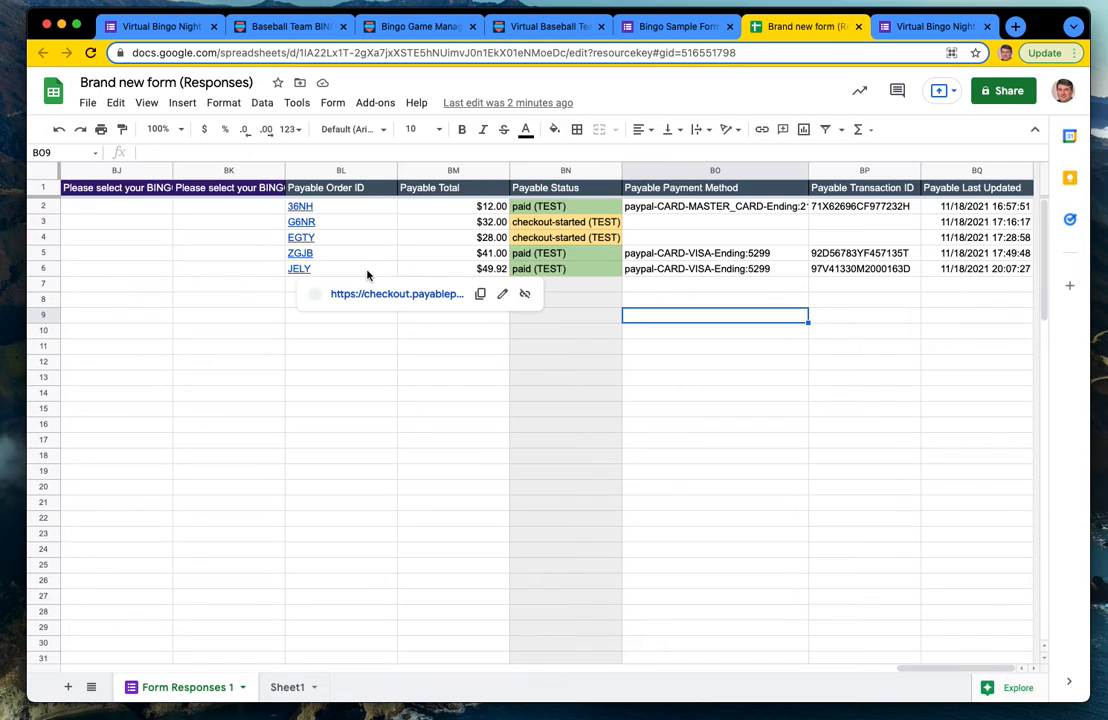
# Step: Read the full BINGO cards question header in G1, then return to the Payable columns
pyautogui.hscroll(-3)
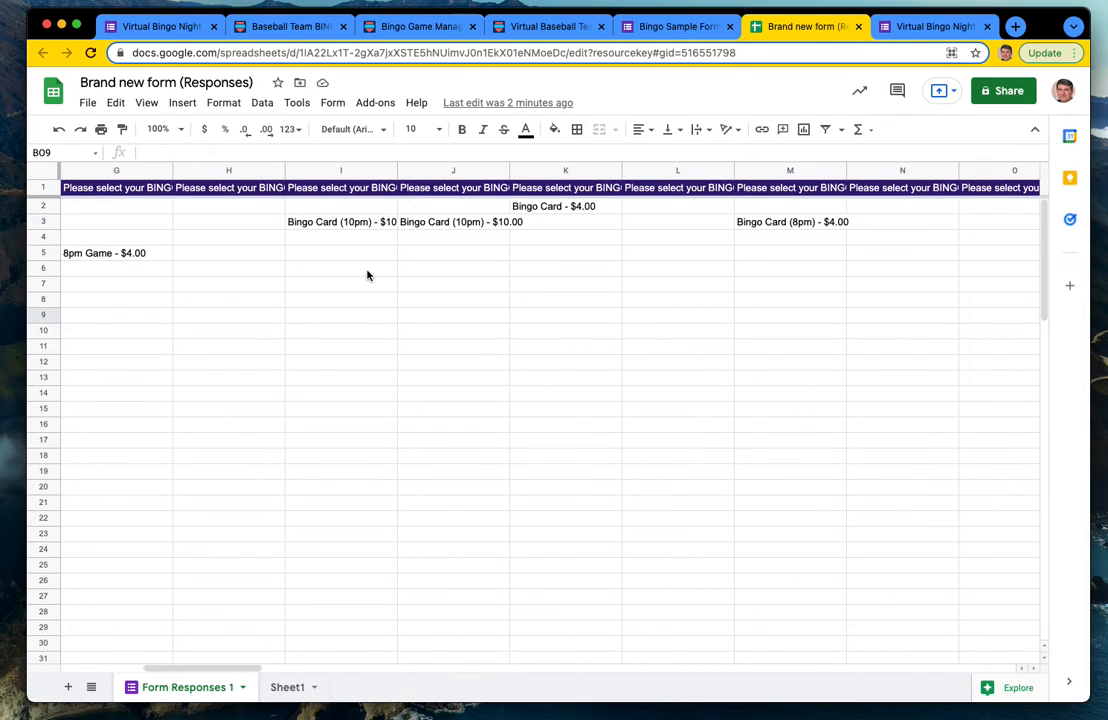
pyautogui.hscroll(-3)
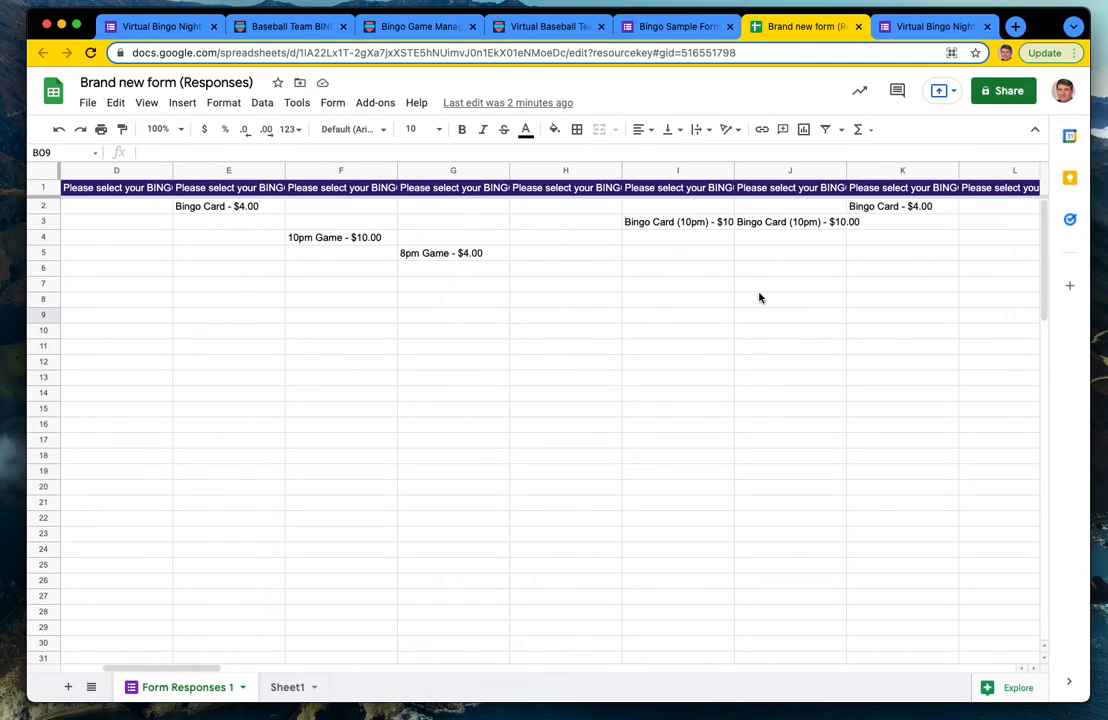
pyautogui.click(453, 187)
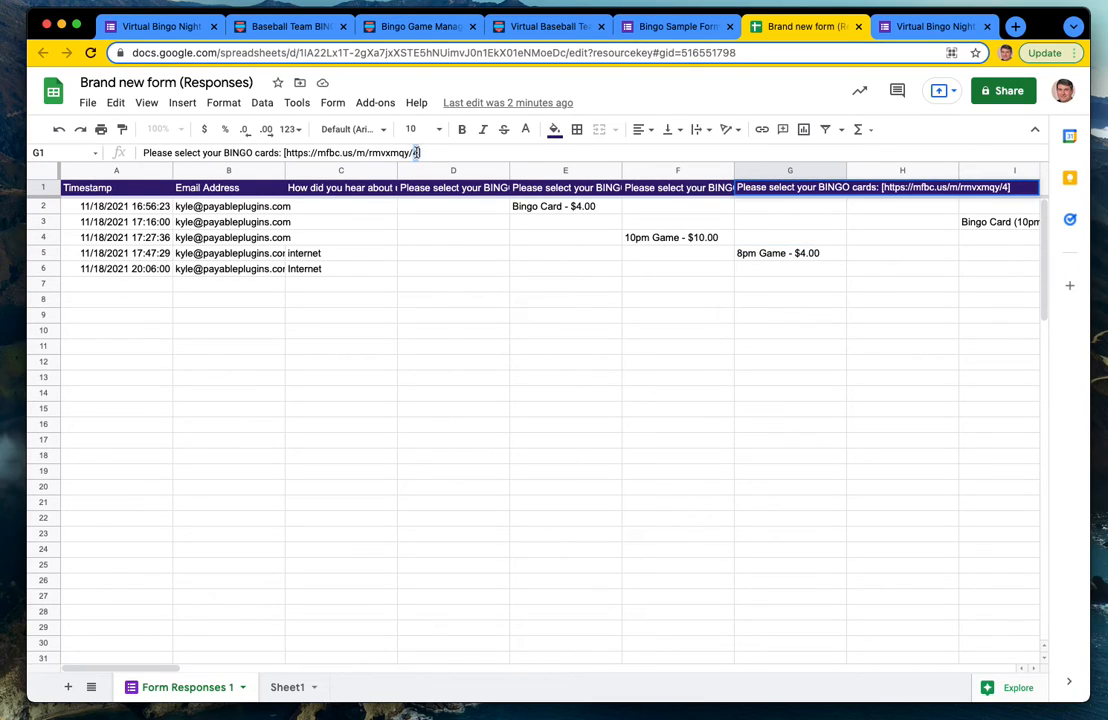
pyautogui.hscroll(3)
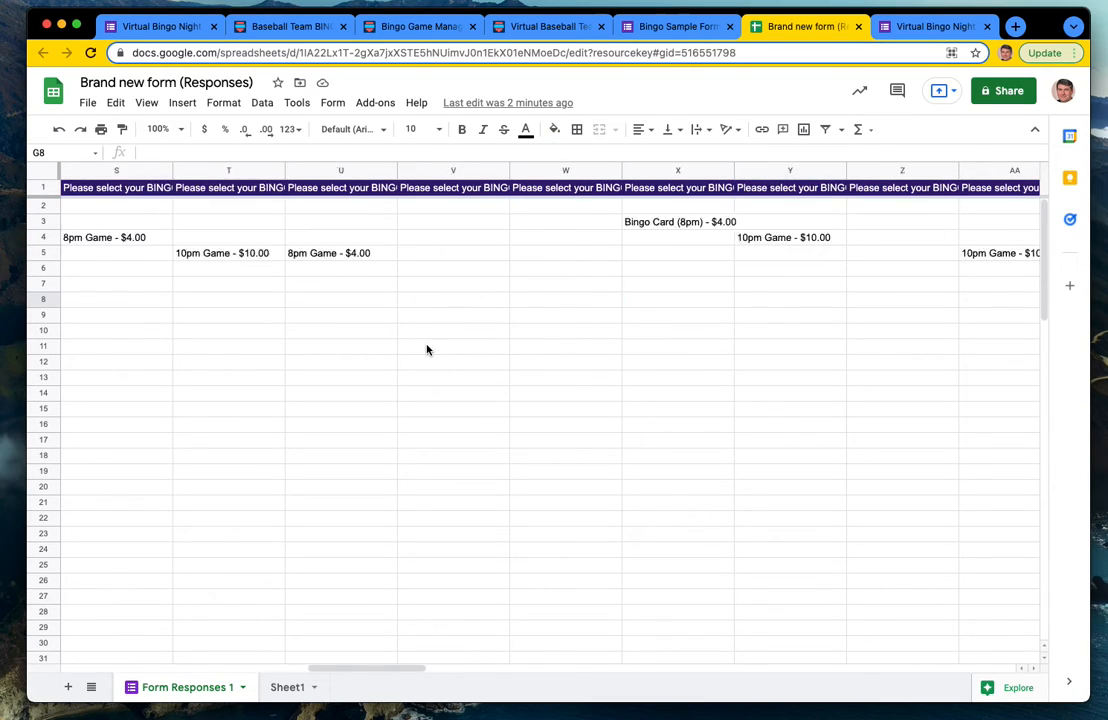
pyautogui.hscroll(3)
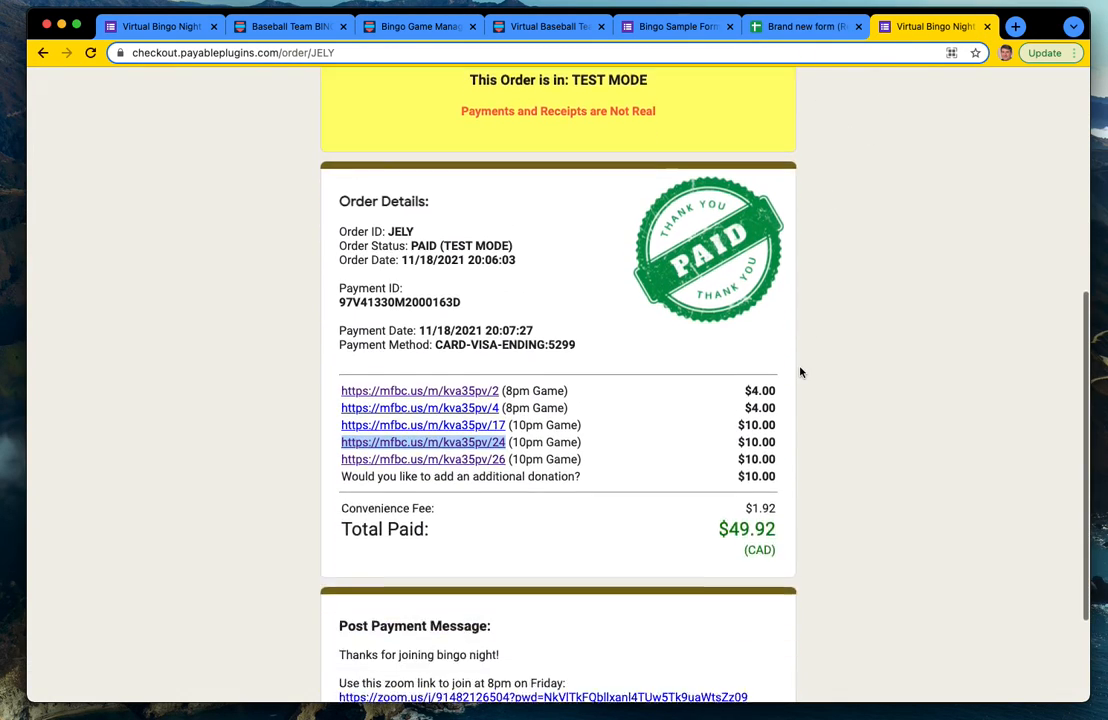
pyautogui.scroll(-3)
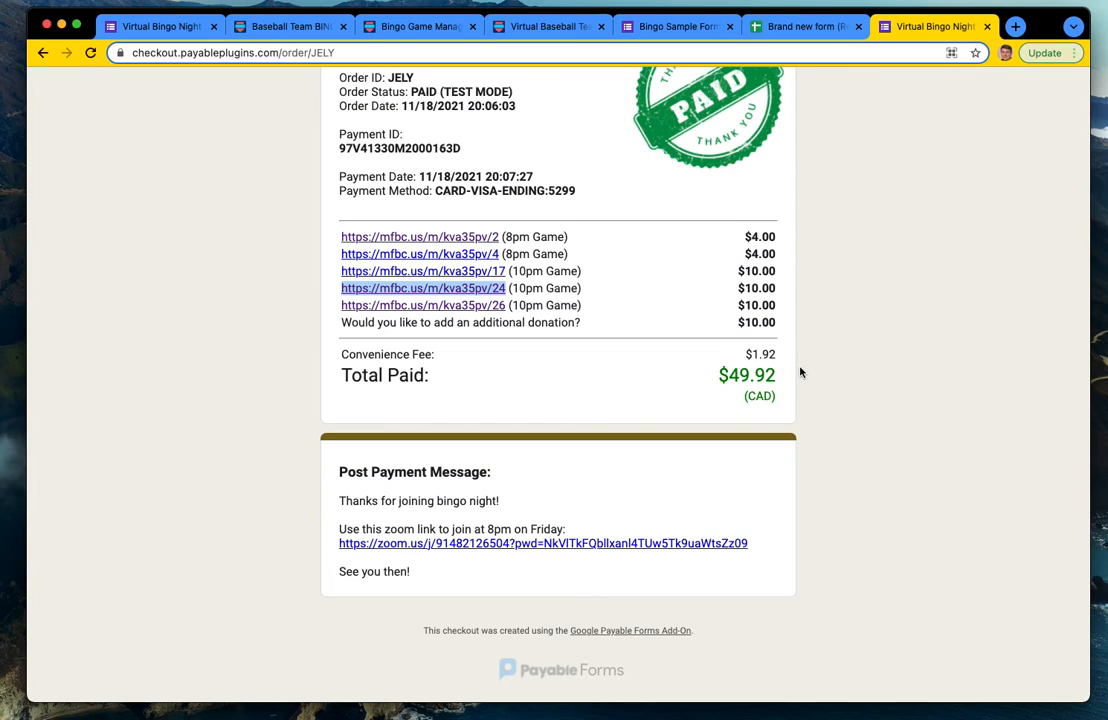
pyautogui.click(420, 27)
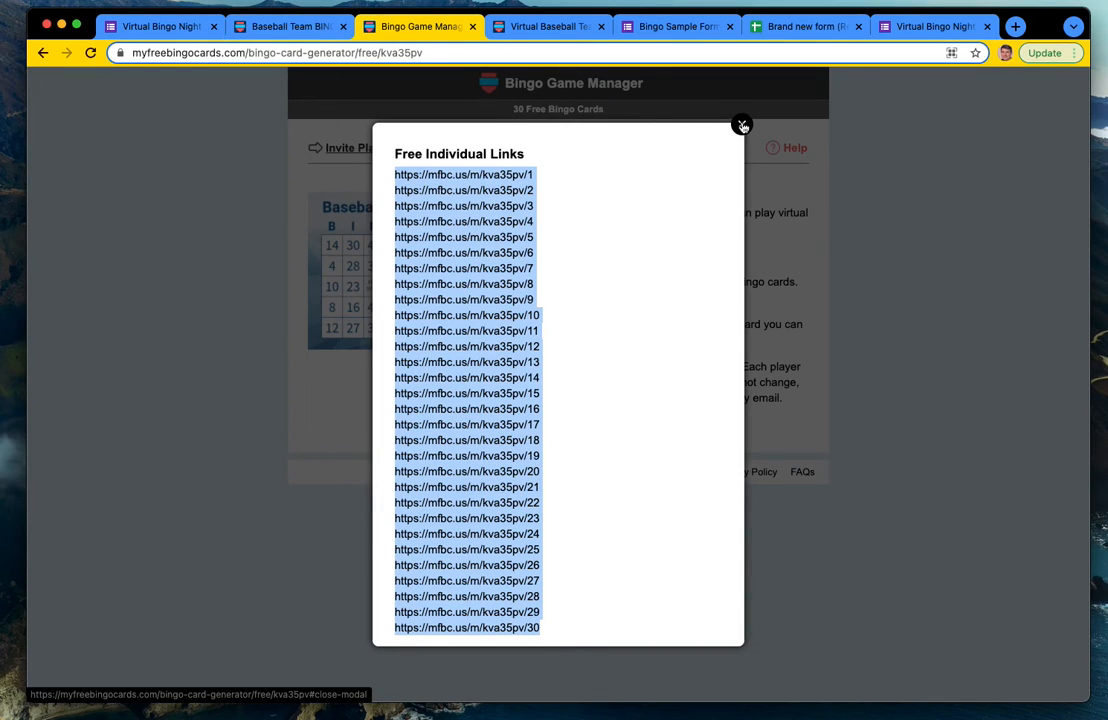
pyautogui.click(742, 125)
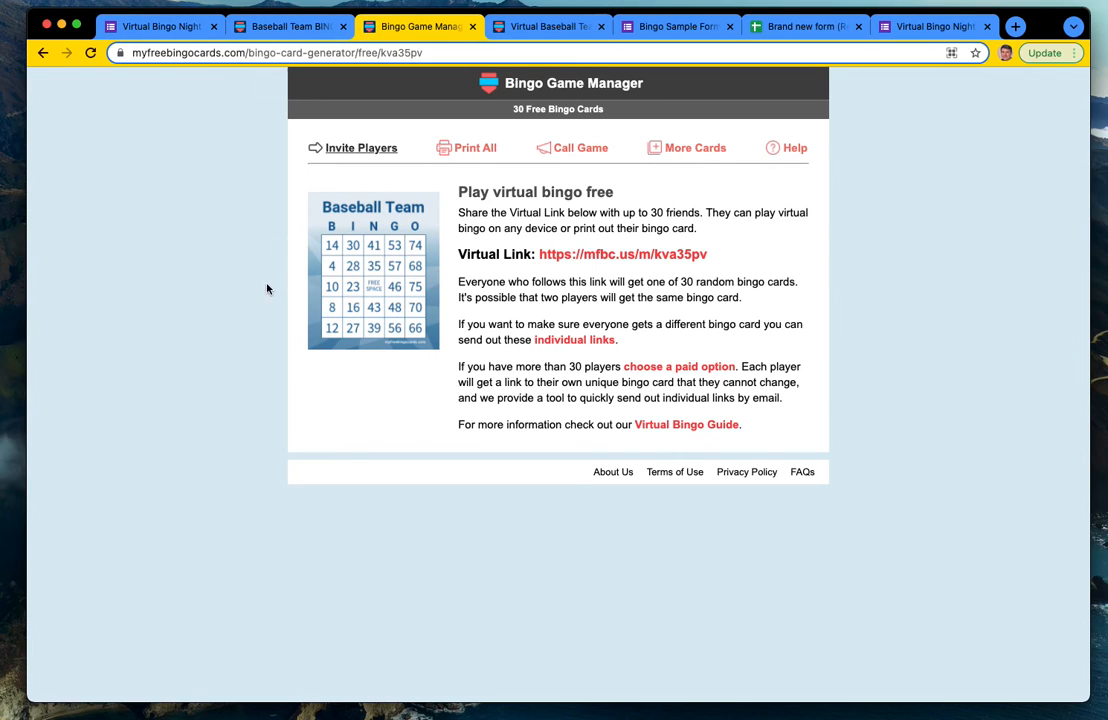
pyautogui.moveTo(461, 218)
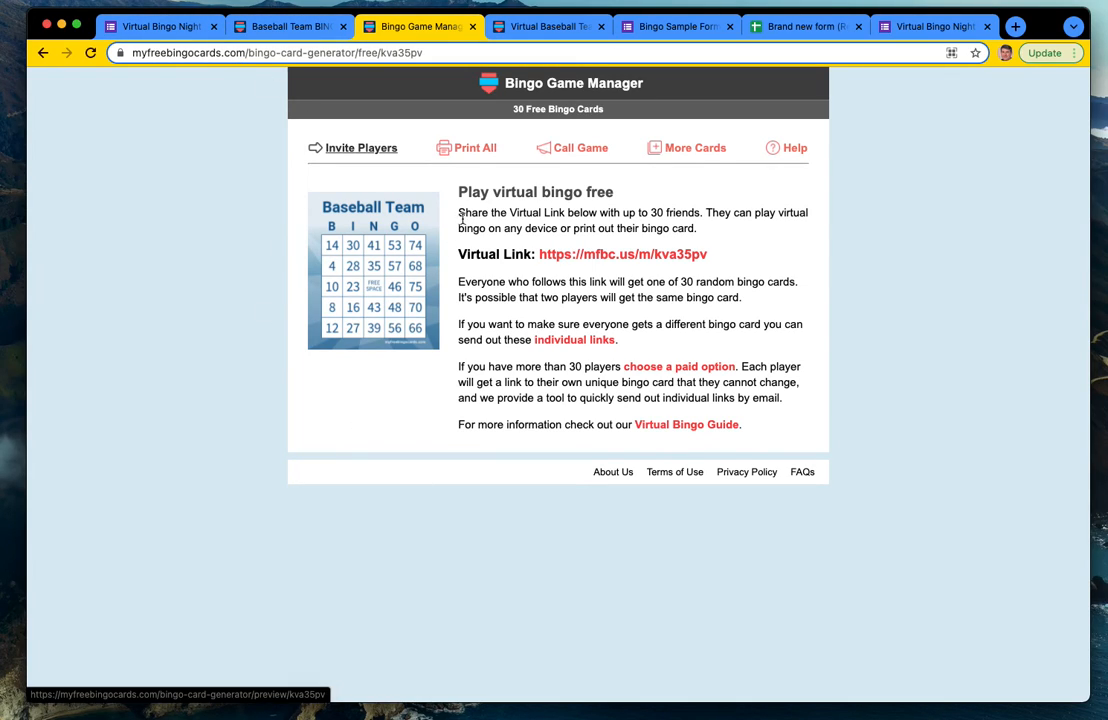
pyautogui.moveTo(298, 417)
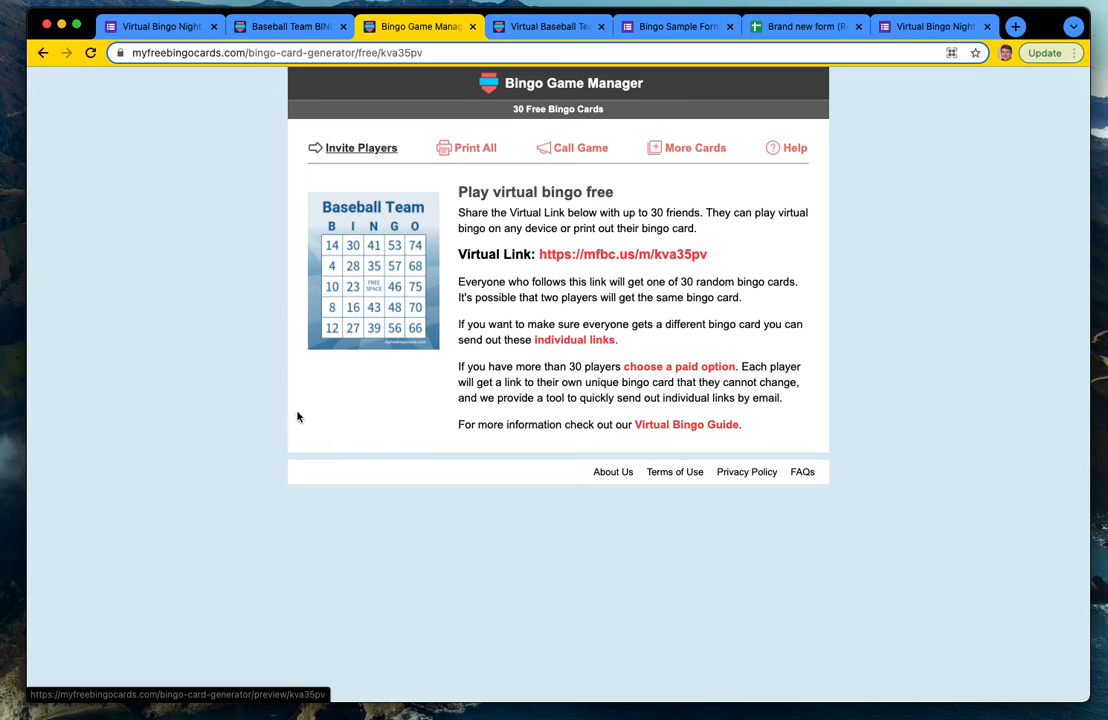
pyautogui.moveTo(253, 88)
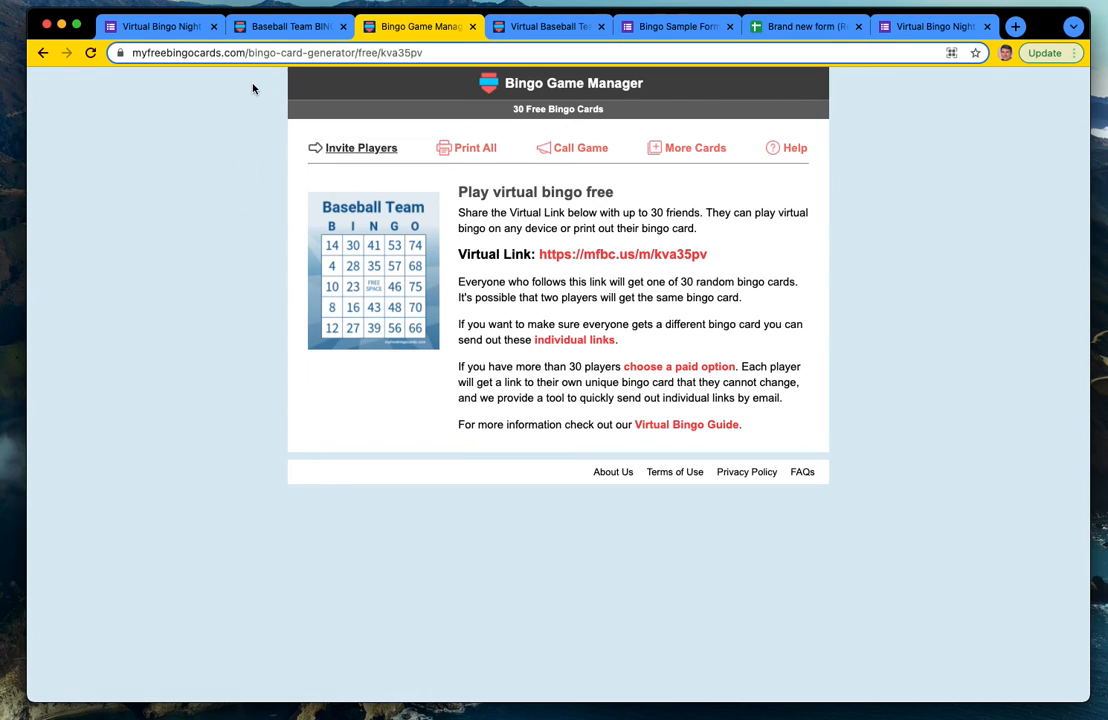
pyautogui.click(934, 26)
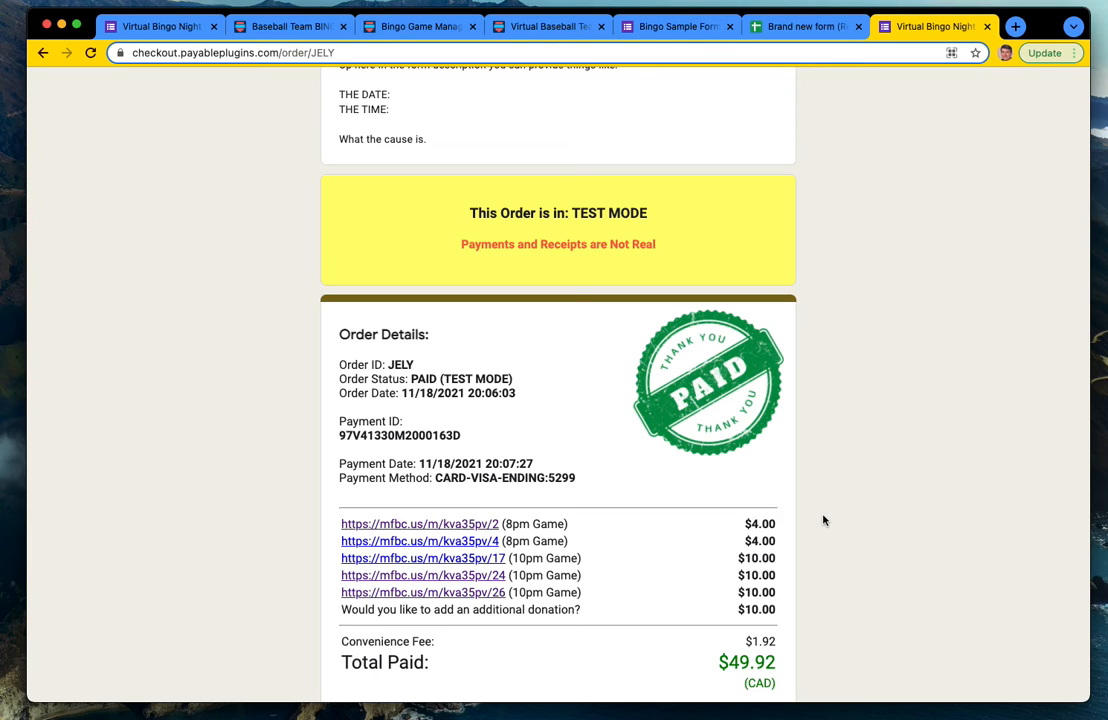
pyautogui.scroll(3)
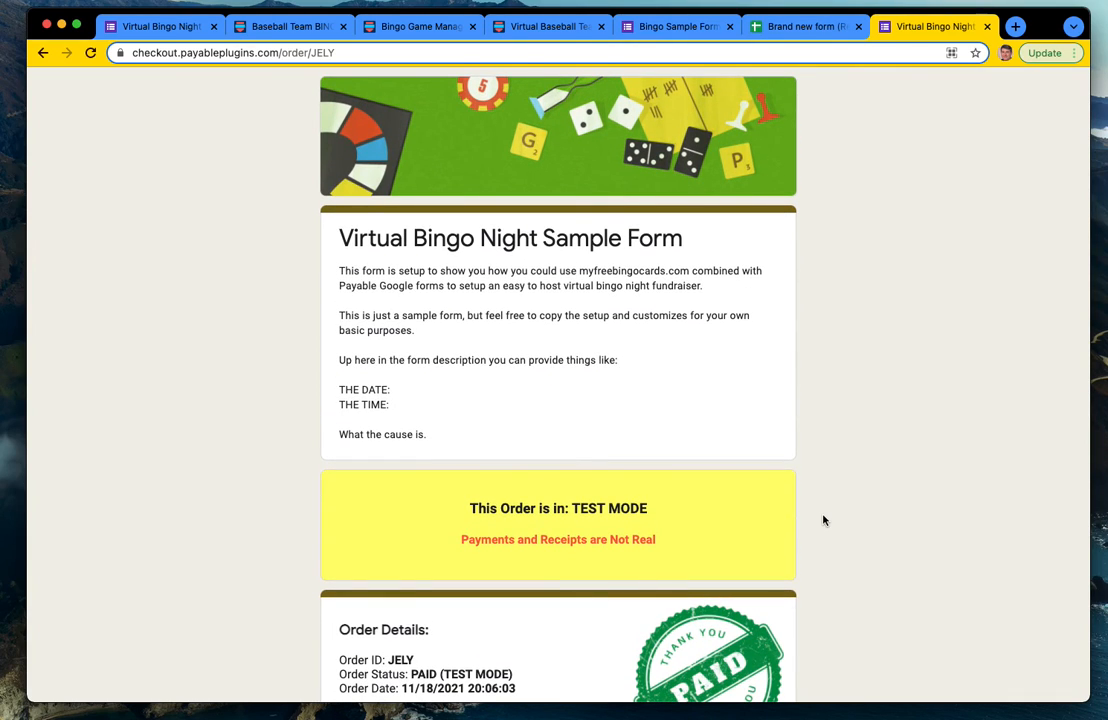
pyautogui.scroll(-3)
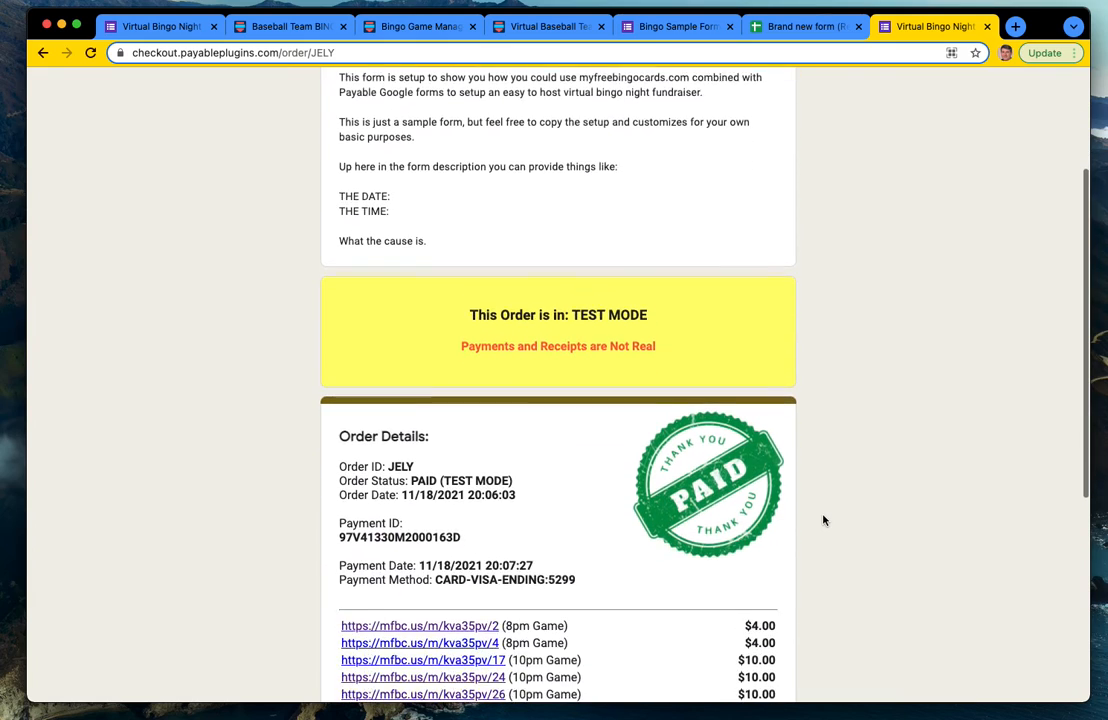
pyautogui.scroll(-3)
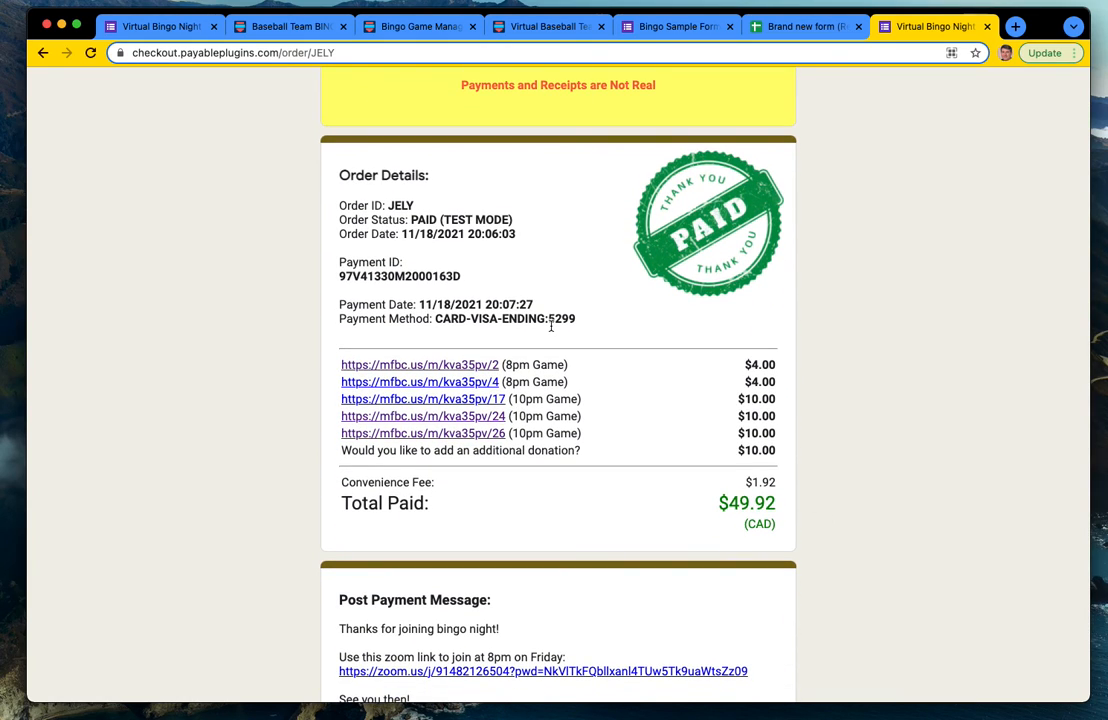
pyautogui.scroll(-3)
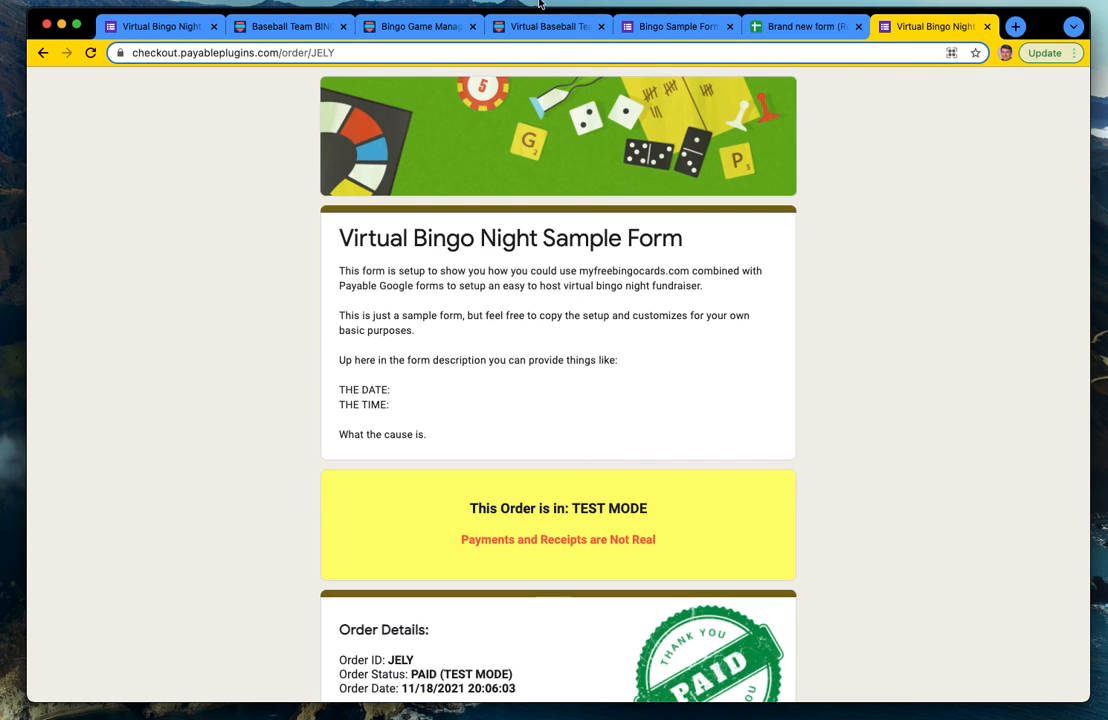
# Step: Glance at the Baseball Team BINGO card preview, then return to the Virtual Bingo Night Sample Form
pyautogui.click(290, 26)
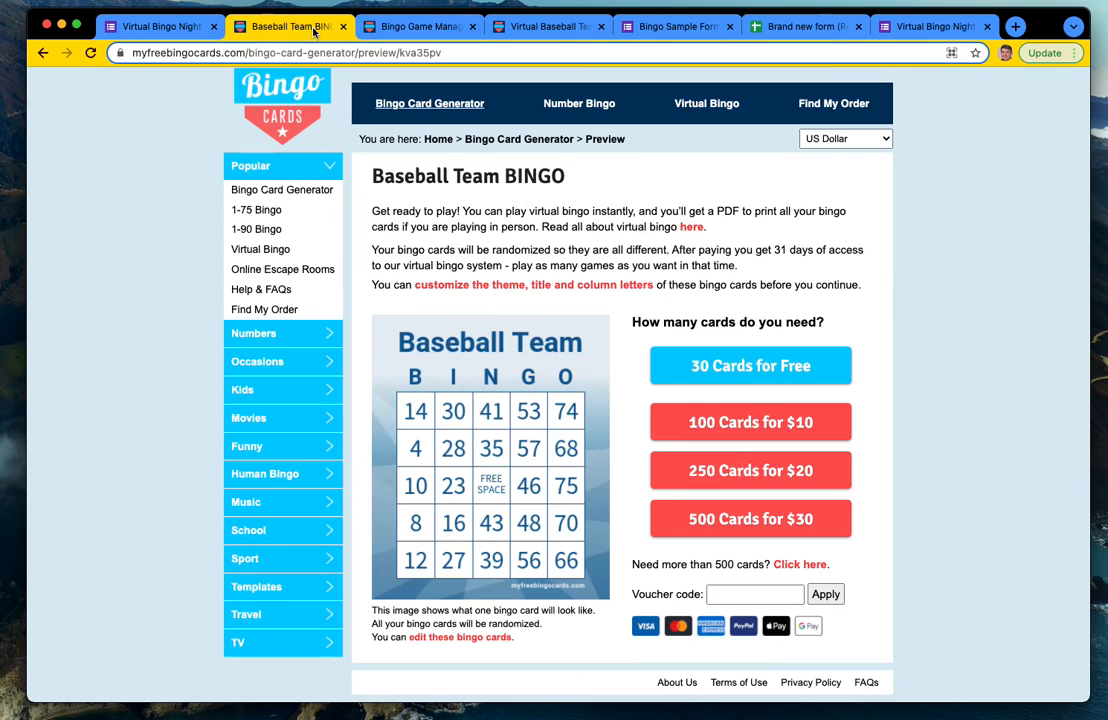
pyautogui.click(160, 26)
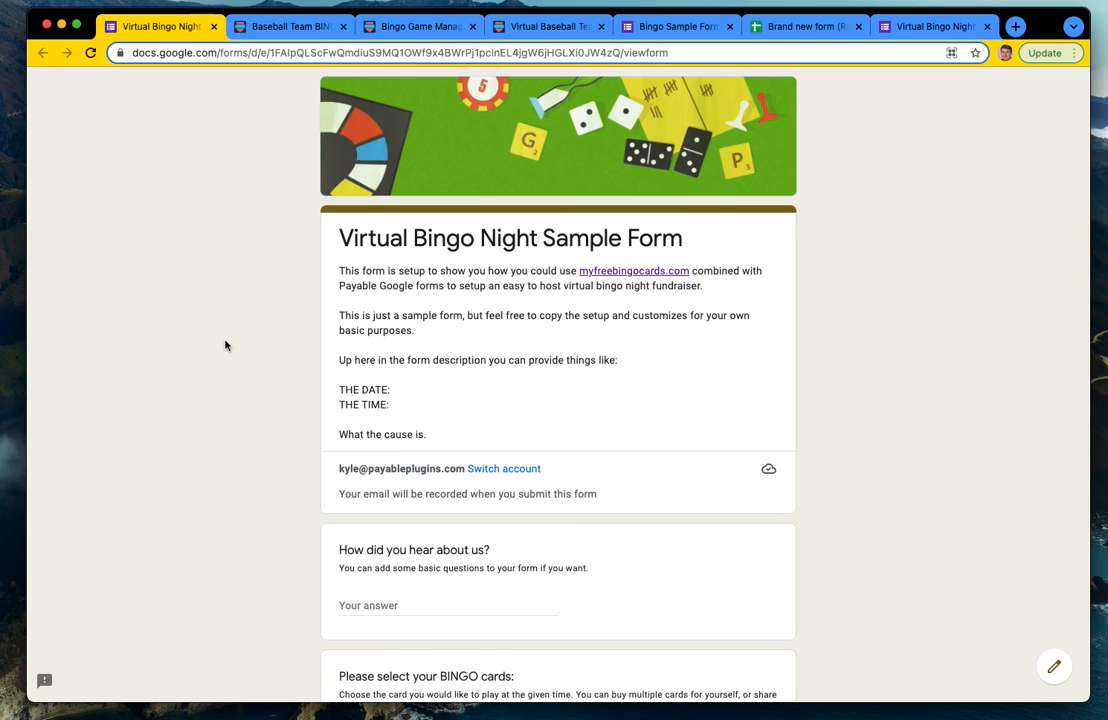
pyautogui.moveTo(211, 345)
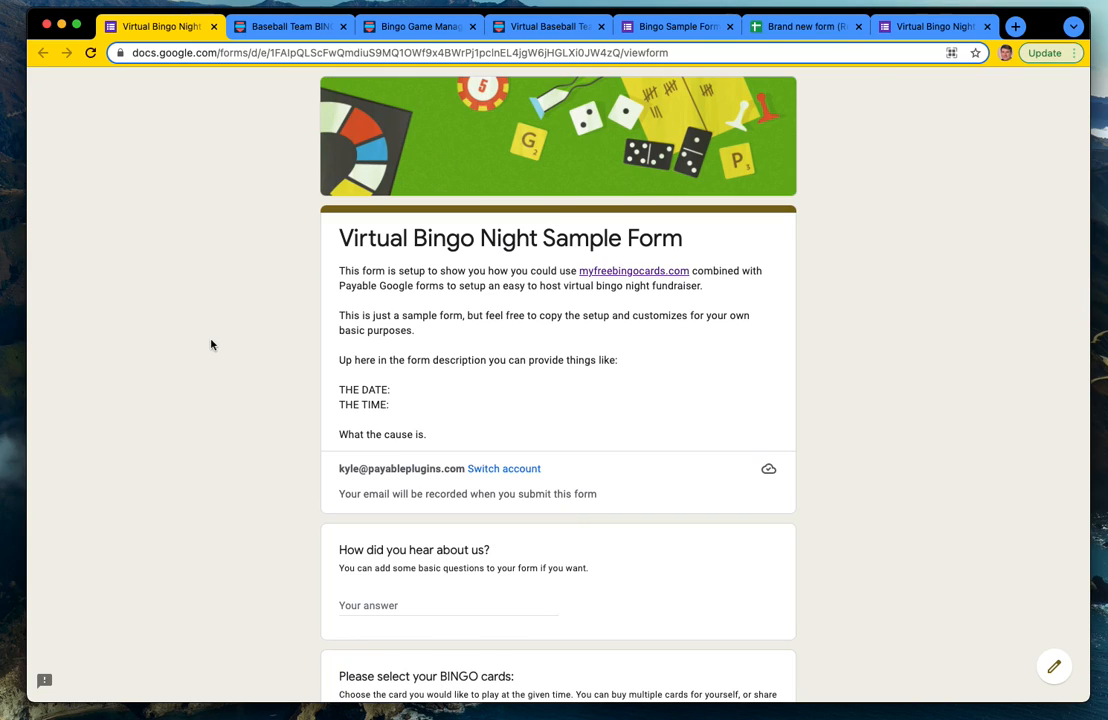